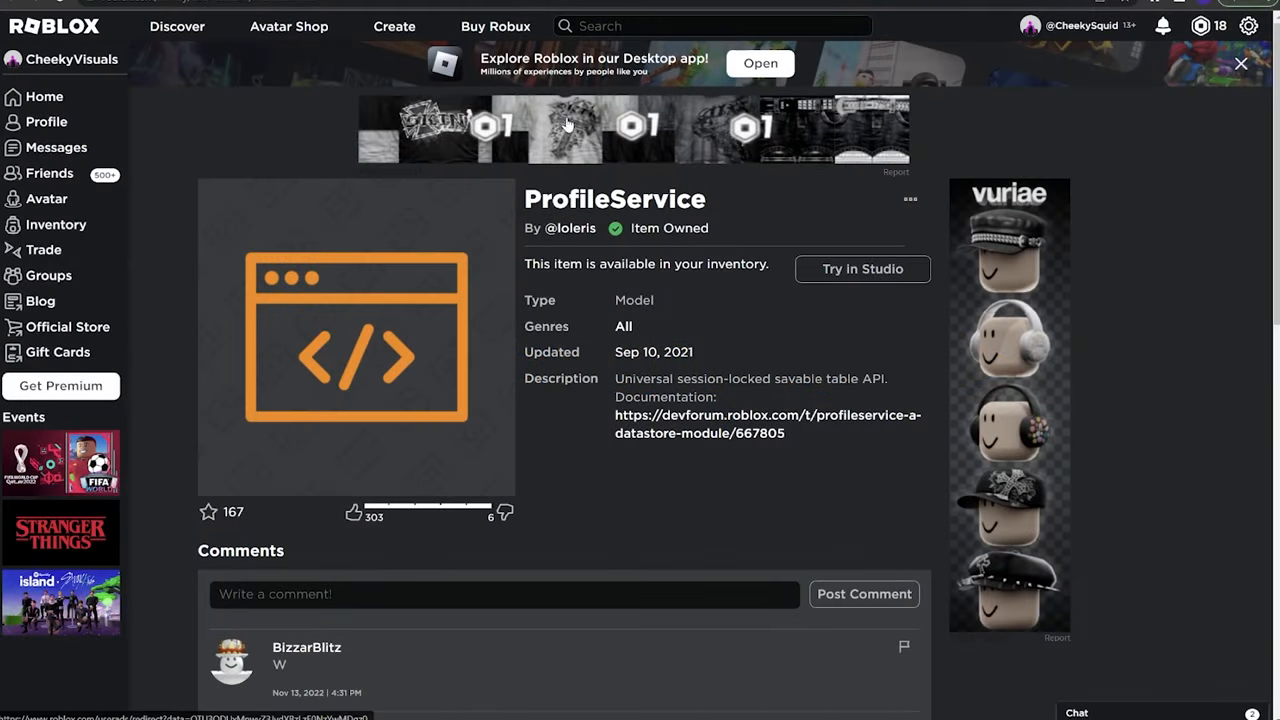
{"action": "mouse_move", "coordinate": [757, 216]}
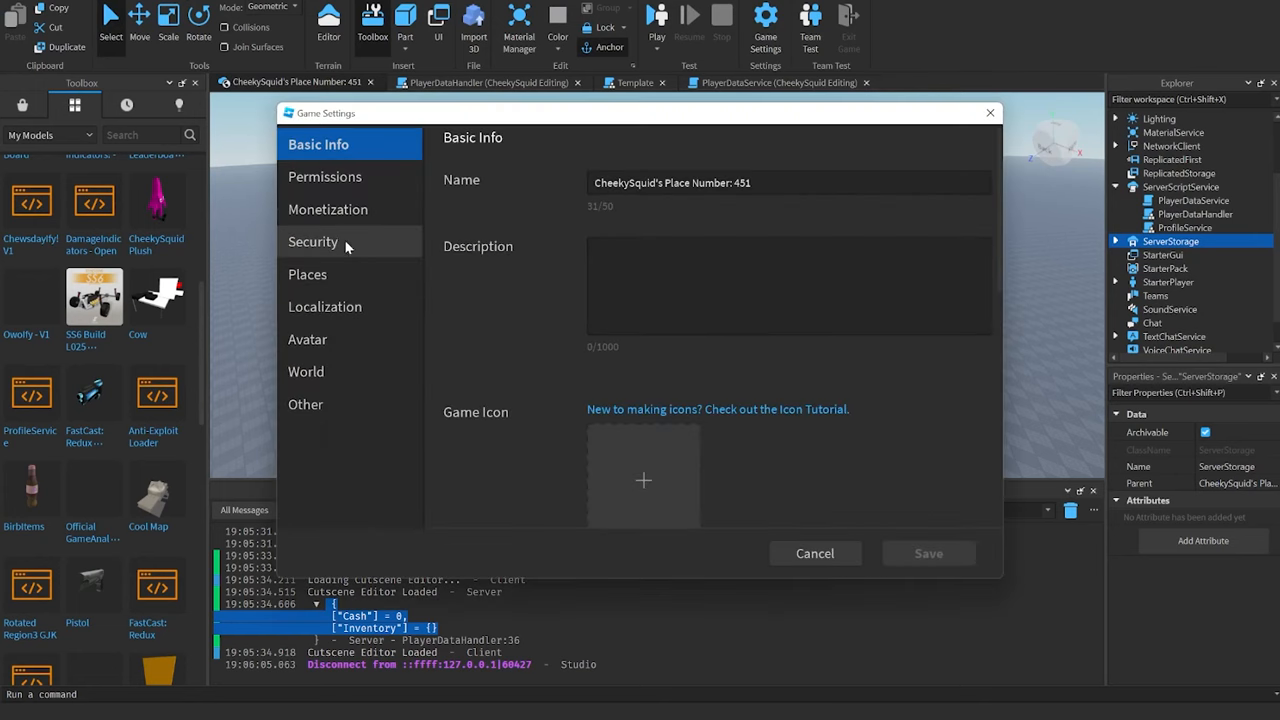
Step: In Game Settings > Security, leave Enable Studio Access to API Services toggled on
{"action": "left_click", "coordinate": [313, 241]}
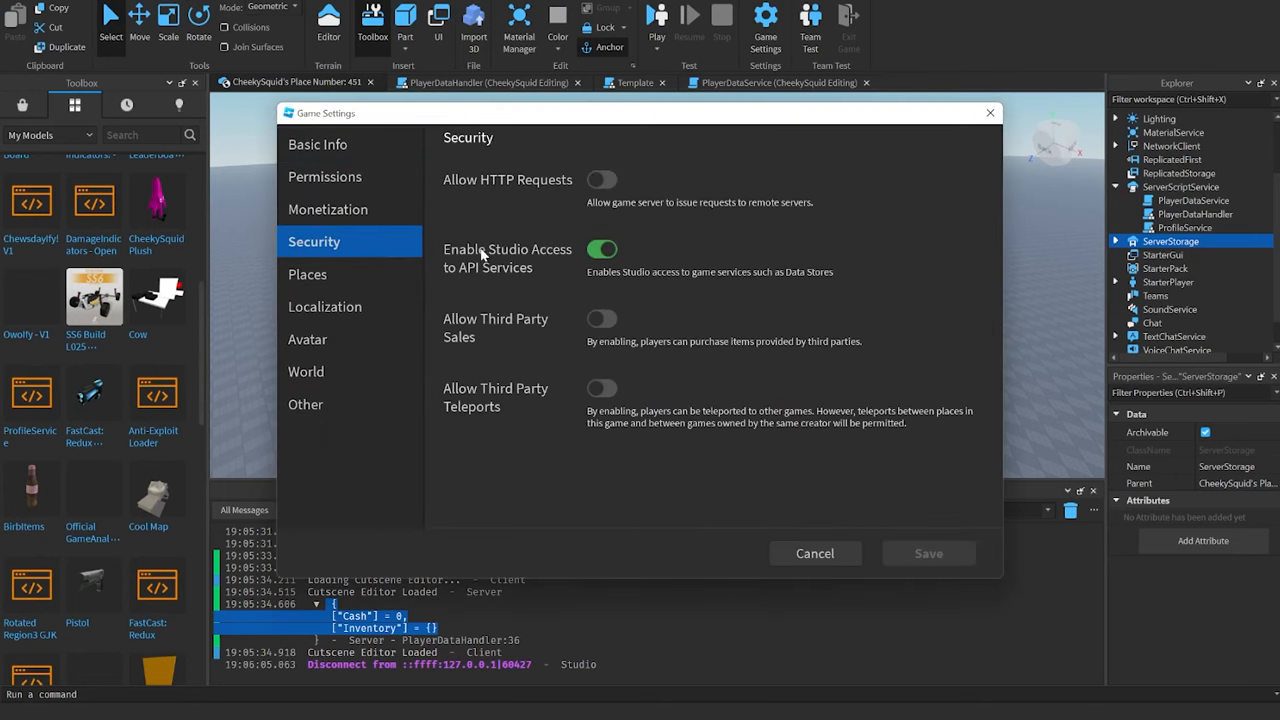
{"action": "left_click", "coordinate": [602, 249]}
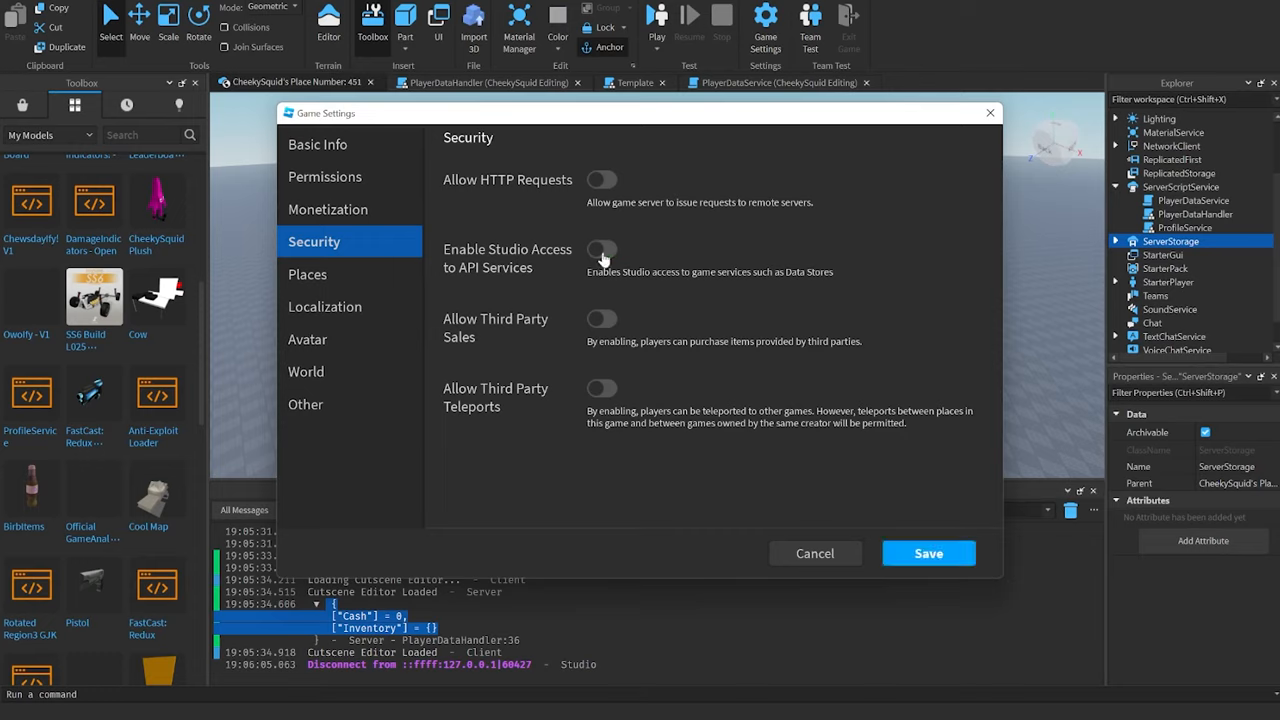
{"action": "left_click", "coordinate": [602, 249]}
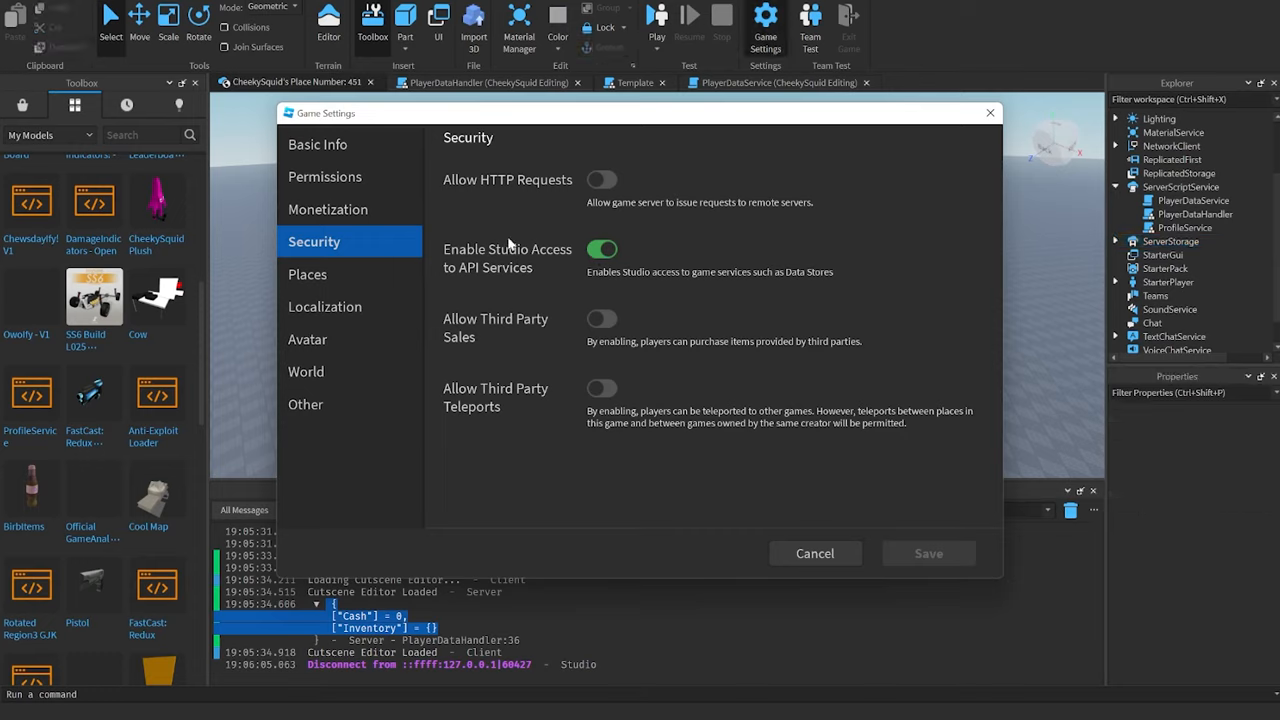
{"action": "mouse_move", "coordinate": [525, 120]}
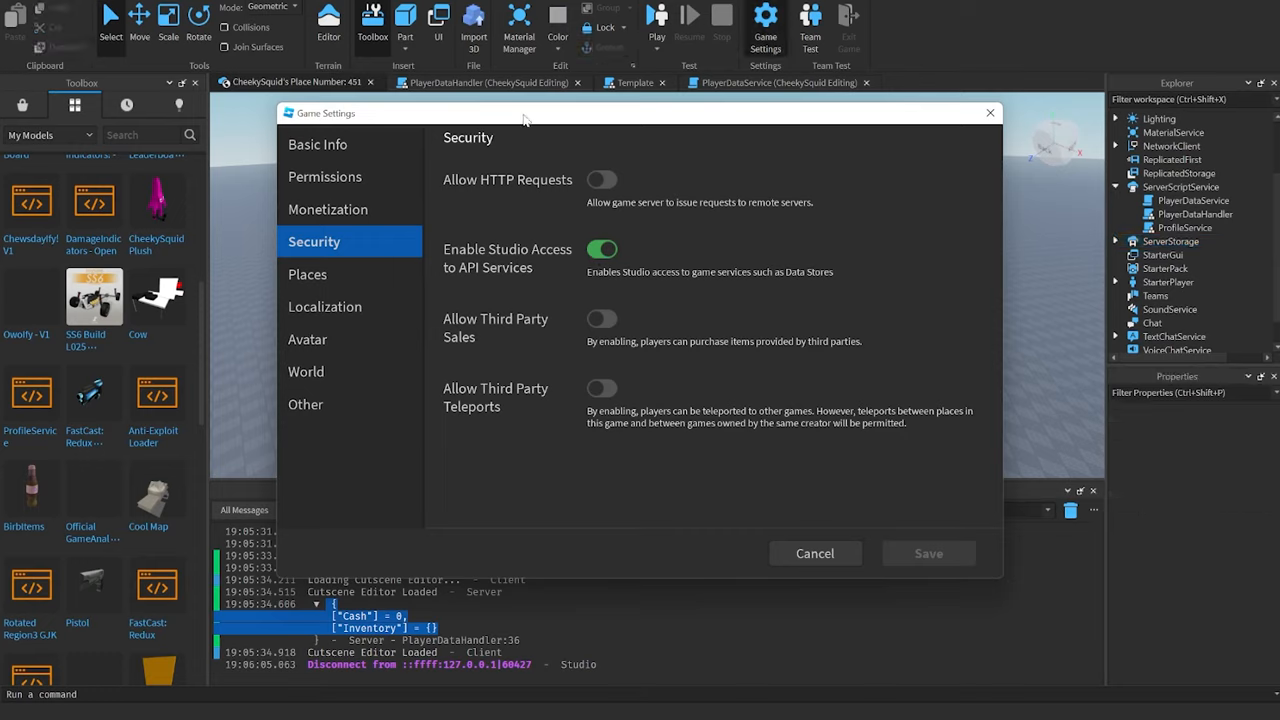
{"action": "mouse_move", "coordinate": [790, 508]}
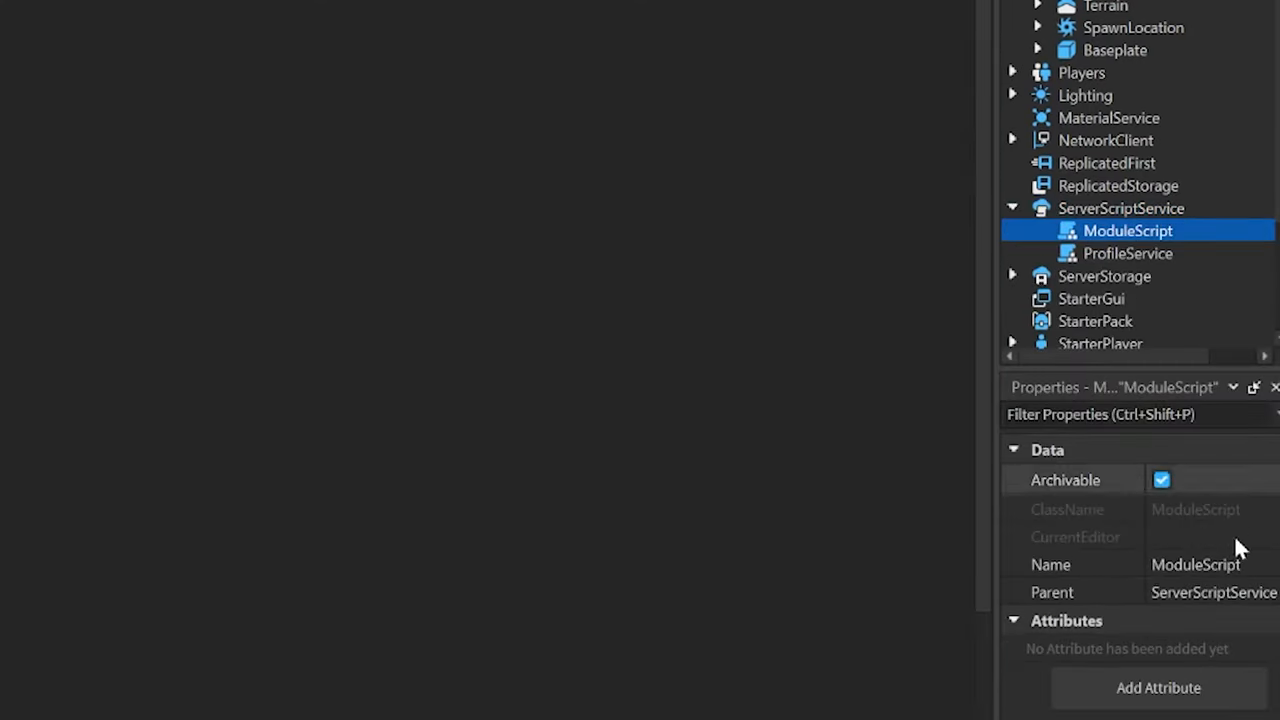
Step: Declare local PlayerDataHandler = {} as the module's returned table
{"action": "type", "text": "PlayerDataHandle"}
{"action": "type", "text": "local Playe"}
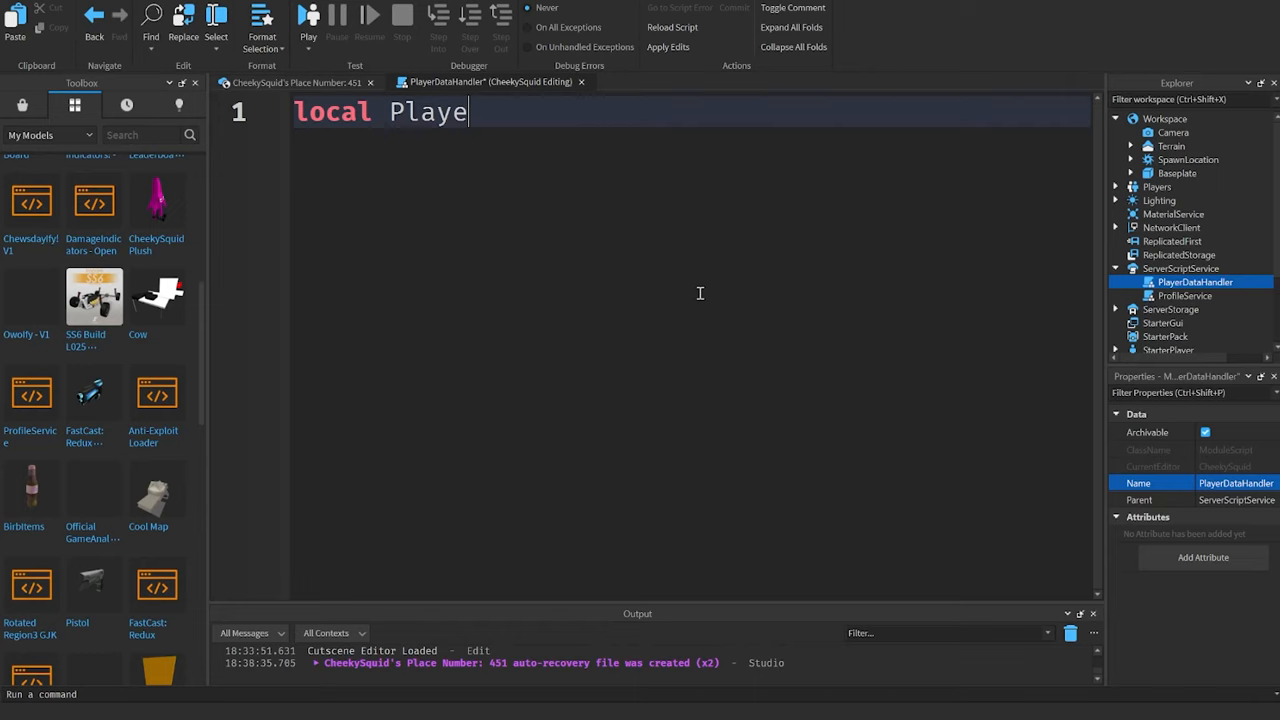
{"action": "type", "text": "rDataHandler = {}"}
{"action": "type", "text": "return PlayerDataHandler"}
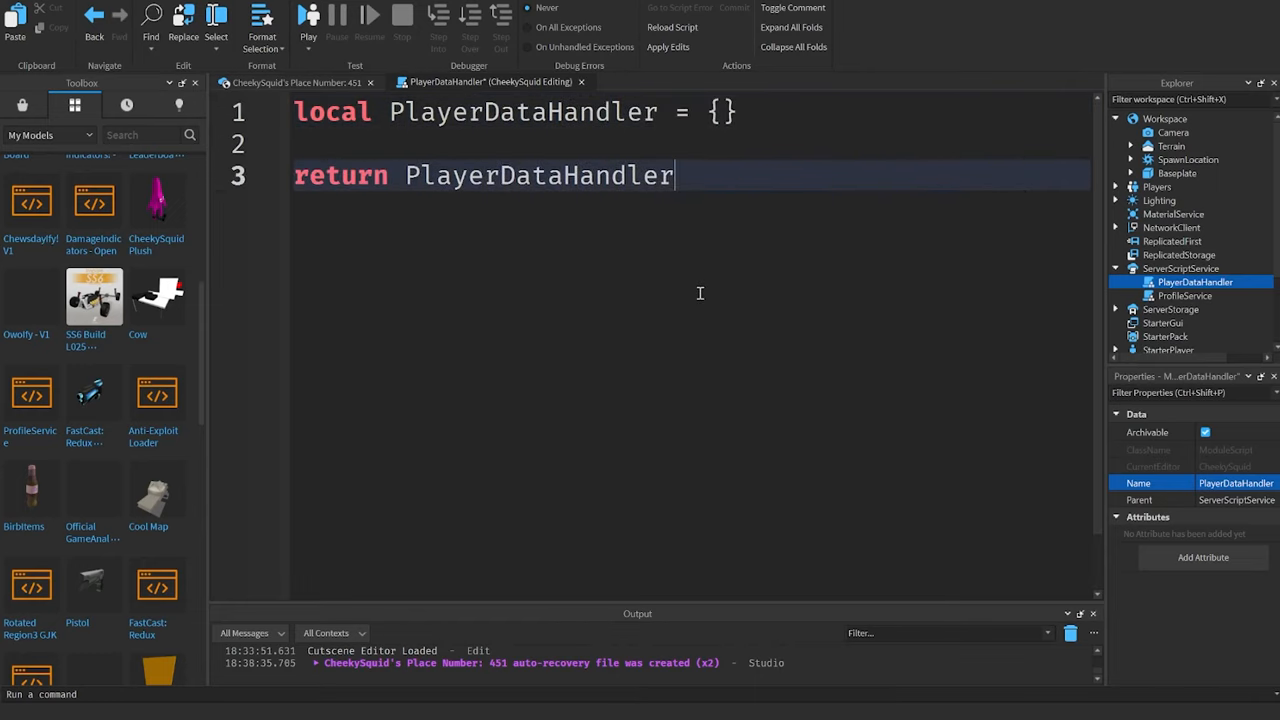
{"action": "mouse_move", "coordinate": [478, 151]}
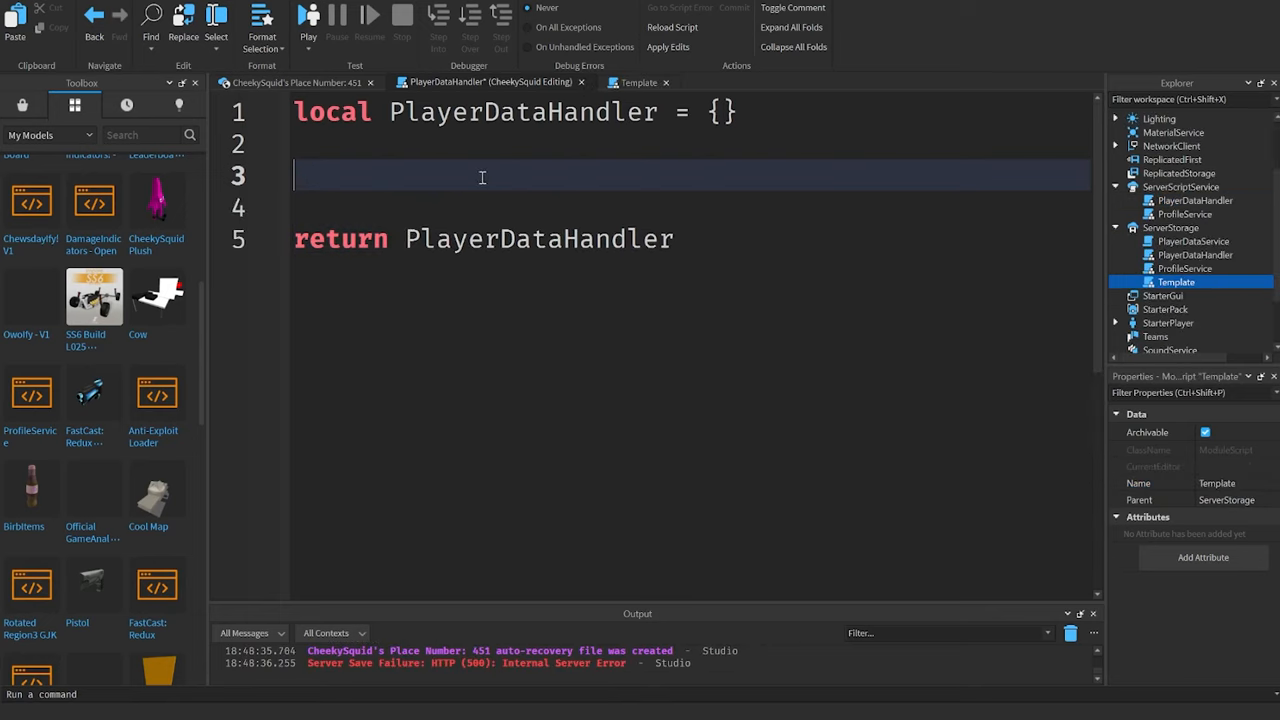
Step: Define a dataTemplate table with Cash = 0 and Inventory = {}
{"action": "type", "text": "local da"}
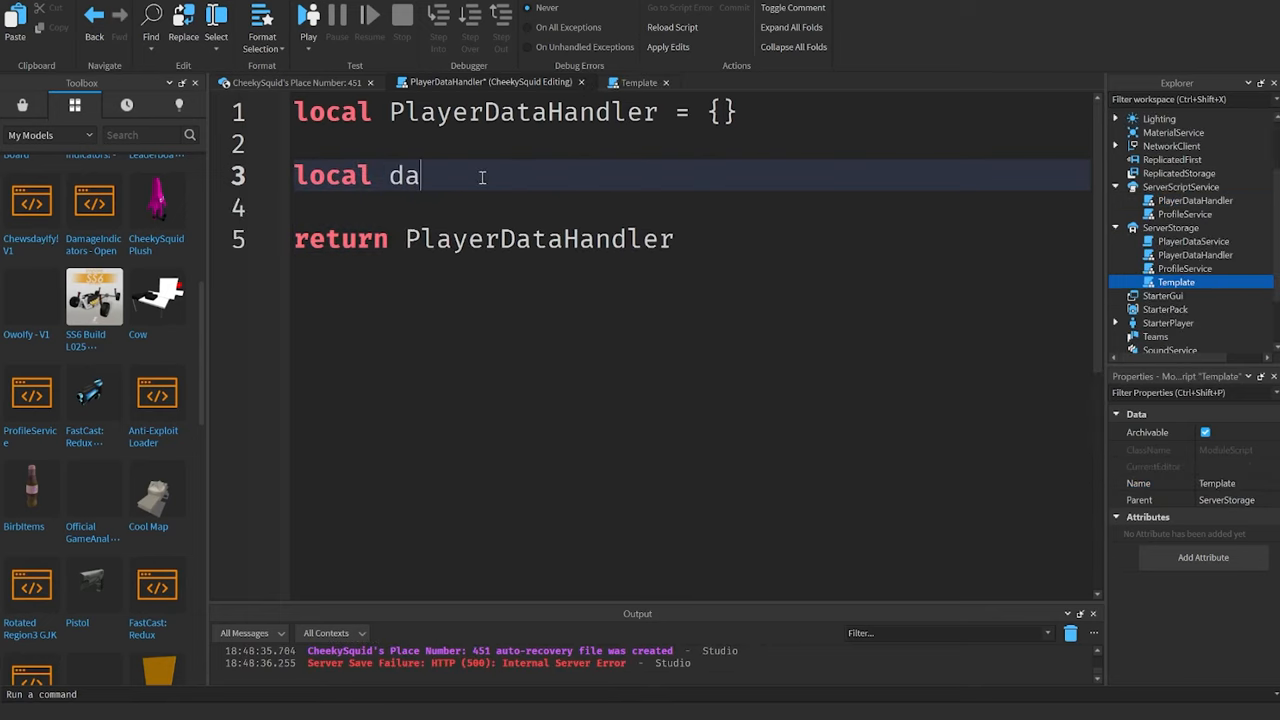
{"action": "type", "text": "taTemplate = {"}
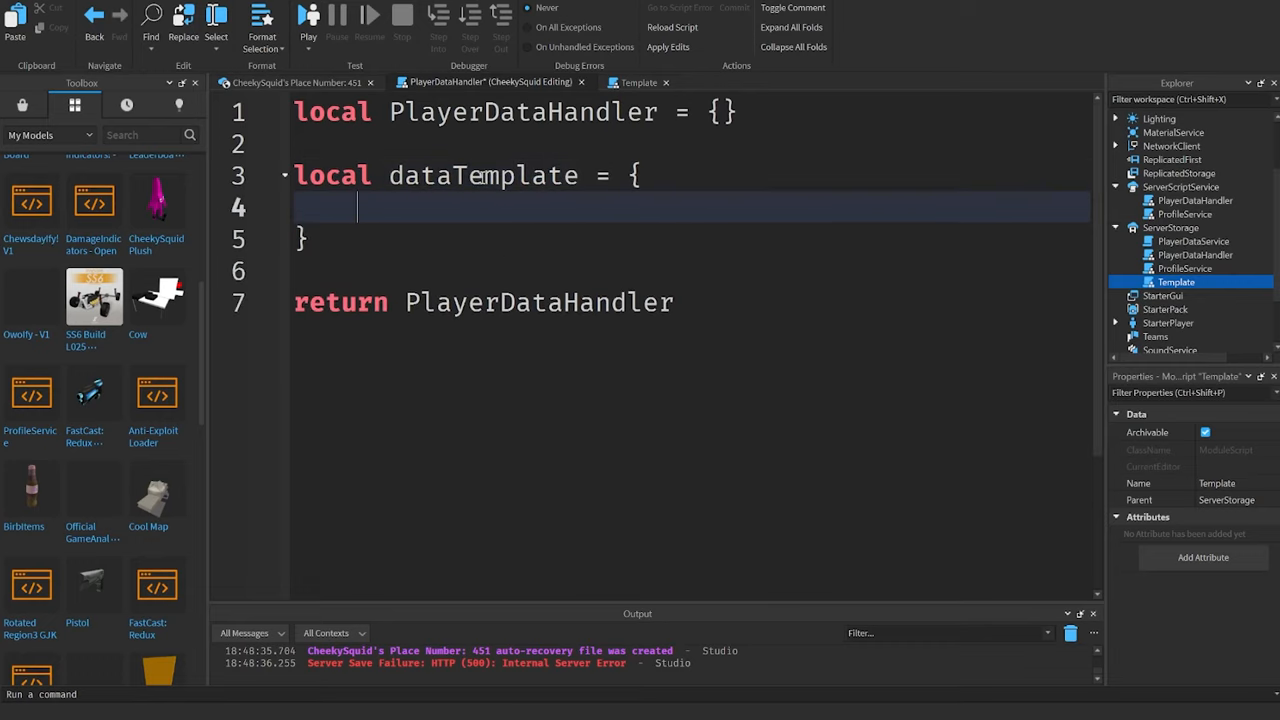
{"action": "type", "text": "C"}
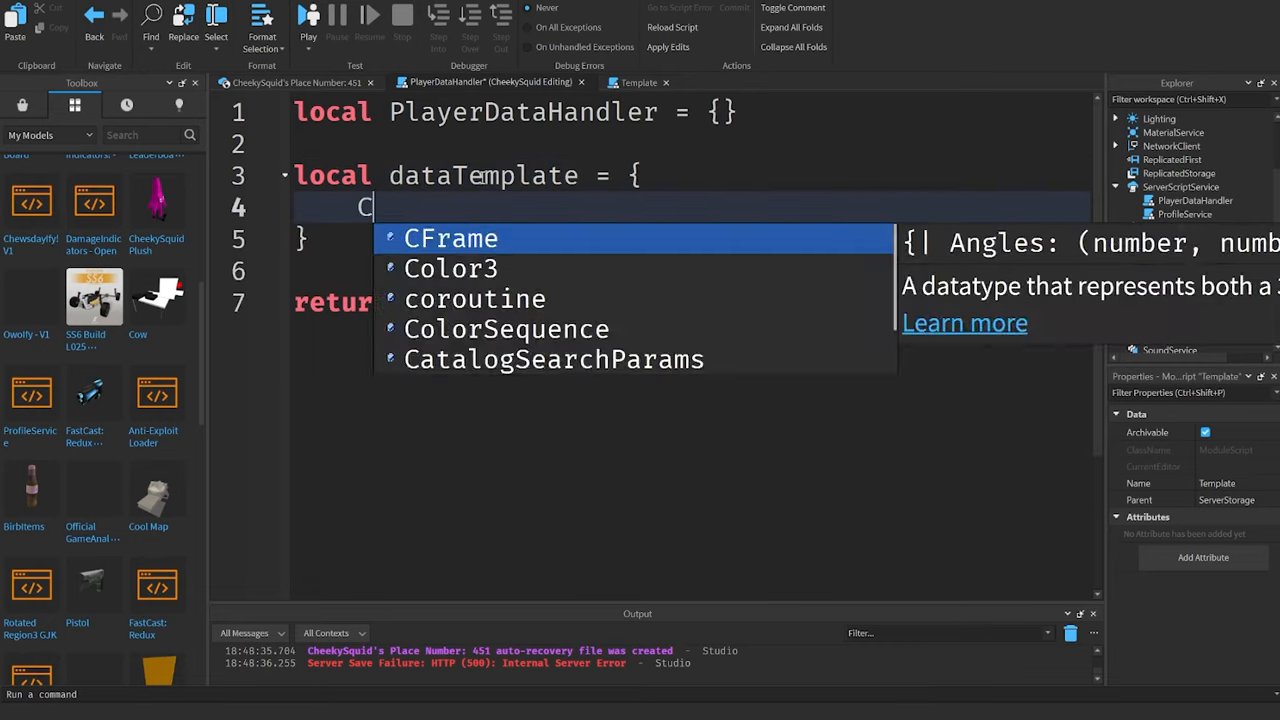
{"action": "type", "text": "Cash = 0,"}
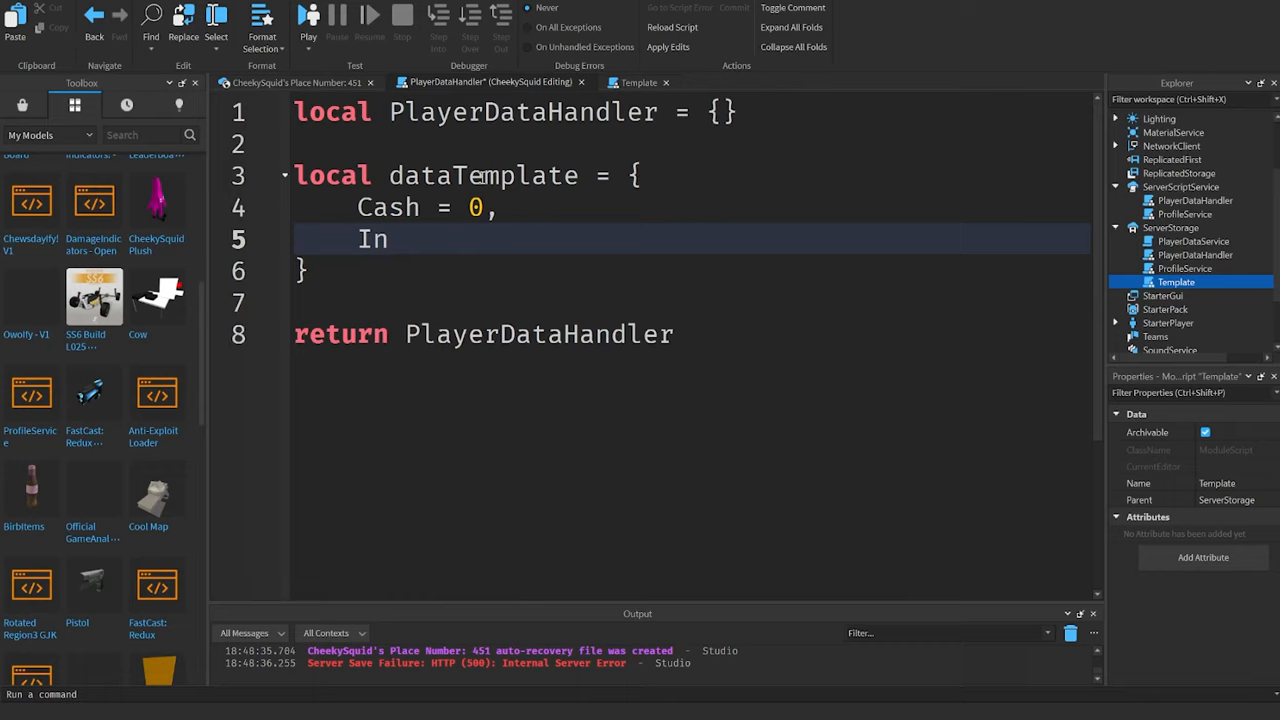
{"action": "type", "text": "ventory = {}"}
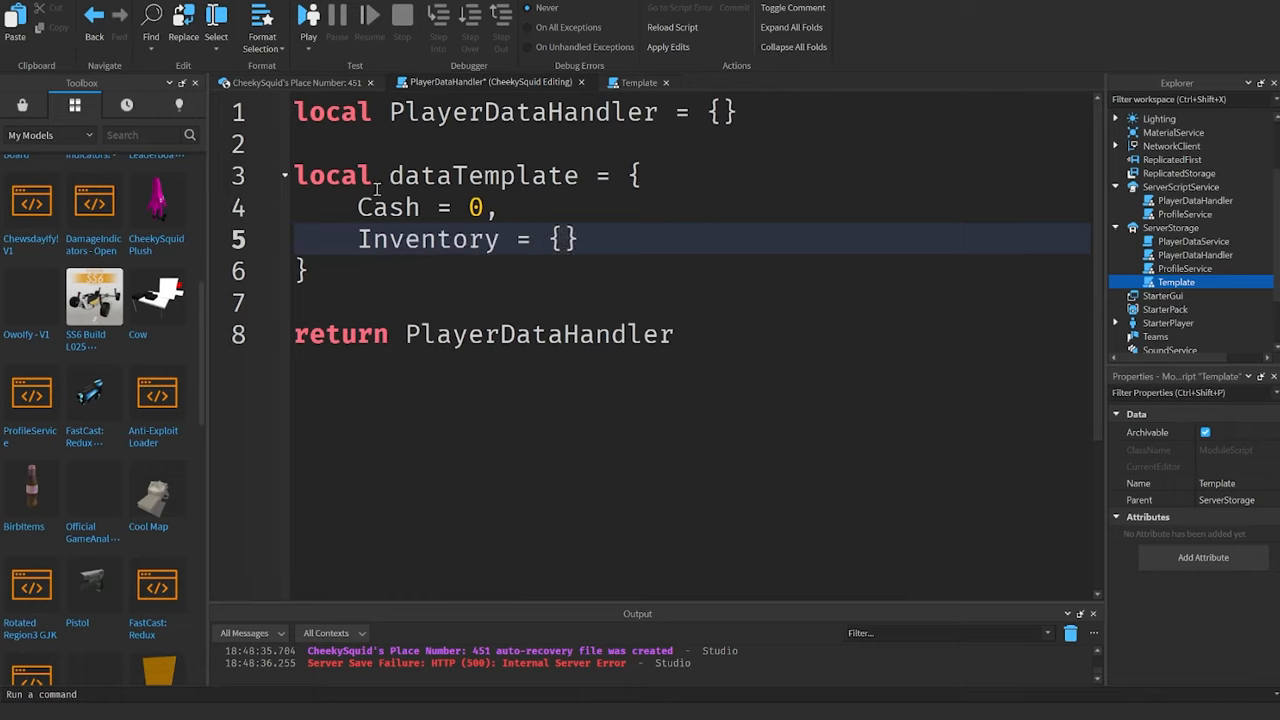
{"action": "key", "text": "enter"}
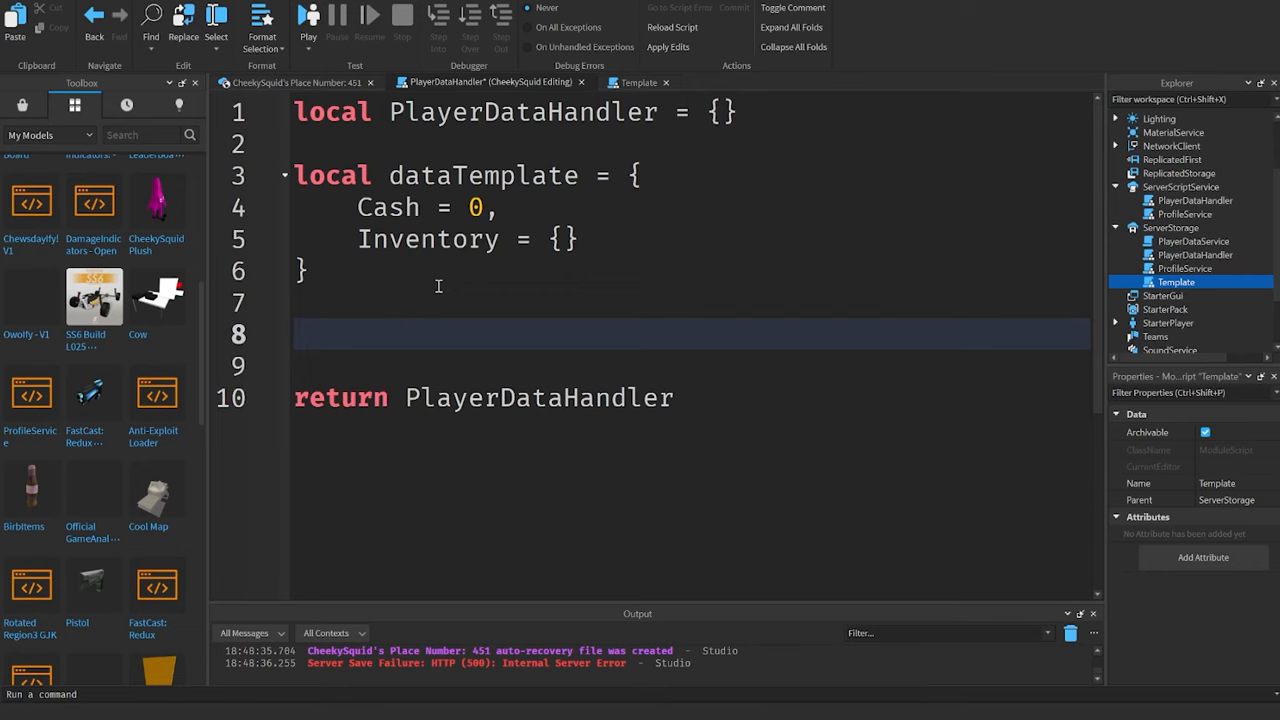
Step: Require ProfileService from ServerScriptService and get the Players service
{"action": "type", "text": "local ProfileService = requir"}
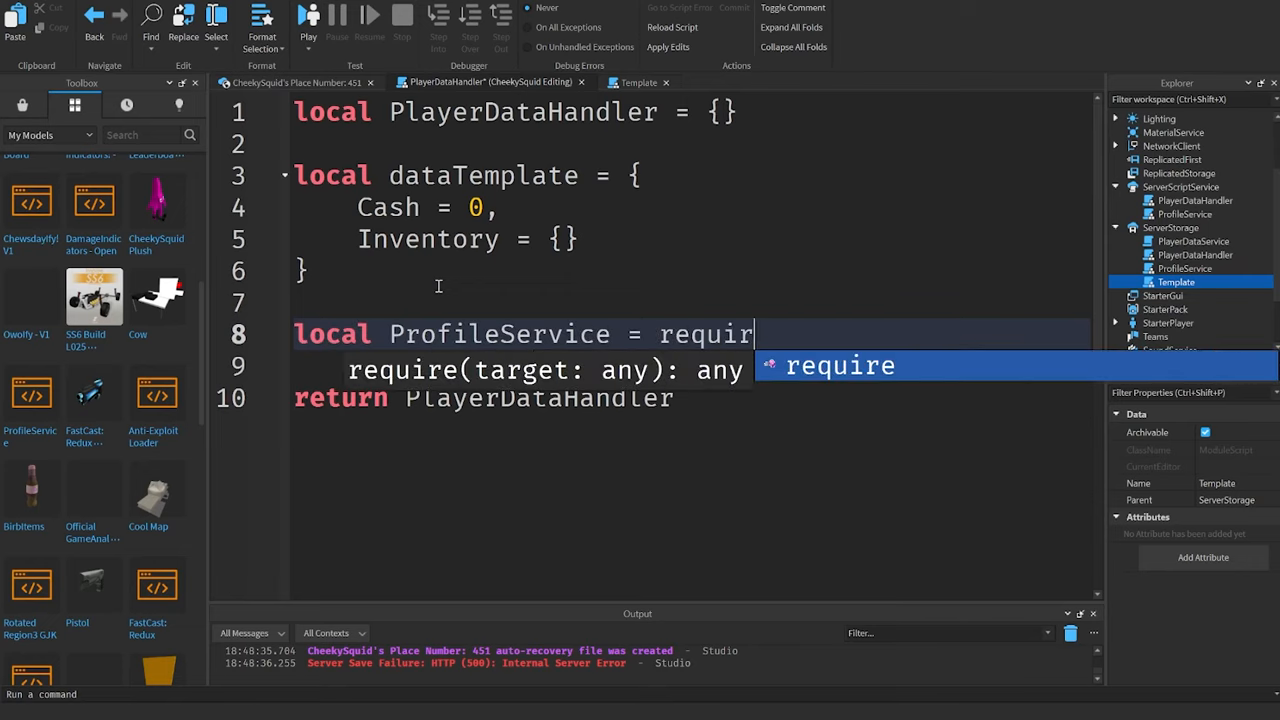
{"action": "type", "text": "(game.ServerScriptService.ProfileService"}
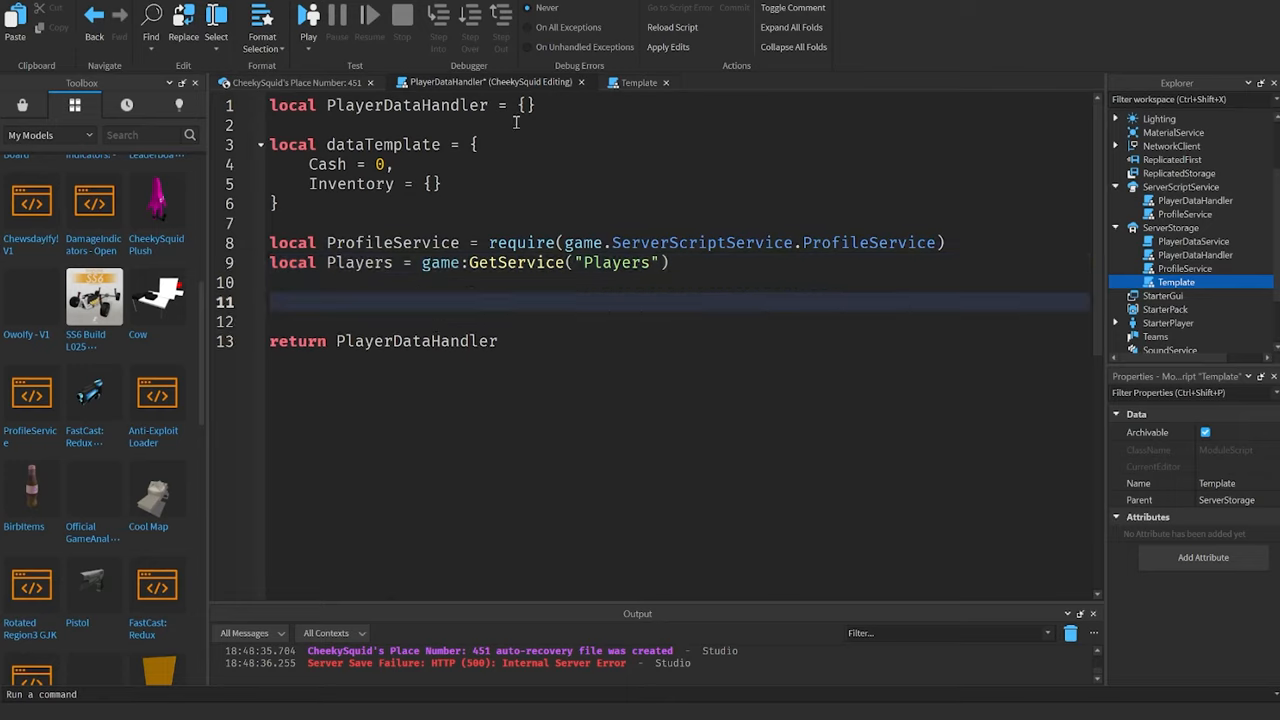
Step: Create ProfileStore via ProfileService.GetProfileStore("PlayerProfile", dataTemplate) and an empty Profiles table
{"action": "type", "text": "local Profile"}
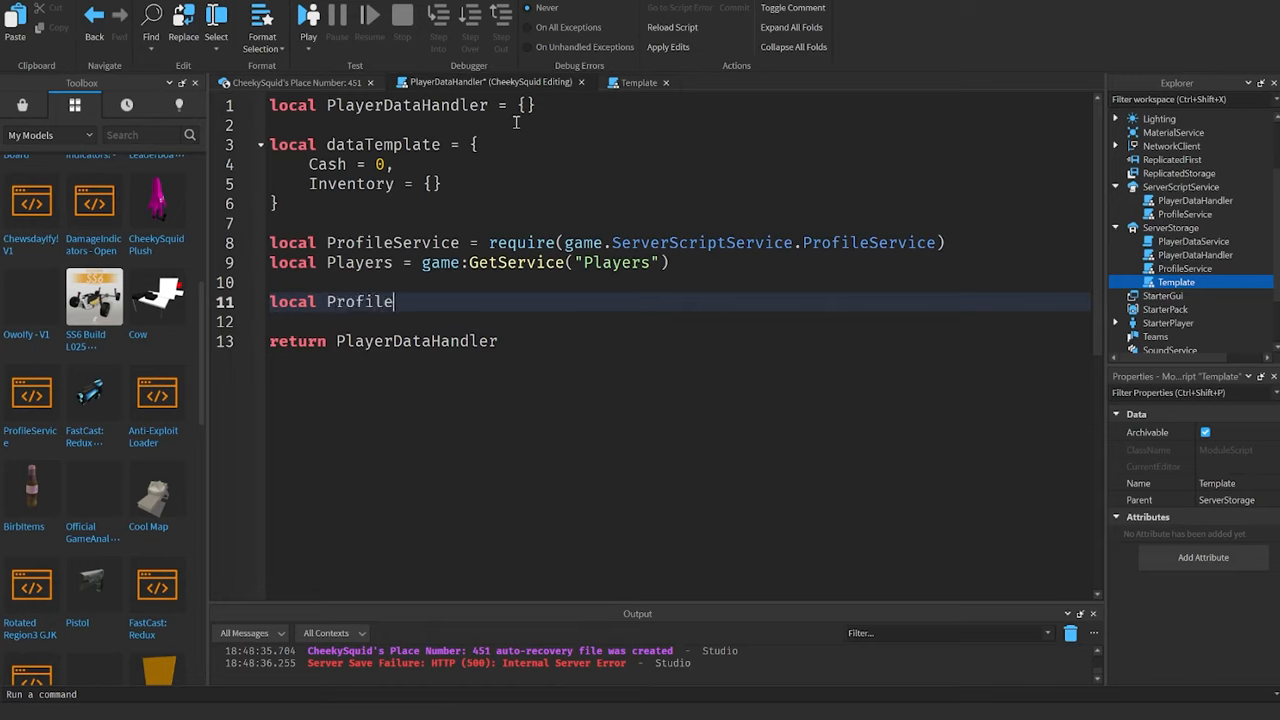
{"action": "type", "text": "Store ="}
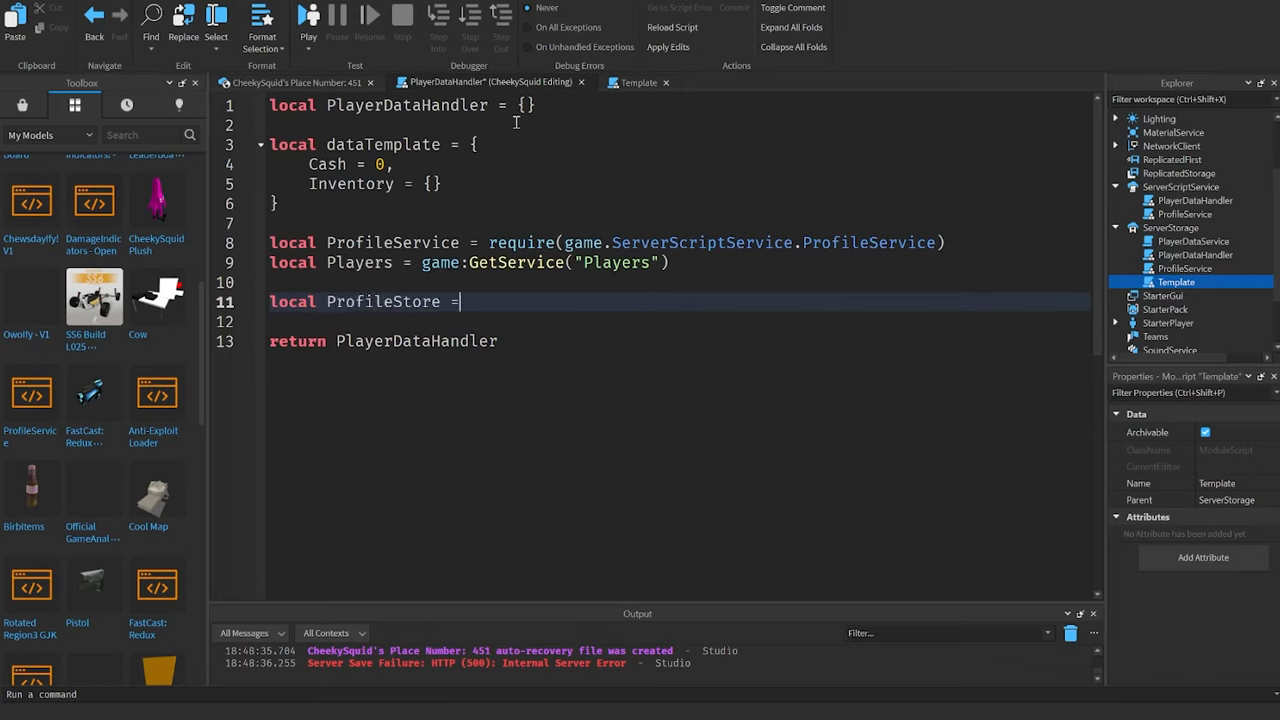
{"action": "type", "text": "ProfileService.GetP"}
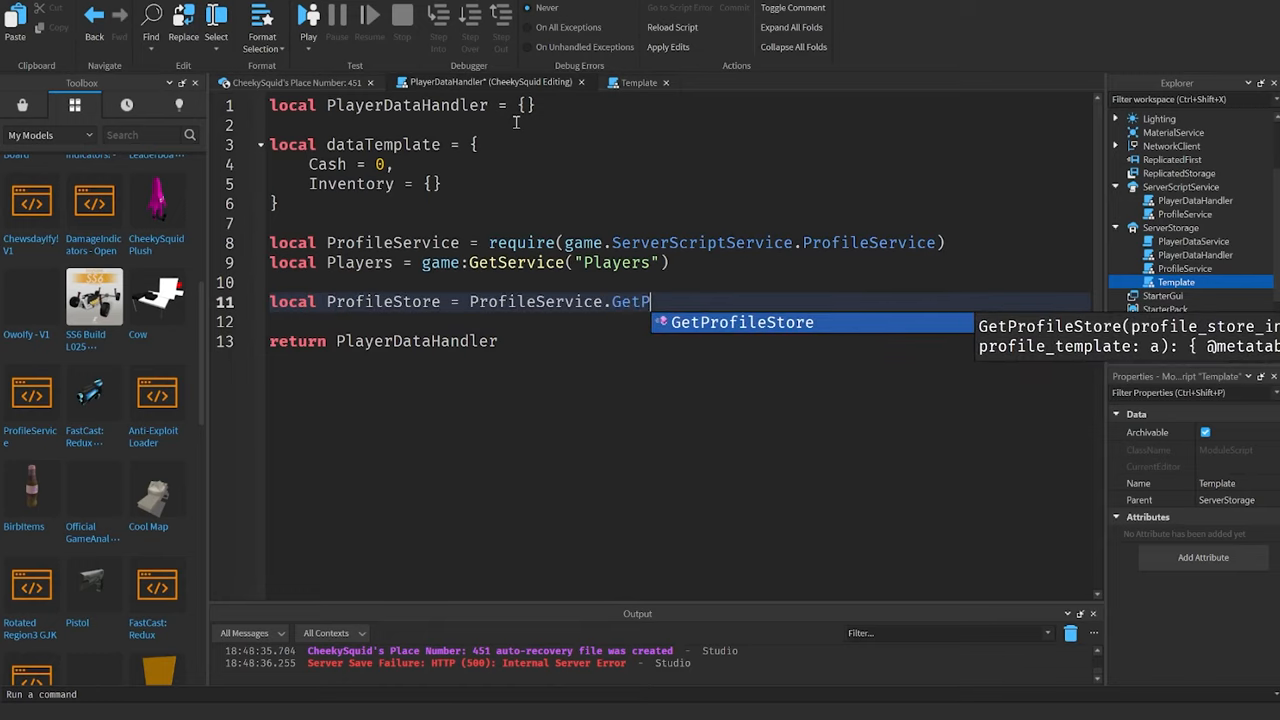
{"action": "key", "text": "Tab"}
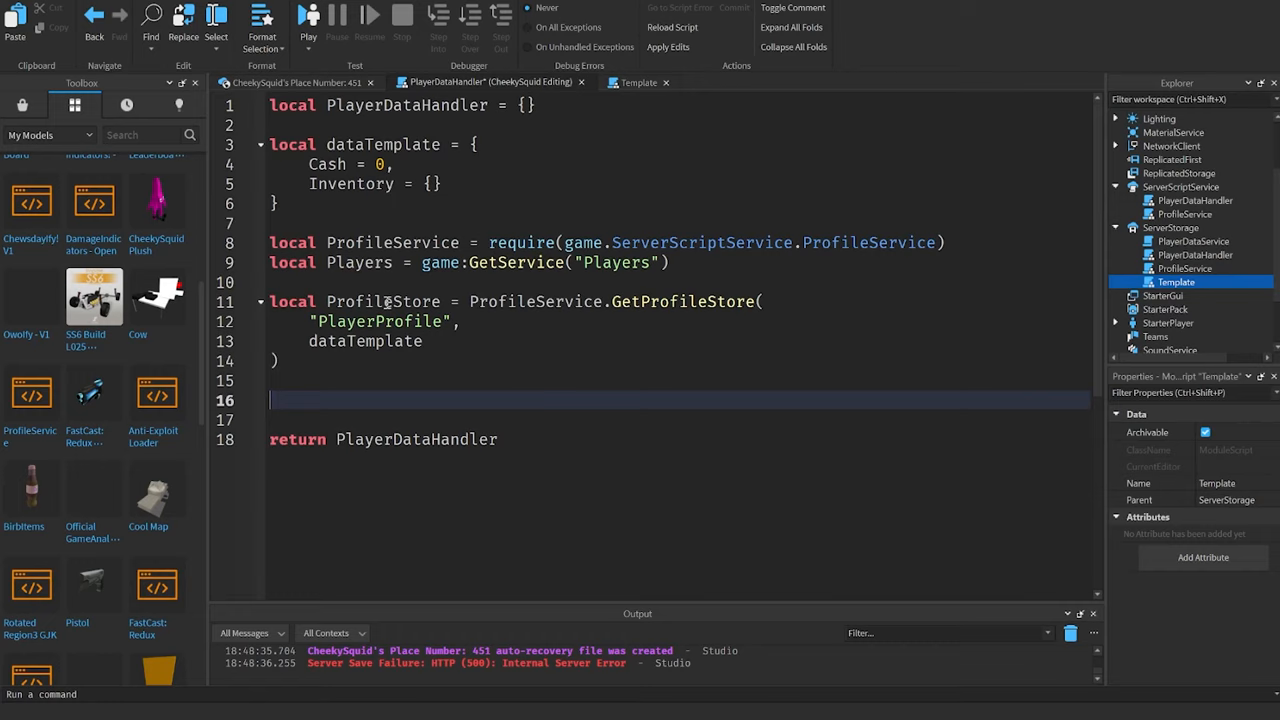
{"action": "type", "text": "local Profiles"}
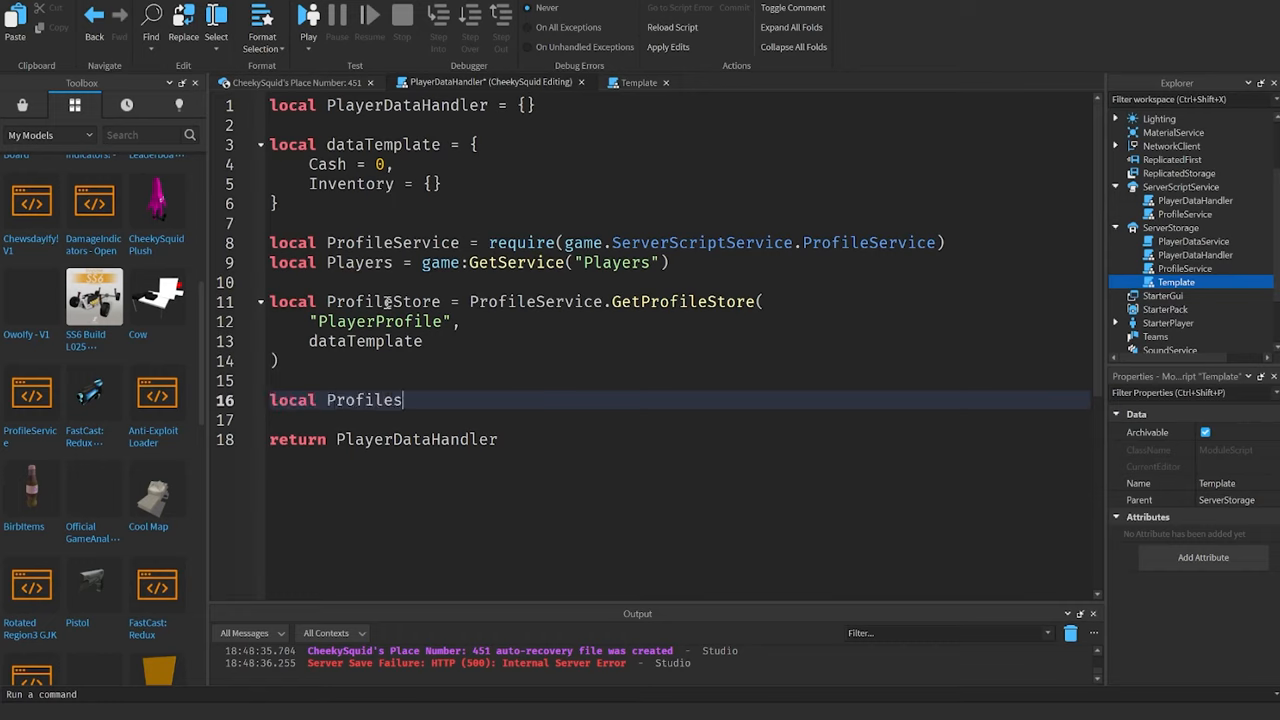
{"action": "type", "text": "= {}"}
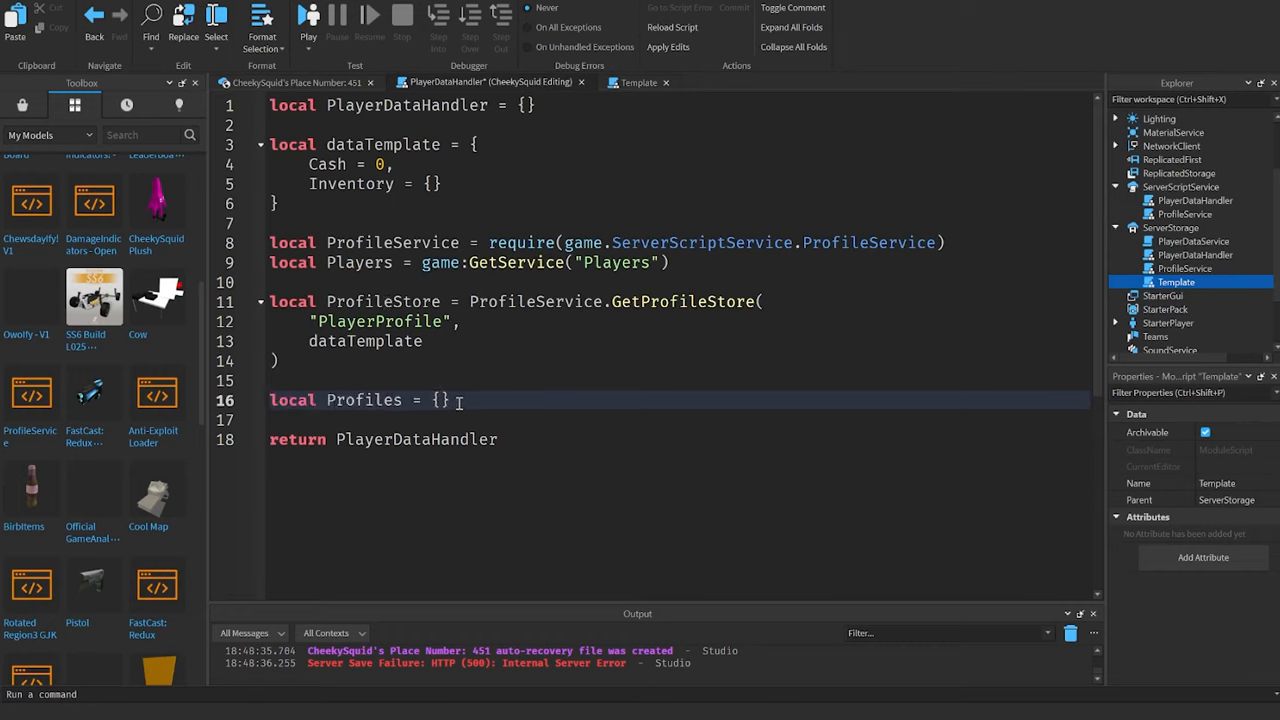
{"action": "scroll", "scroll_direction": "down", "scroll_amount": 3}
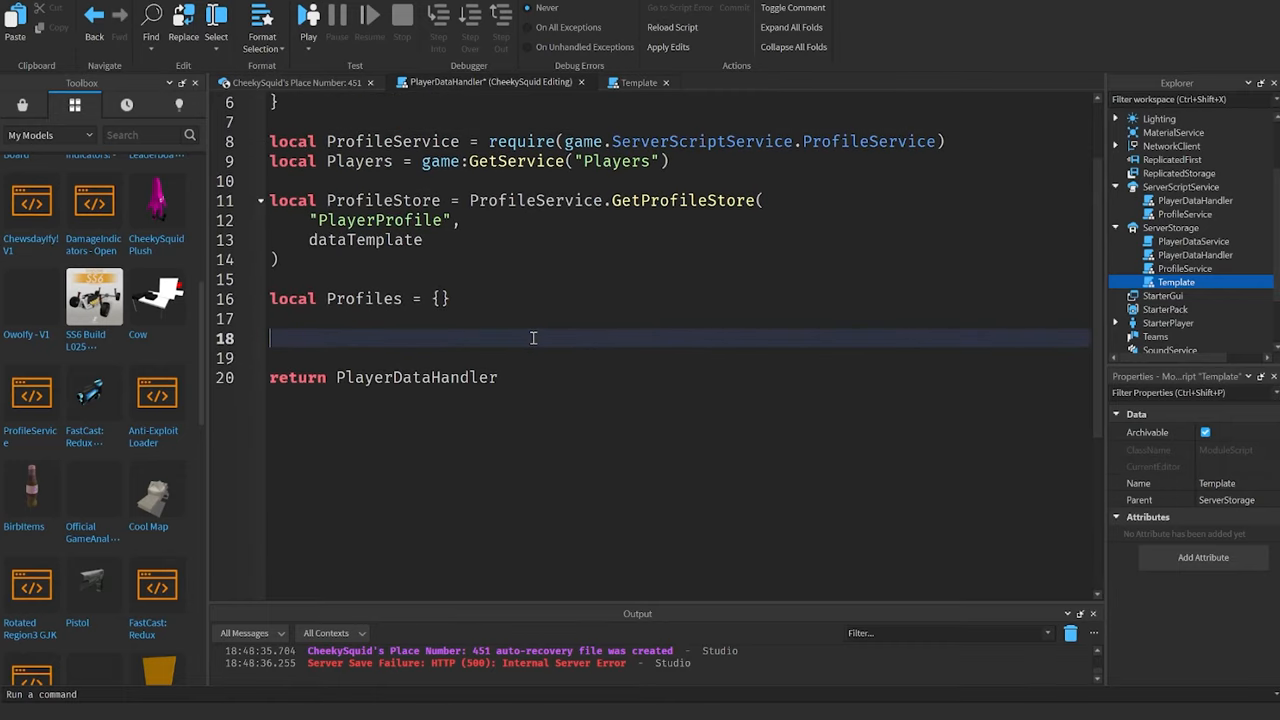
Step: Write playerAdded loading the profile with key "Player_"..UserId and calling Reconcile()
{"action": "type", "text": "local function"}
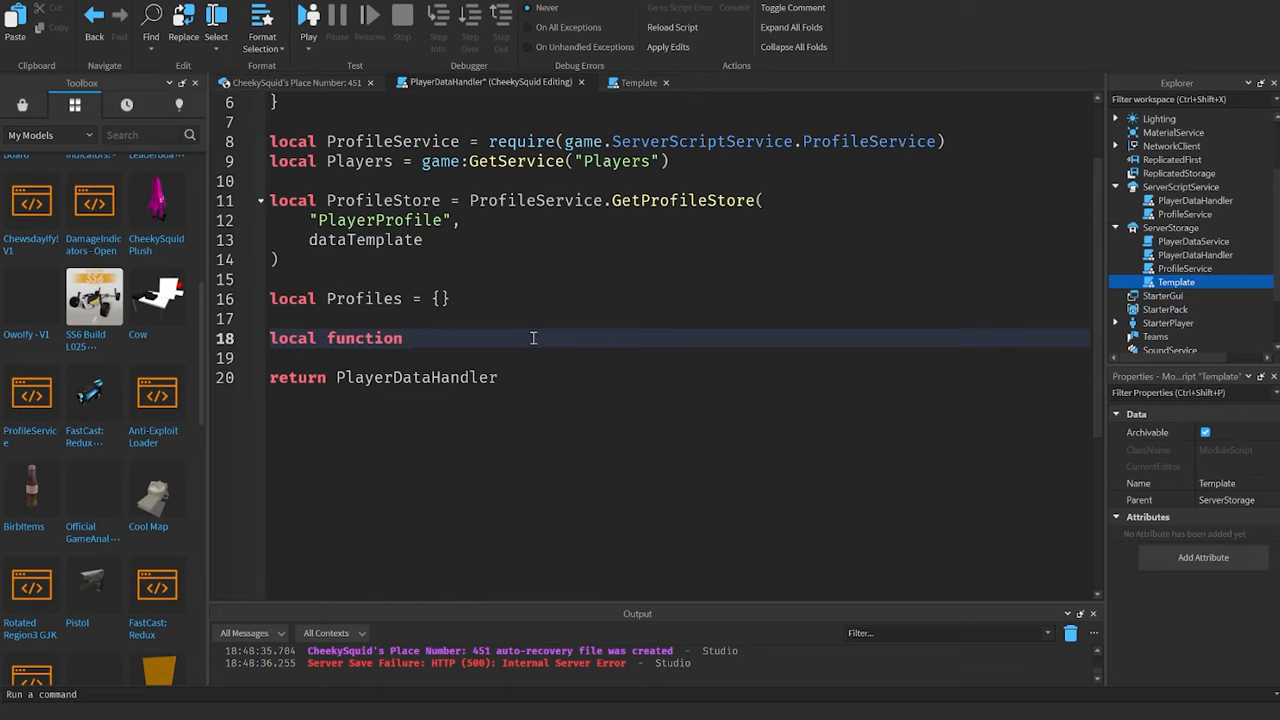
{"action": "type", "text": "playerAdded(Pl"}
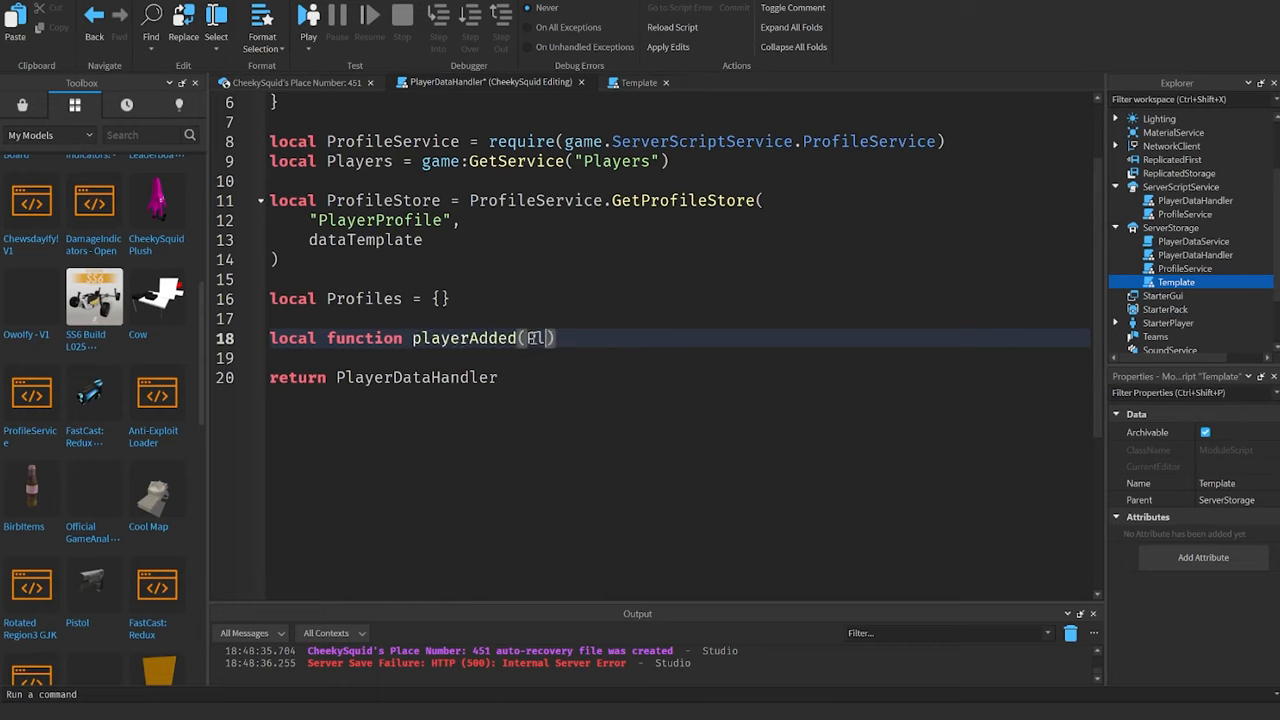
{"action": "type", "text": "player"}
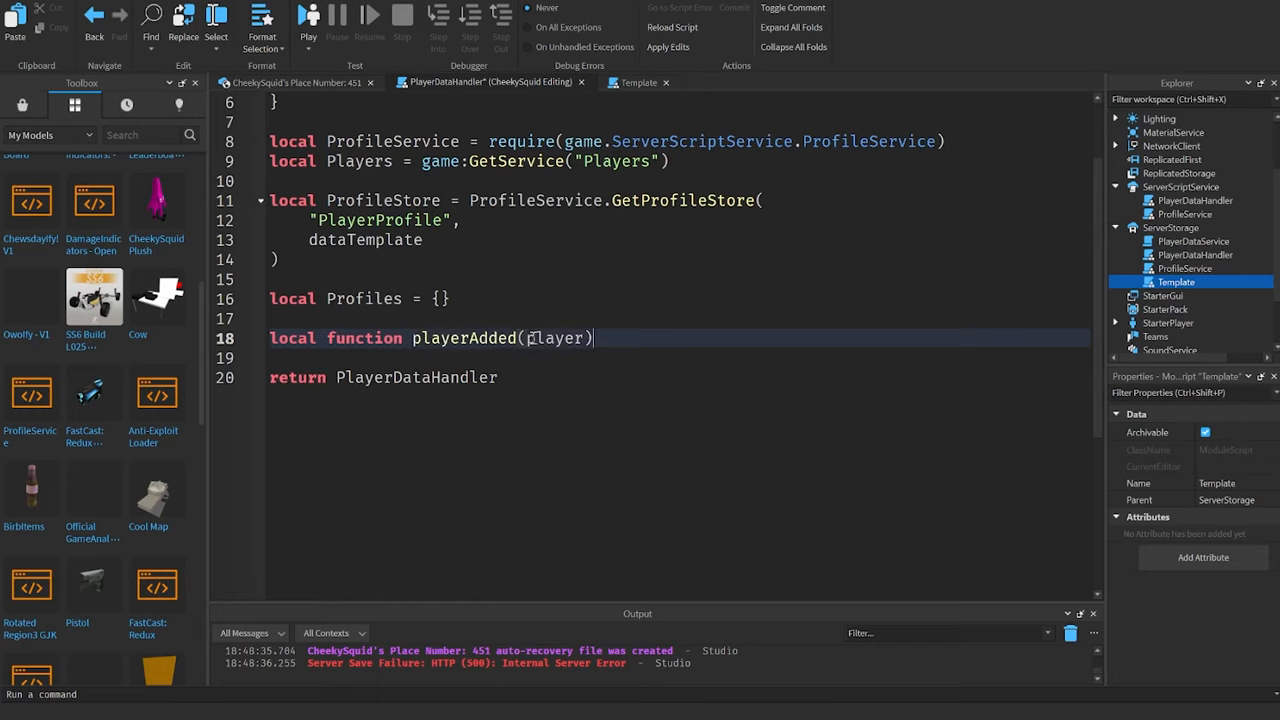
{"action": "type", "text": "local profi"}
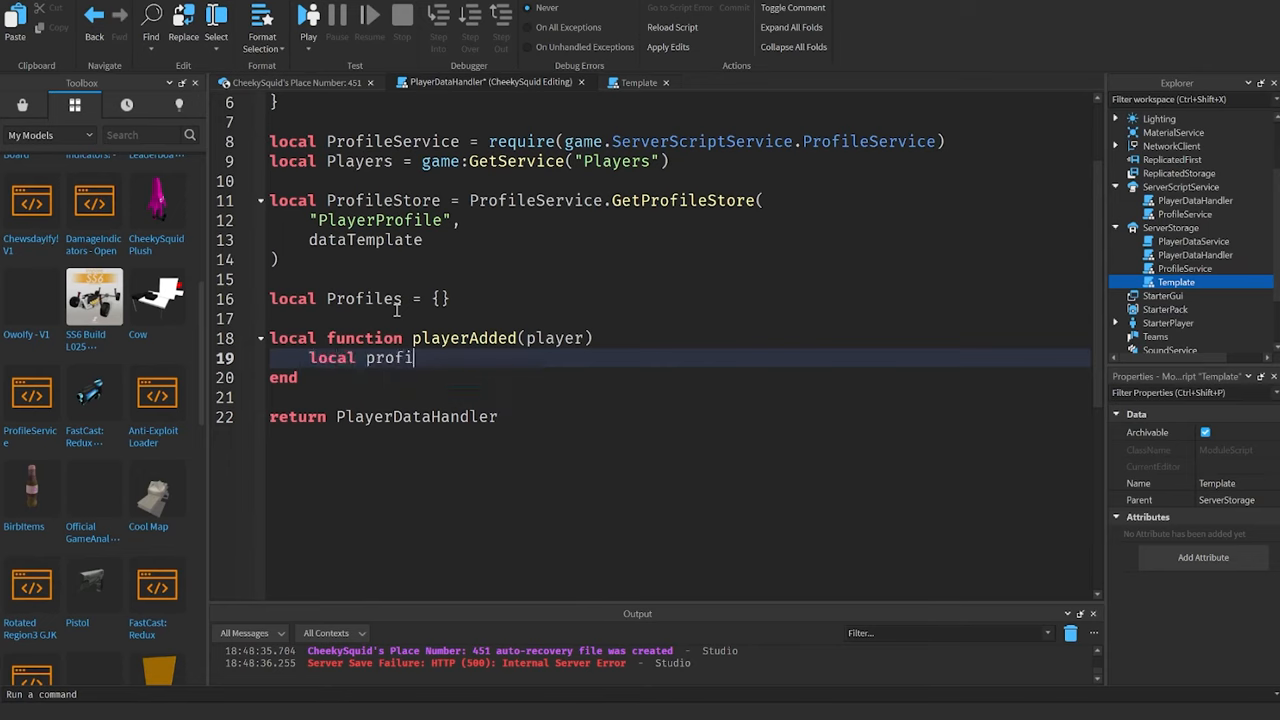
{"action": "type", "text": "le = Por"}
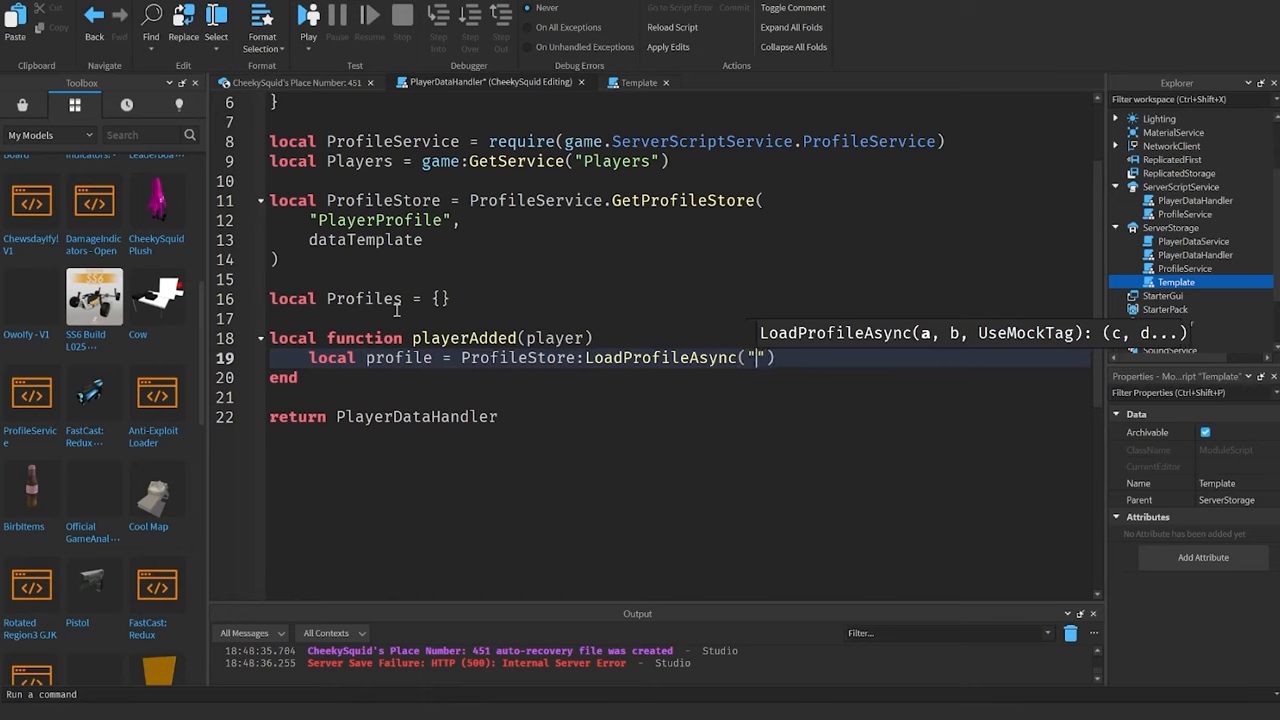
{"action": "type", "text": "Player_\".. p"}
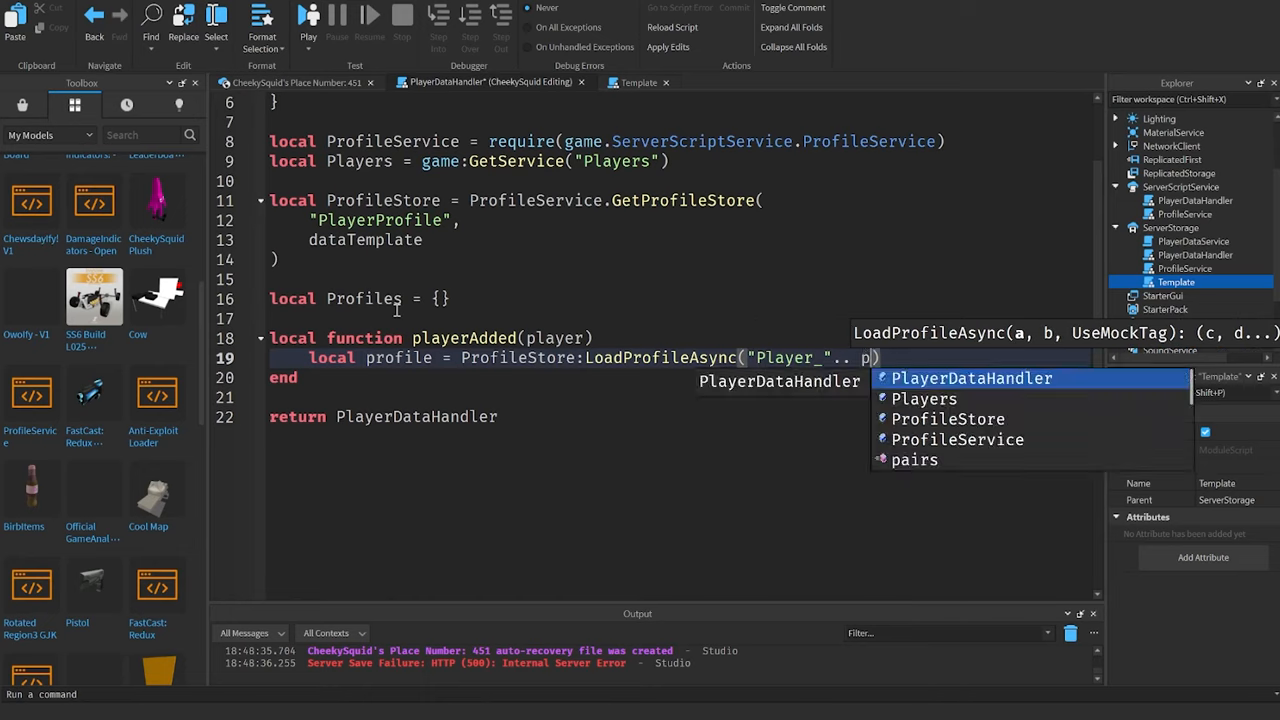
{"action": "type", "text": "layer.UserId"}
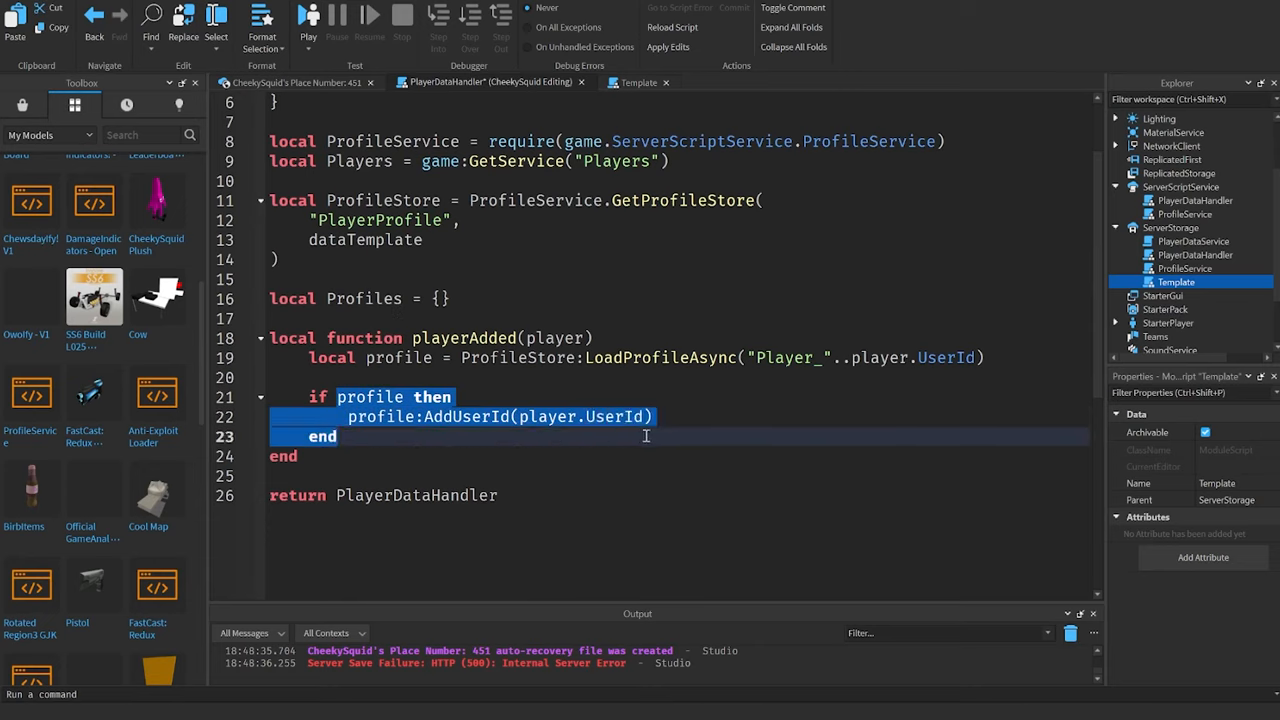
{"action": "left_click", "coordinate": [692, 416]}
{"action": "type", "text": "profile:"}
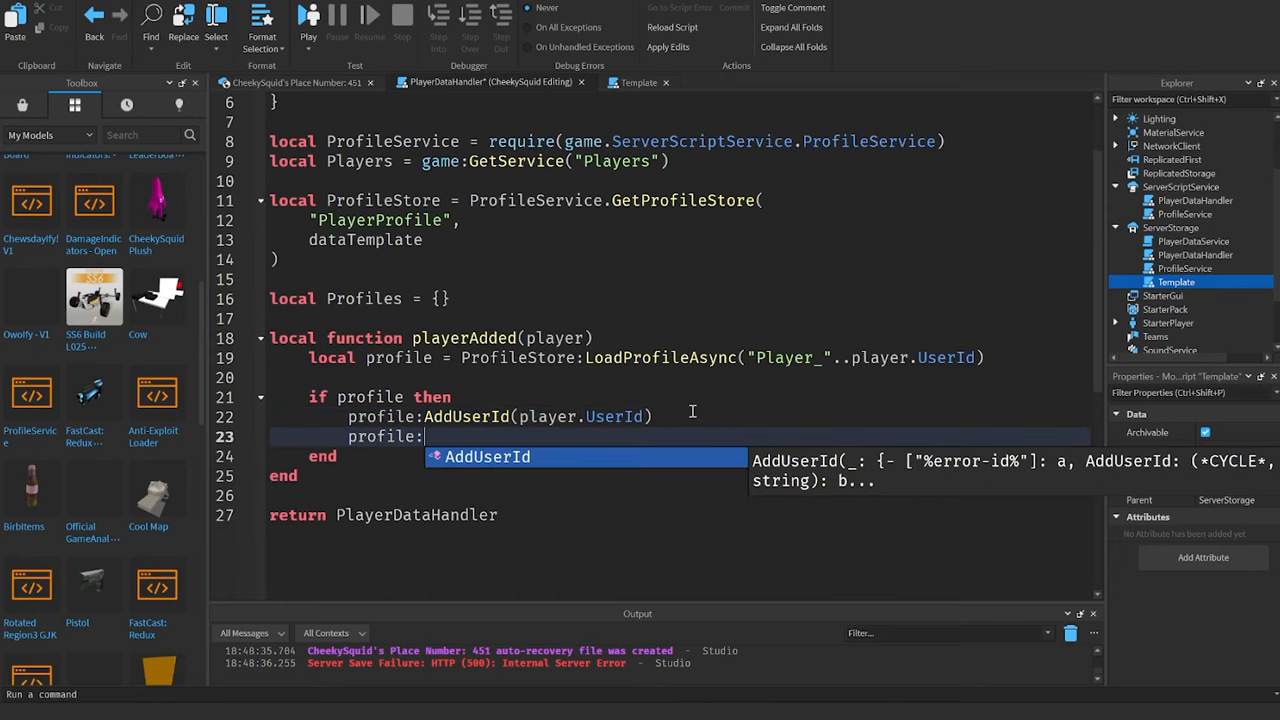
{"action": "type", "text": "Reconcile()"}
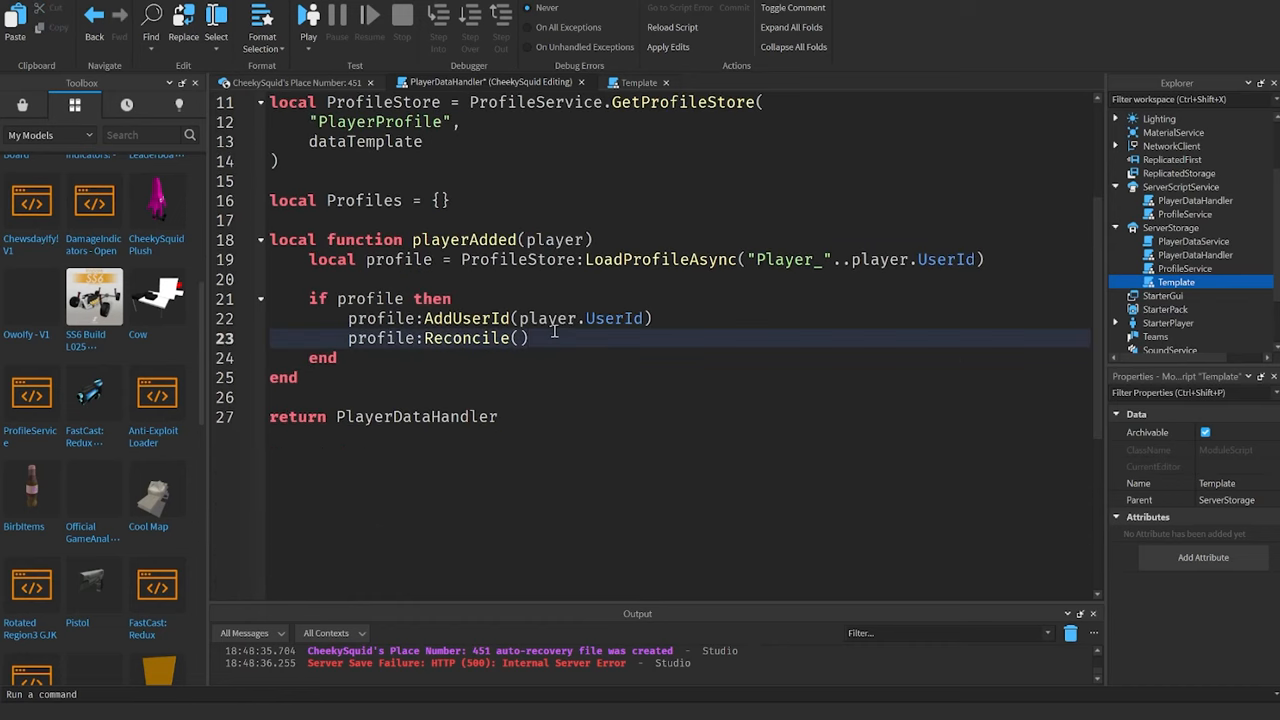
Step: Add profile:ListenToRelease clearing Profiles[player] and kicking the player
{"action": "key", "text": "enter"}
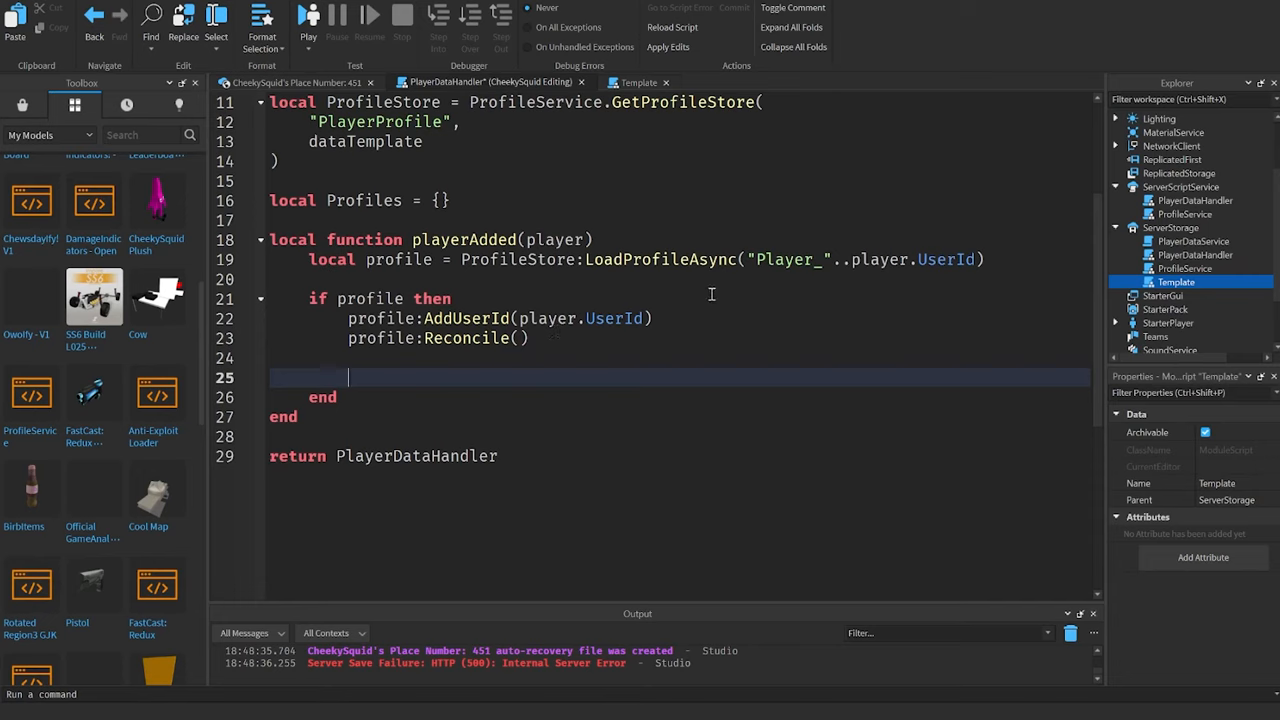
{"action": "type", "text": "profile:Listen"}
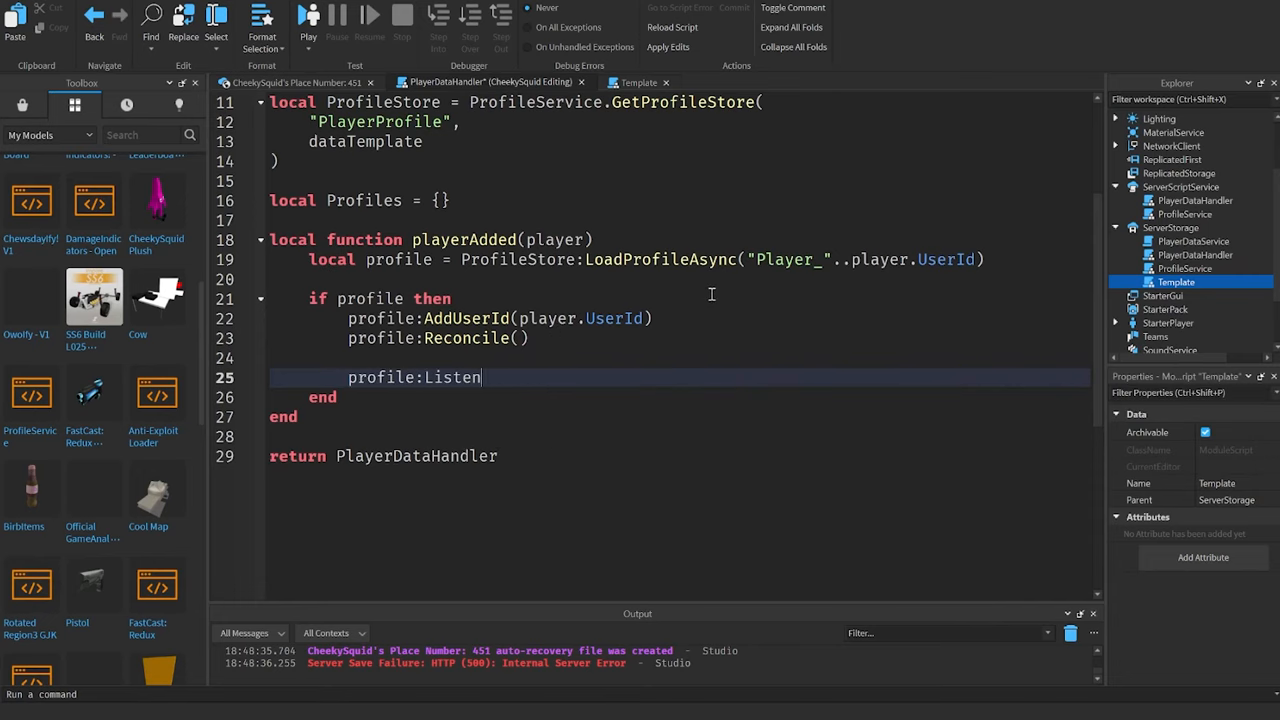
{"action": "type", "text": "ToRelease(func"}
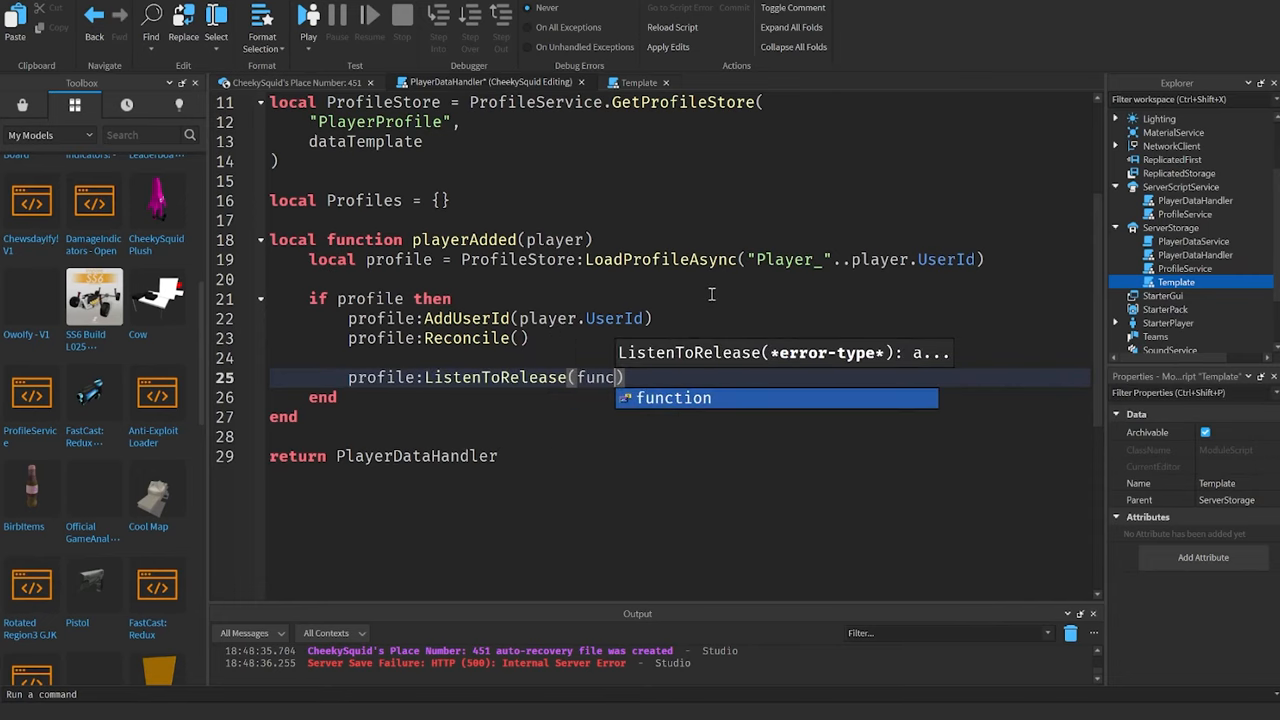
{"action": "key", "text": "Tab"}
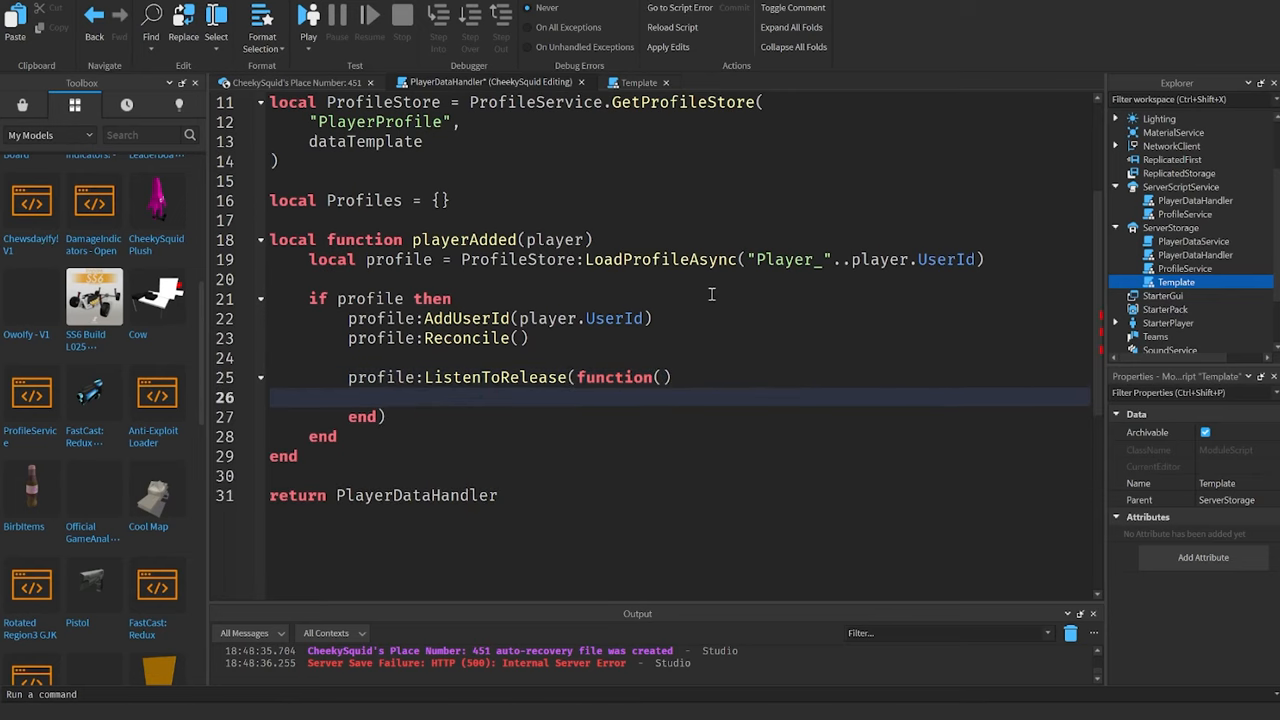
{"action": "type", "text": "Profiles[]"}
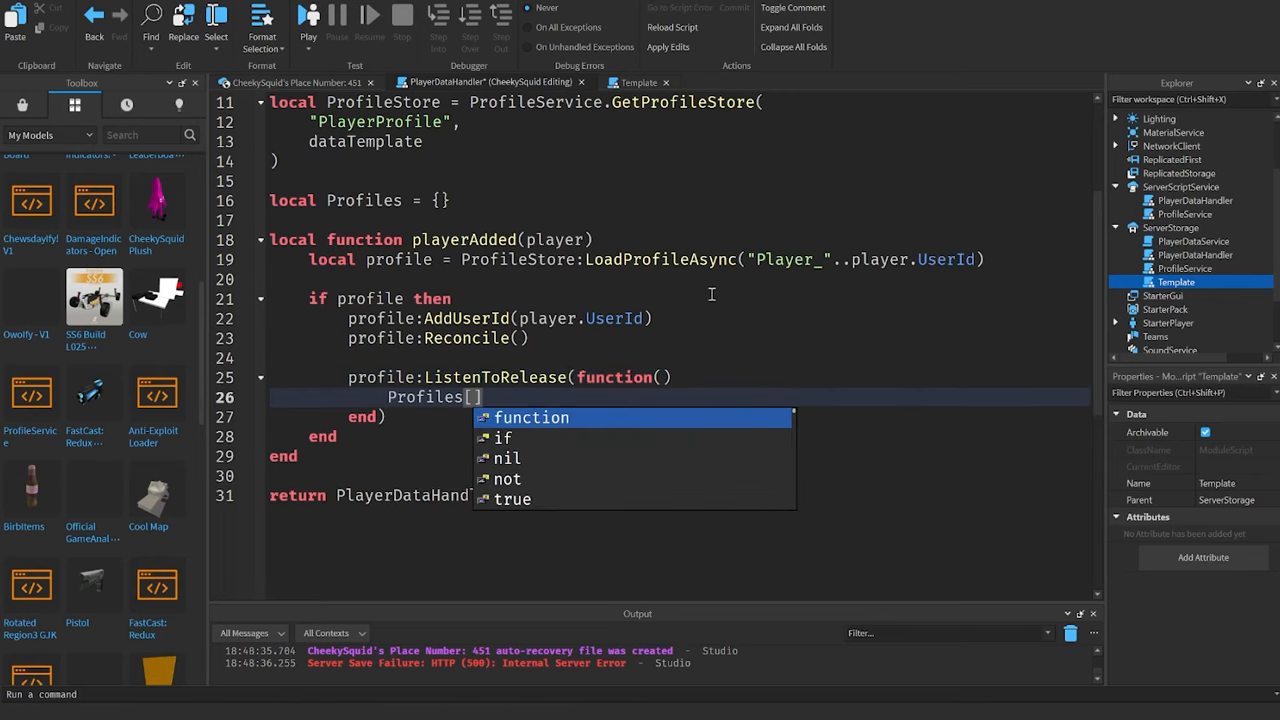
{"action": "type", "text": "player] = nil"}
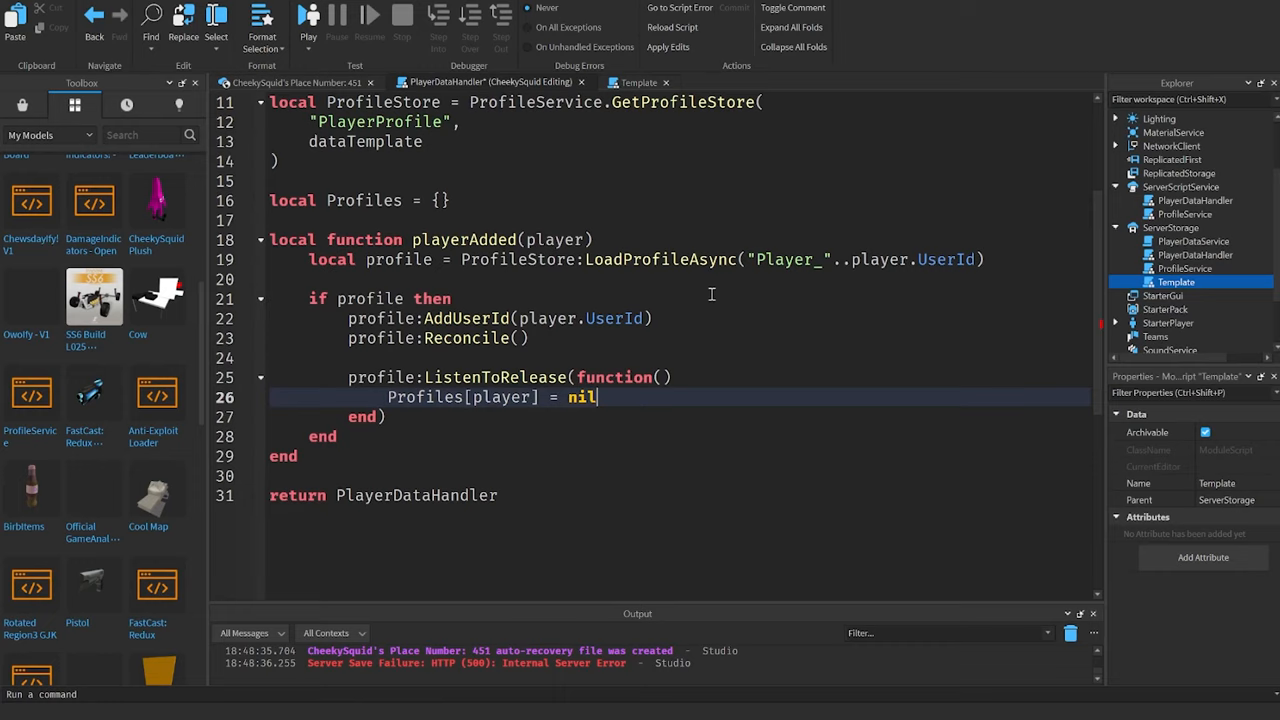
{"action": "key", "text": "enter"}
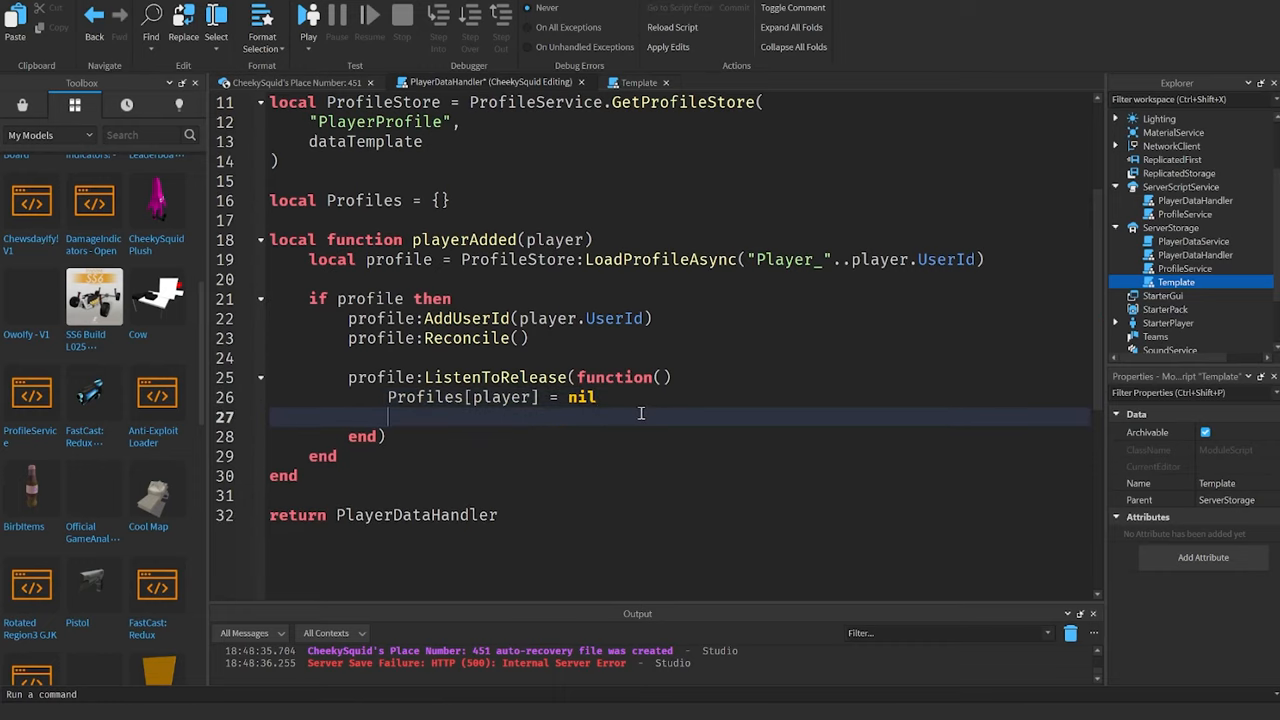
{"action": "type", "text": "player:Kick()"}
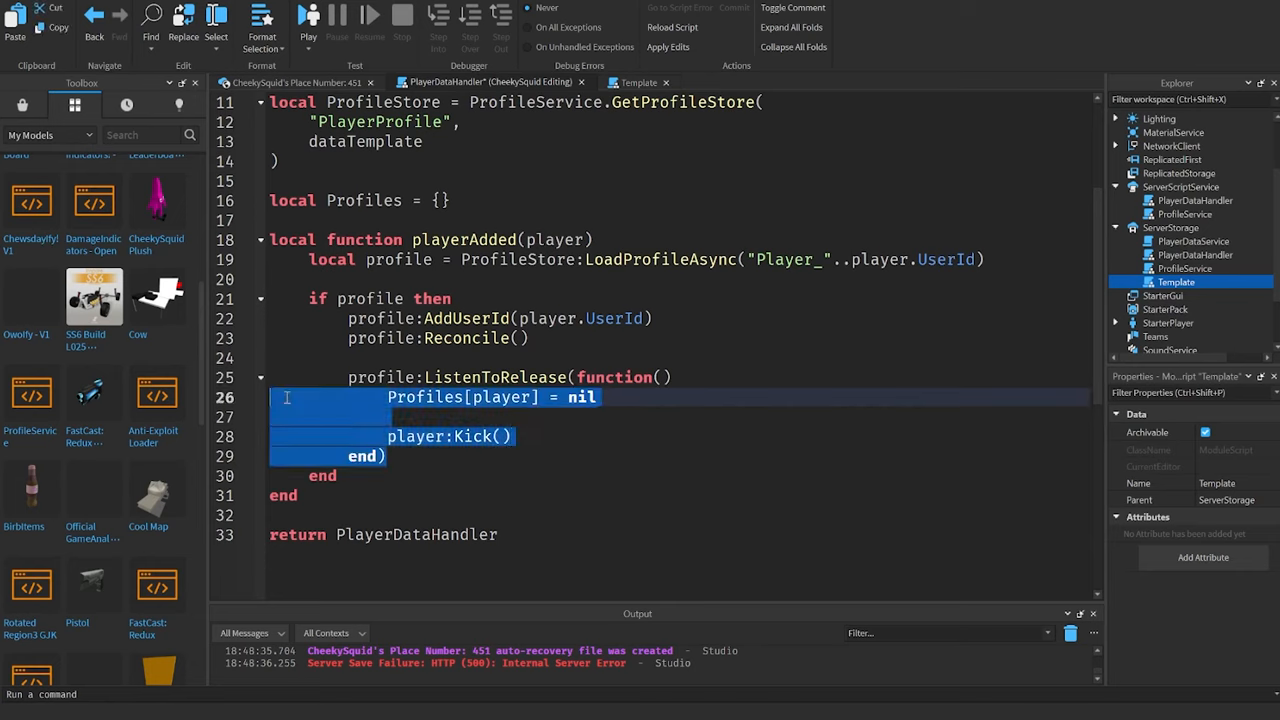
Step: Release the profile if the player left Players, else store it in Profiles, and Kick when loading fails
{"action": "type", "text": "if not player"}
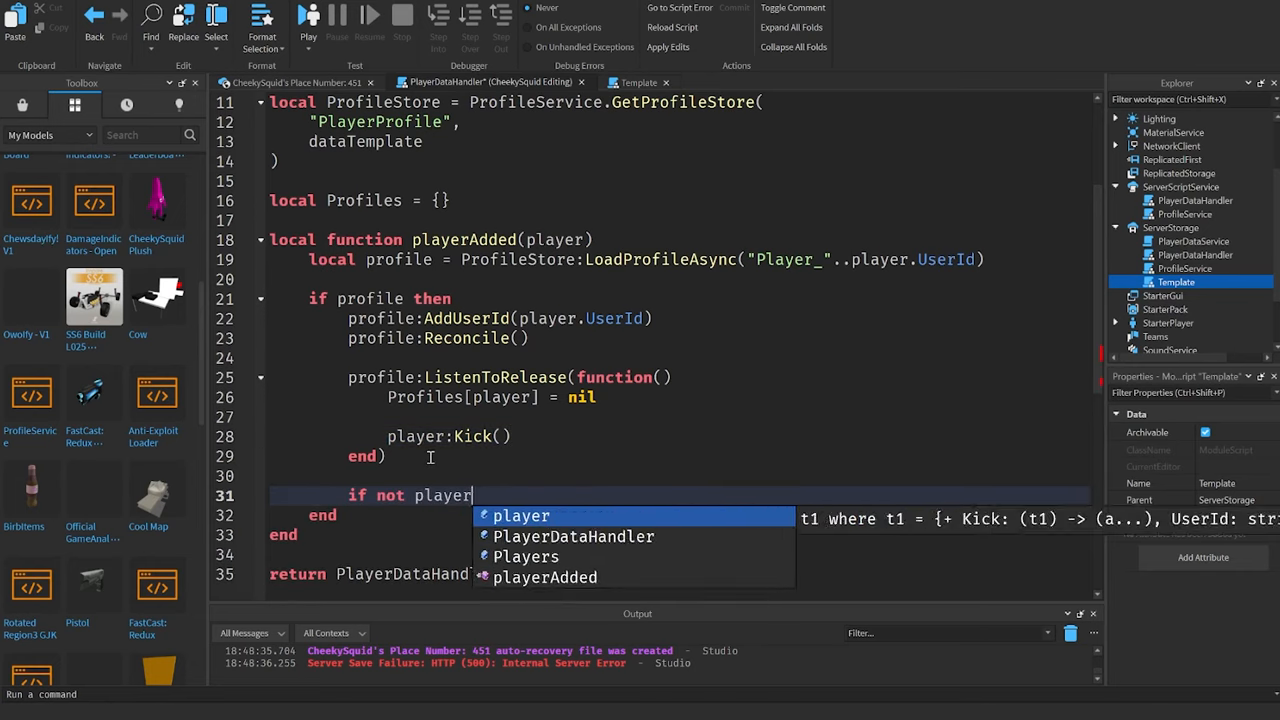
{"action": "type", "text": ":IsDescend"}
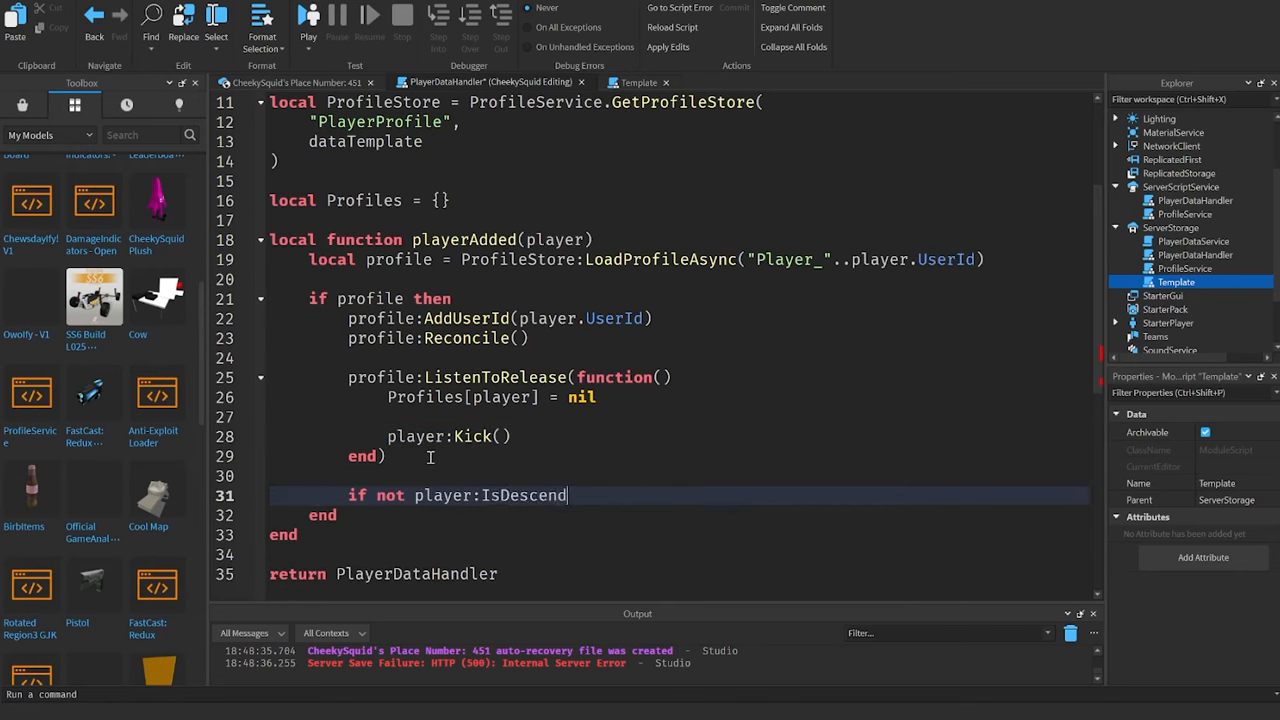
{"action": "type", "text": "antOf(Players) then"}
{"action": "type", "text": "profile:"}
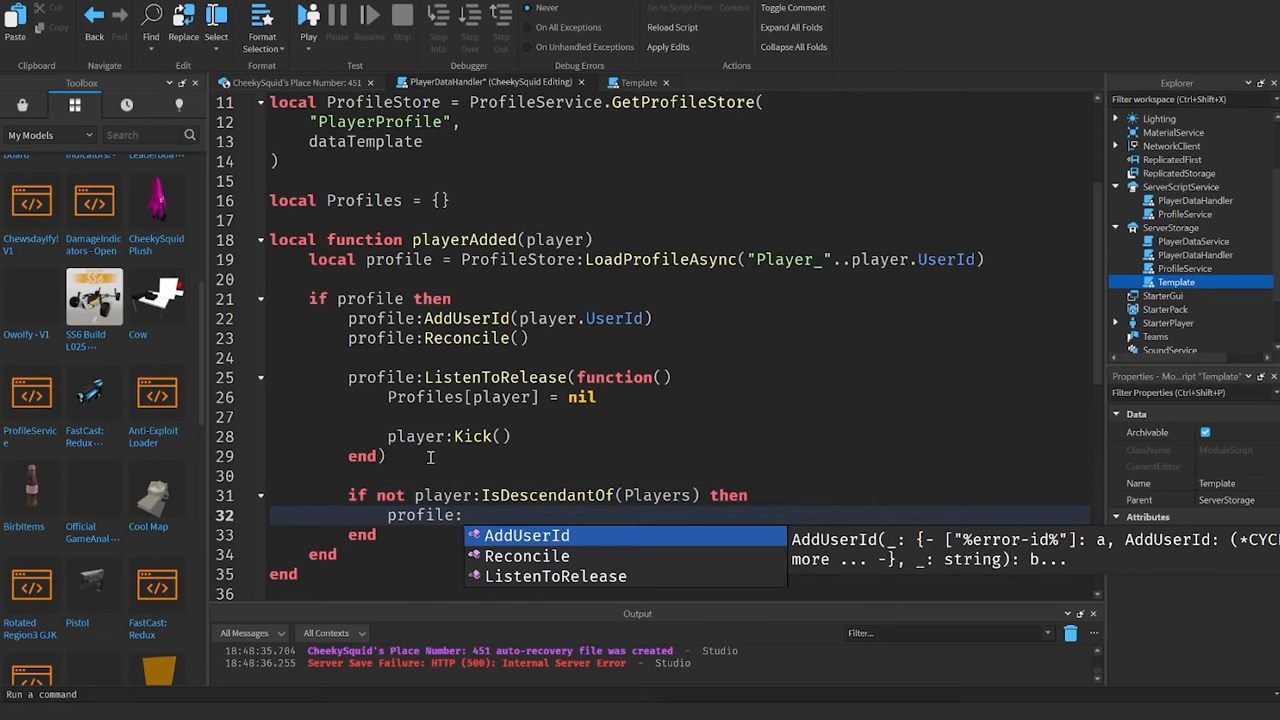
{"action": "type", "text": "Release()"}
{"action": "type", "text": "else"}
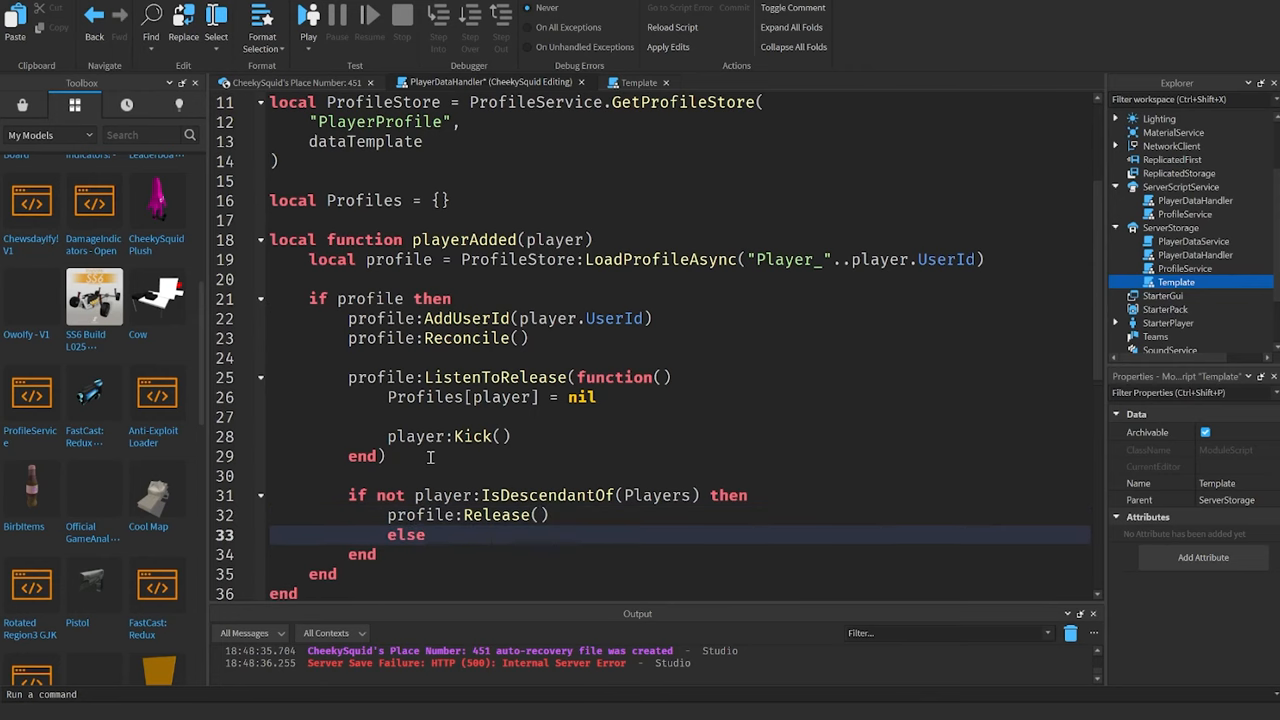
{"action": "type", "text": "Profile"}
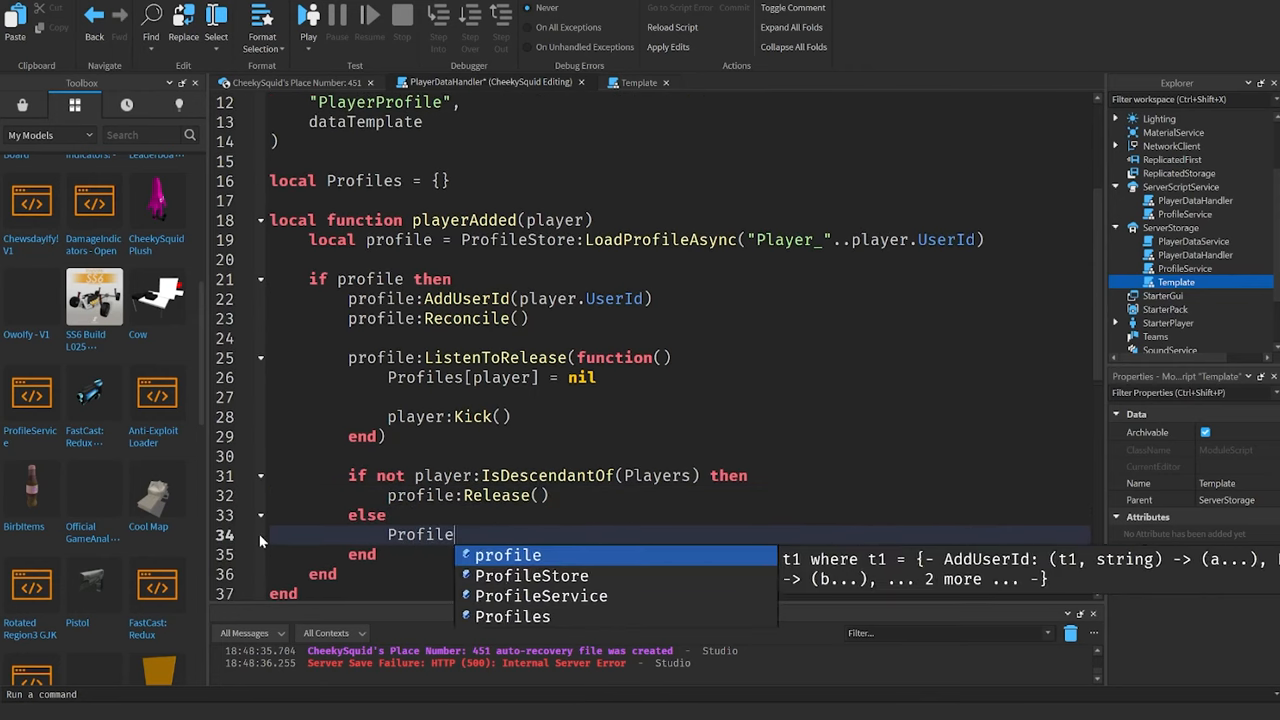
{"action": "type", "text": "s[player]"}
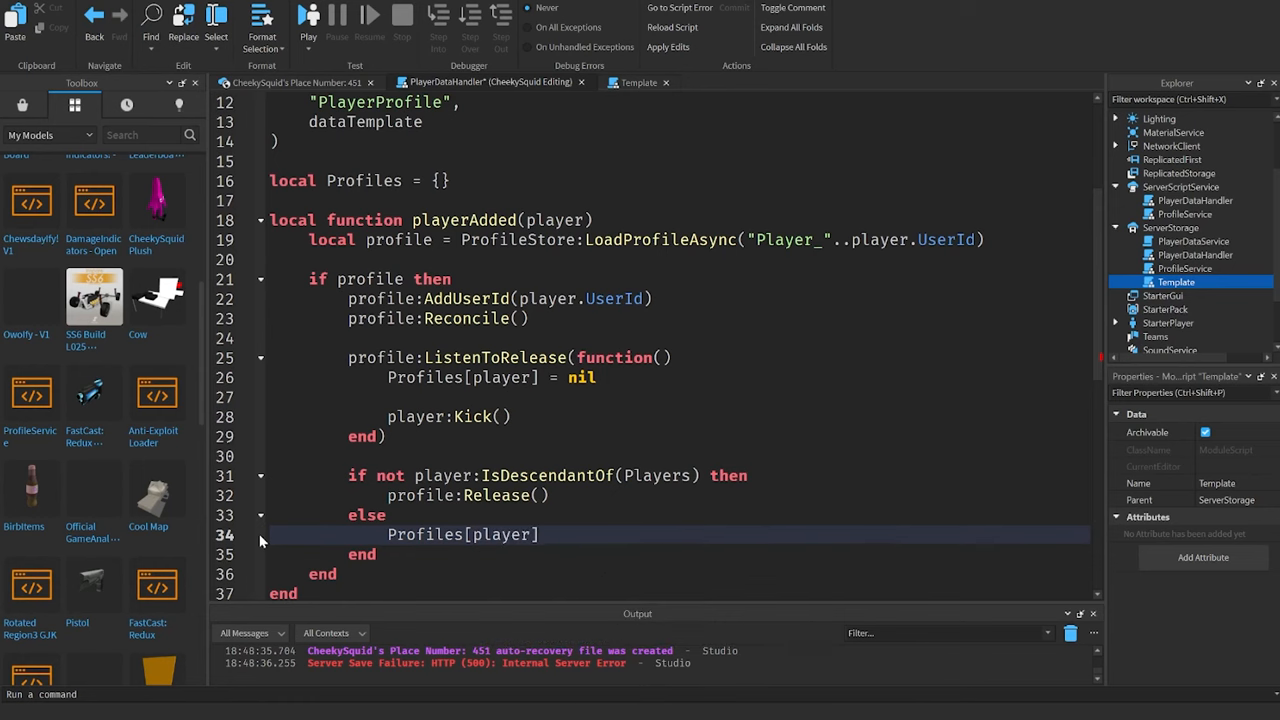
{"action": "type", "text": "= profile"}
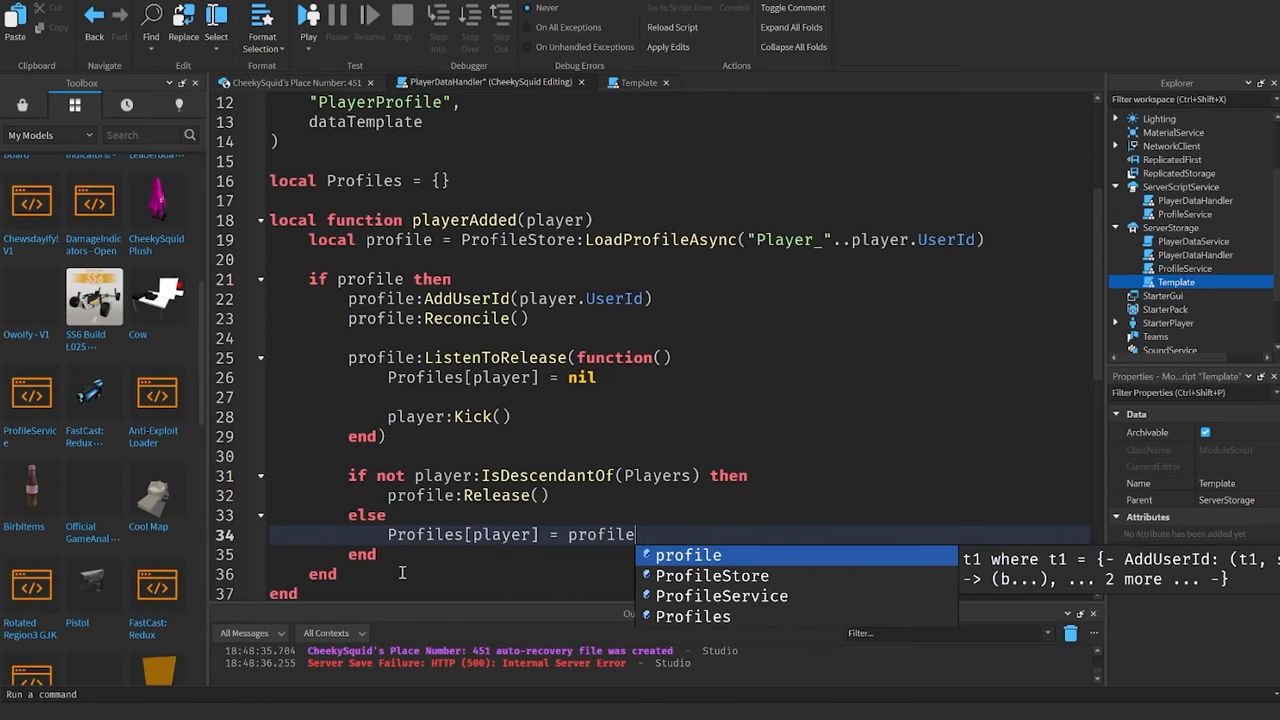
{"action": "type", "text": "else"}
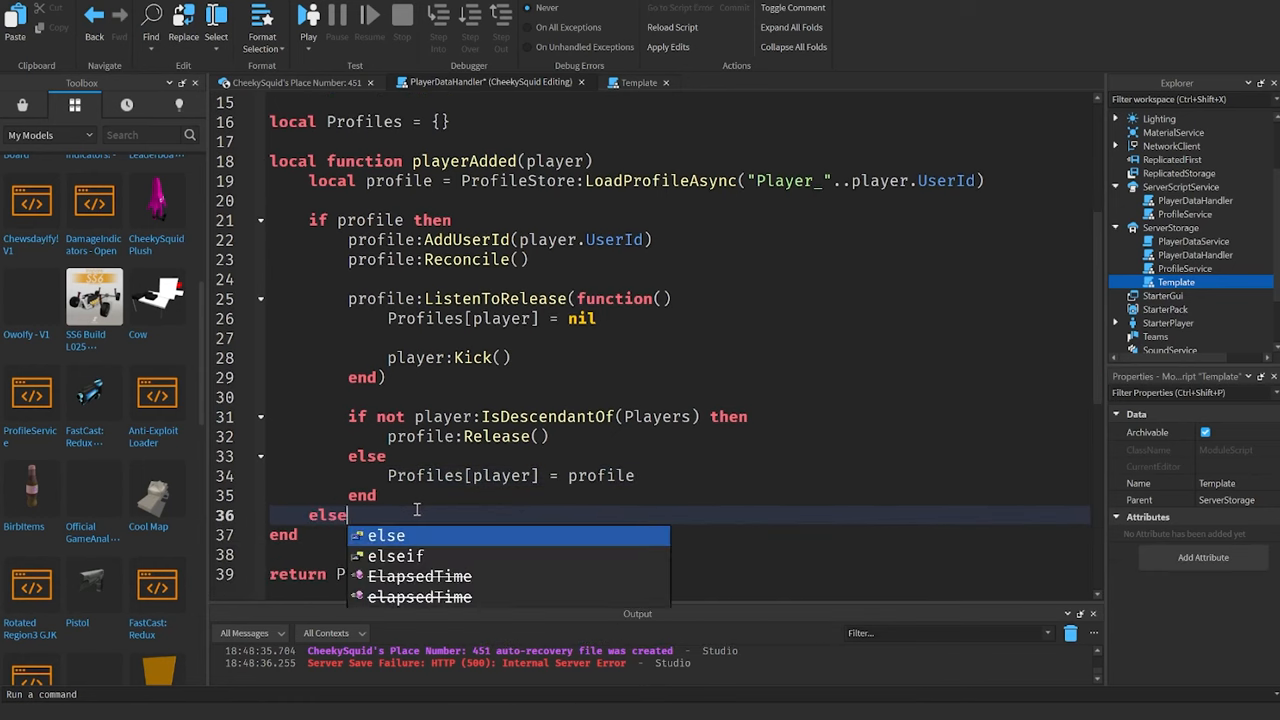
{"action": "type", "text": "player:Kick("}
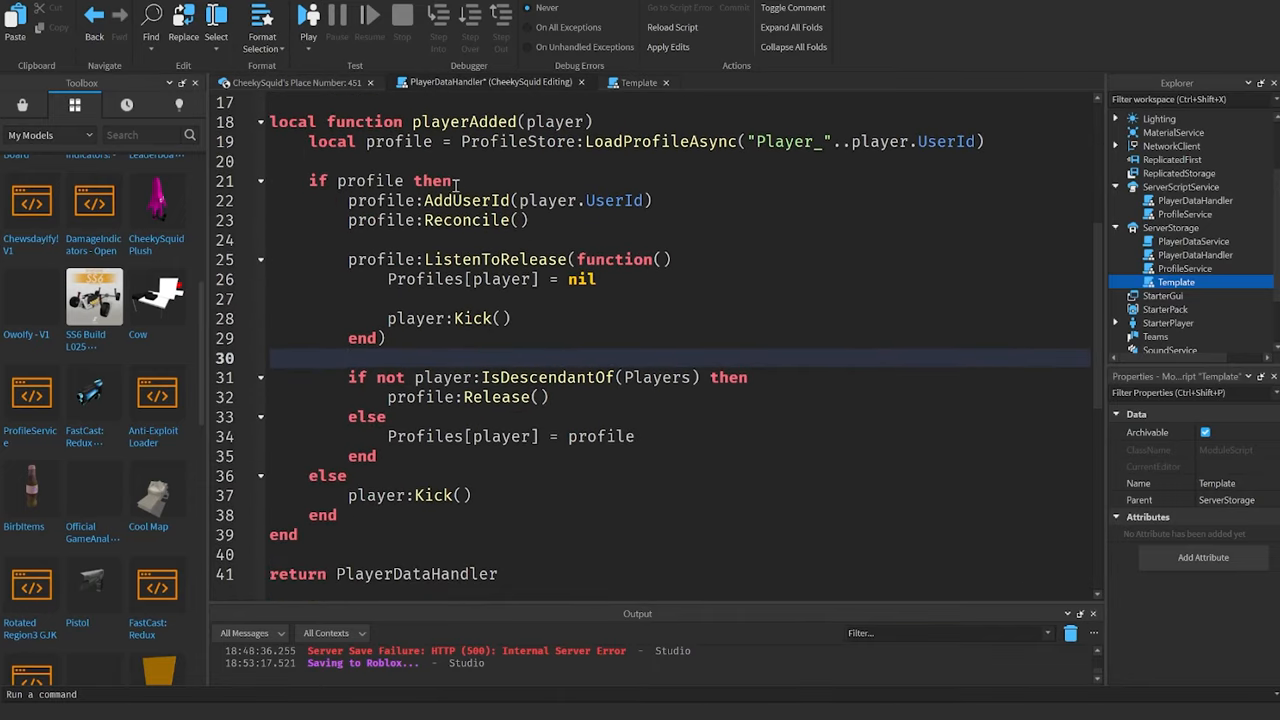
Step: Add PlayerDataHandler:Init() looping GetPlayers with task.spawn(playerAdded, player)
{"action": "left_click", "coordinate": [324, 540]}
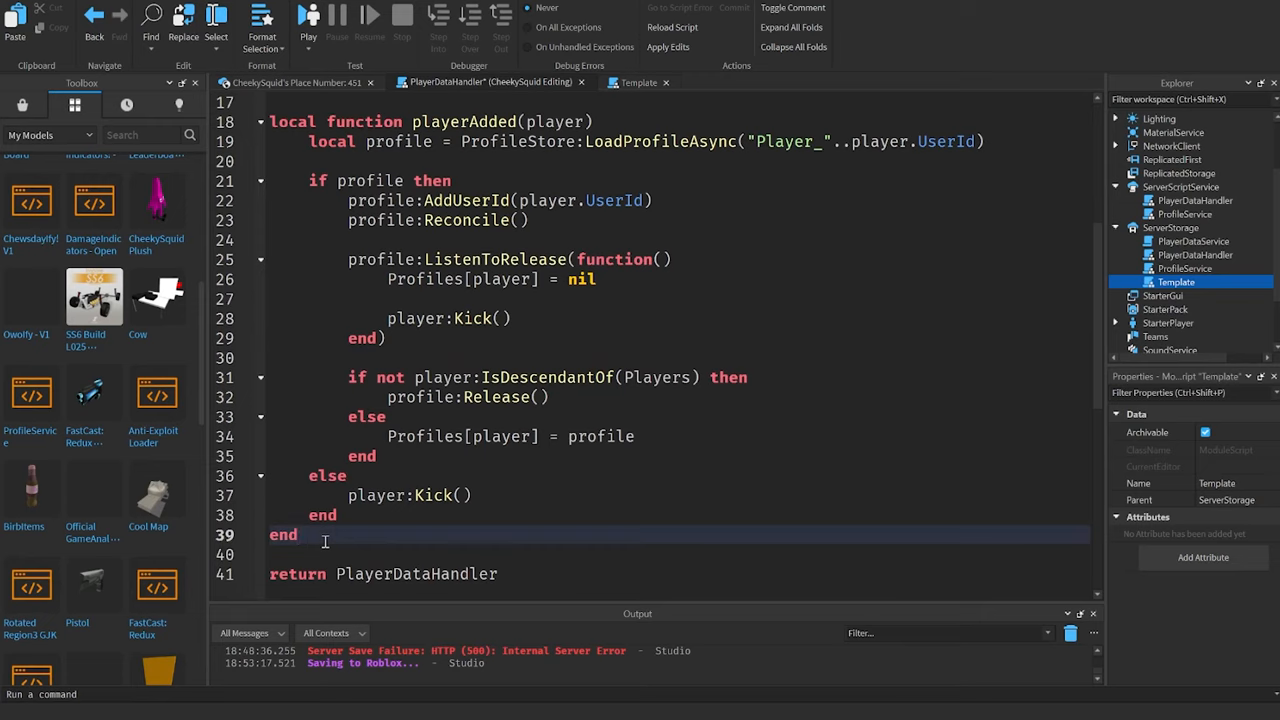
{"action": "type", "text": "function PlayerDataHandler:Init("}
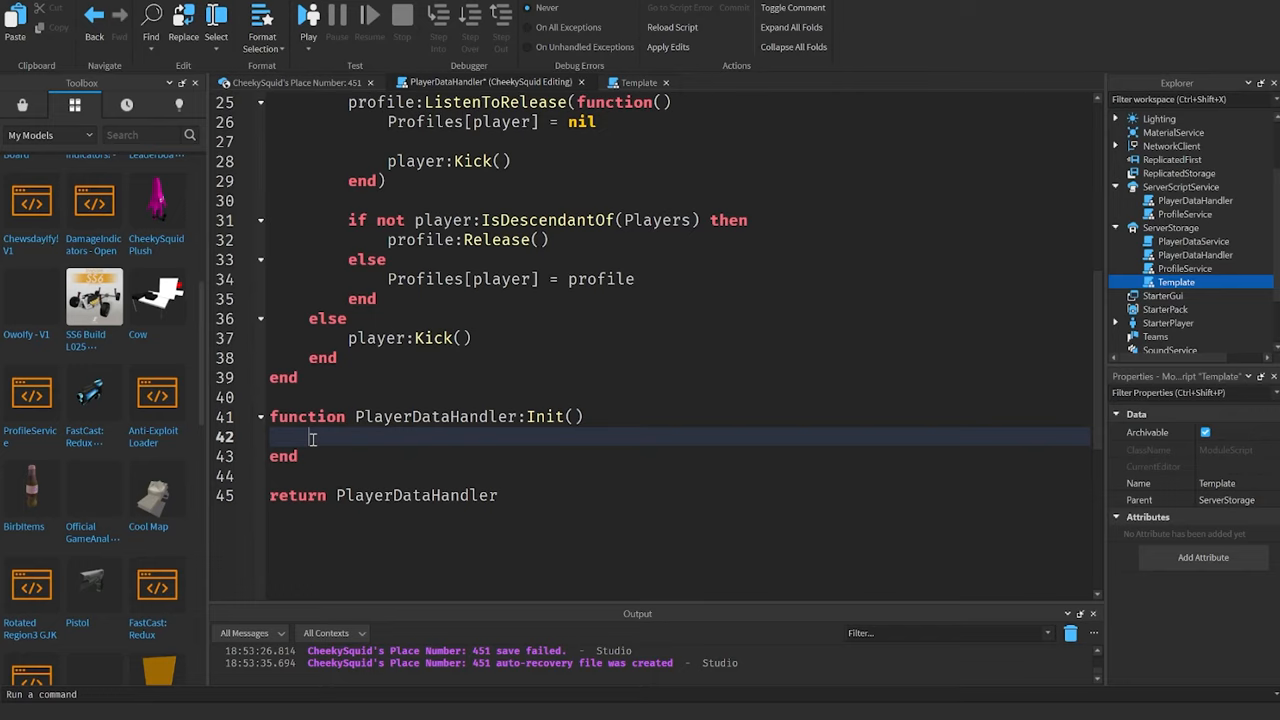
{"action": "type", "text": "for _, player in"}
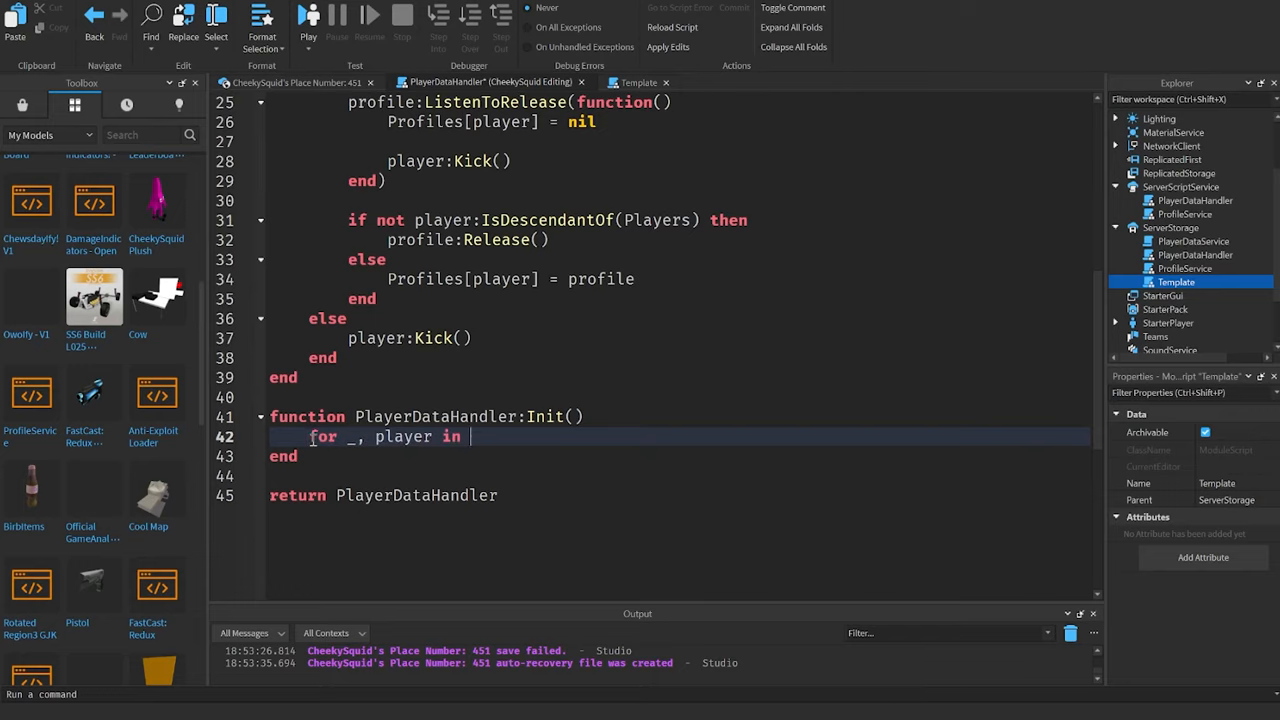
{"action": "type", "text": "game.Players:GetPL"}
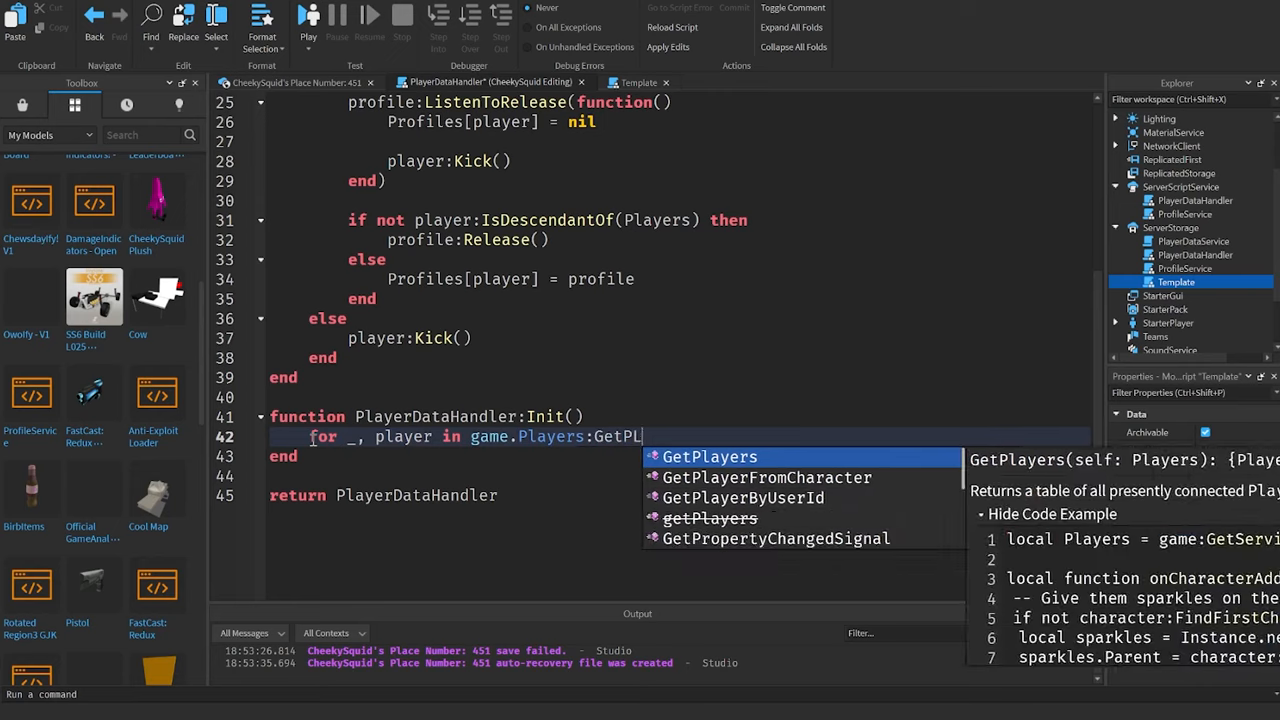
{"action": "key", "text": "Enter"}
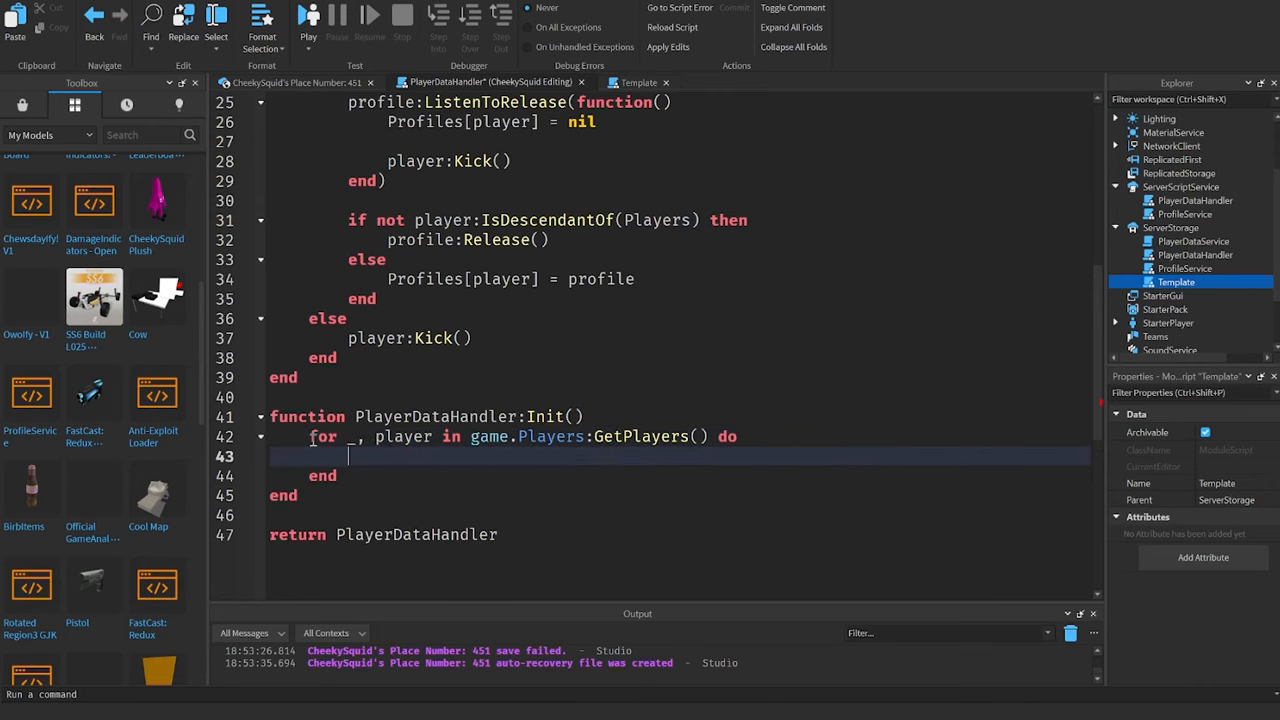
{"action": "type", "text": "task.spawn("}
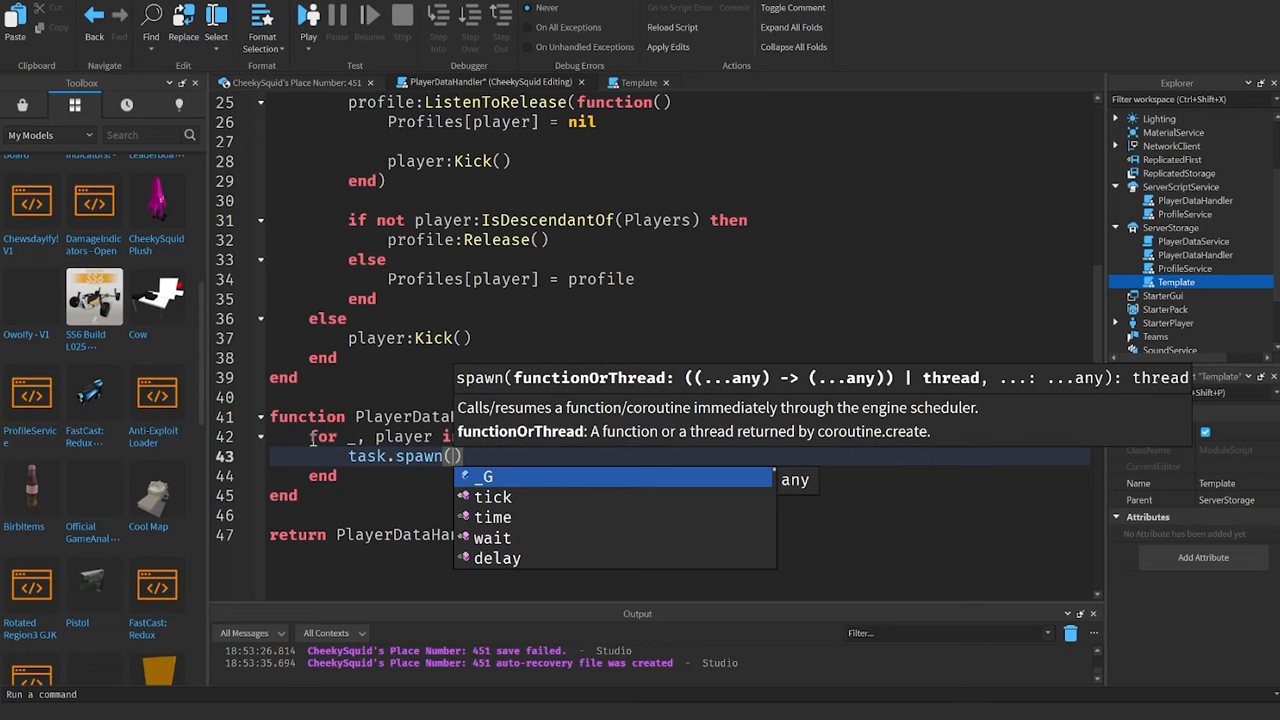
{"action": "type", "text": "playerAdded, player"}
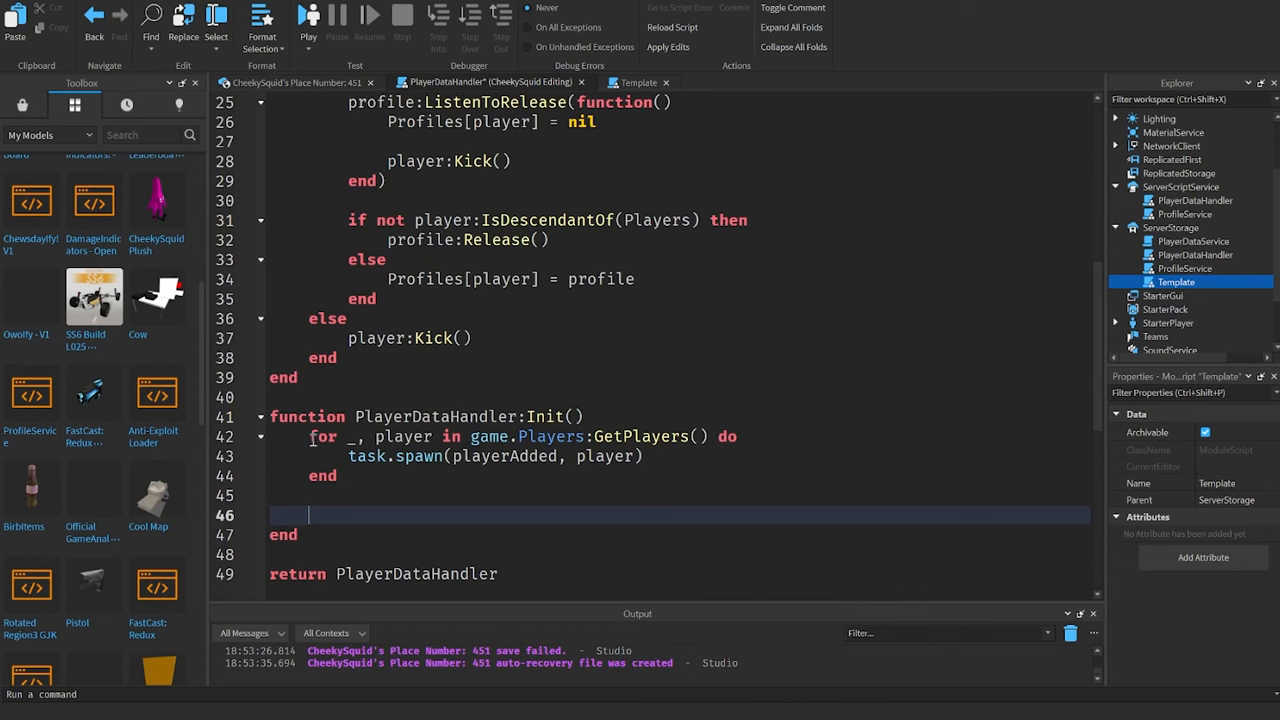
Step: Connect game.Players.PlayerAdded to playerAdded inside Init
{"action": "type", "text": "game.Players.PlayerAdded:Connect("}
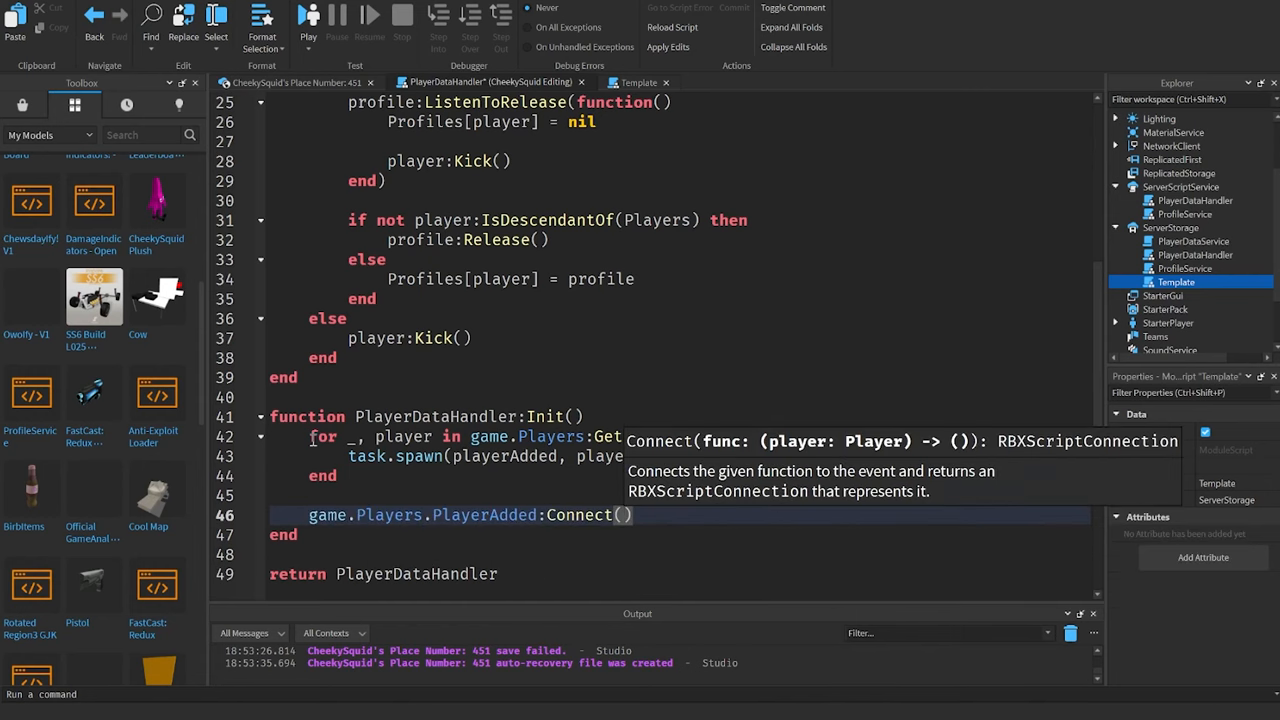
{"action": "type", "text": "playerAdded"}
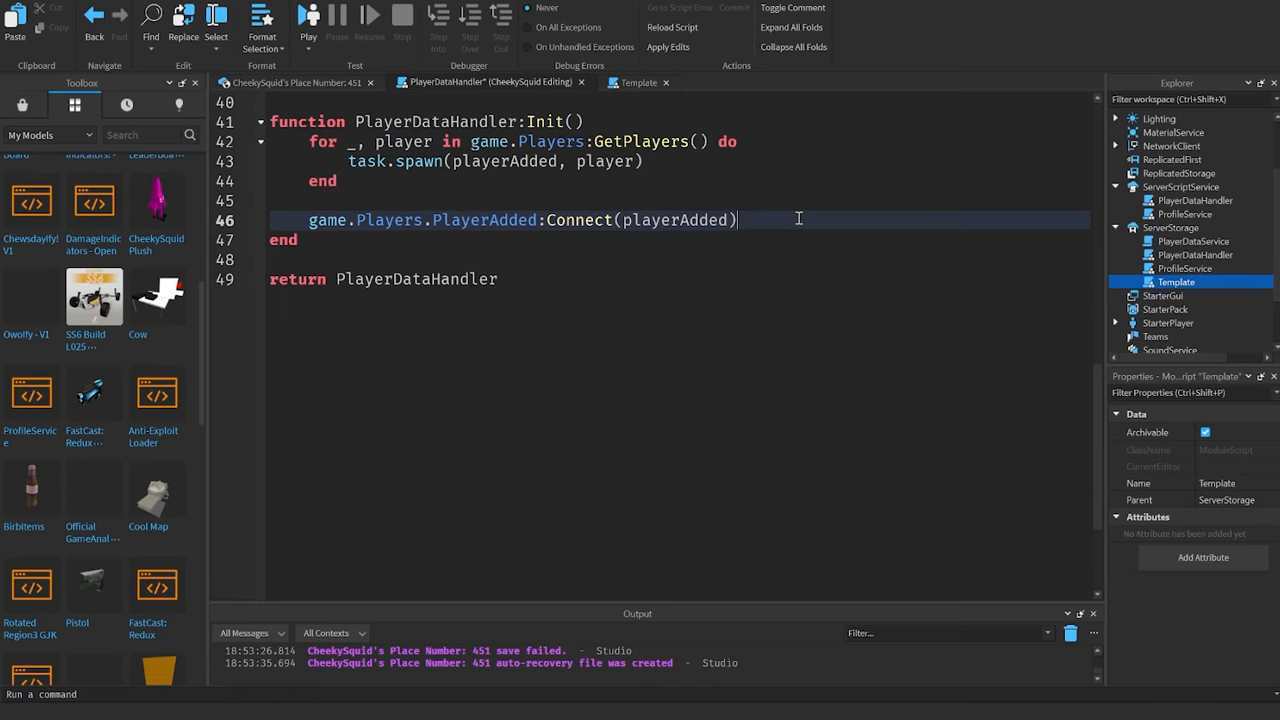
Step: Connect PlayerRemoving to release Profiles[player] when it exists
{"action": "type", "text": "game."}
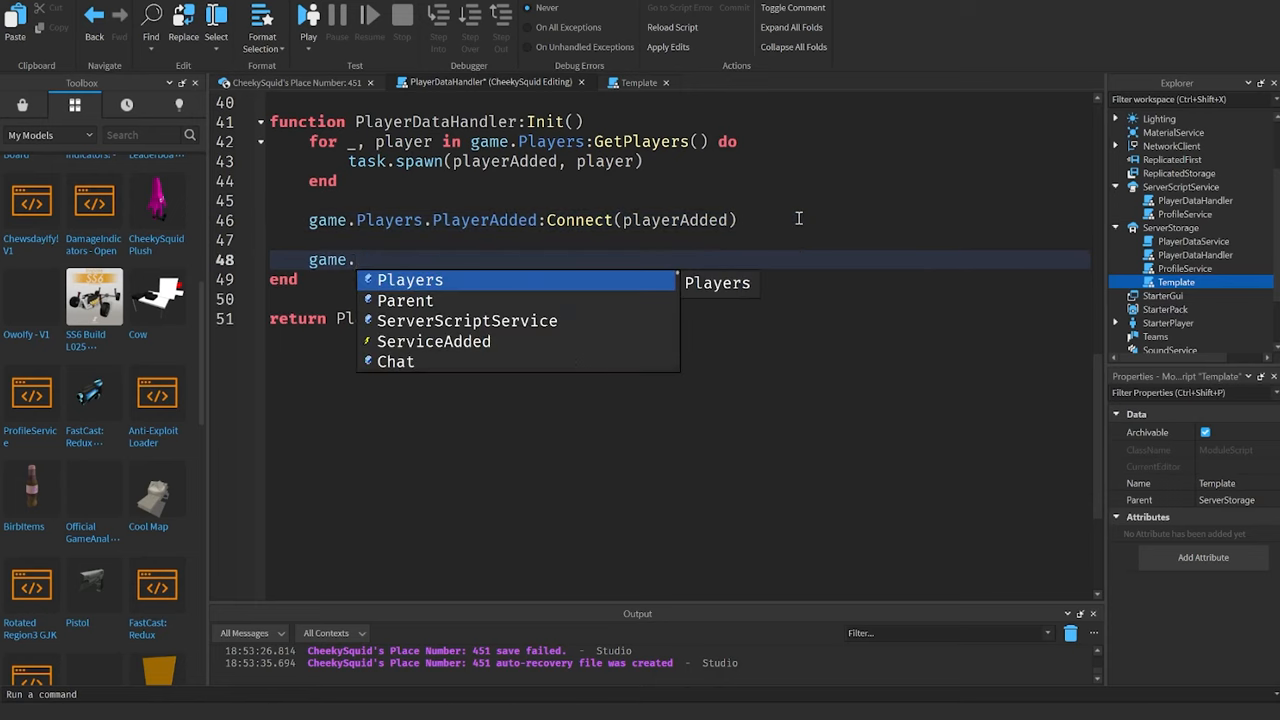
{"action": "type", "text": "Players.PlayerRemoving:Connect(function(player"}
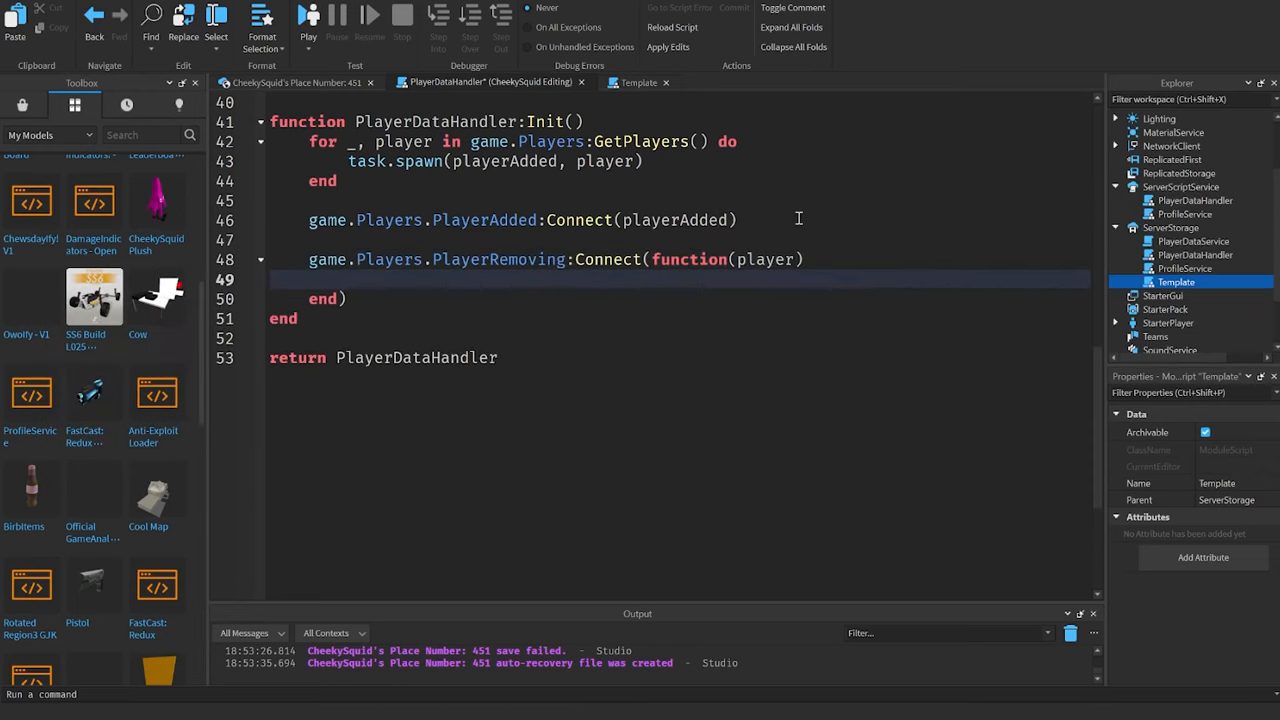
{"action": "type", "text": "if Profiles["}
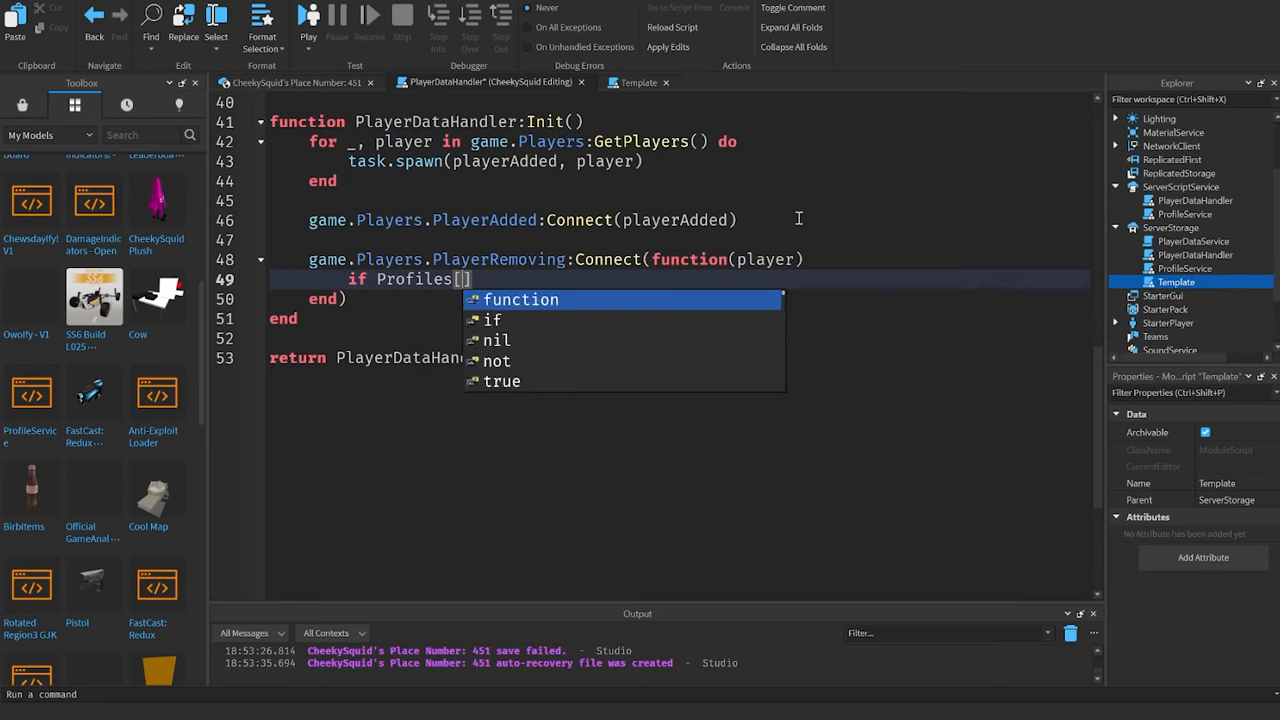
{"action": "type", "text": "player] then"}
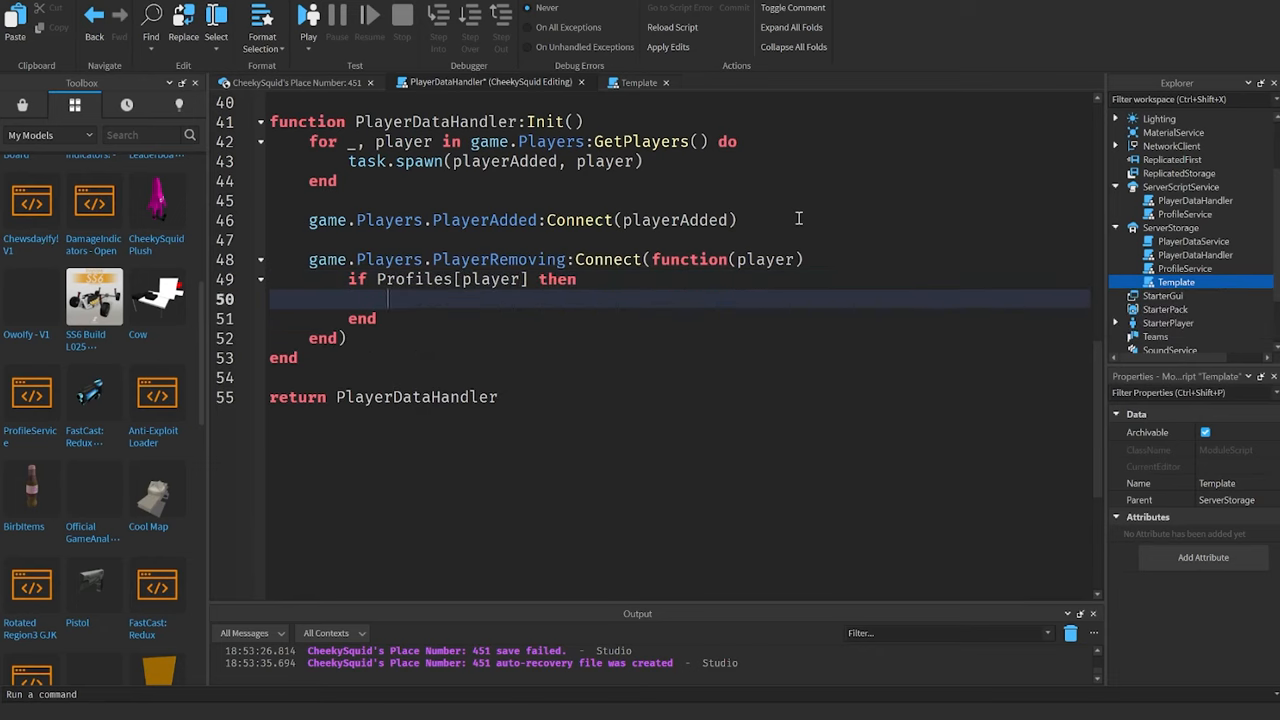
{"action": "type", "text": "Profiles[player]"}
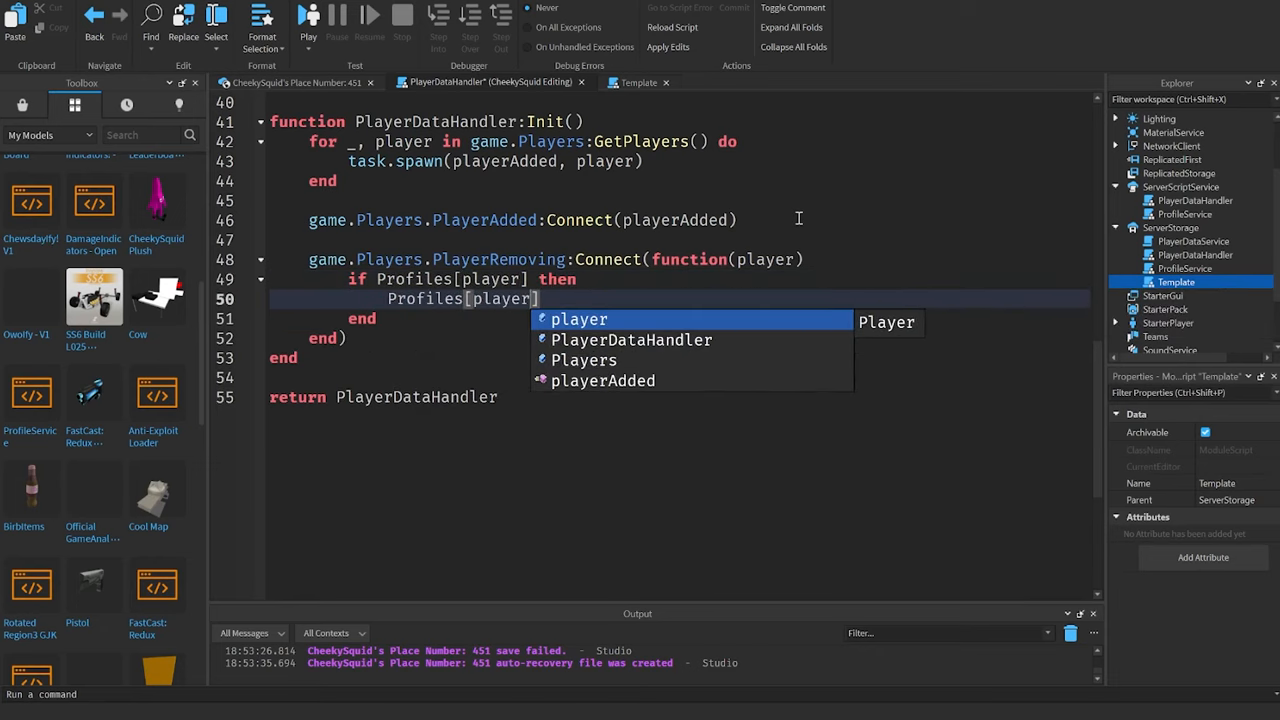
{"action": "type", "text": ":Release()"}
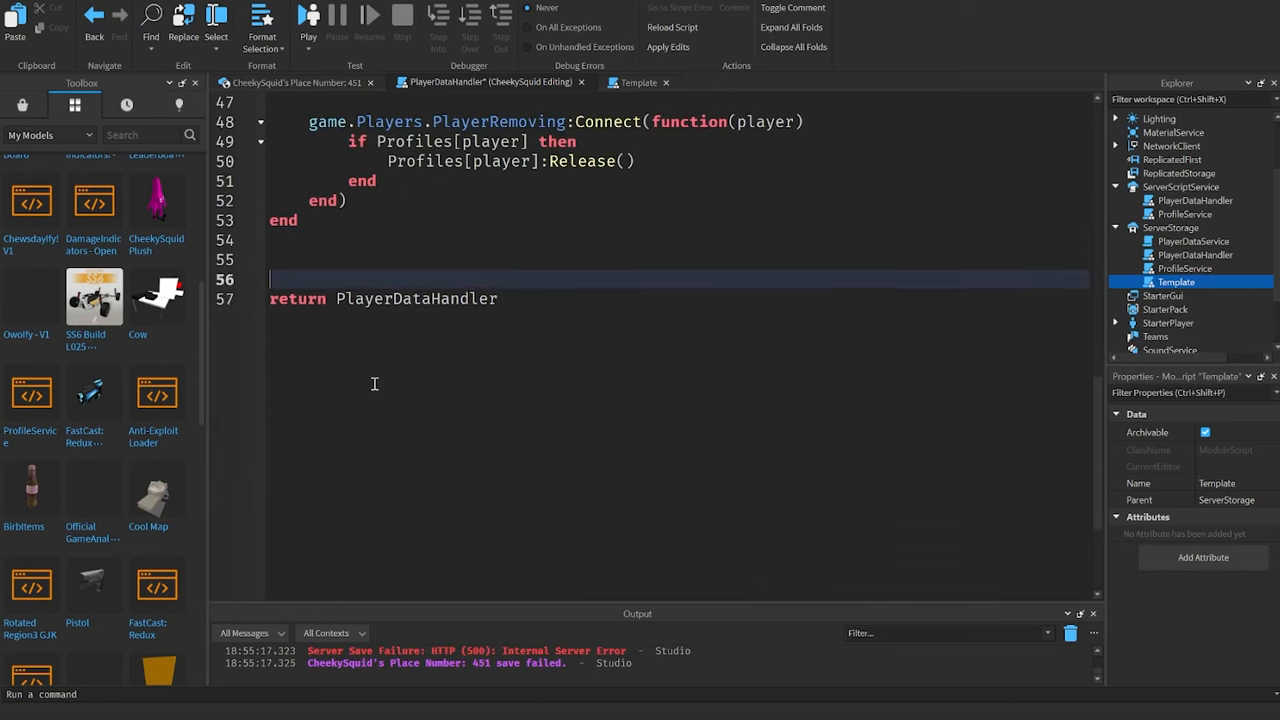
{"action": "key", "text": "Enter"}
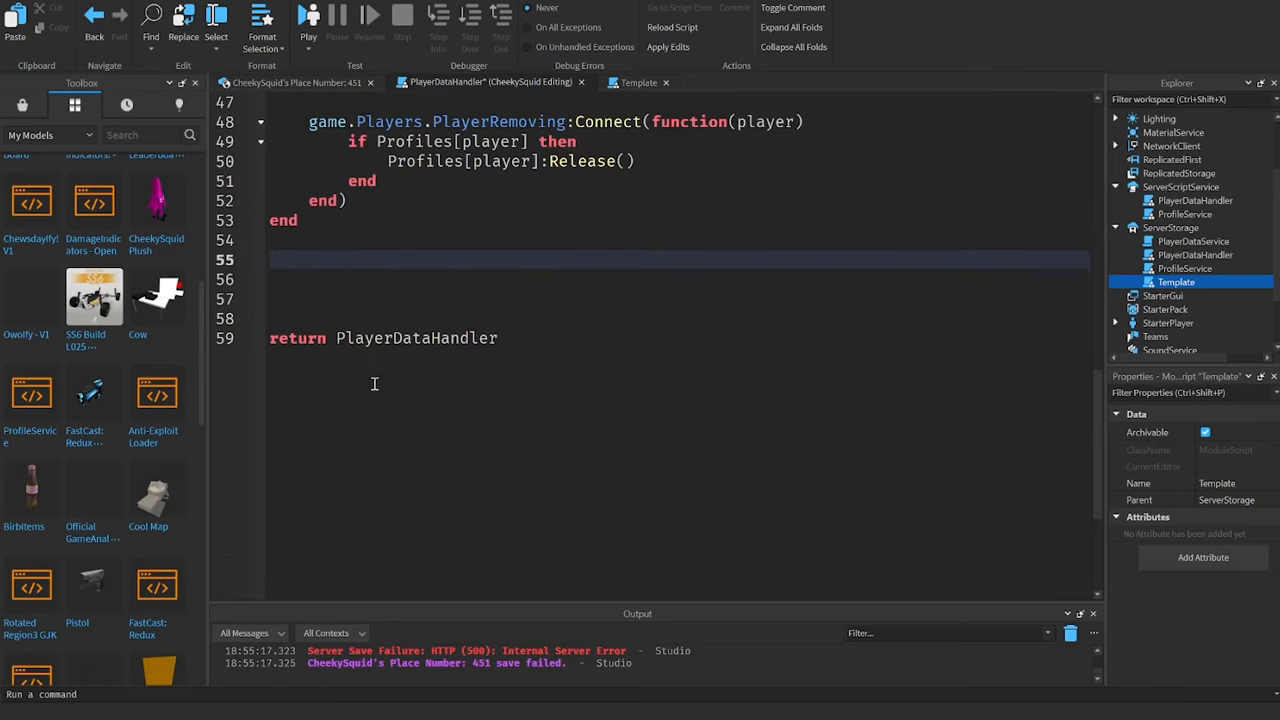
Step: Add local getProfile(player) asserting Profiles[player] with a UserId-formatted error and returning it
{"action": "type", "text": "lc"}
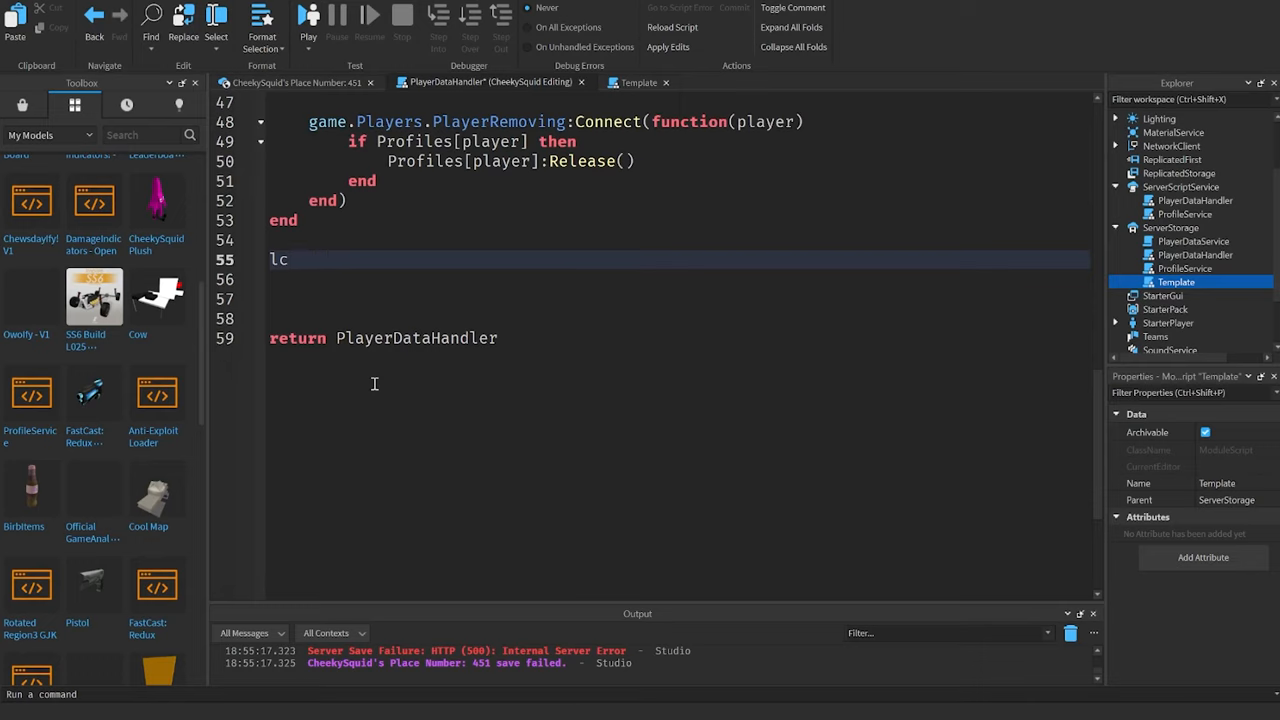
{"action": "type", "text": "ocal function getPro"}
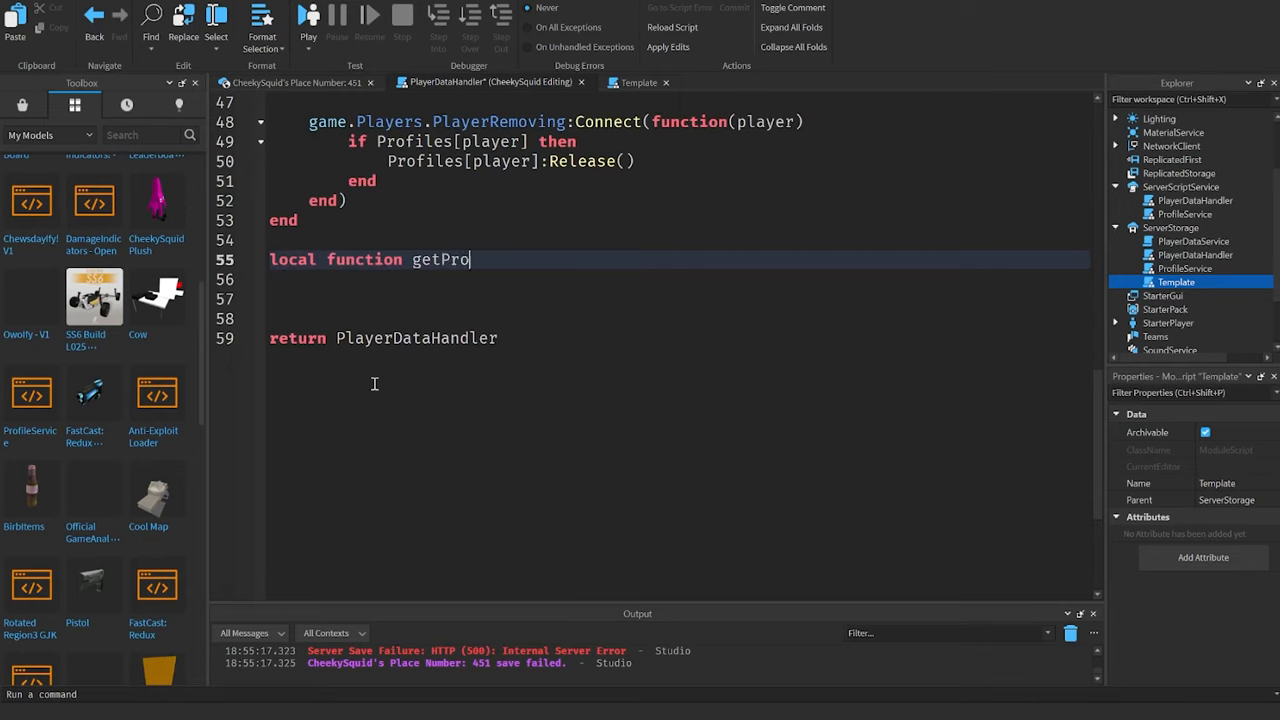
{"action": "type", "text": "file(player"}
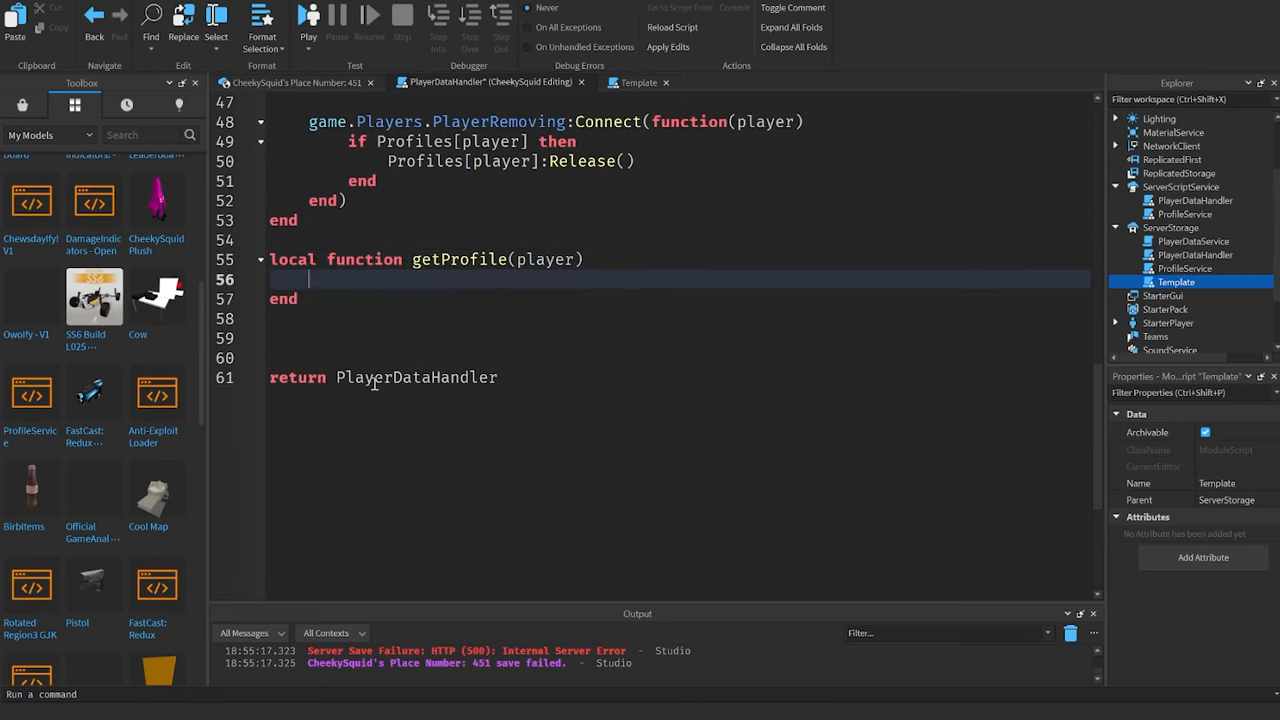
{"action": "type", "text": "assert"}
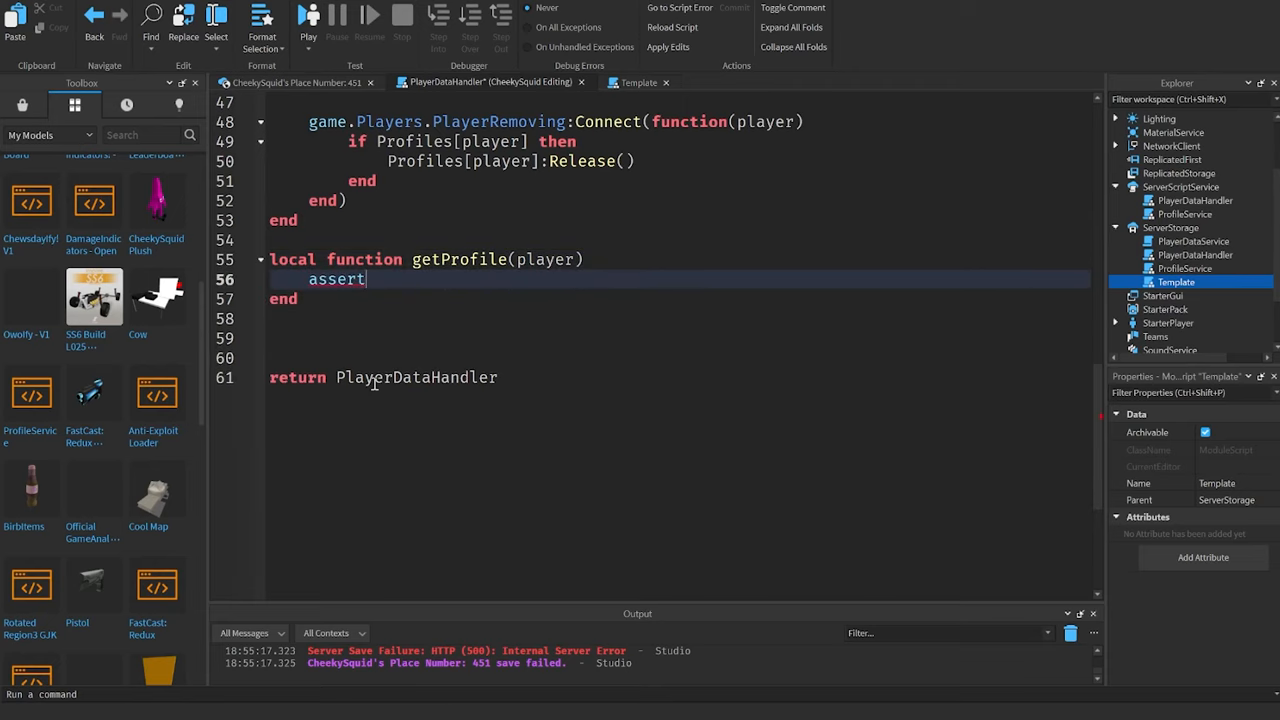
{"action": "type", "text": "("}
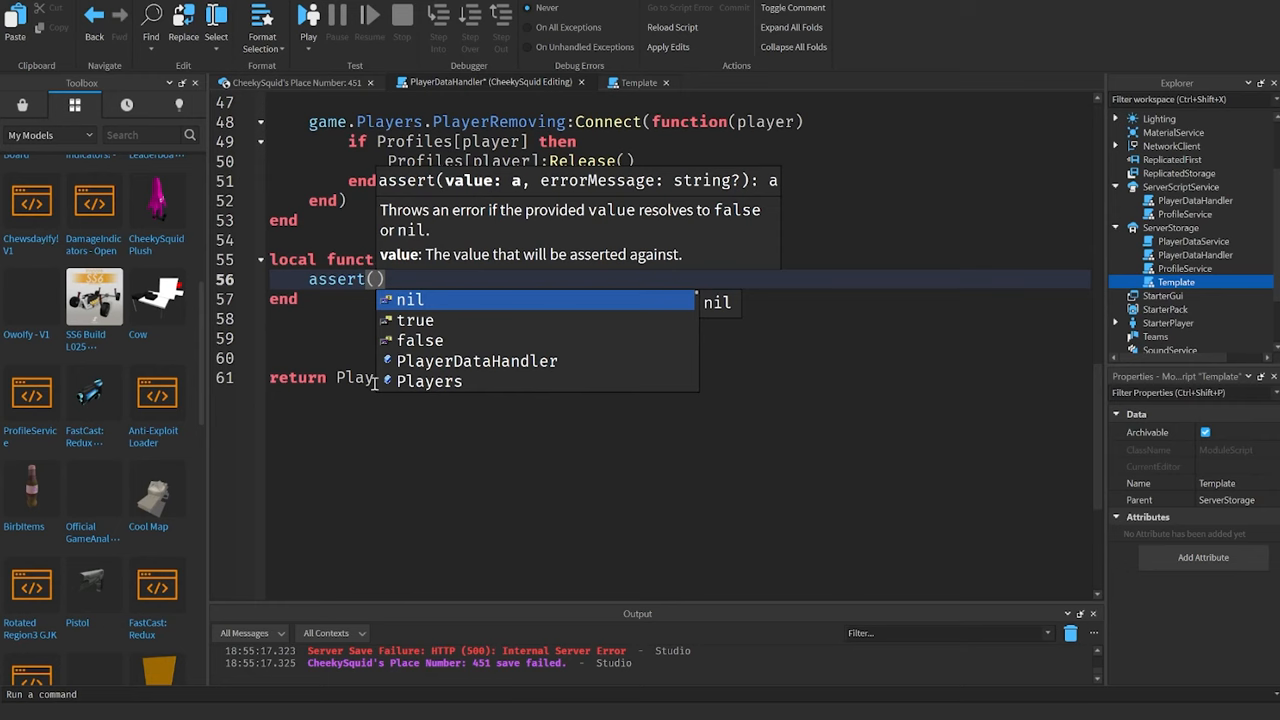
{"action": "type", "text": "P"}
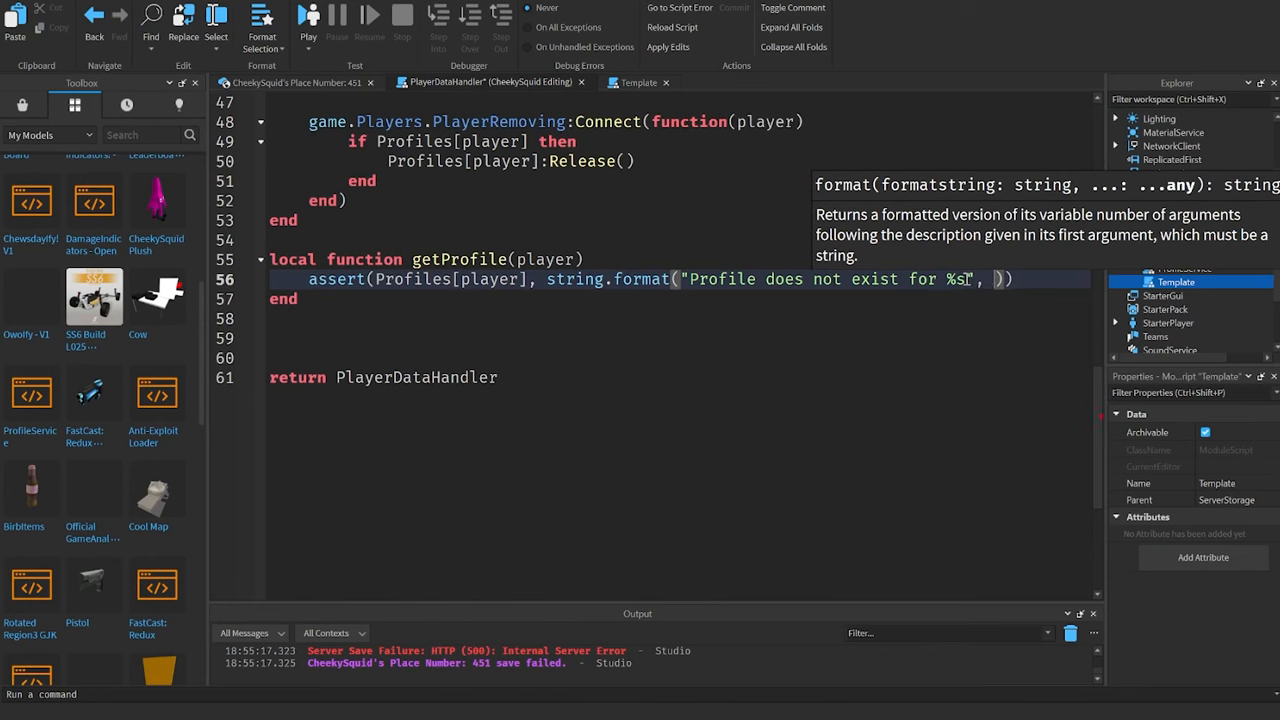
{"action": "type", "text": "player.UserId"}
{"action": "type", "text": "return"}
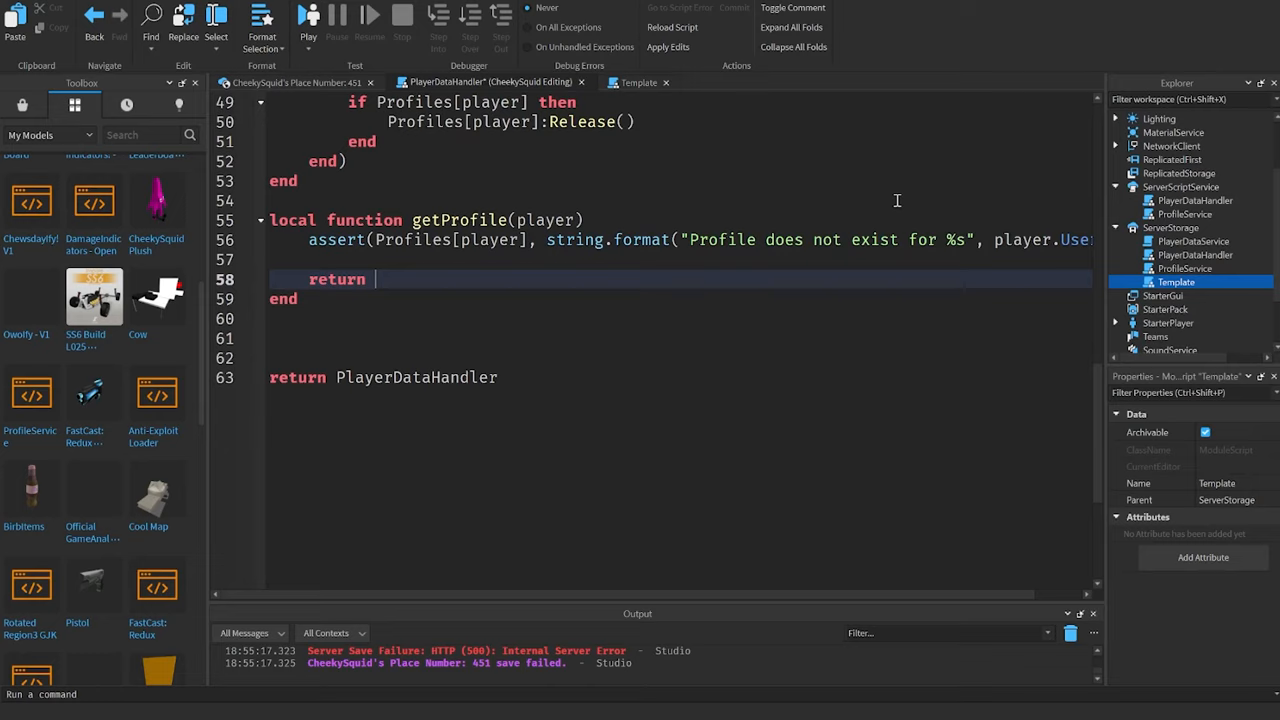
{"action": "type", "text": "Profiles[player]"}
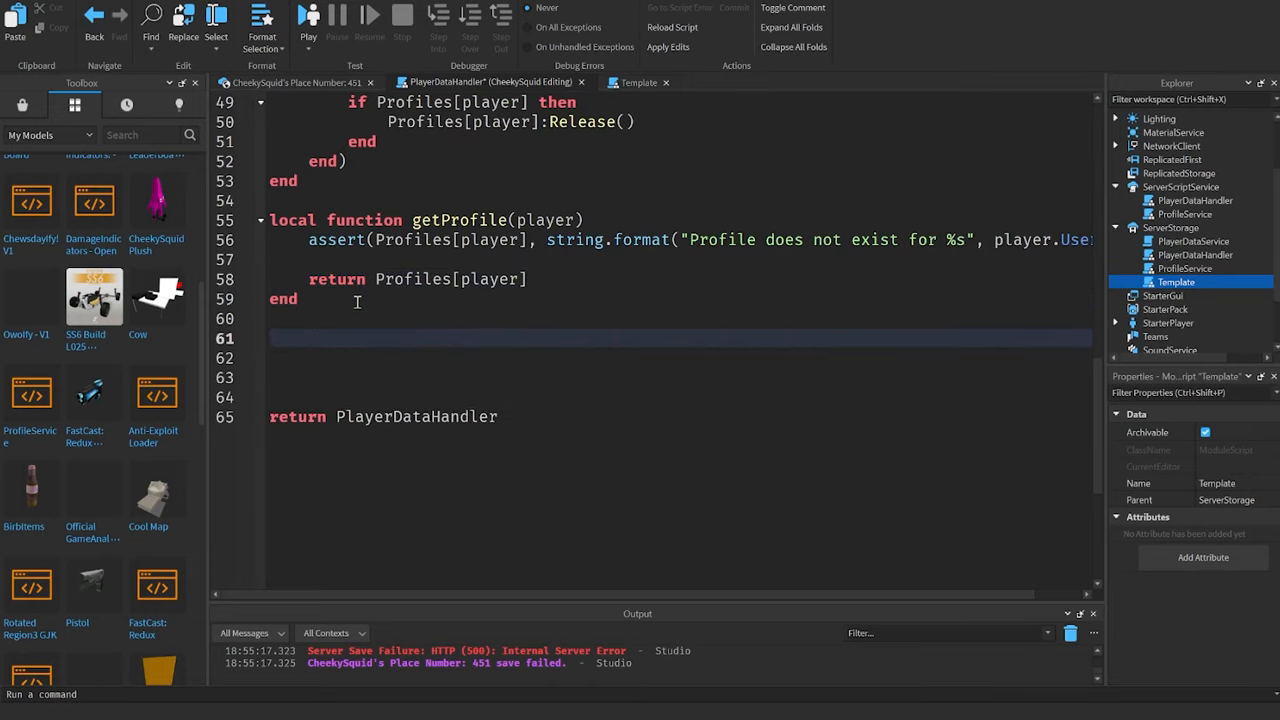
Step: Start a '-- Getter/Setter methods' section with function PlayerDataHandler:Get(player, key)
{"action": "type", "text": "-- Getter/"}
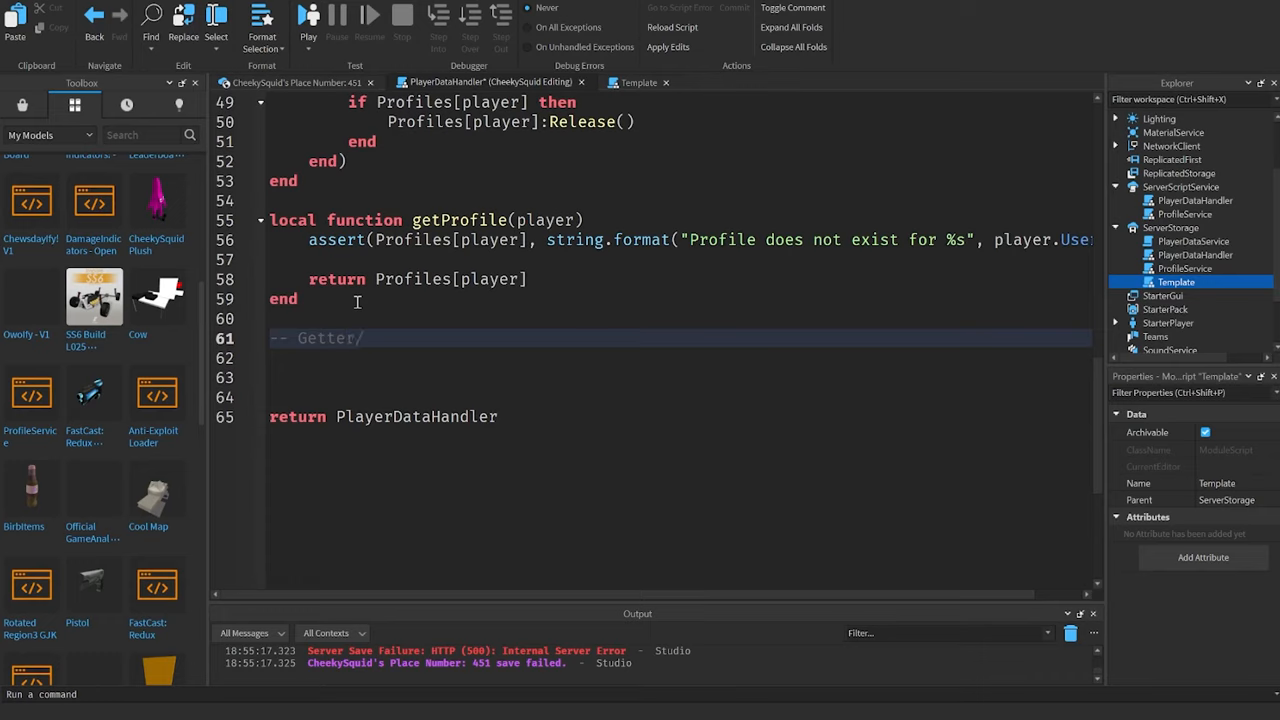
{"action": "type", "text": "Setter methods"}
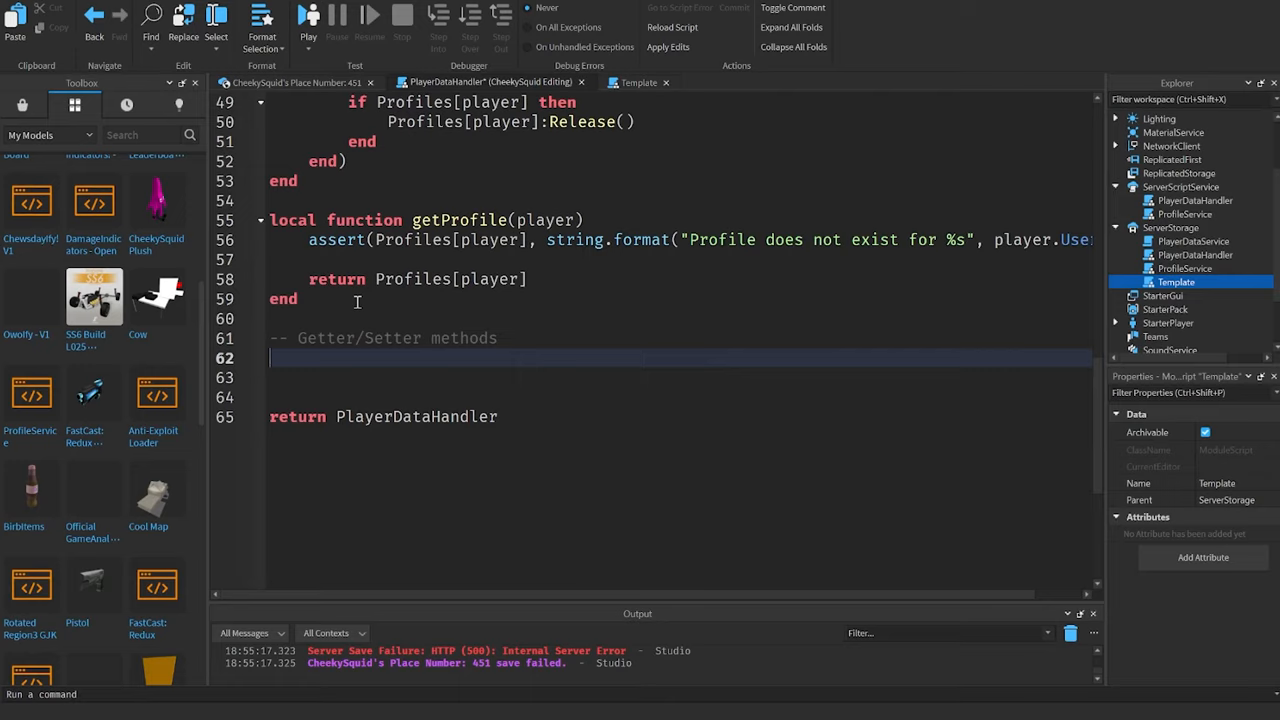
{"action": "type", "text": "function"}
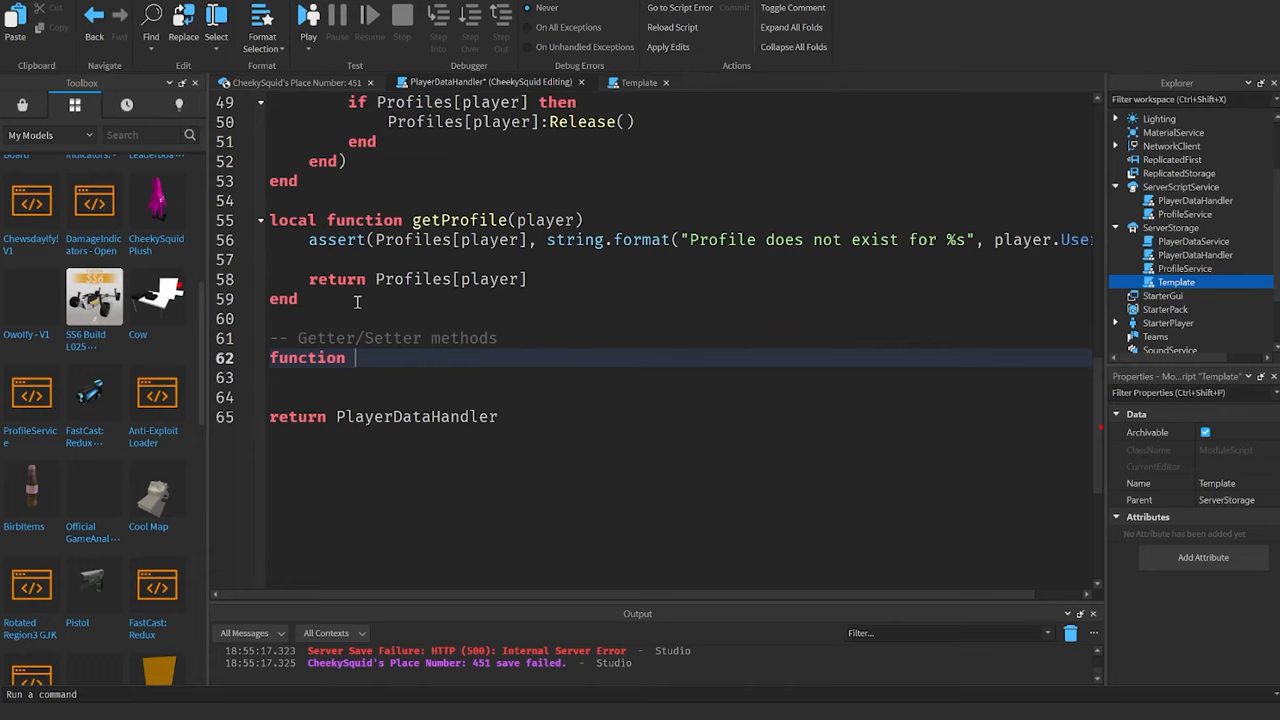
{"action": "type", "text": "PlayerDataHandle"}
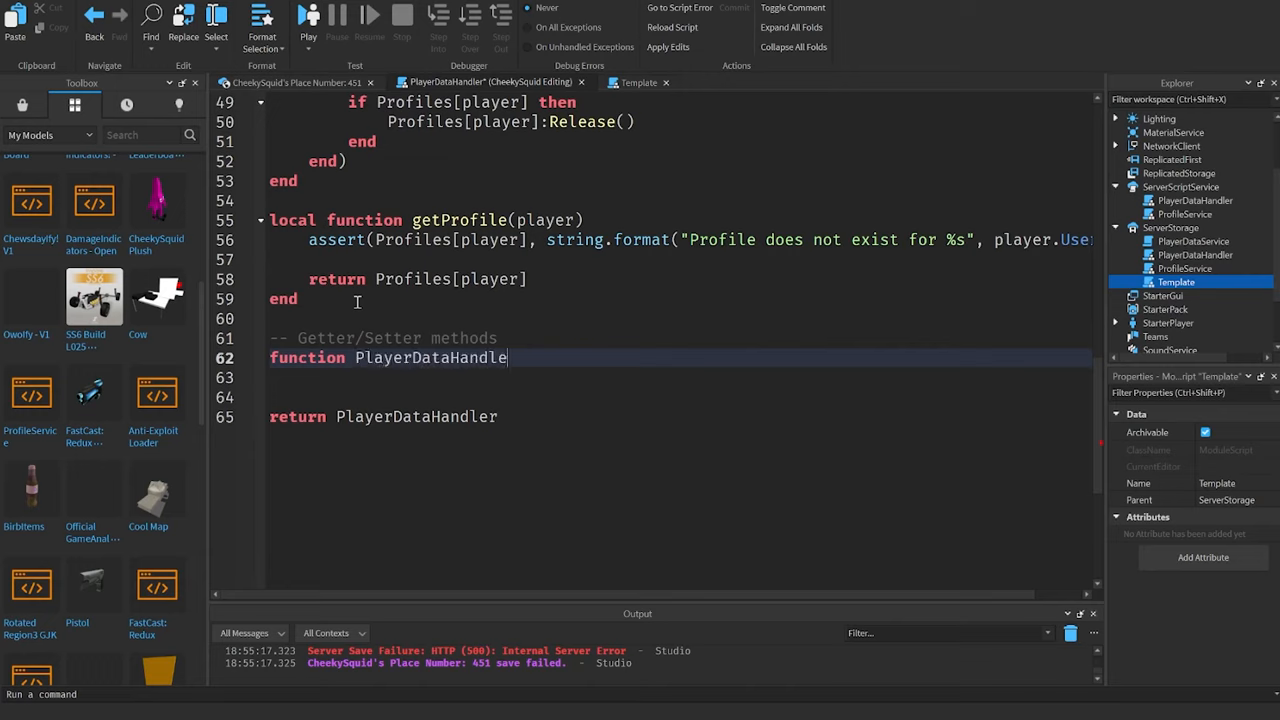
{"action": "type", "text": ":Get(player, key)"}
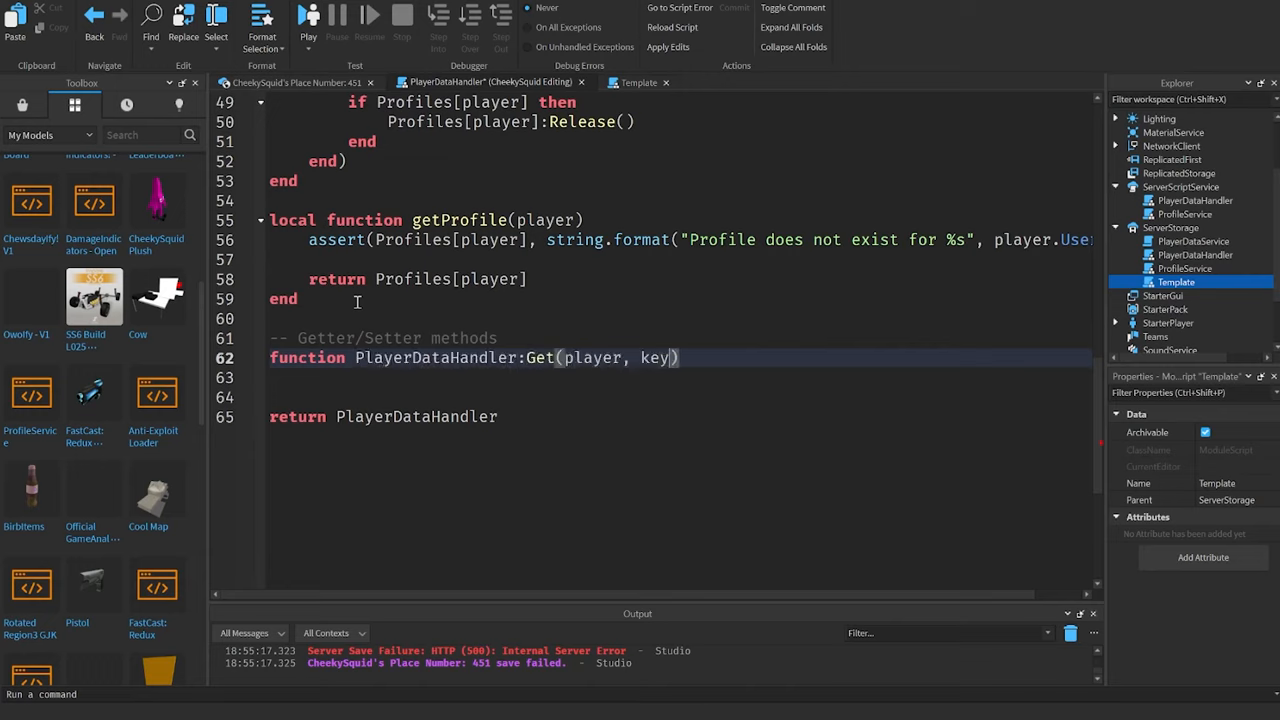
{"action": "double_click", "coordinate": [591, 357]}
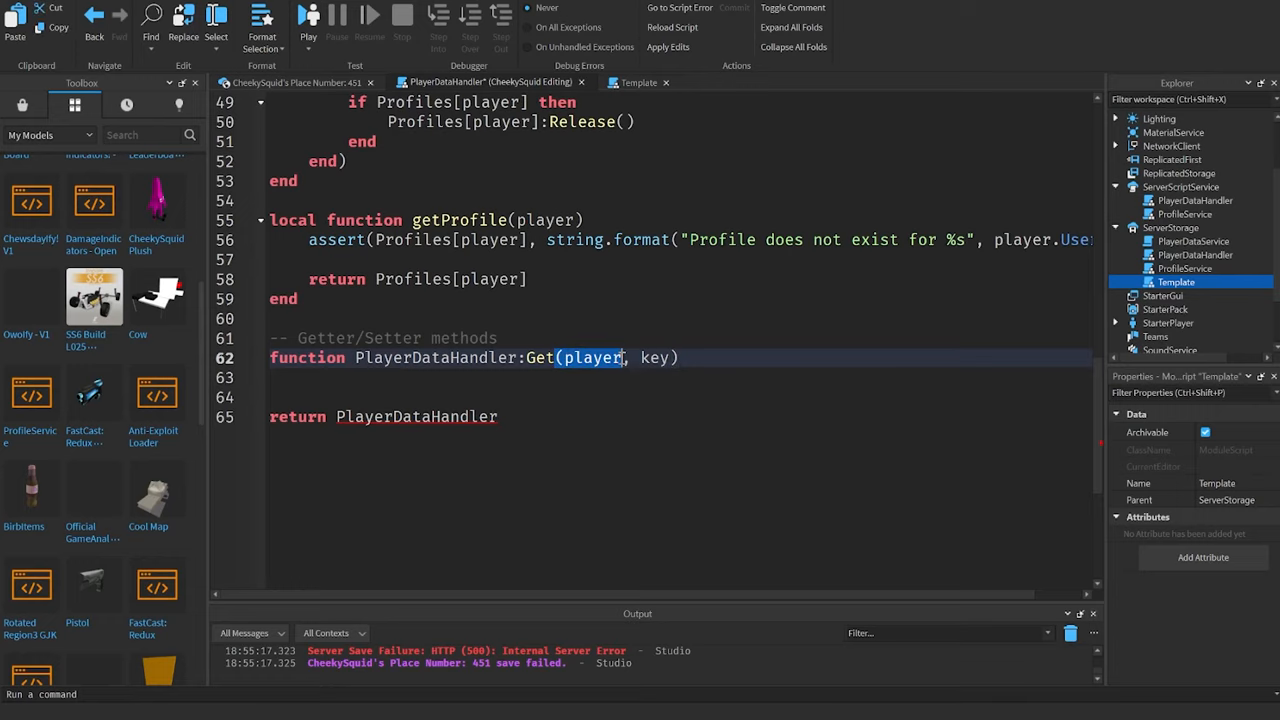
{"action": "double_click", "coordinate": [655, 358]}
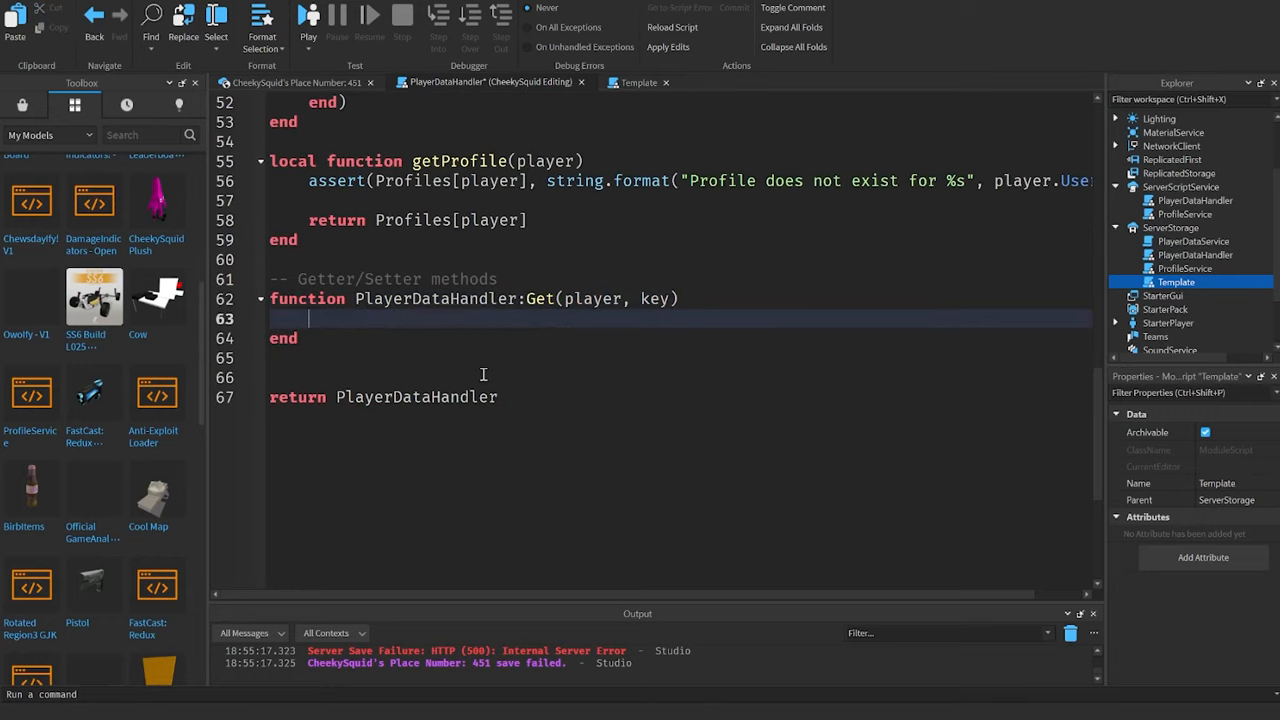
Step: In Get, call getProfile, assert profile.Data[key] exists for the key, and return it
{"action": "type", "text": "local profile = get"}
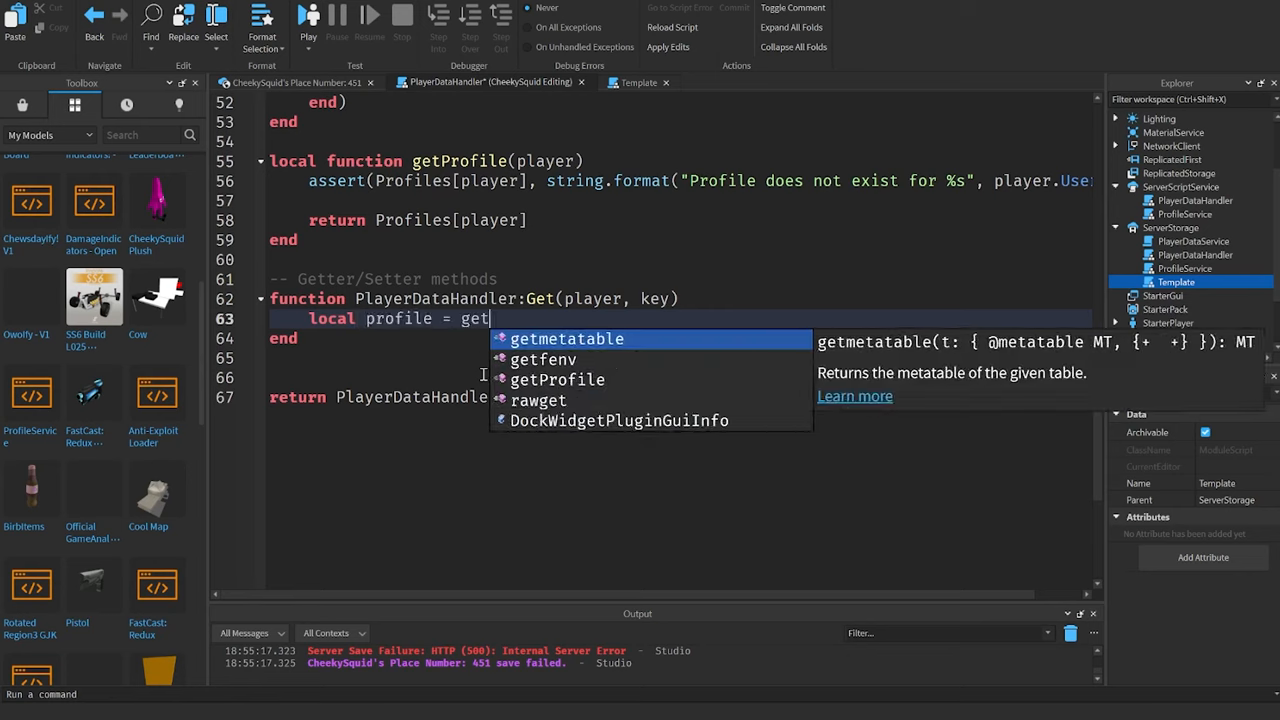
{"action": "type", "text": "Profile(plaey"}
{"action": "type", "text": "assert(r"}
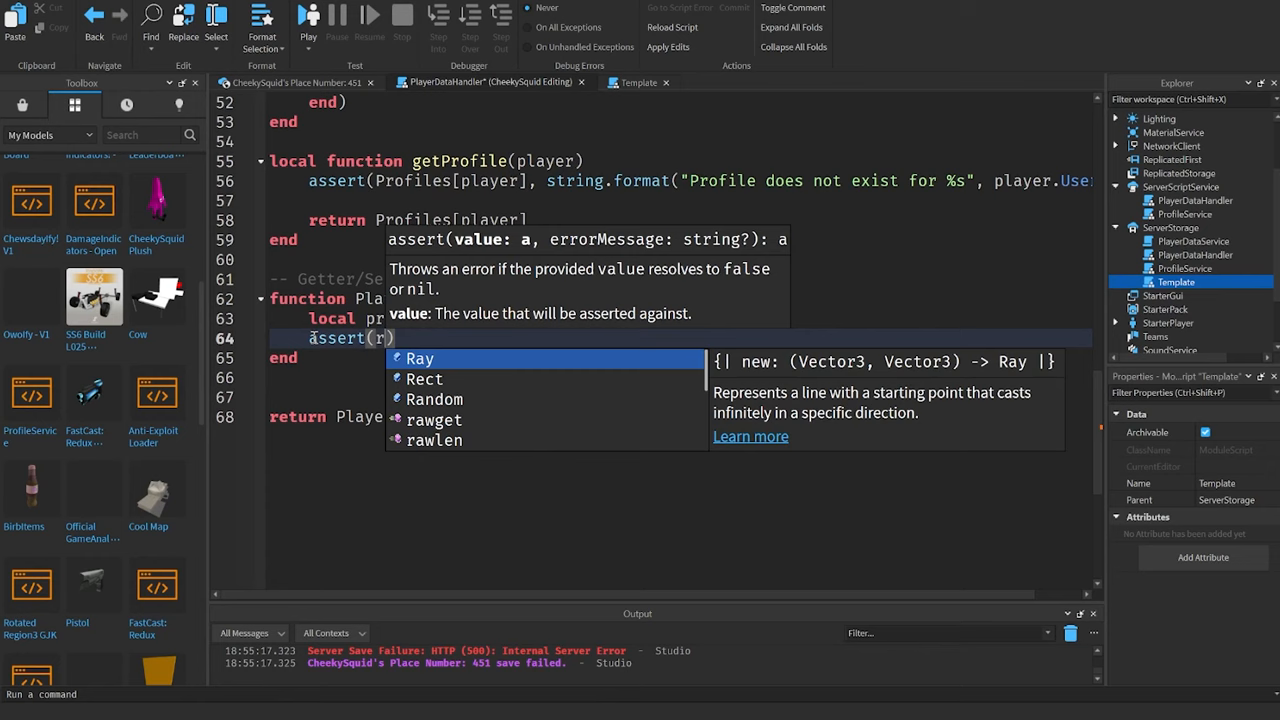
{"action": "type", "text": "profile.Data"}
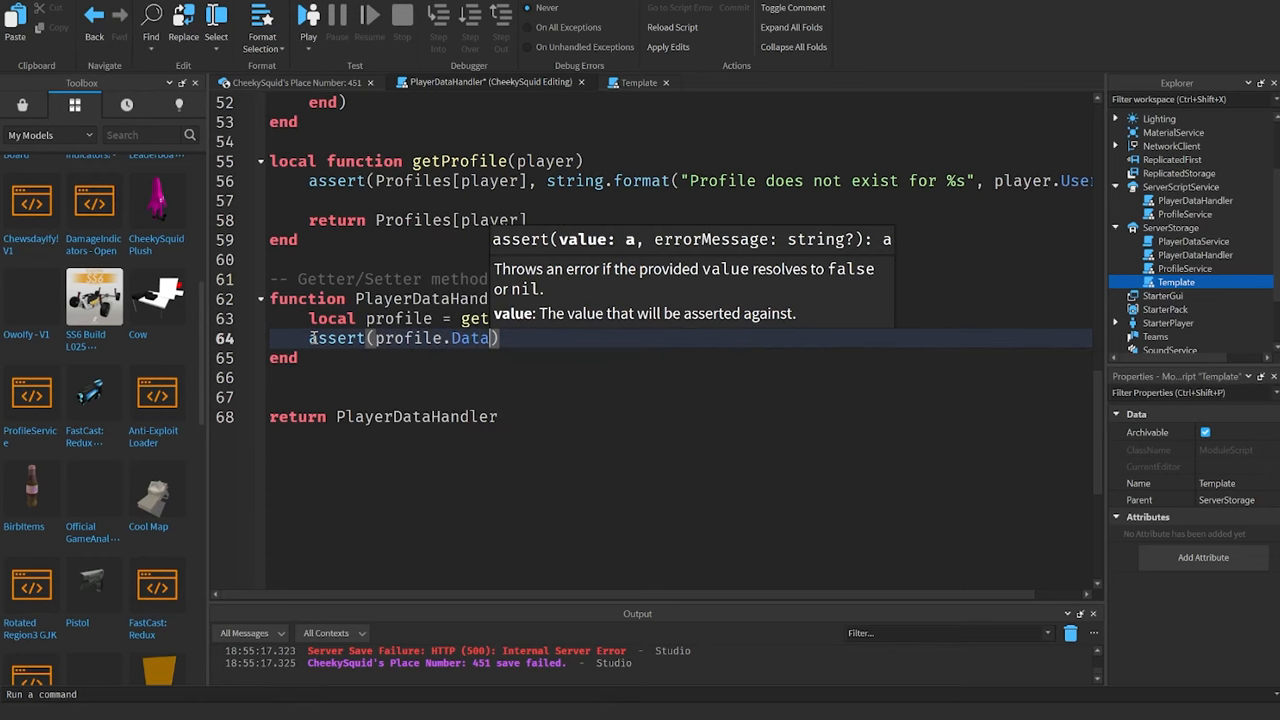
{"action": "type", "text": "[ke"}
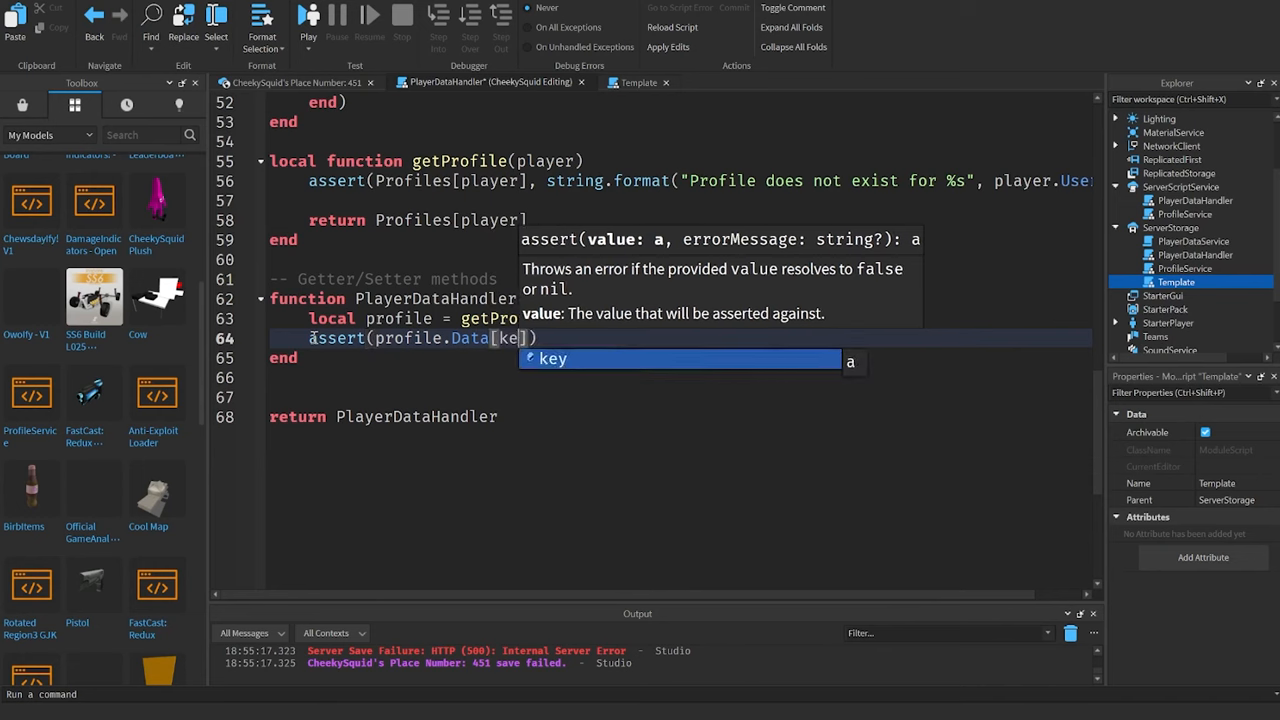
{"action": "type", "text": "],"}
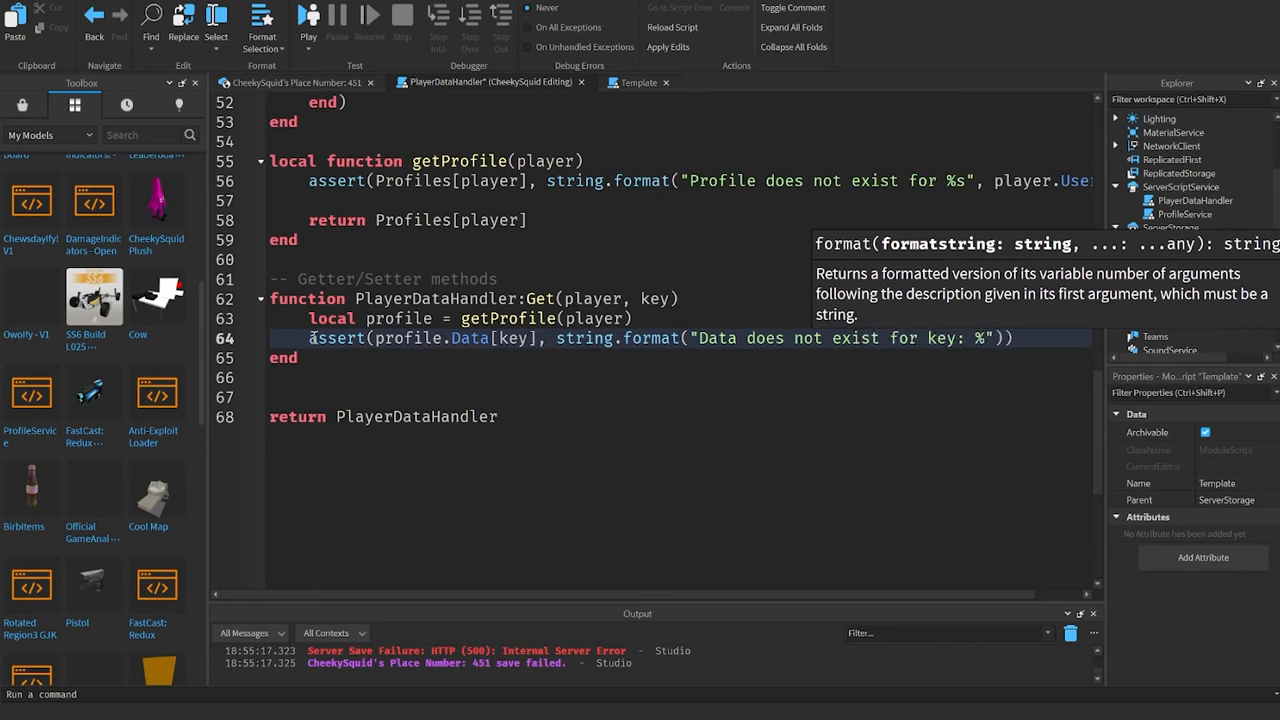
{"action": "type", "text": ", key"}
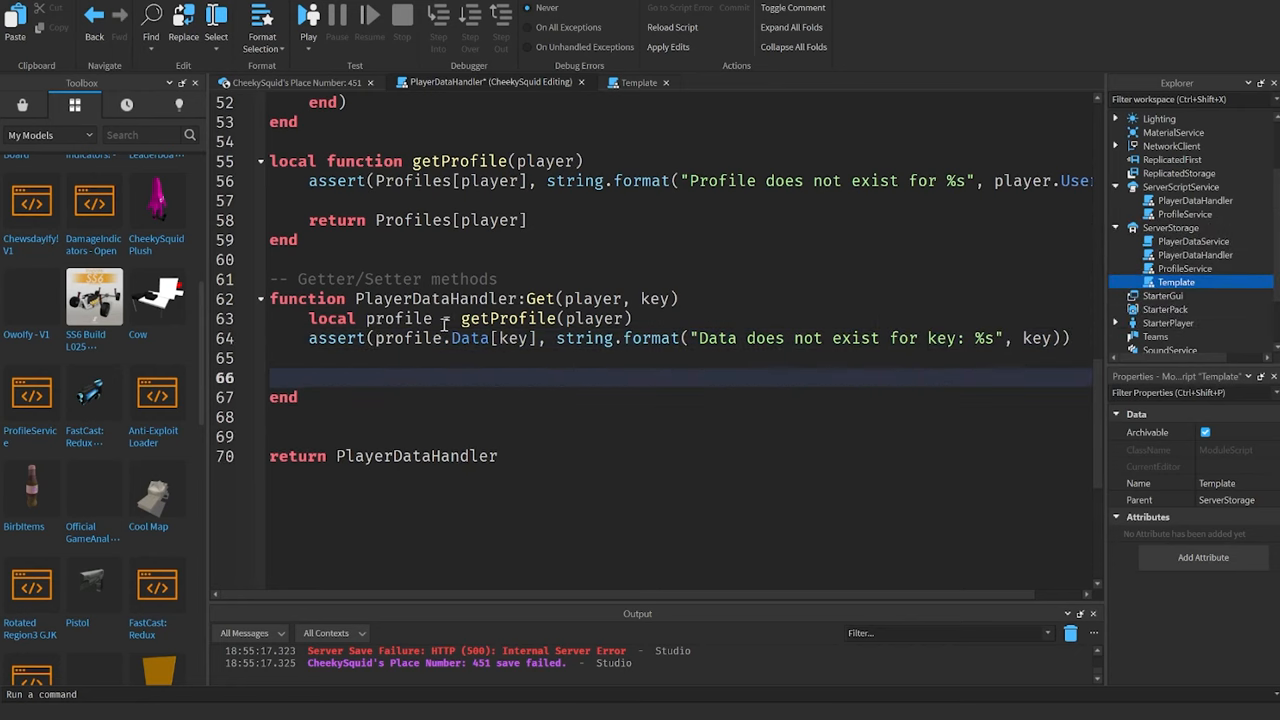
{"action": "type", "text": "return profile.Data[key"}
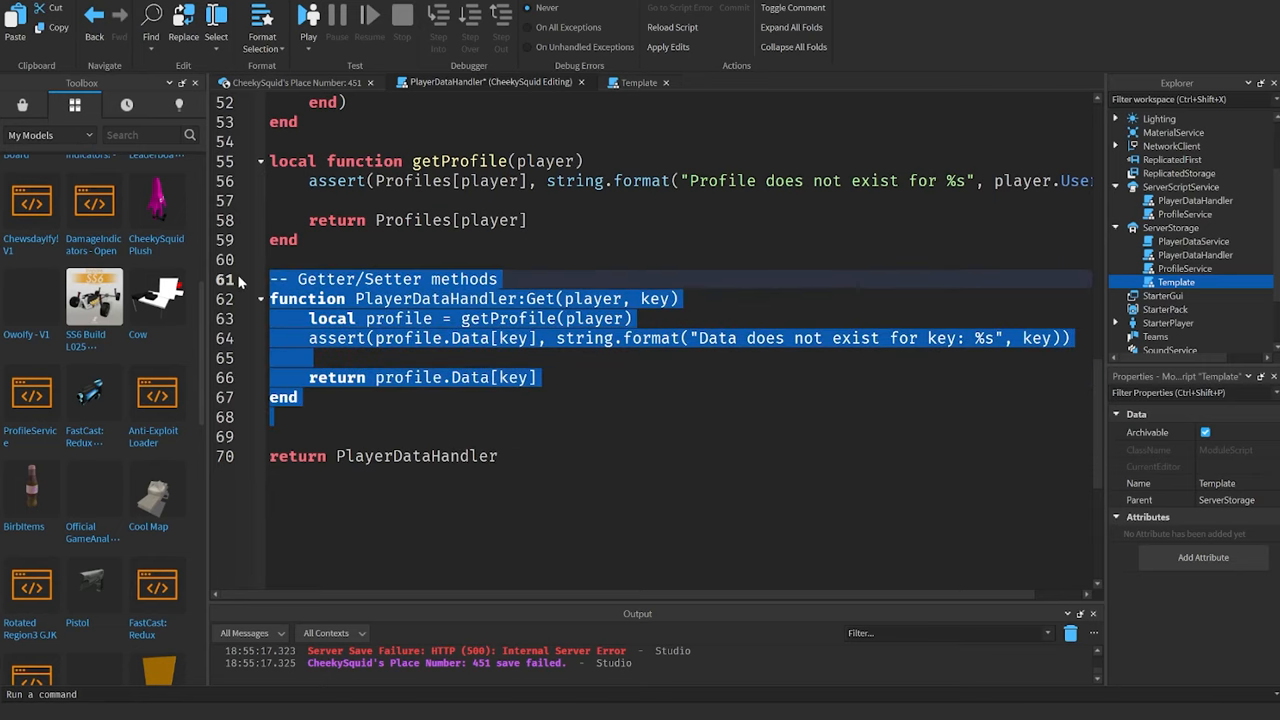
{"action": "left_click", "coordinate": [346, 397]}
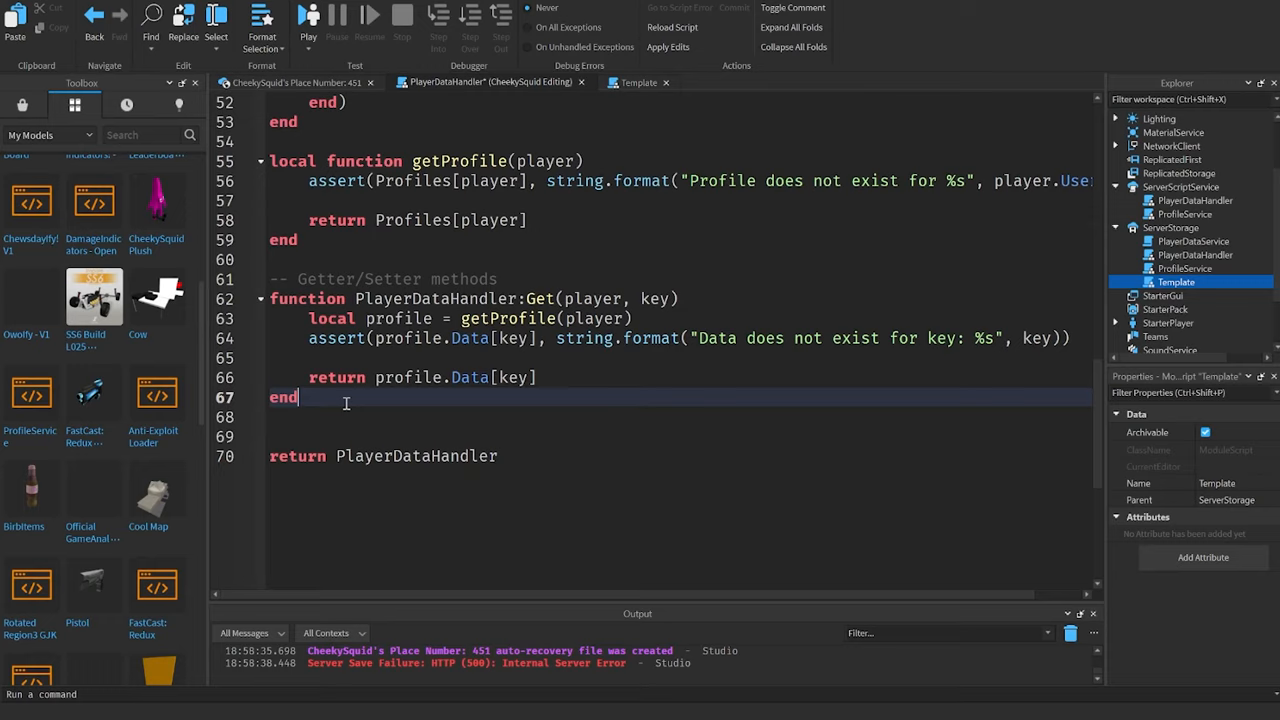
Step: Define PlayerDataHandler:Set(player, key, value) asserting type(profile.Data[key]) == type(value)
{"action": "type", "text": "function"}
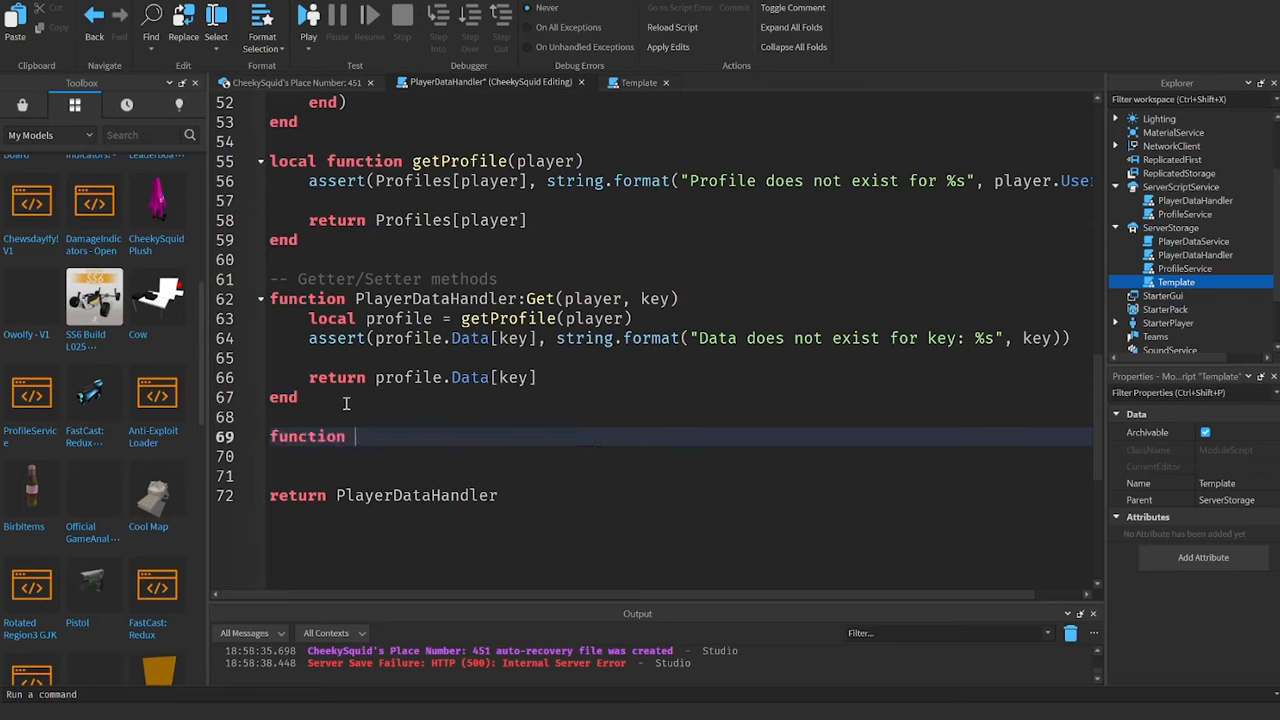
{"action": "type", "text": "PlayerDataHandler"}
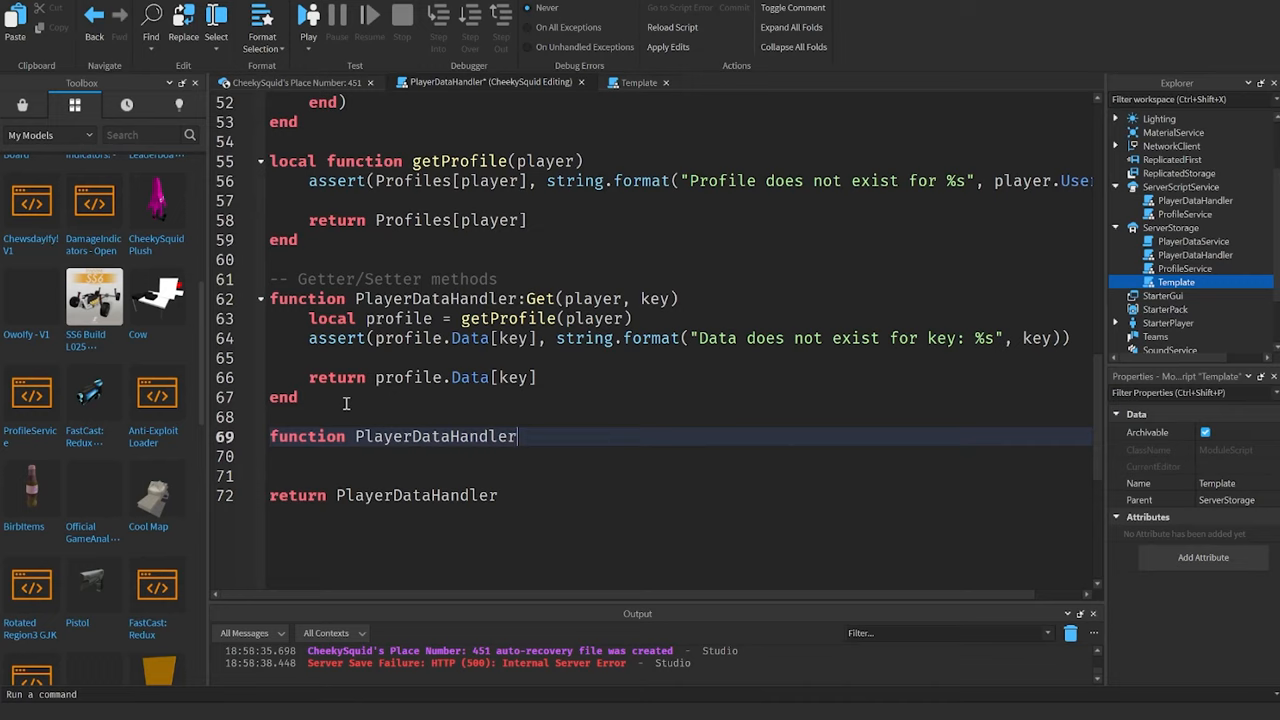
{"action": "type", "text": ":Set(player, key, value"}
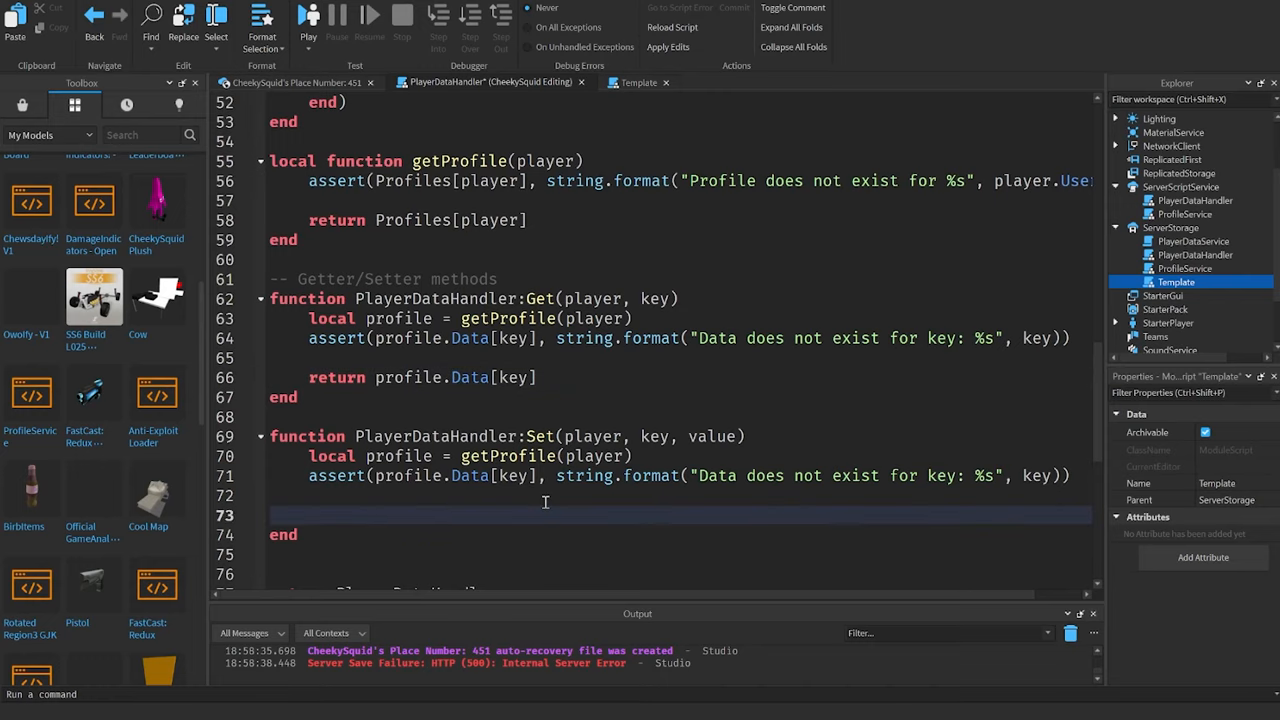
{"action": "type", "text": "asser"}
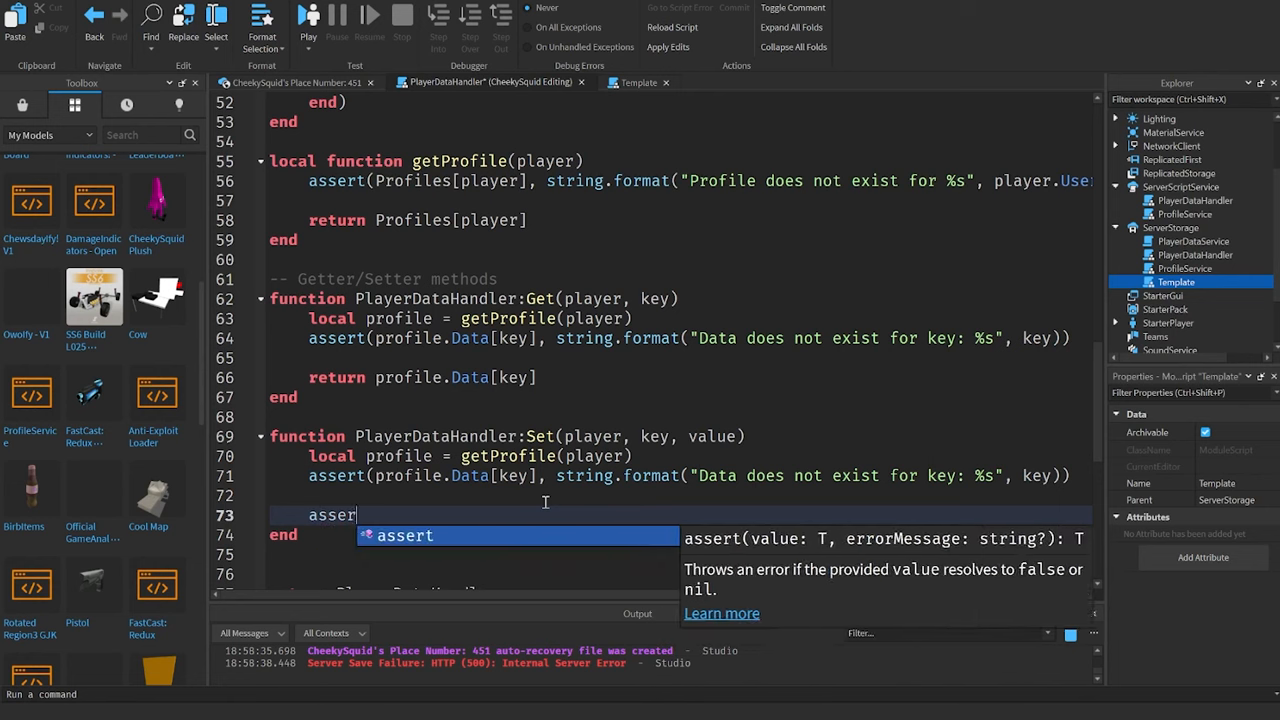
{"action": "type", "text": "type(profile.Data[key]) == type("}
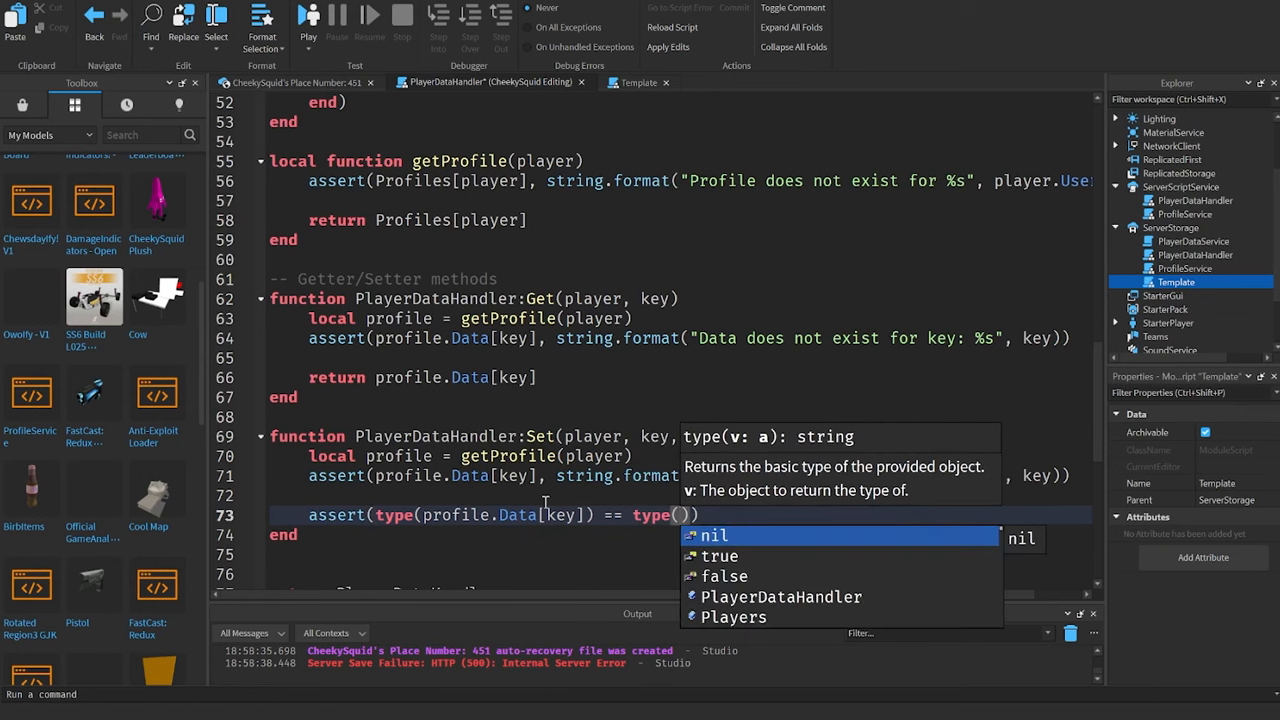
{"action": "type", "text": "value"}
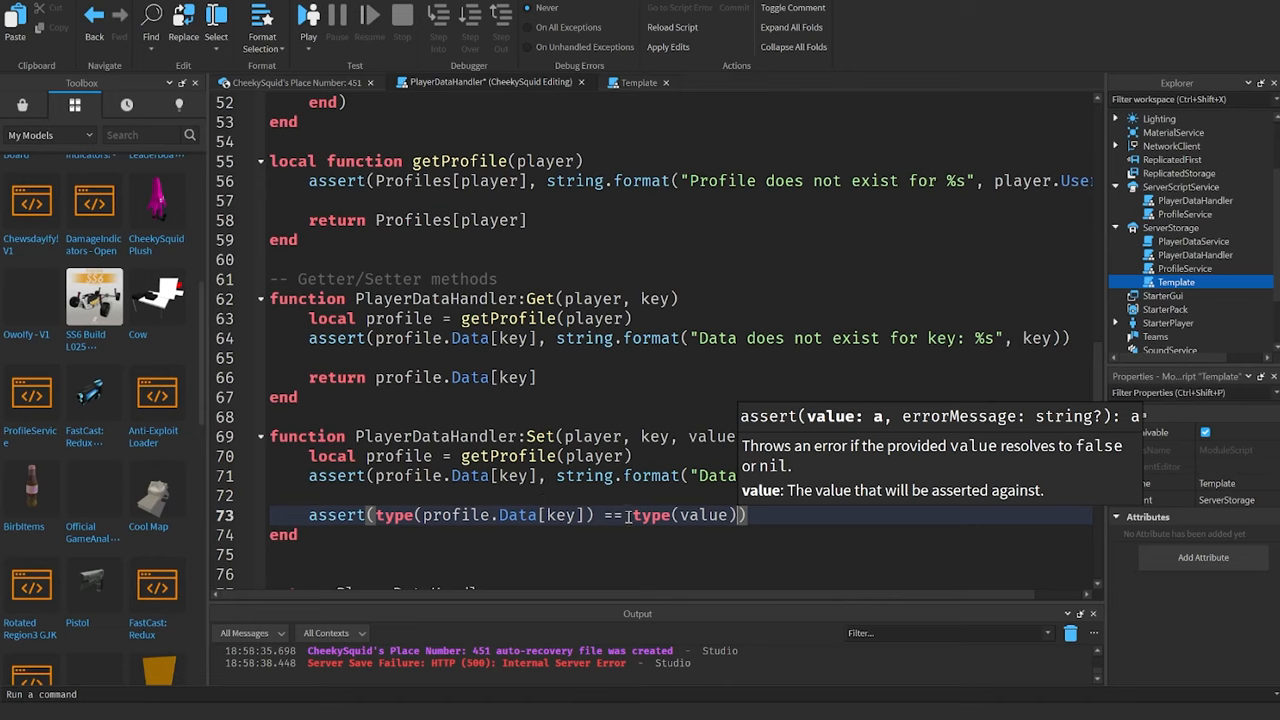
{"action": "mouse_move", "coordinate": [757, 515]}
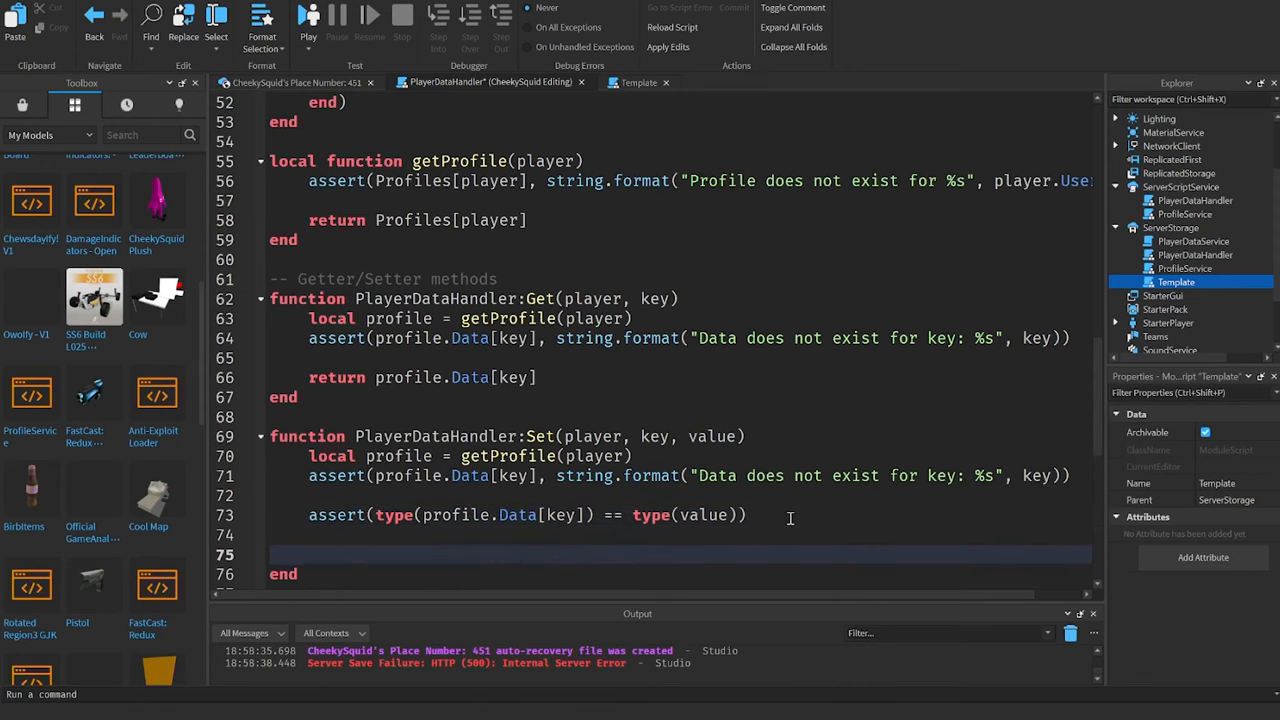
Step: Assign profile.Data[key] = value at the end of Set
{"action": "type", "text": "profile.Data[key"}
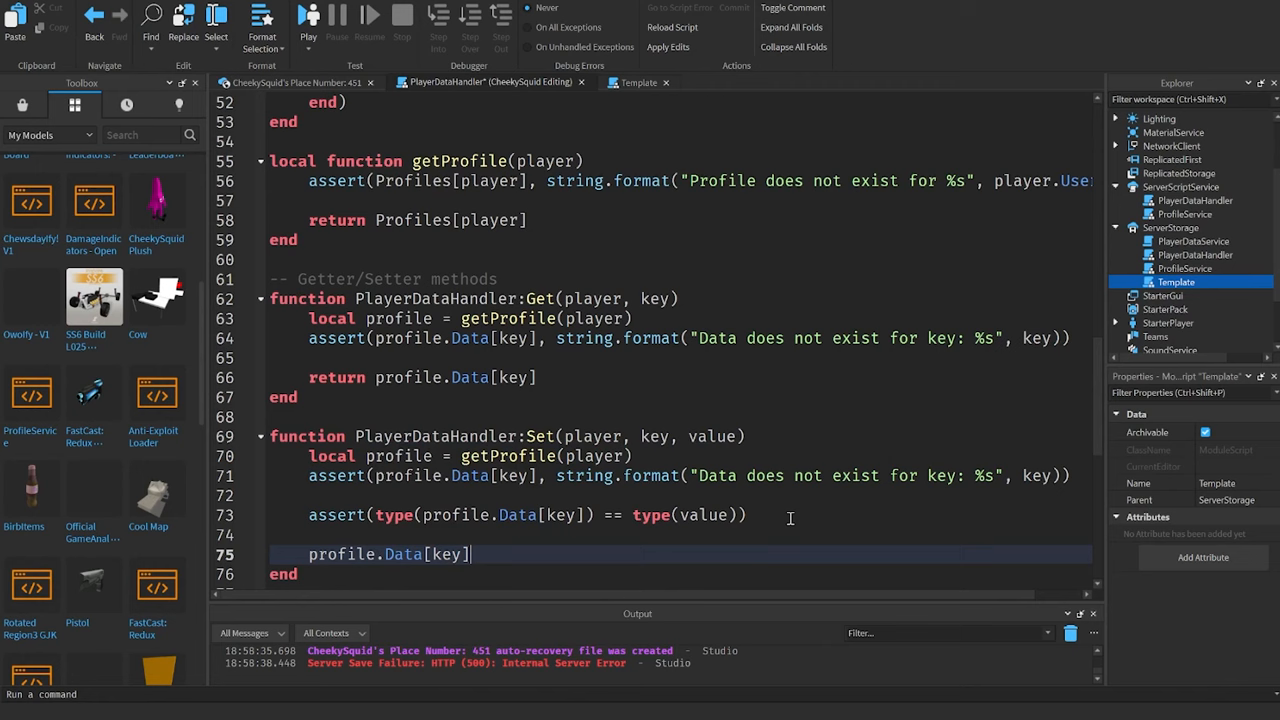
{"action": "type", "text": "= value"}
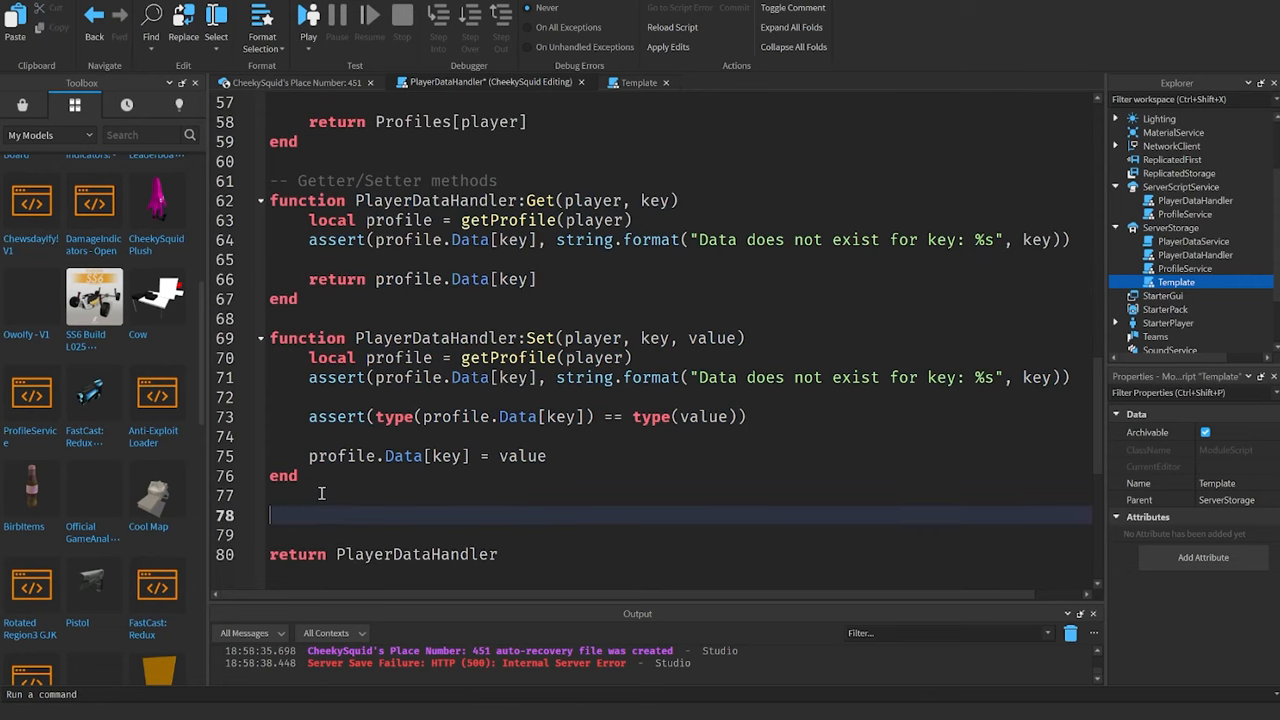
Step: Declare function PlayerDataHandler:Update(player, key, callback) and fetch the profile with getProfile
{"action": "type", "text": "function PlayerDataHandler:Update"}
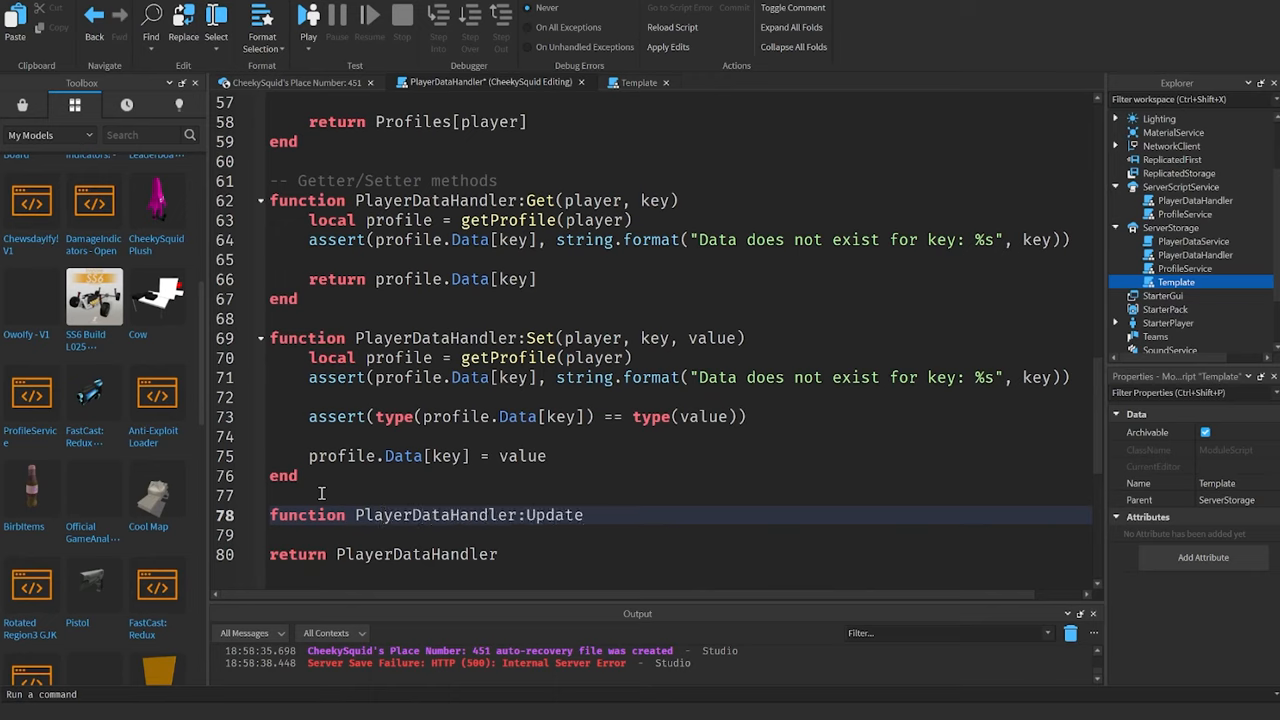
{"action": "type", "text": "(player, key, callback"}
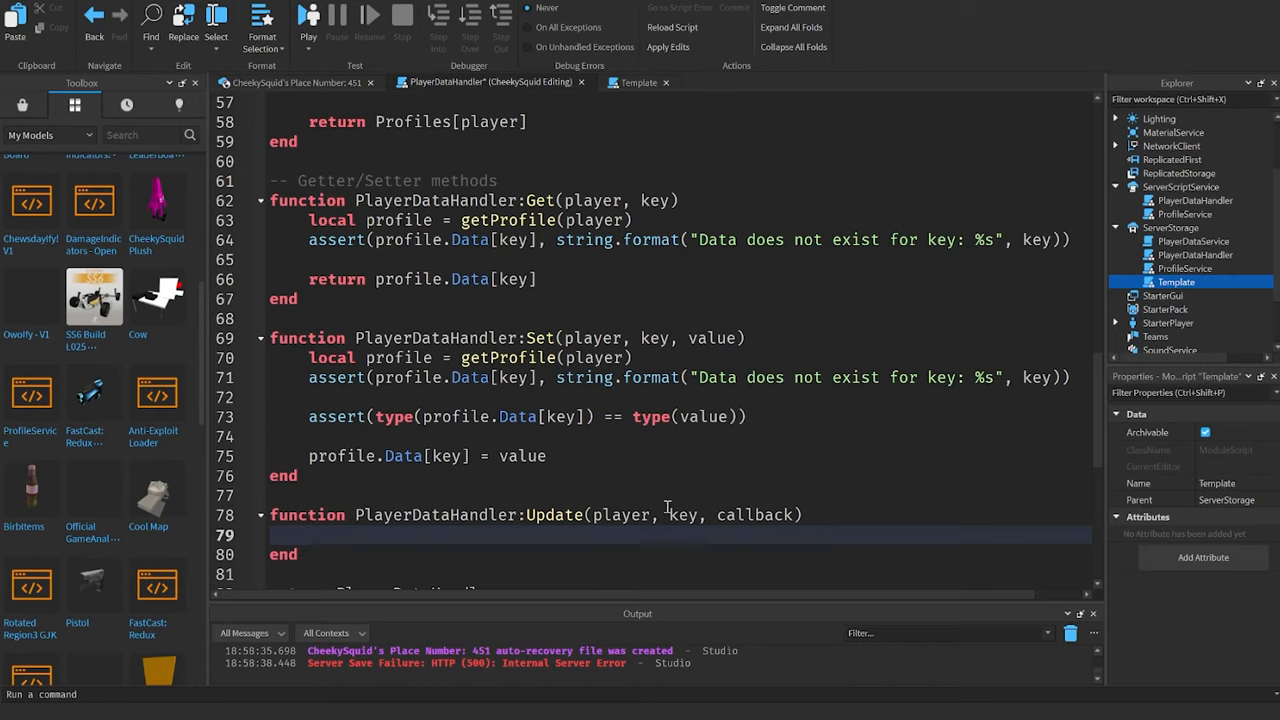
{"action": "double_click", "coordinate": [753, 514]}
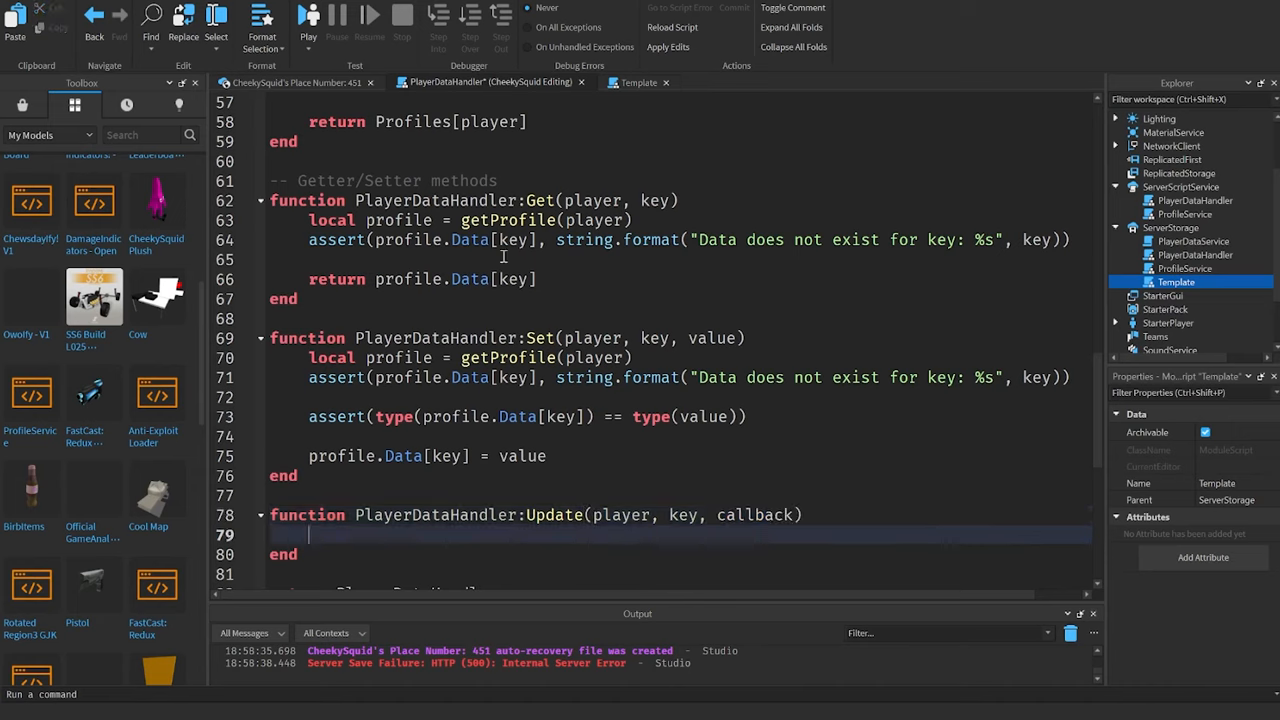
{"action": "type", "text": "local profi"}
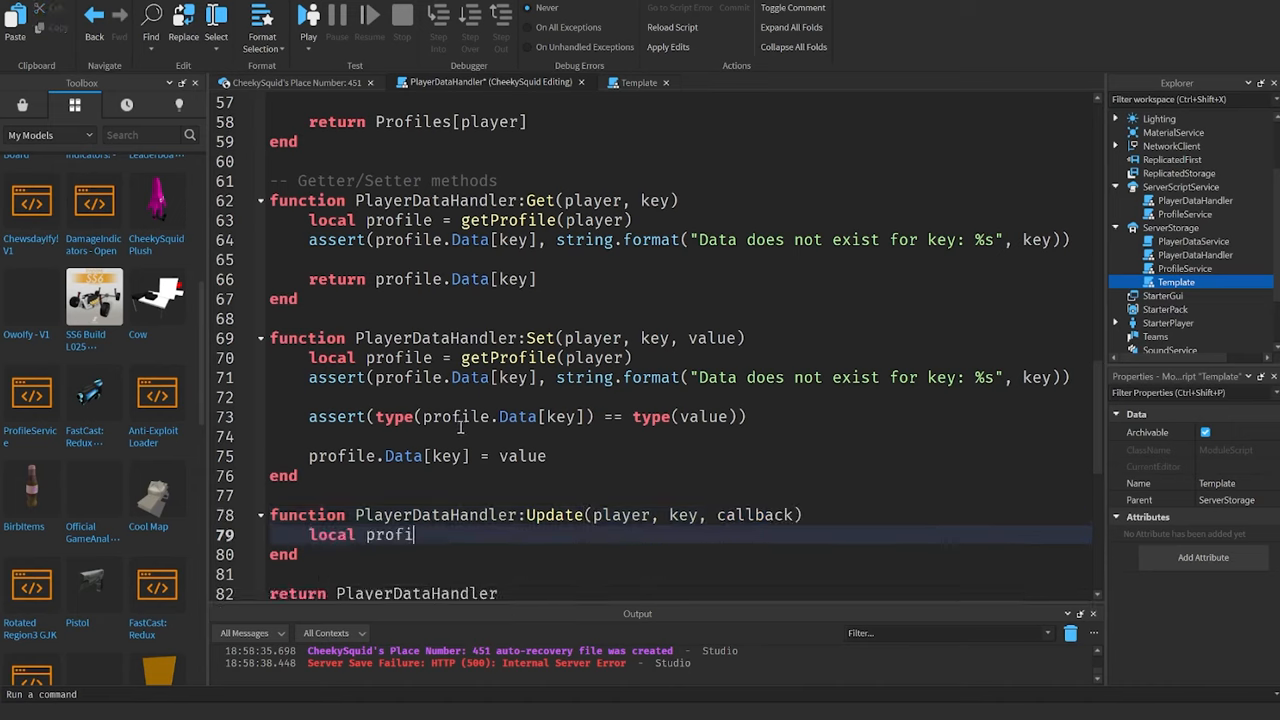
{"action": "type", "text": "le = getProfile(player"}
{"action": "type", "text": "local old"}
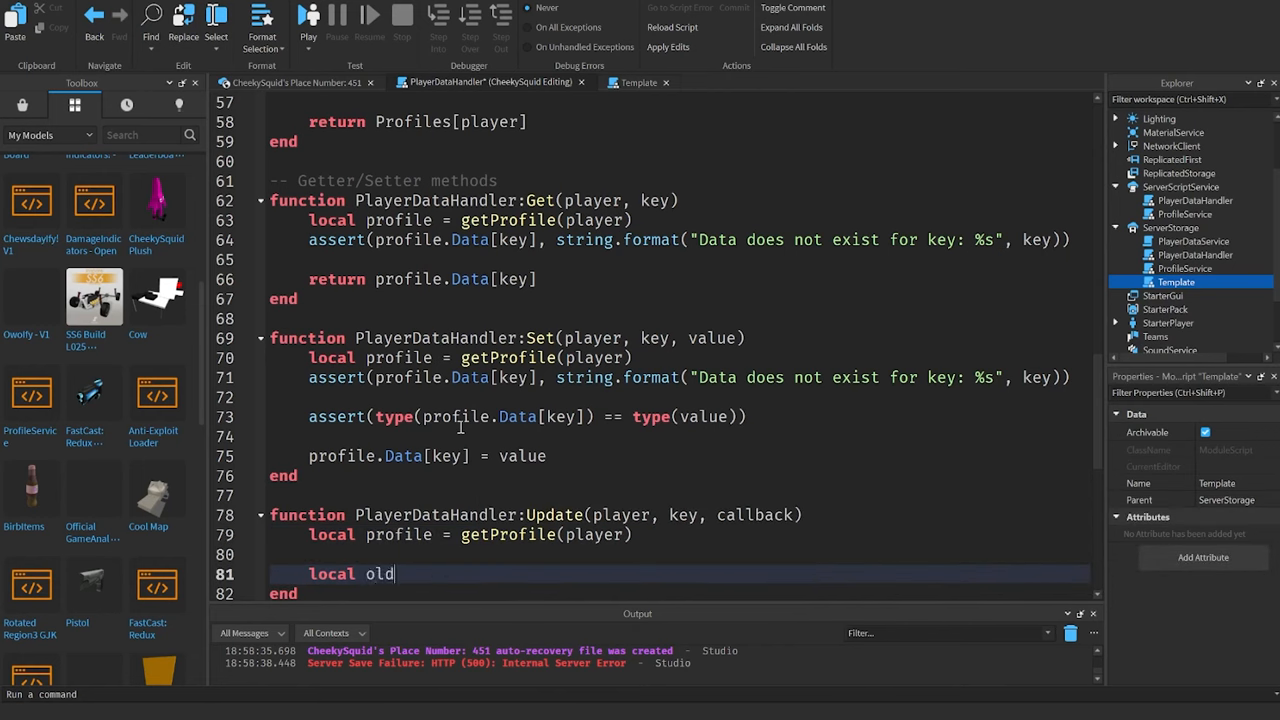
Step: Get oldData with self:Get, compute newData = callback(oldData), and save it with self:Set(player, key, newData)
{"action": "type", "text": "Data = self:Get"}
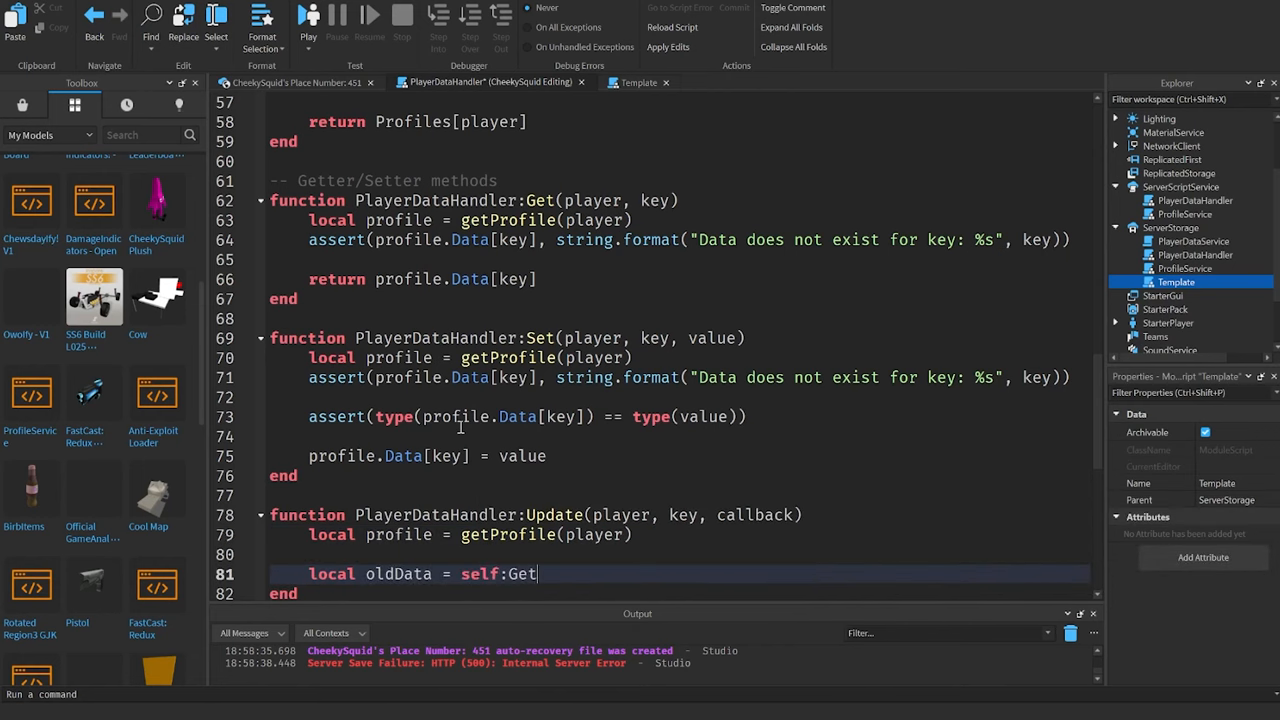
{"action": "type", "text": "(player ,key"}
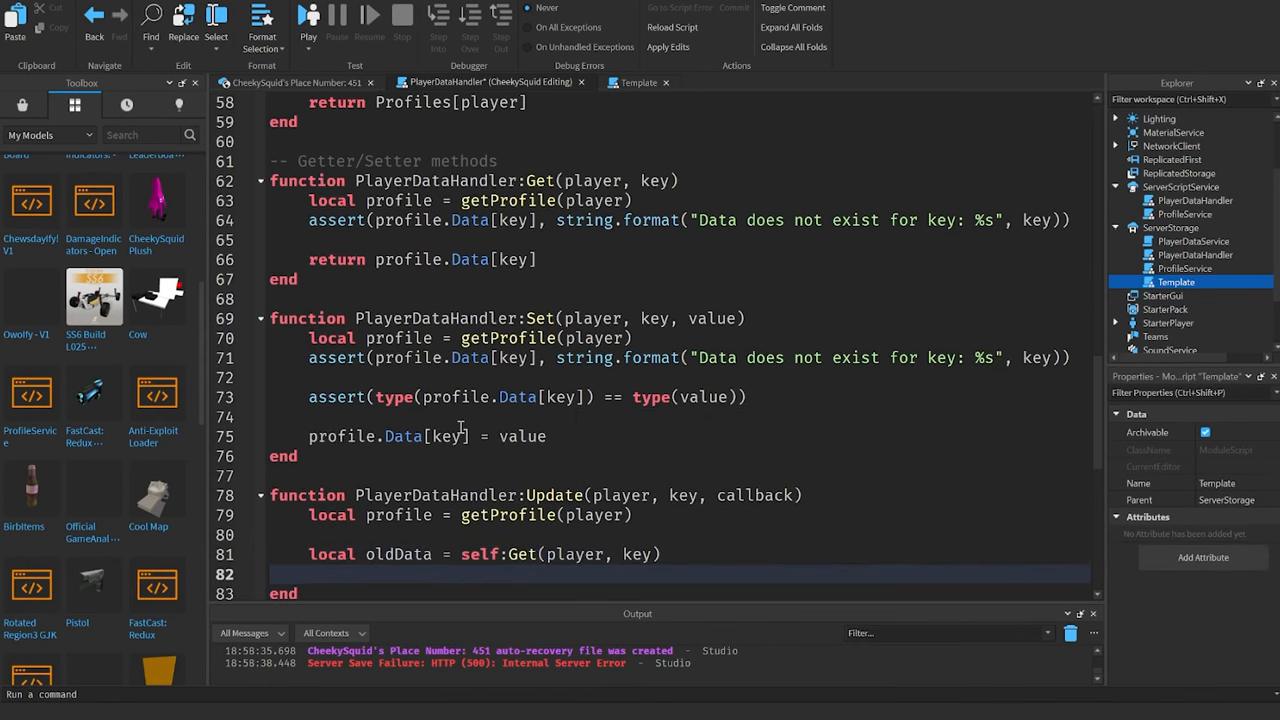
{"action": "type", "text": "local newData ="}
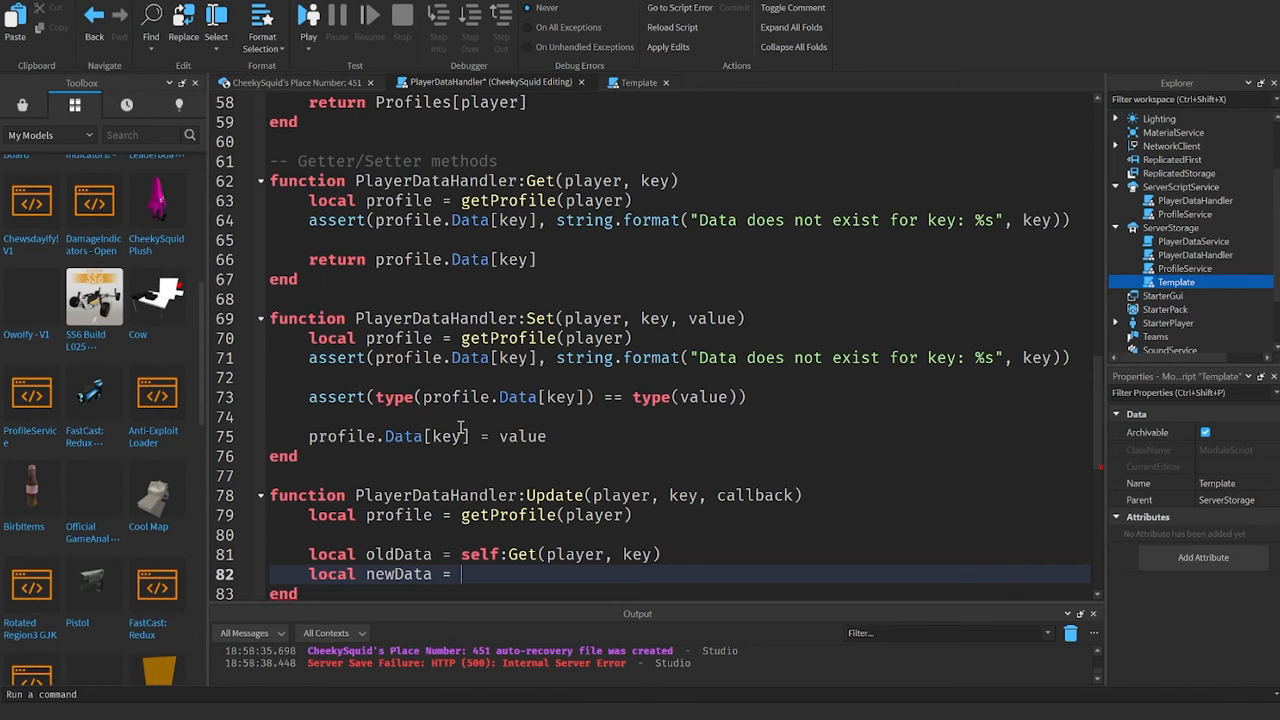
{"action": "type", "text": "callback(oldData"}
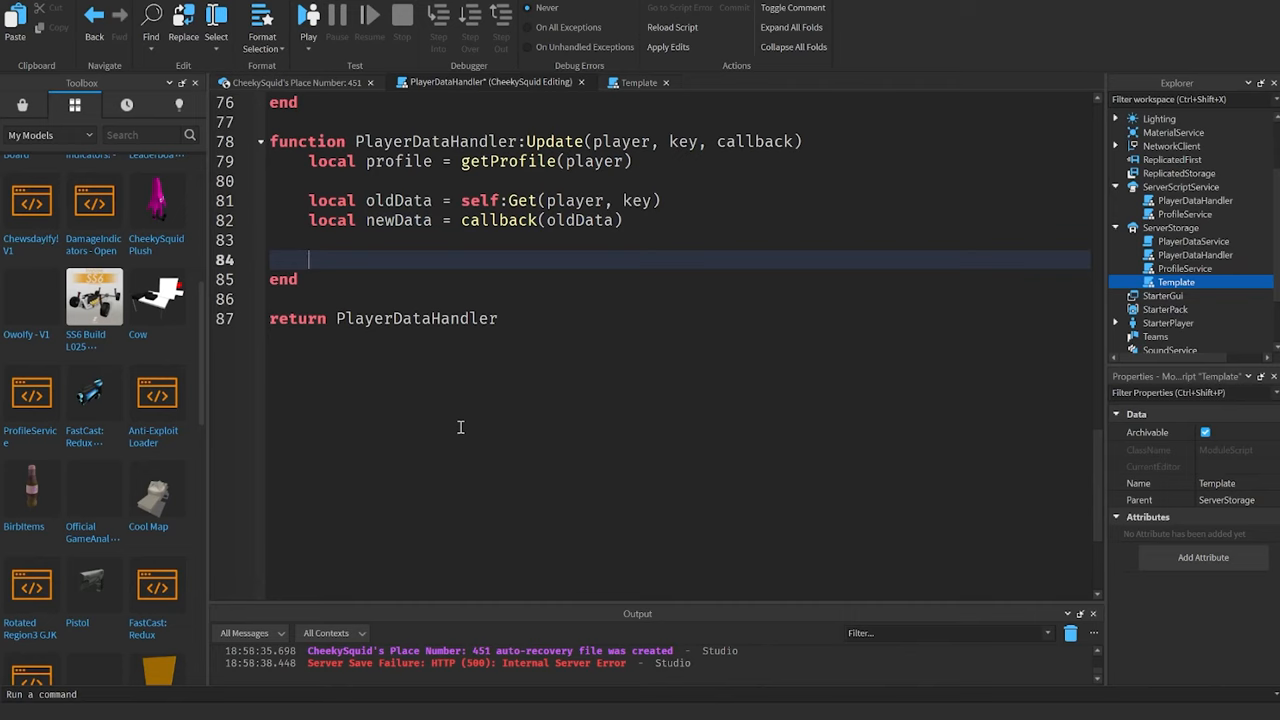
{"action": "type", "text": "self:Seet"}
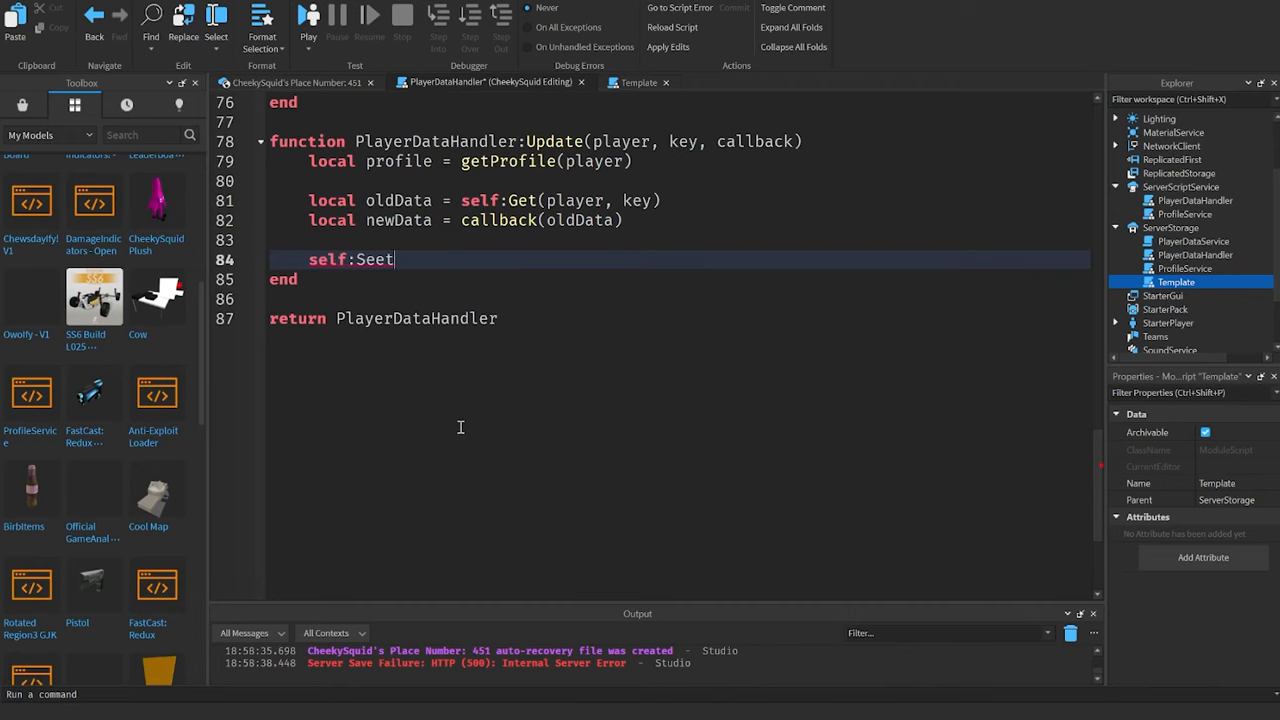
{"action": "type", "text": "(player, key, newData"}
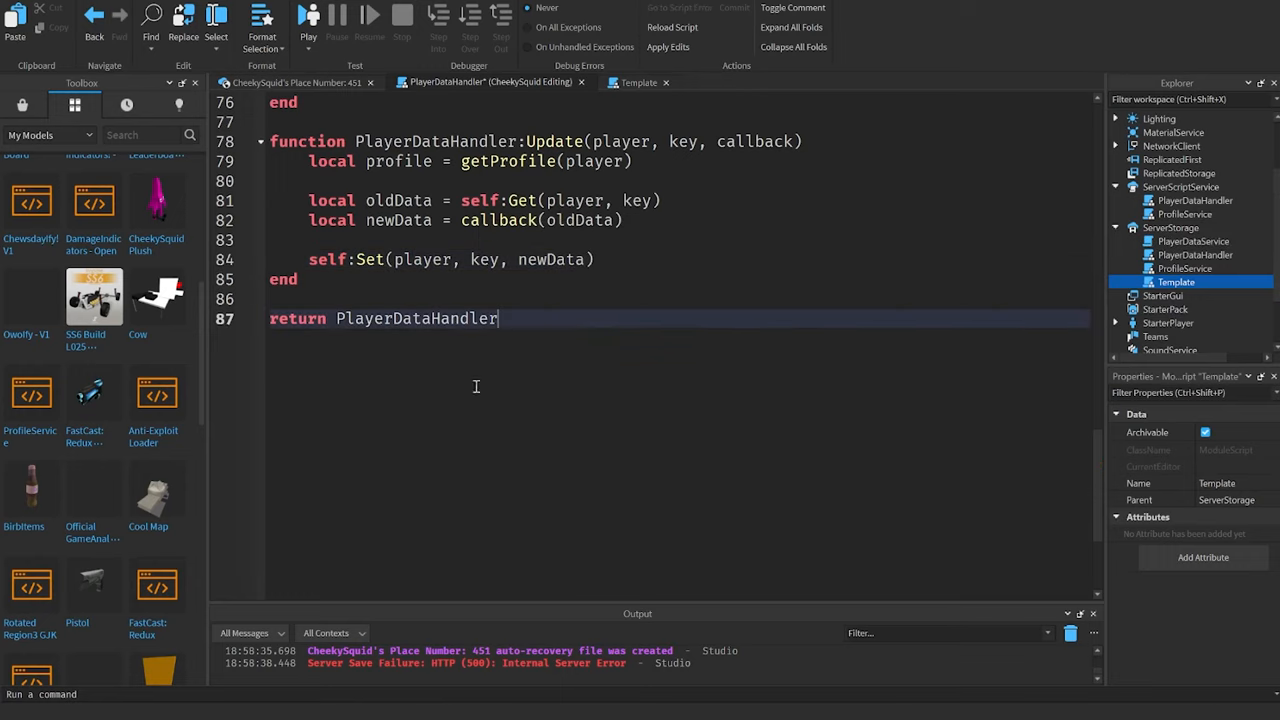
{"action": "double_click", "coordinate": [753, 141]}
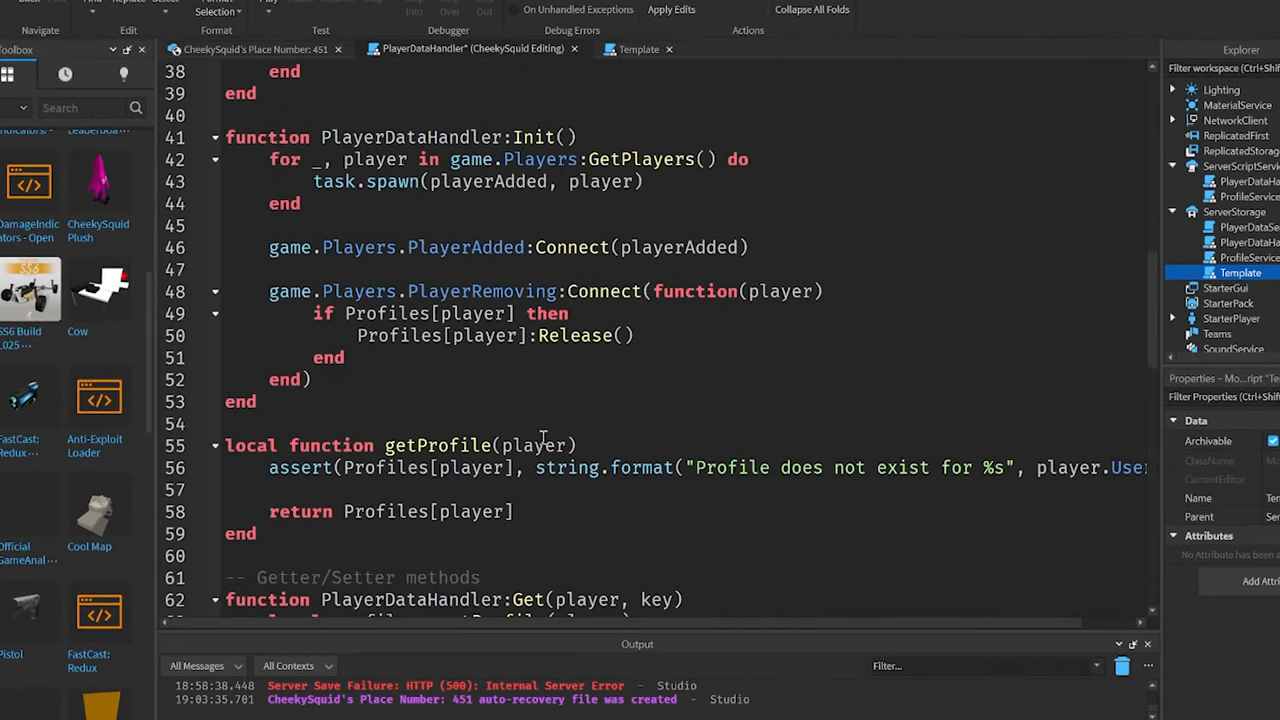
Step: Review the handler code and open the PlayerDataService script inside ServerScriptService
{"action": "scroll", "scroll_direction": "up", "scroll_amount": 3}
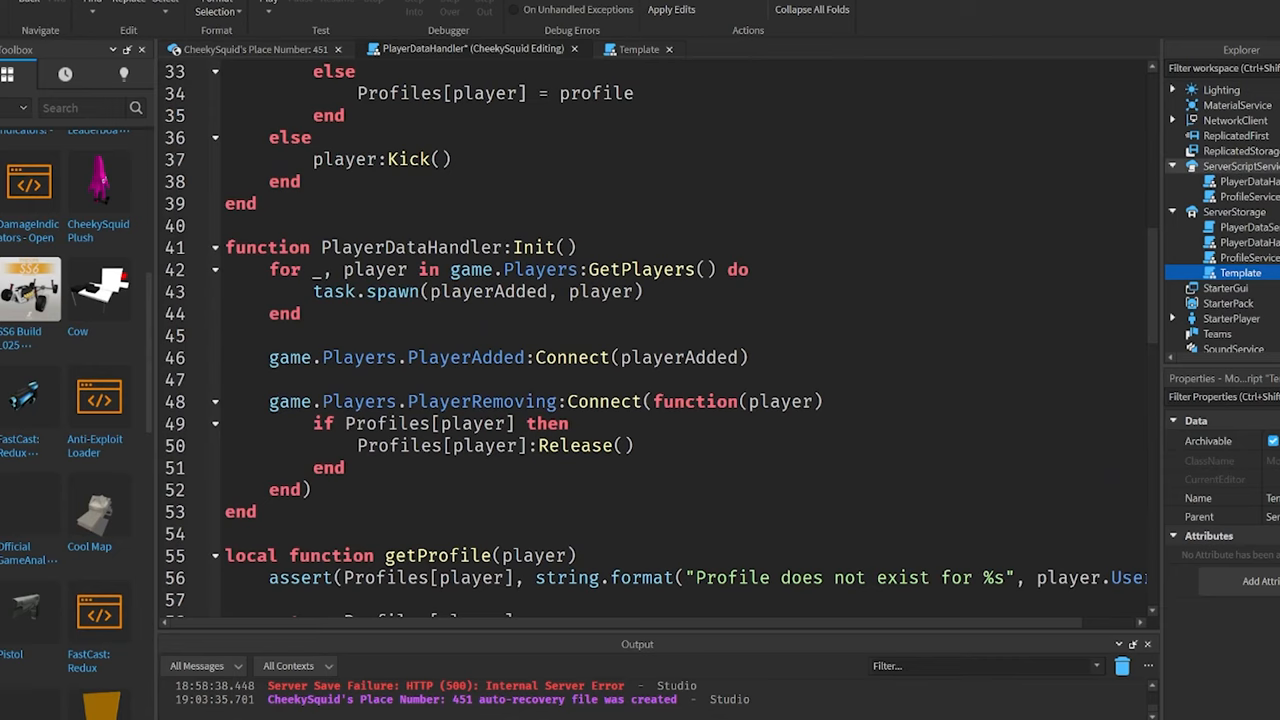
{"action": "left_click", "coordinate": [1257, 181]}
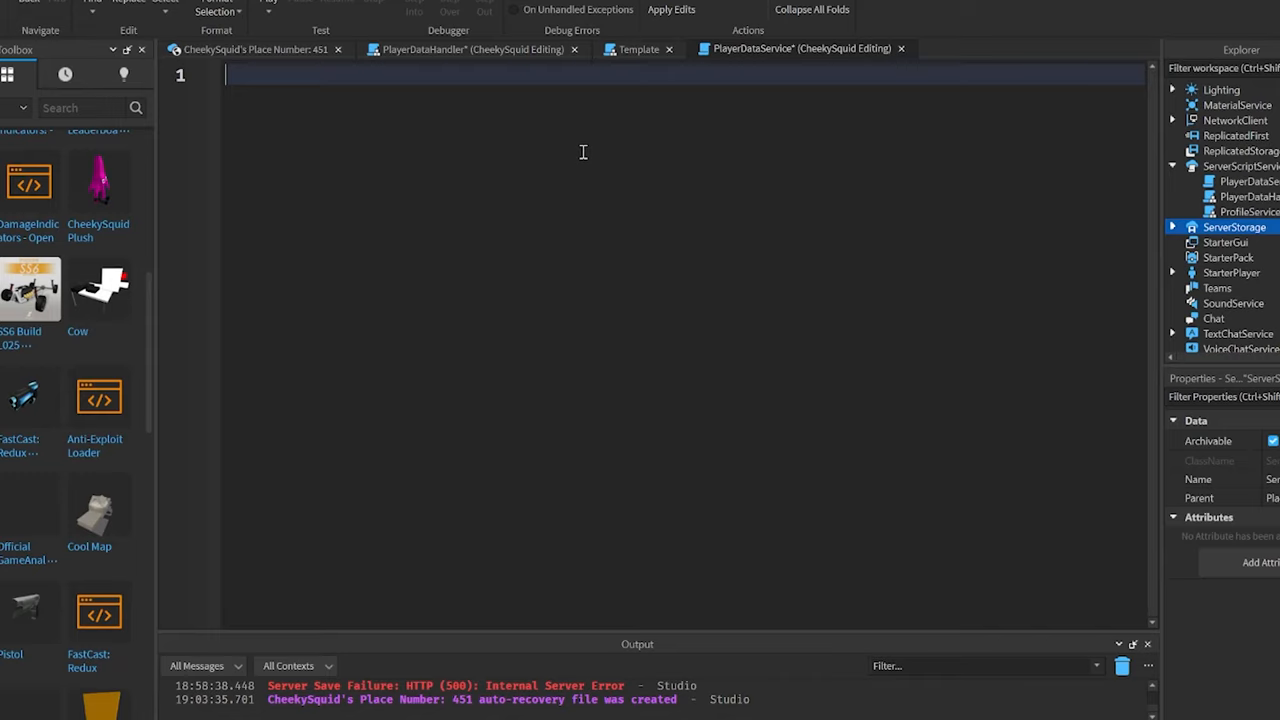
Step: Require PlayerDataHandler via game.ServerScriptService:WaitForChild("PlayerDataHandler") and call PlayerDataHandler:Init()
{"action": "type", "text": "local Playe"}
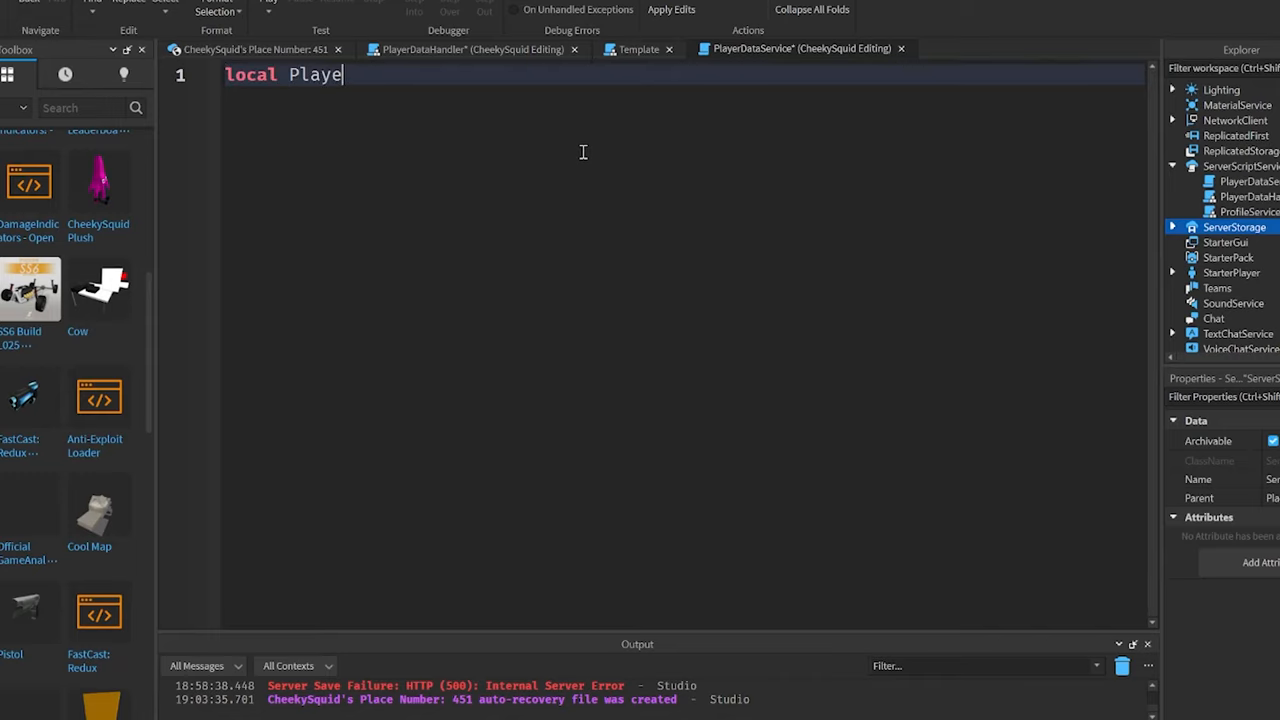
{"action": "type", "text": "rDataHandler"}
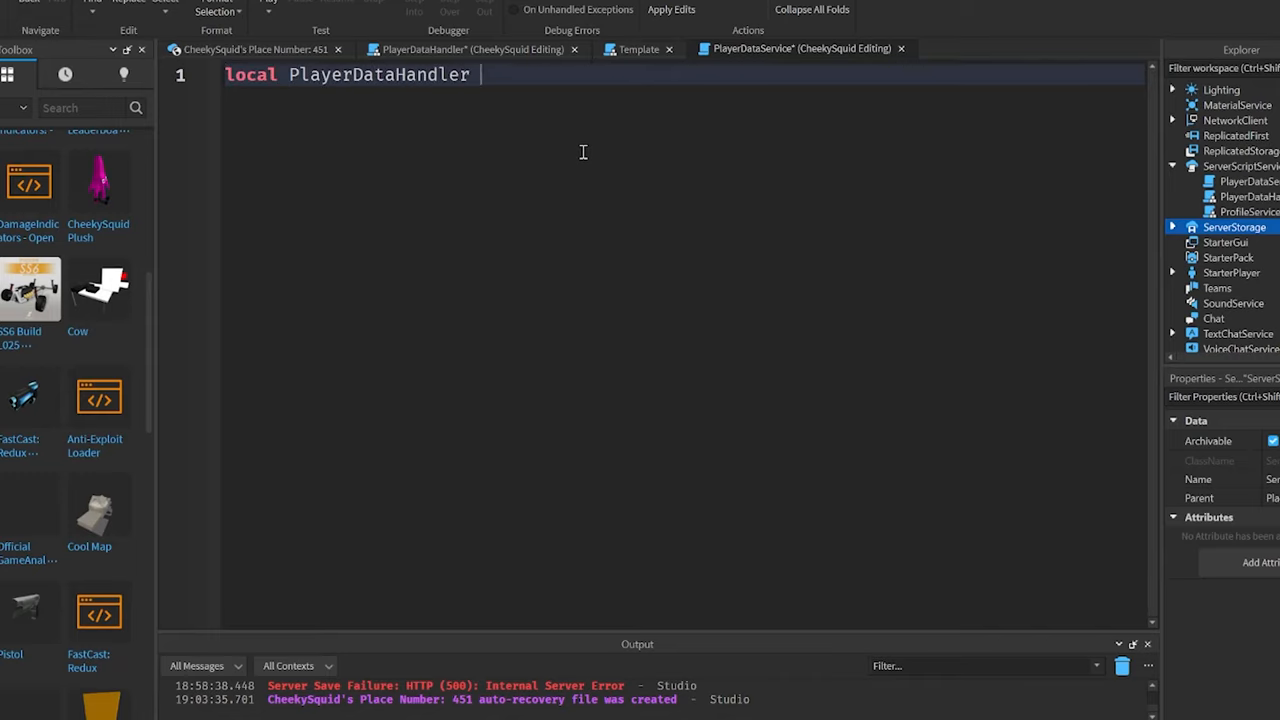
{"action": "type", "text": "= require(game.ServerScriptService:WaitForChild(\""}
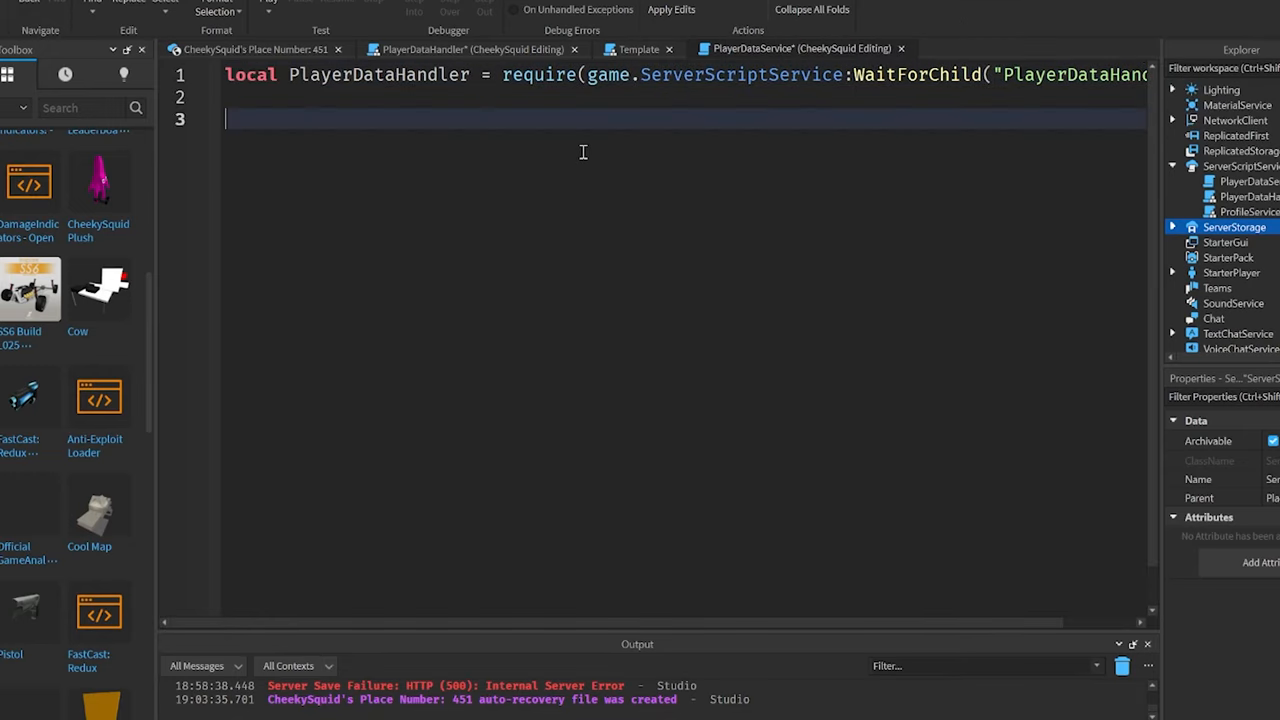
{"action": "type", "text": "PlayerDataHandler:Init("}
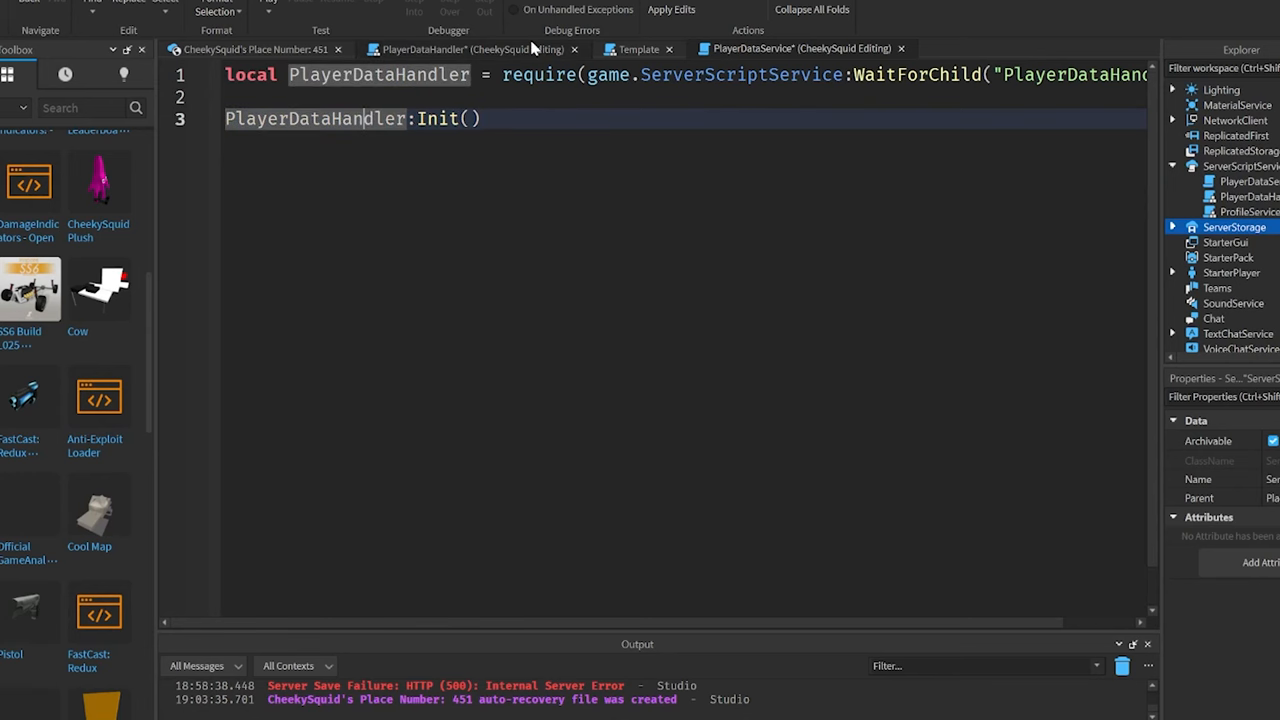
{"action": "scroll", "scroll_direction": "down", "scroll_amount": 3}
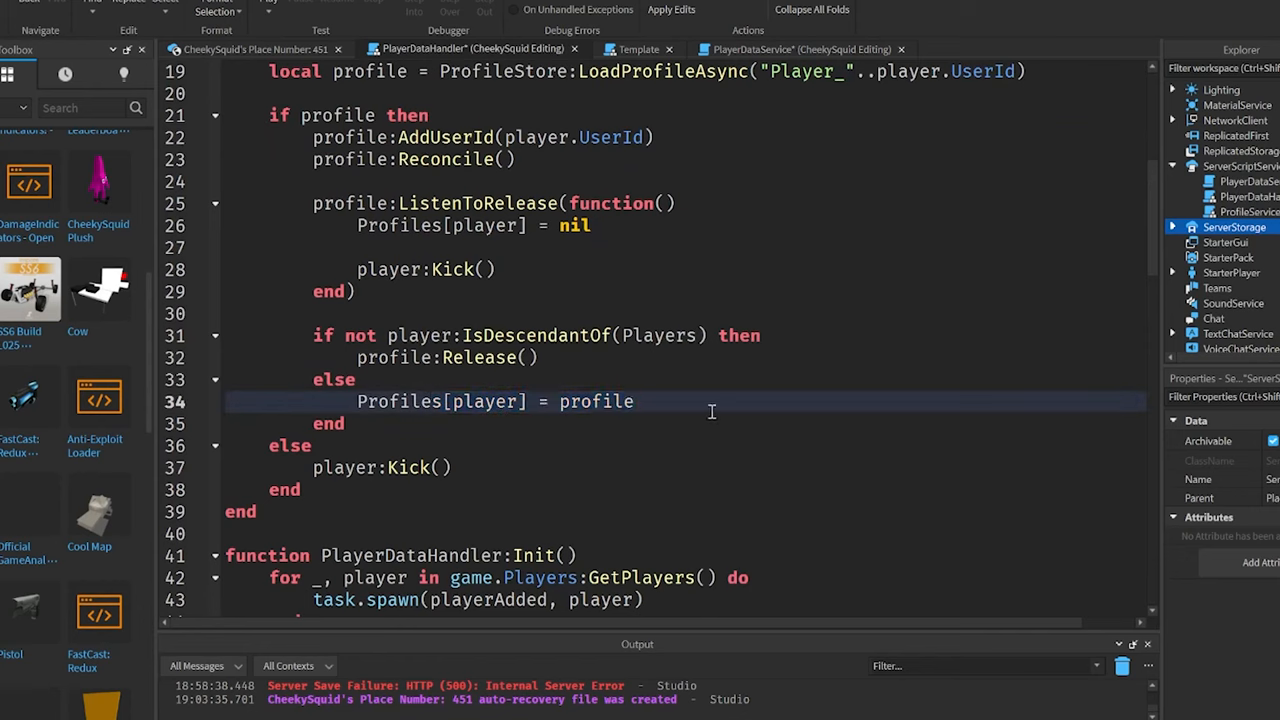
Step: Add print(Profiles[player].Data) in playerAdded and play-test to see Cash 0 and an empty Inventory
{"action": "type", "text": "print("}
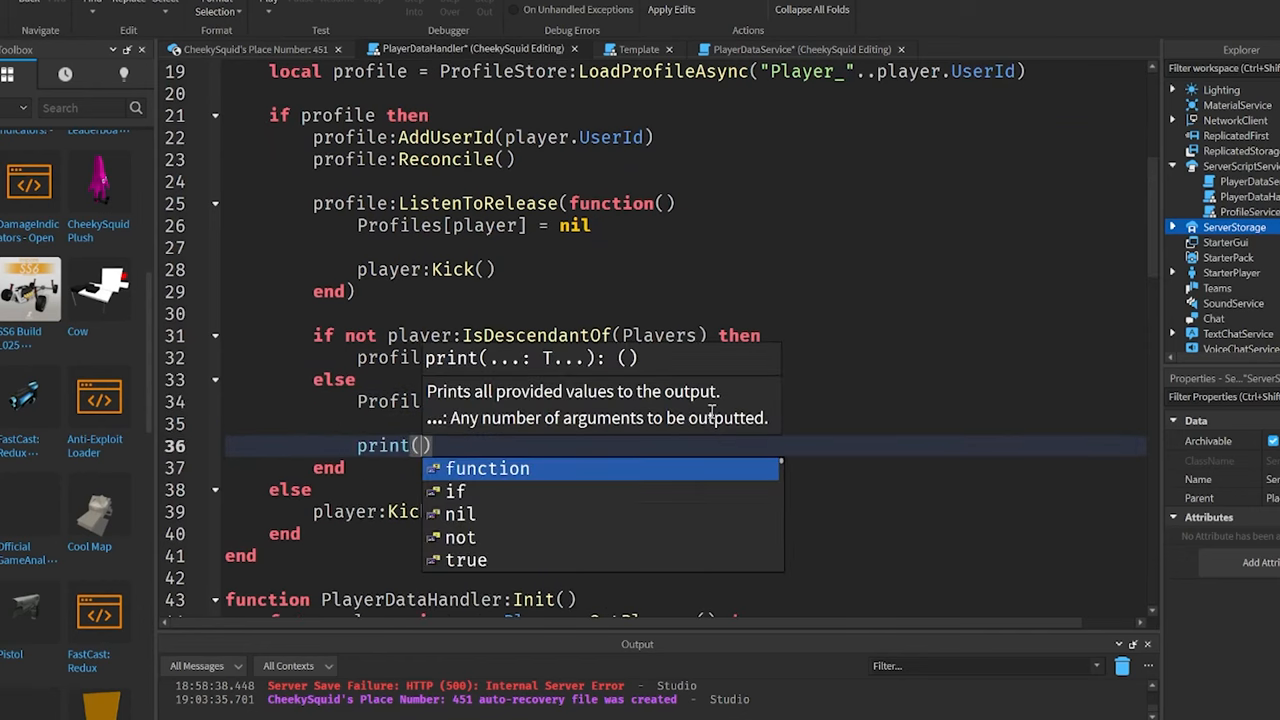
{"action": "type", "text": "Profil"}
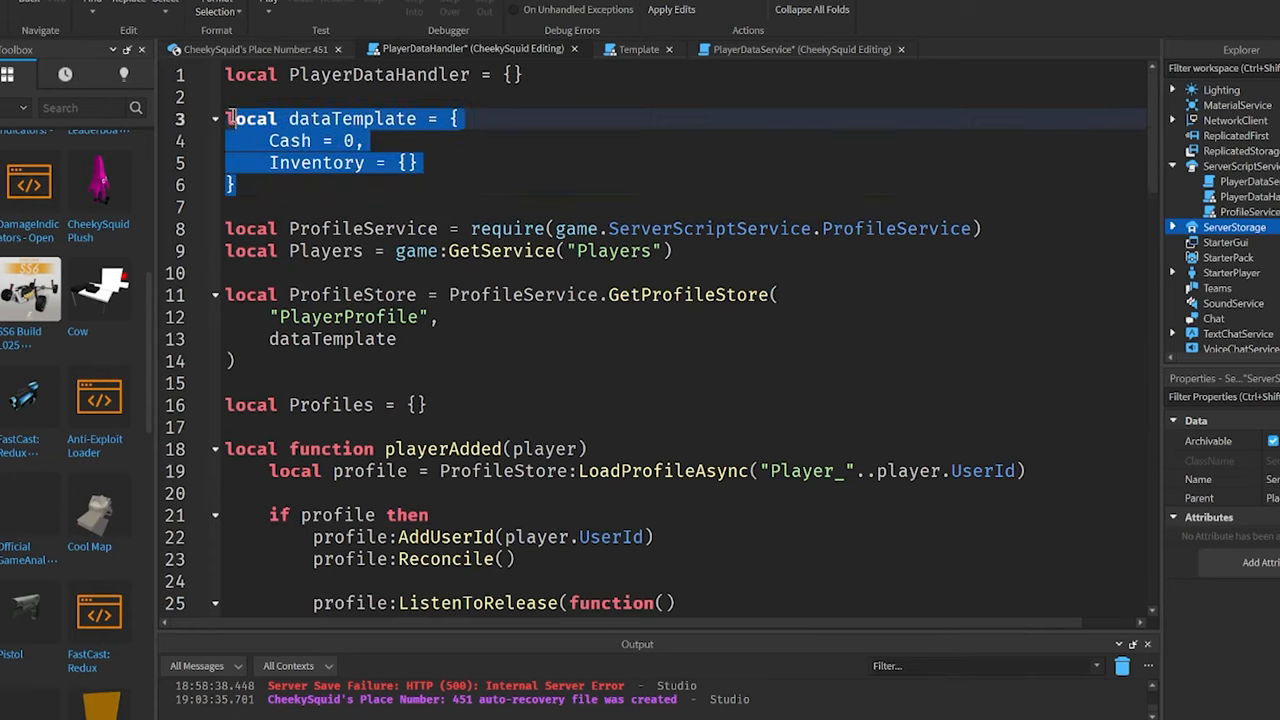
{"action": "scroll", "scroll_direction": "down", "scroll_amount": 3}
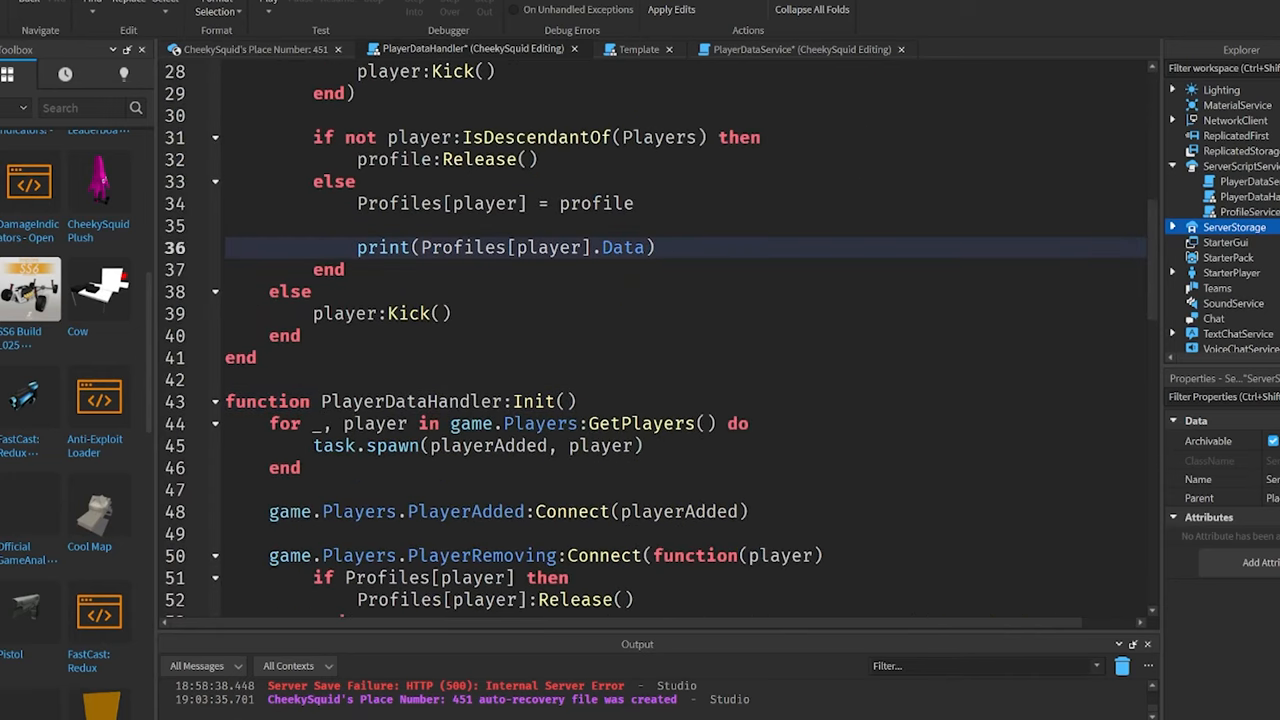
{"action": "left_click", "coordinate": [295, 49]}
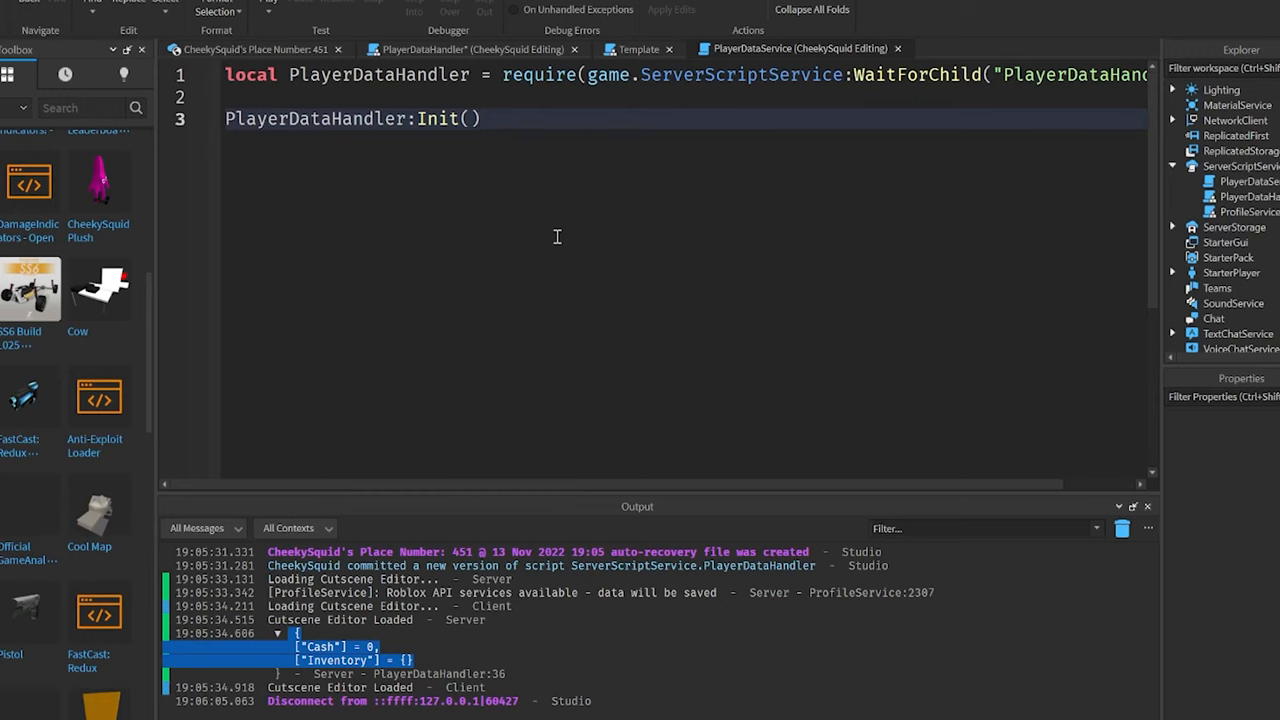
{"action": "mouse_move", "coordinate": [250, 49]}
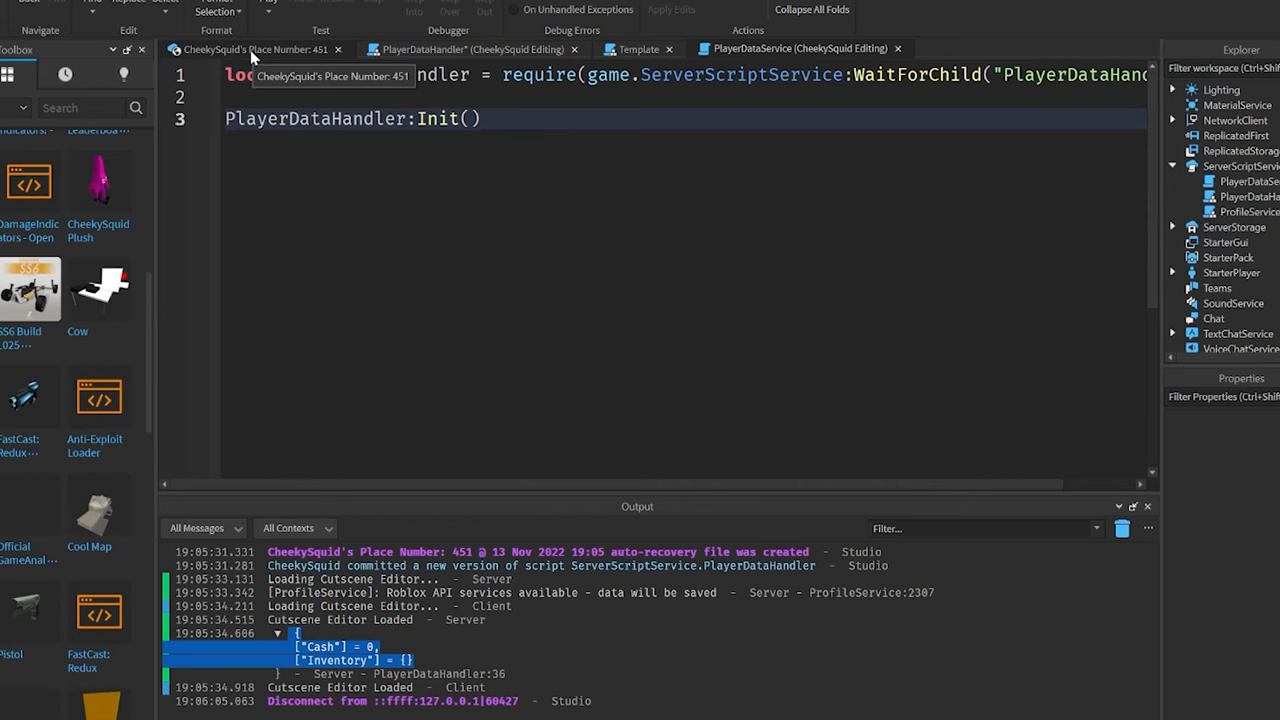
Step: In the coin script, require PlayerDataHandler from game.ServerScriptService:WaitForChild
{"action": "left_click", "coordinate": [255, 48]}
{"action": "type", "text": "scrip"}
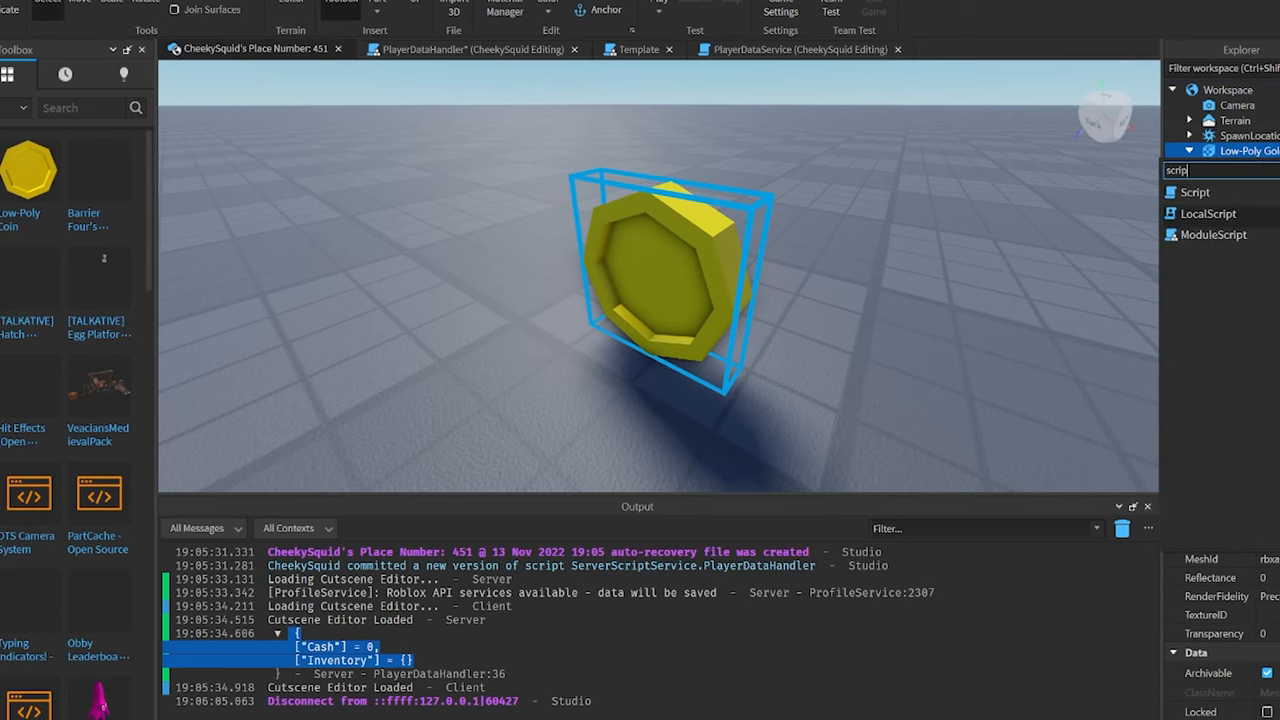
{"action": "type", "text": "local Play"}
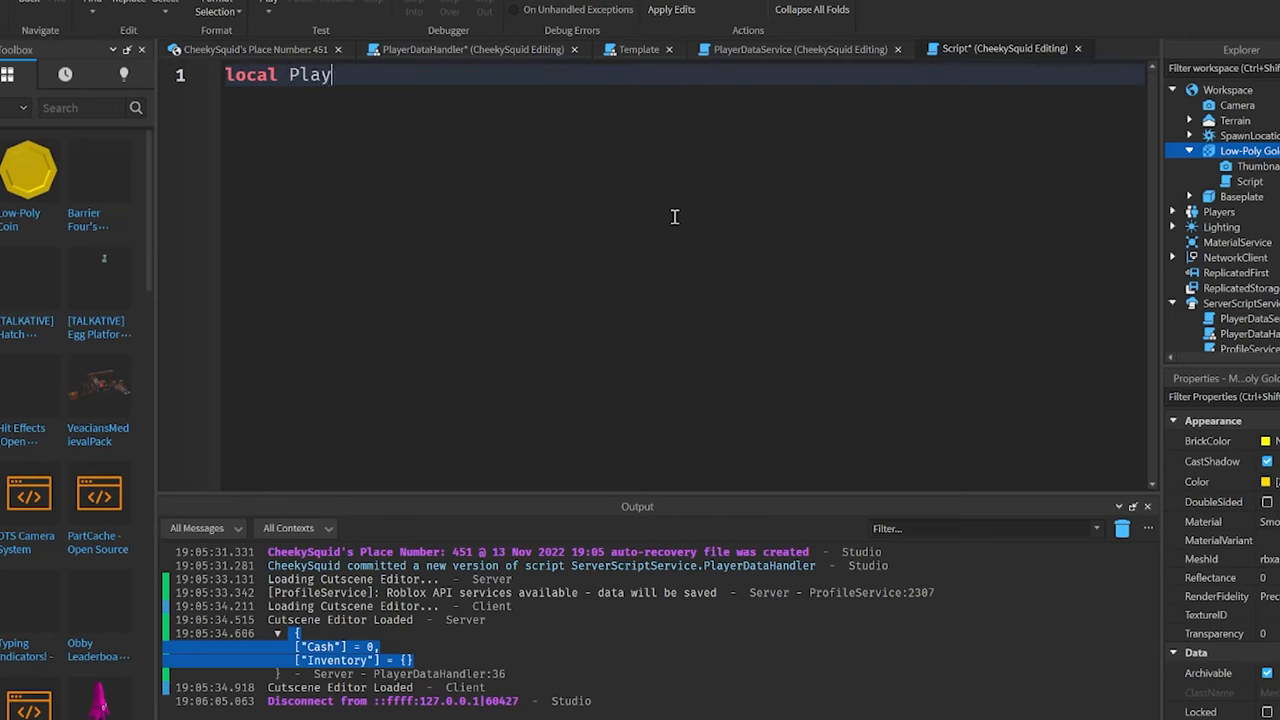
{"action": "type", "text": "erDataHan"}
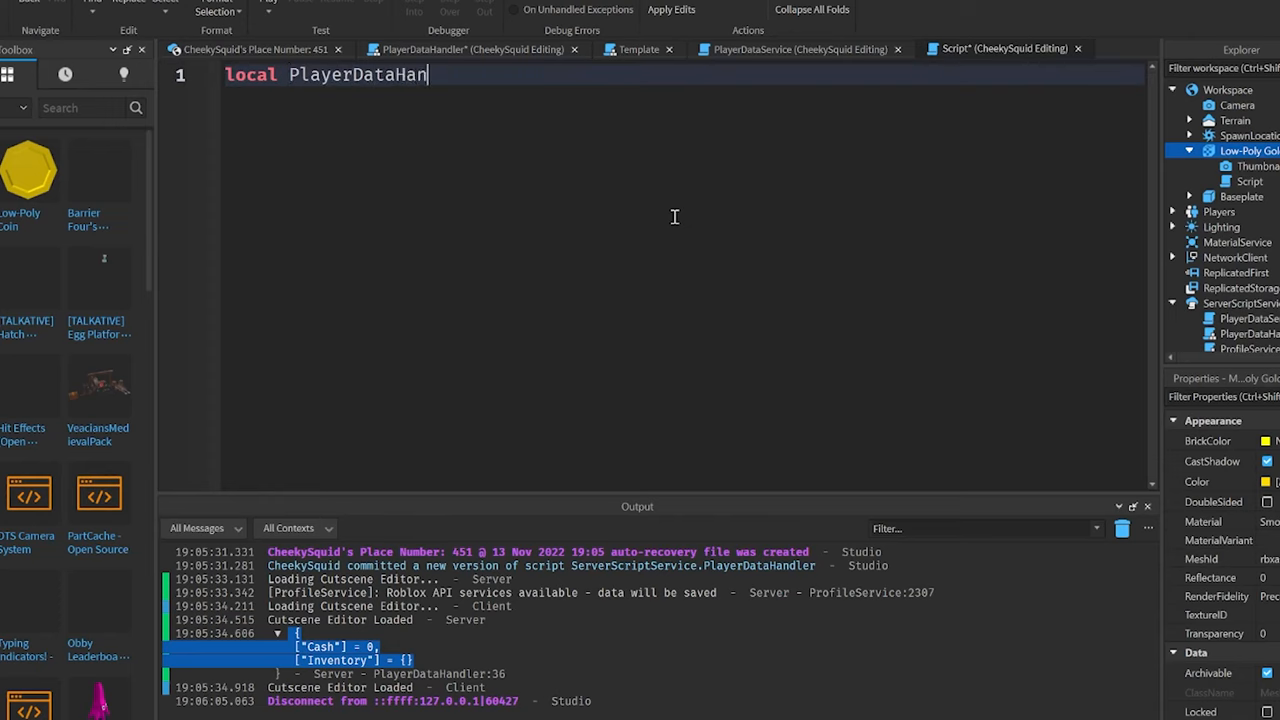
{"action": "type", "text": "= require(g"}
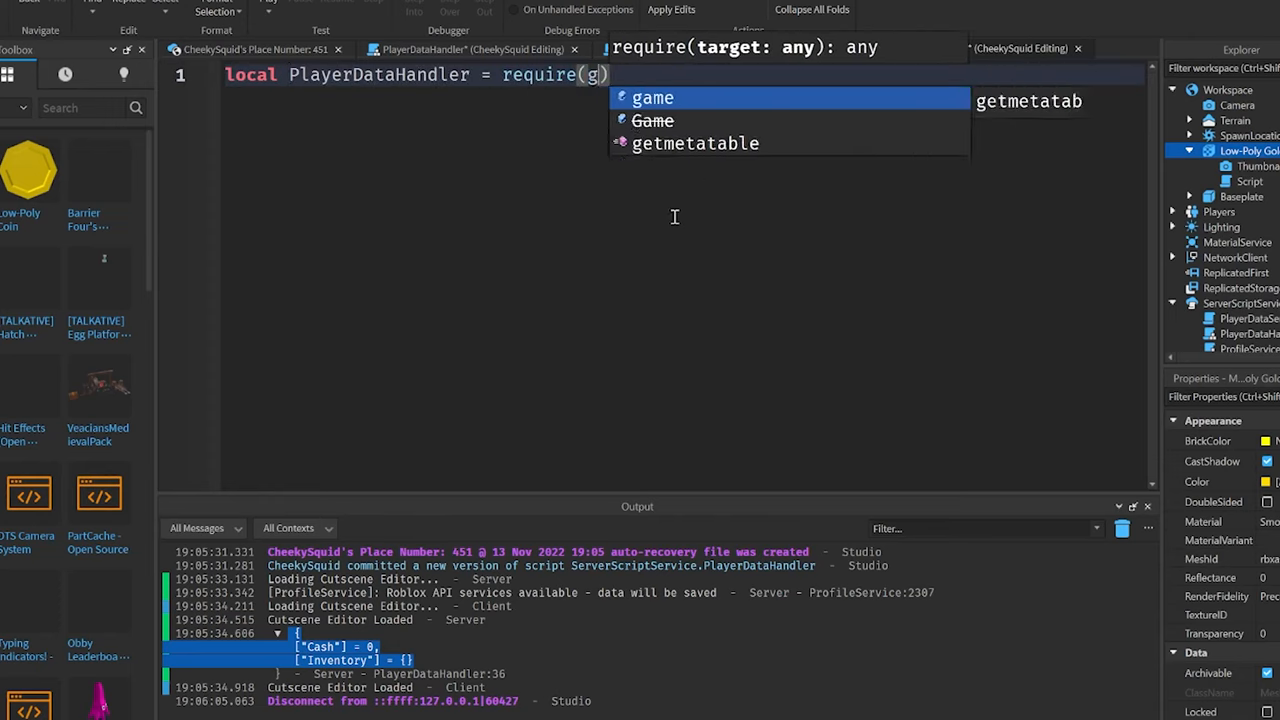
{"action": "type", "text": "ame.ServerScriptService:w"}
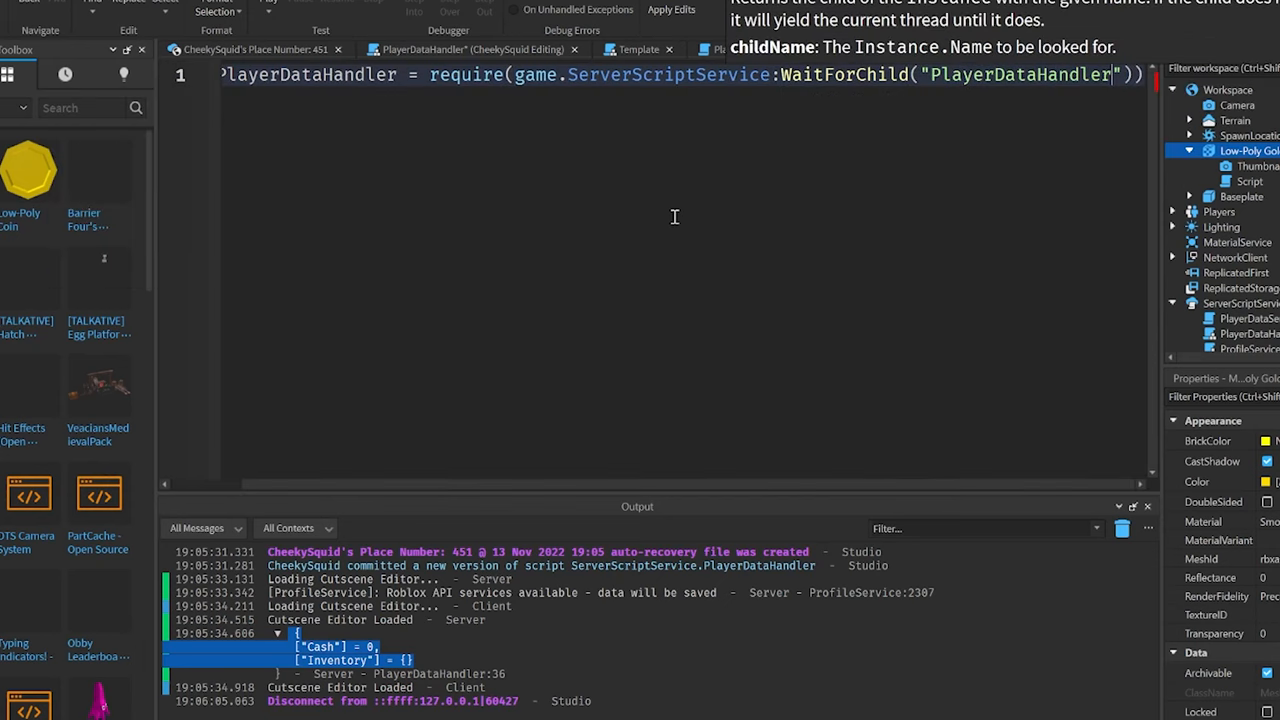
Step: Connect script.Parent.Touched and get the player via game.Players:GetPlayerFromCharacter(hit.Parent) with an if player check
{"action": "type", "text": "script.Parent.Touched:Connect(function(hit"}
{"action": "type", "text": "local pla"}
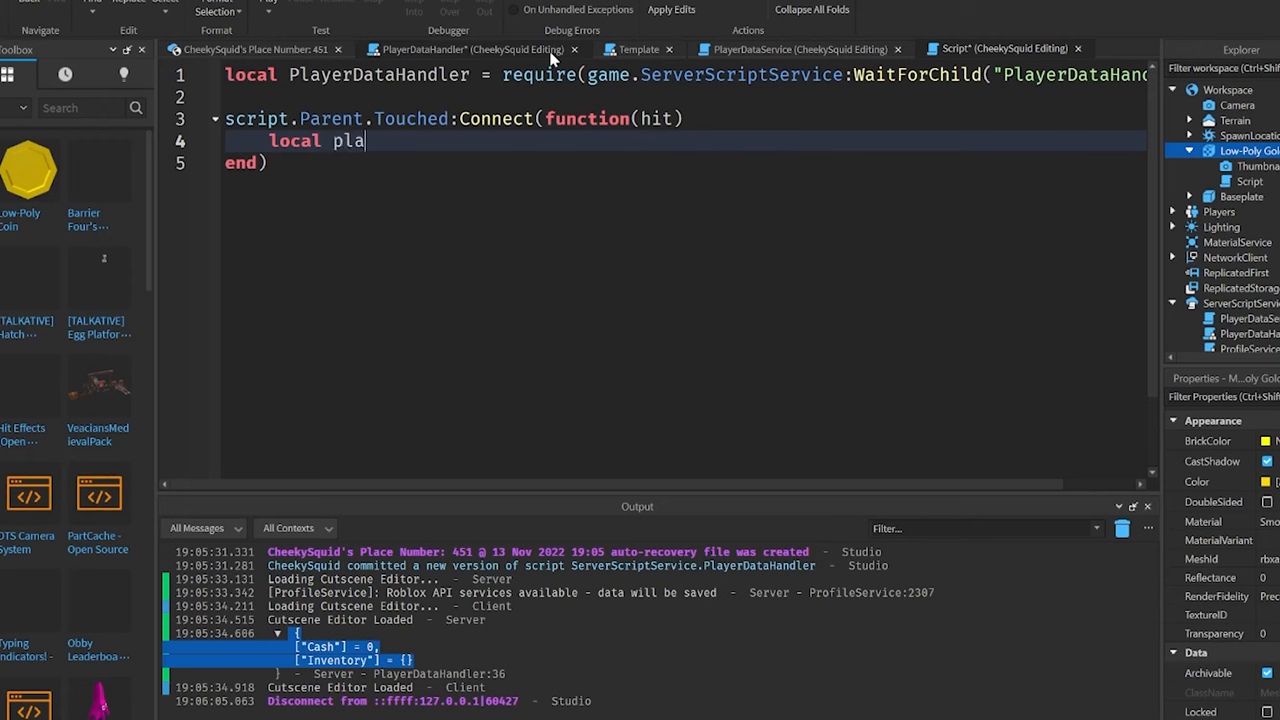
{"action": "type", "text": "yer ="}
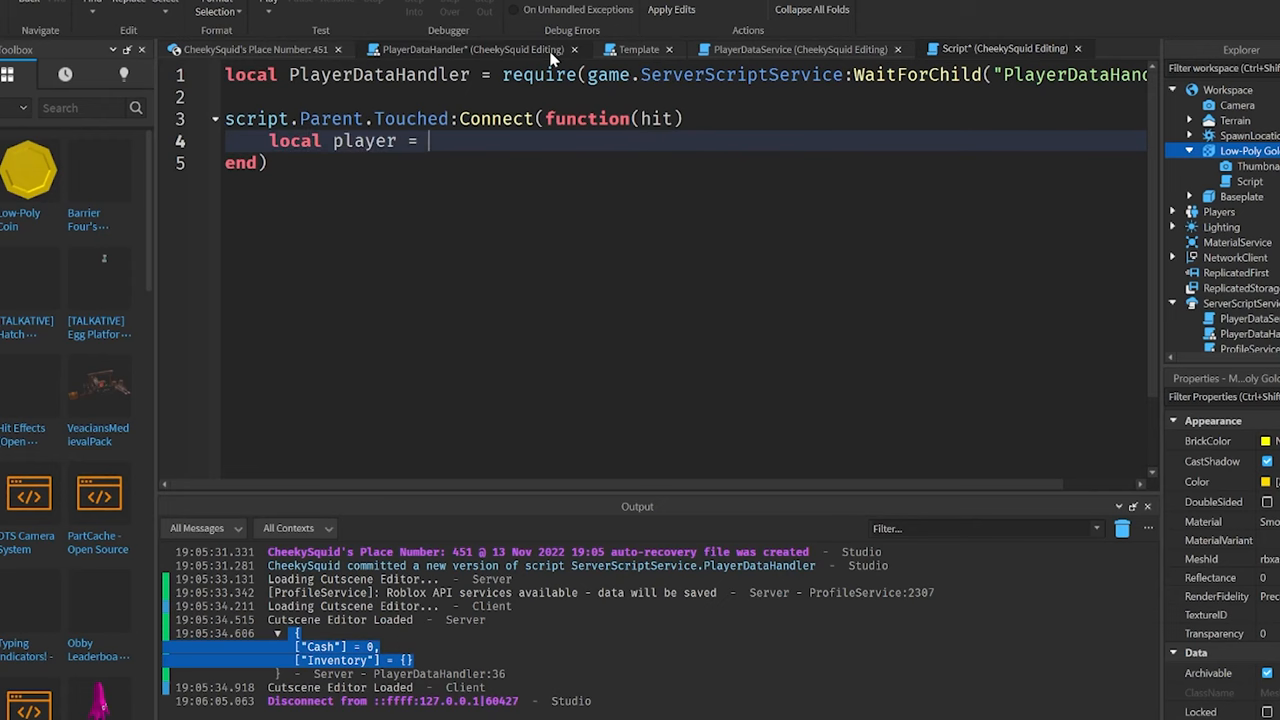
{"action": "type", "text": "game.Players:GetPlayerFromCharacter(hit.Parent"}
{"action": "type", "text": "if player then"}
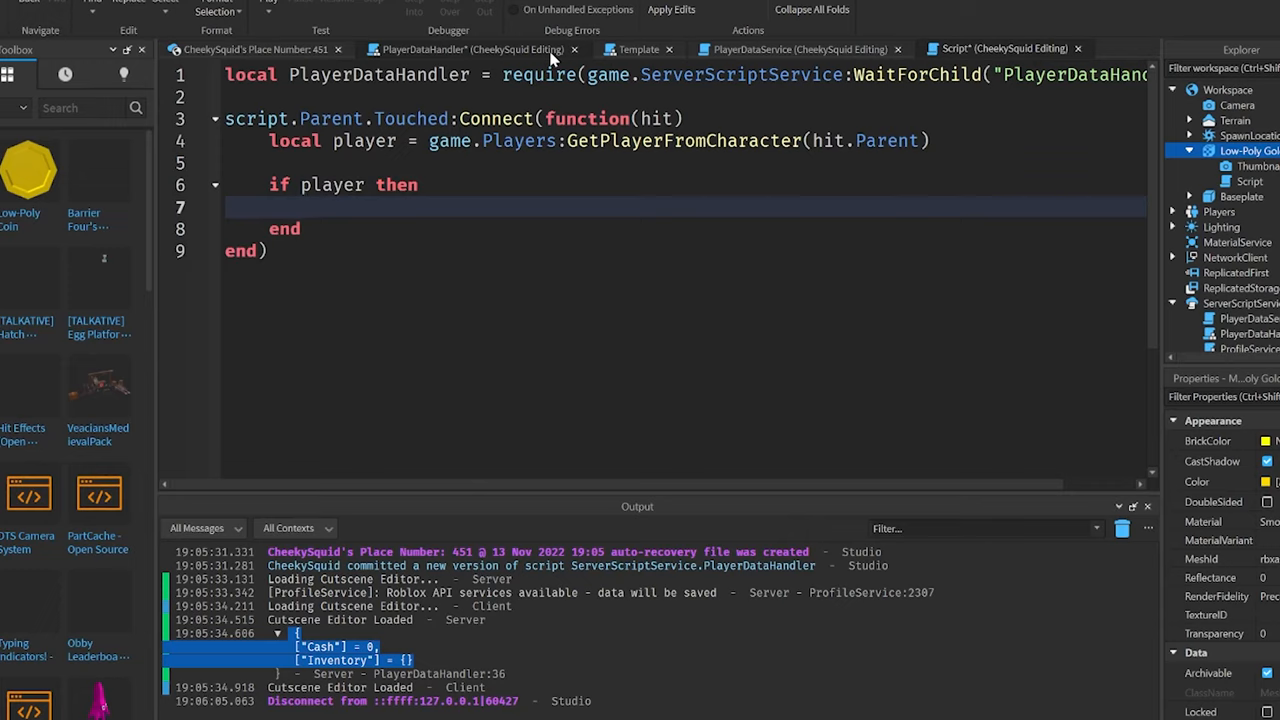
Step: Call PlayerDataHandler:Update(player, "Cash", ...) returning currentCash + 300
{"action": "type", "text": "PlayerDataHandler:Update(play"}
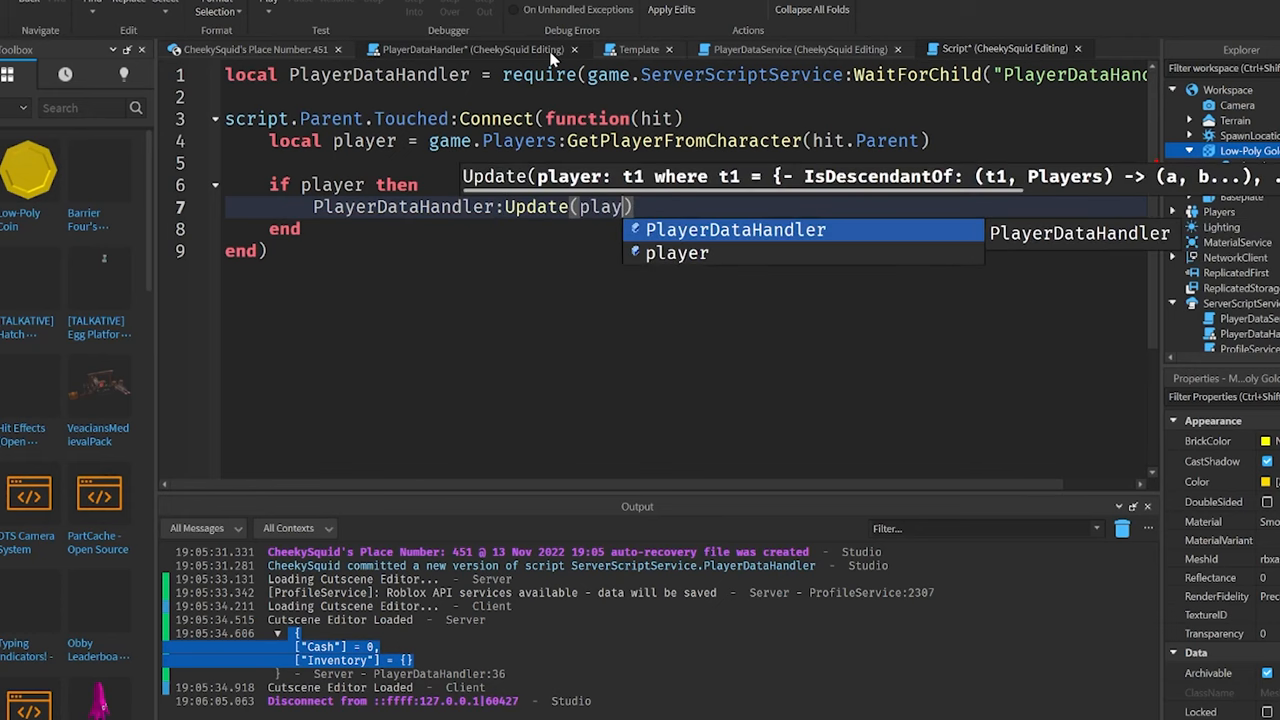
{"action": "type", "text": ", \"Cash\", function(currentCash"}
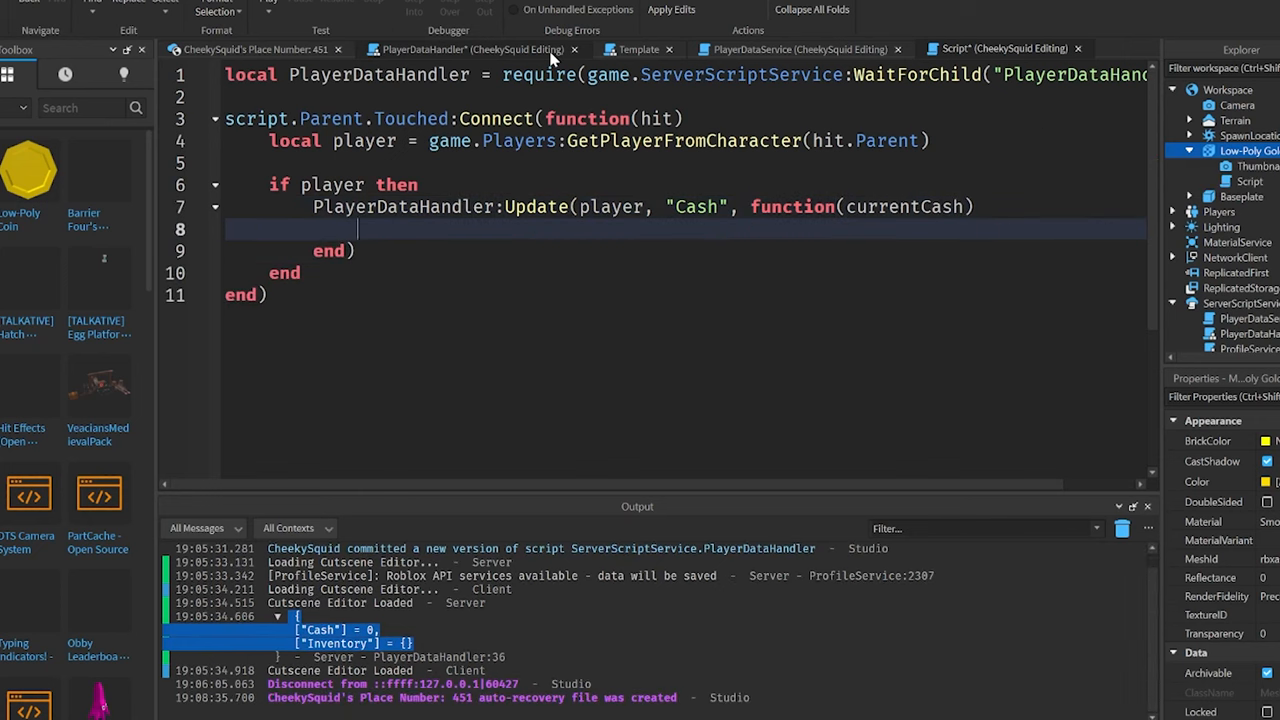
{"action": "type", "text": "return currentCash + 300"}
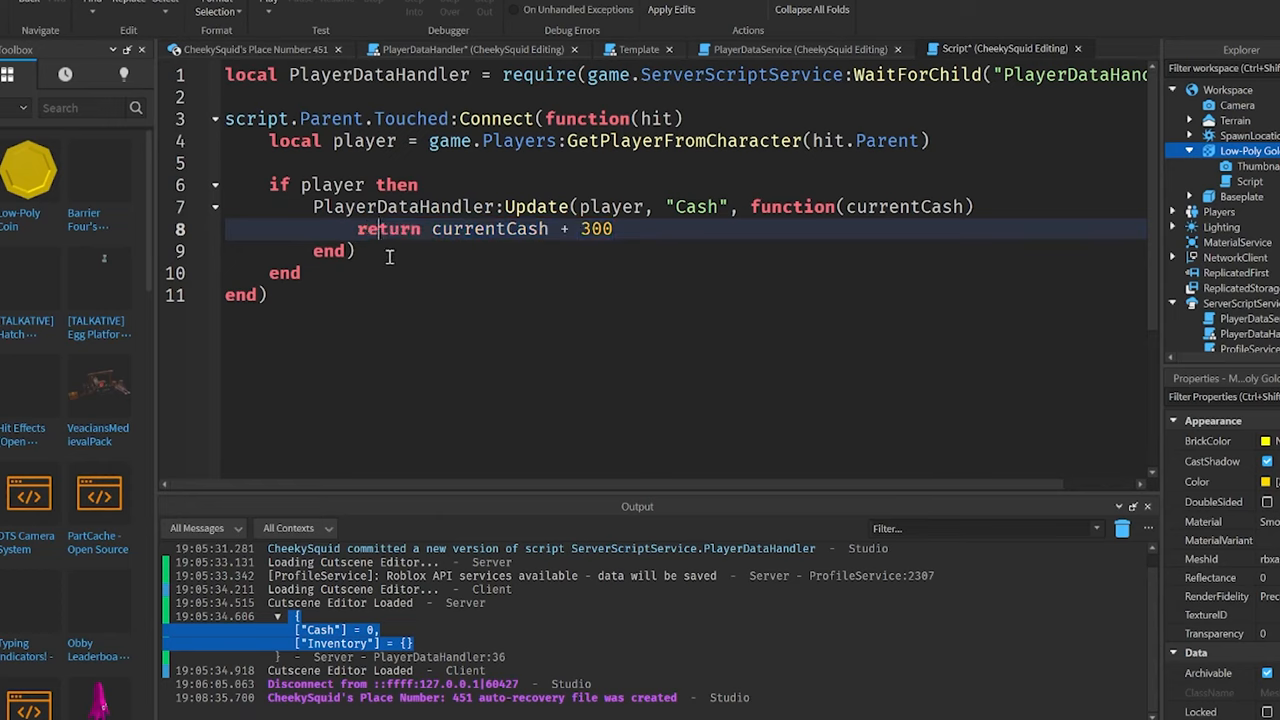
Step: Destroy the coin with script.Parent:Destroy() and print PlayerDataHandler:Get(player, "Cash")
{"action": "type", "text": "script.Parent:Destroy("}
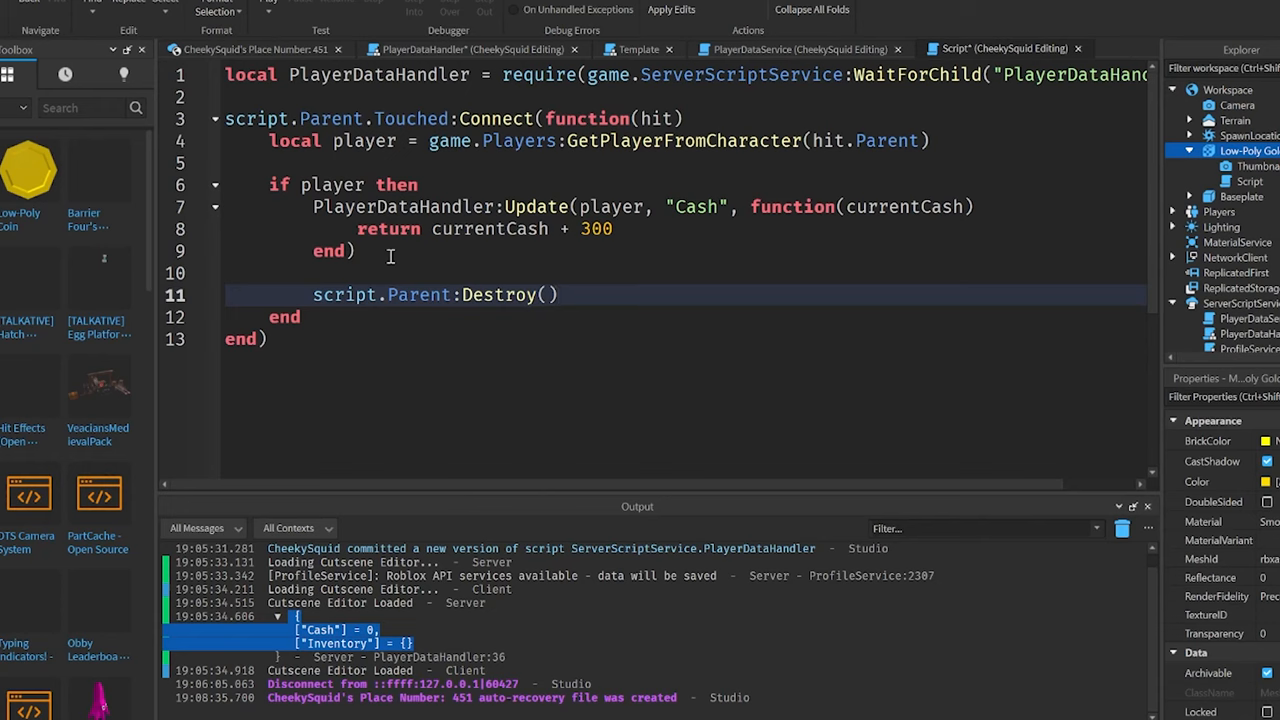
{"action": "key", "text": "enter"}
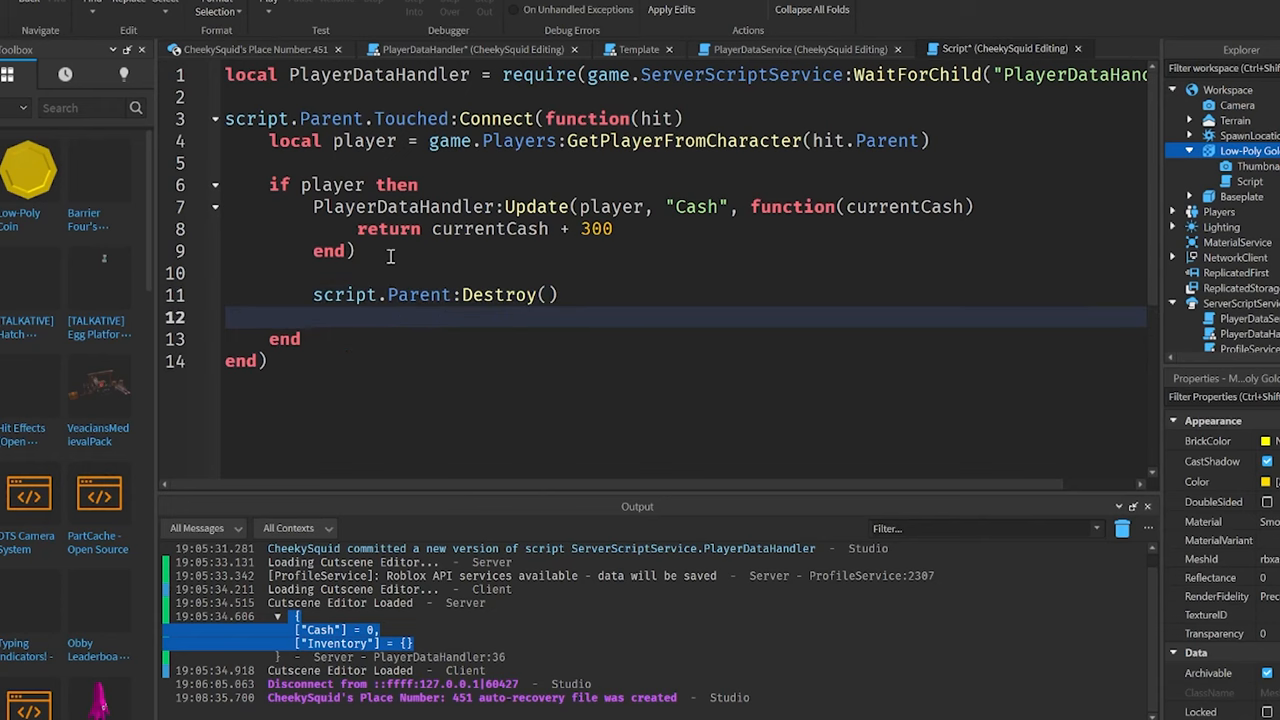
{"action": "type", "text": "print(PlayerDataHandler:Get(player, \"Cash"}
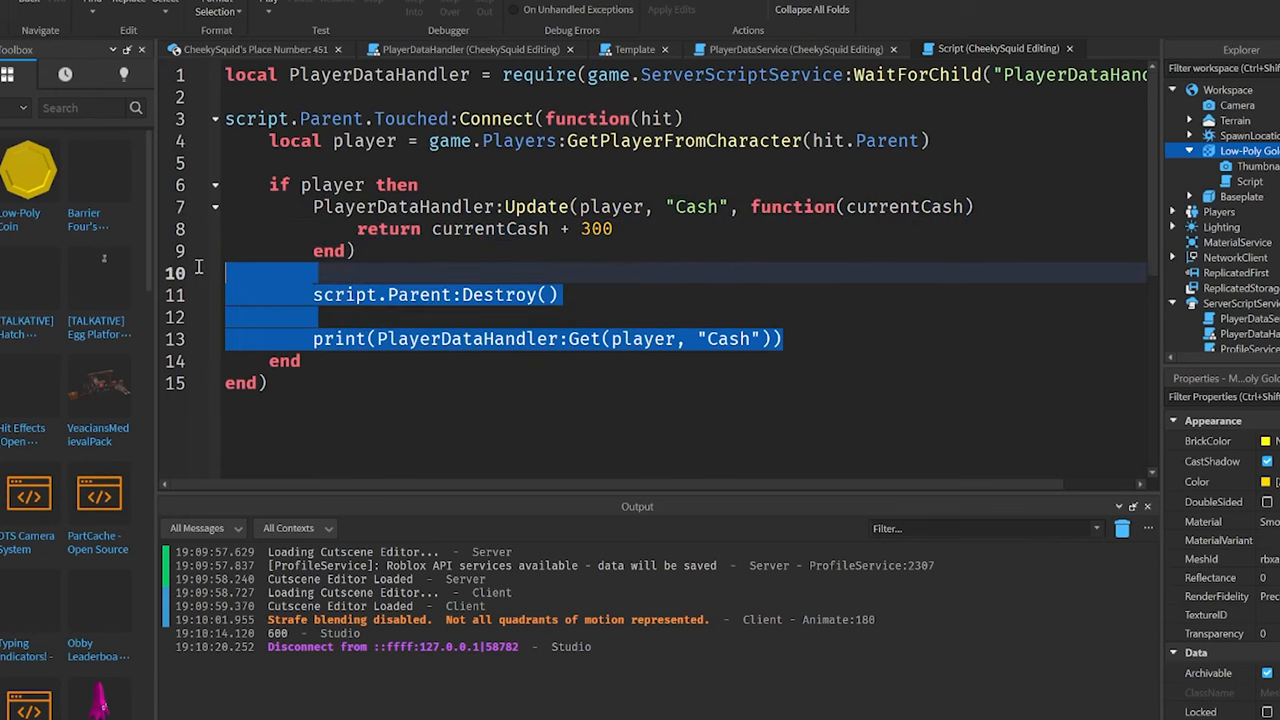
Step: Replace the Cash update with an Inventory update using table.insert(currentInventory, "Coin") and return currentInventory
{"action": "key", "text": "Delete"}
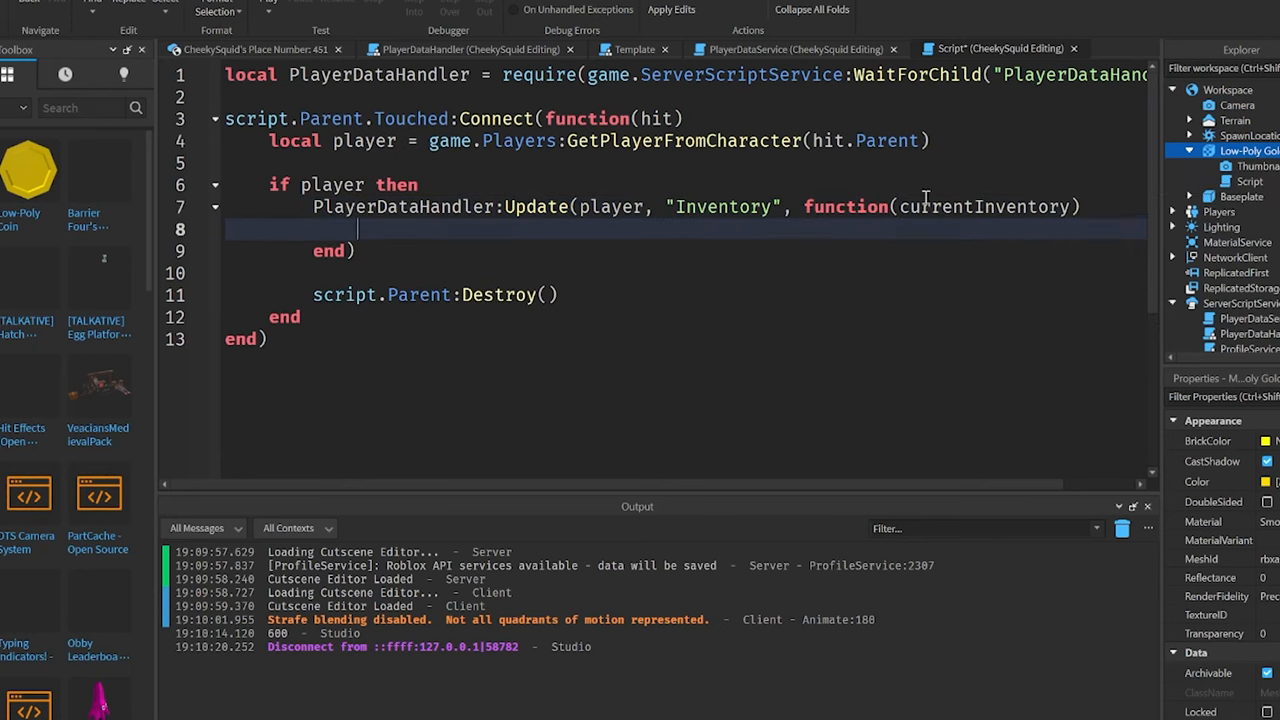
{"action": "type", "text": "tab"}
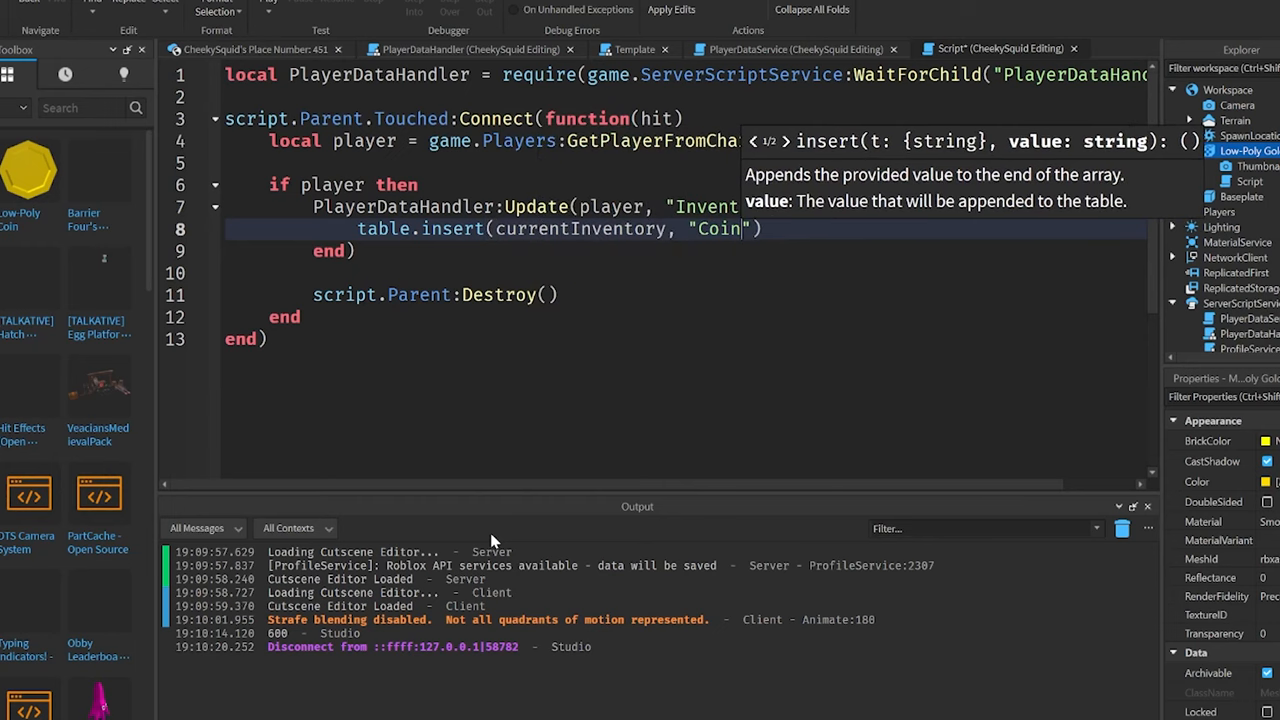
{"action": "type", "text": "ret"}
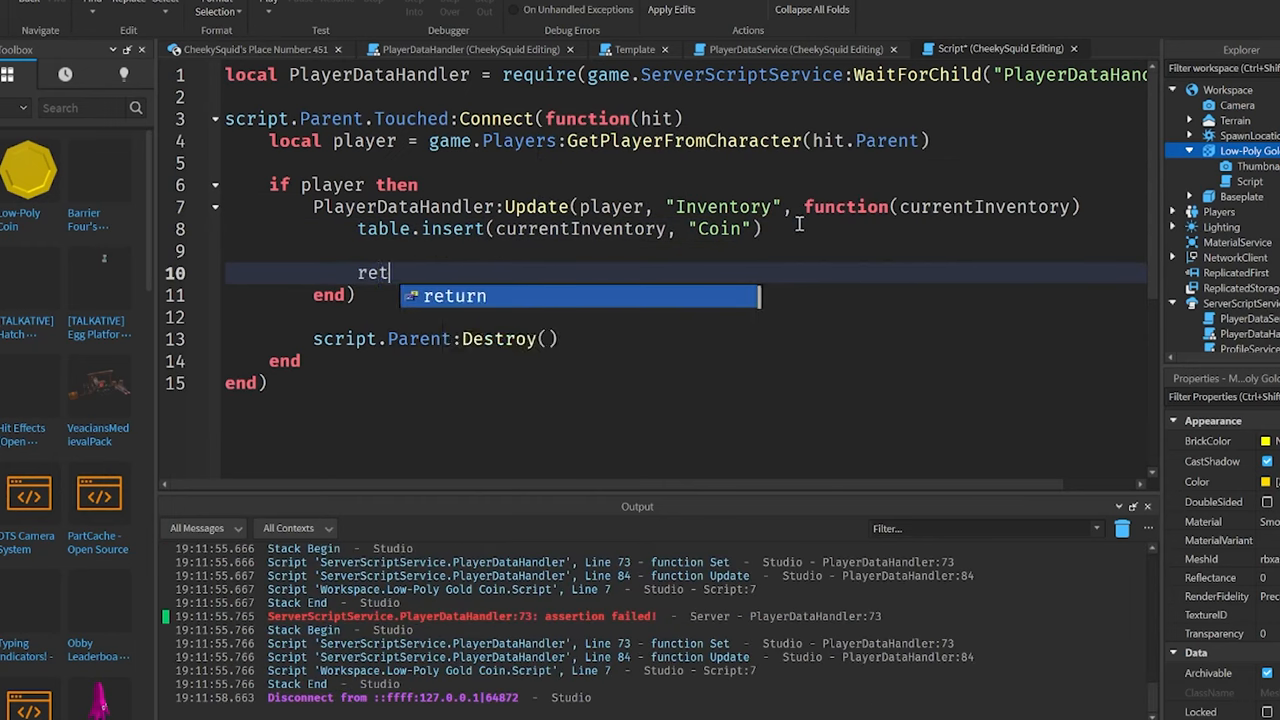
{"action": "type", "text": "urn currentInventory"}
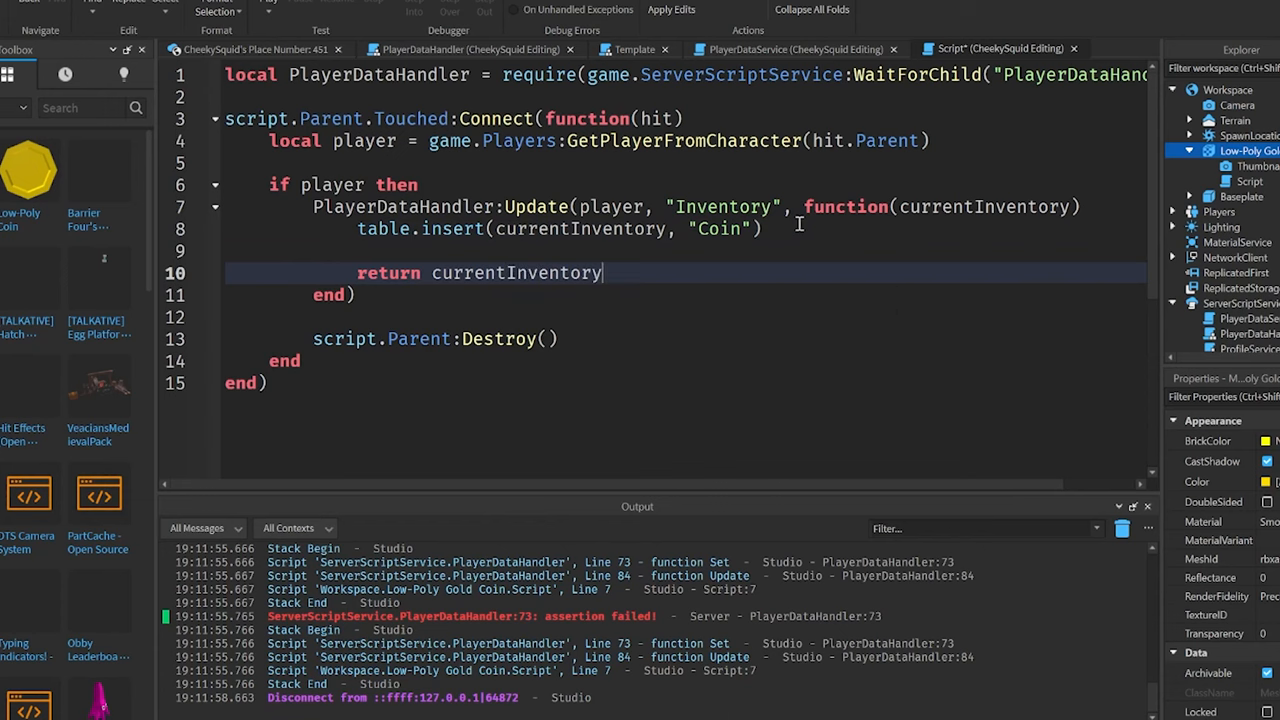
Step: Print PlayerDataHandler:Get(player, "Inventory") after the coin is collected
{"action": "type", "text": "pri"}
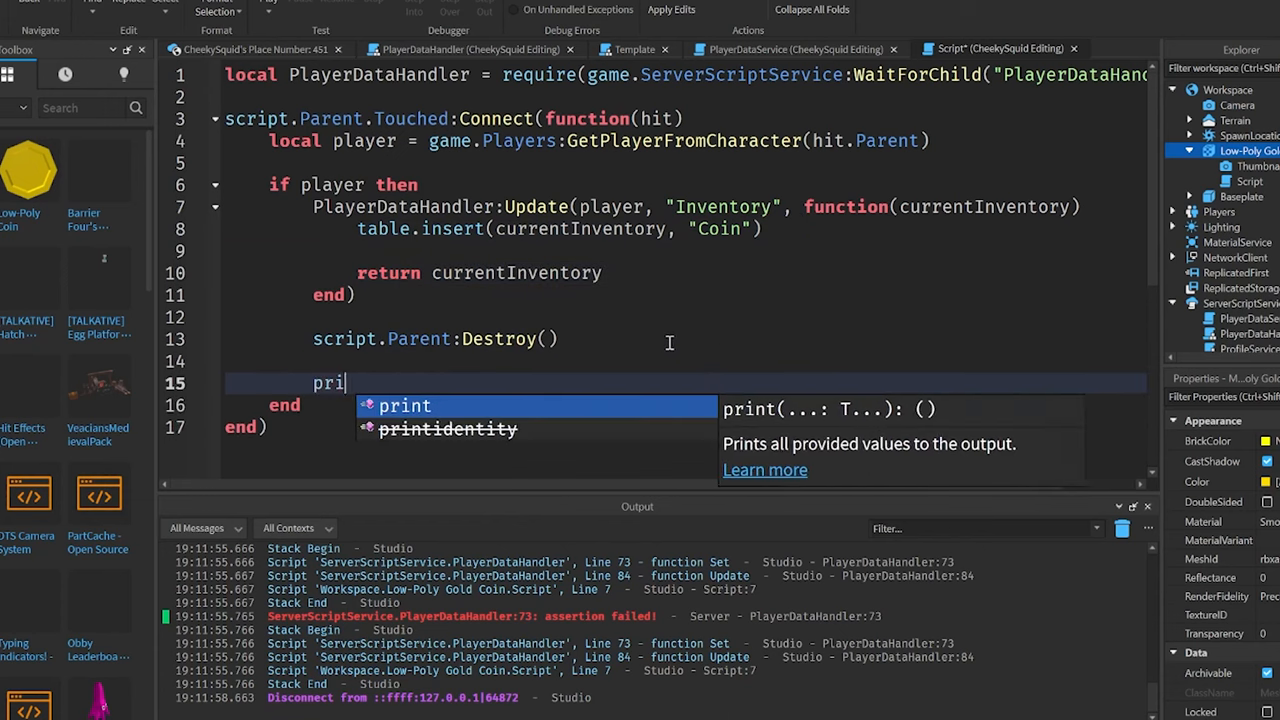
{"action": "type", "text": "nt(PlayerDataHandler:Get)"}
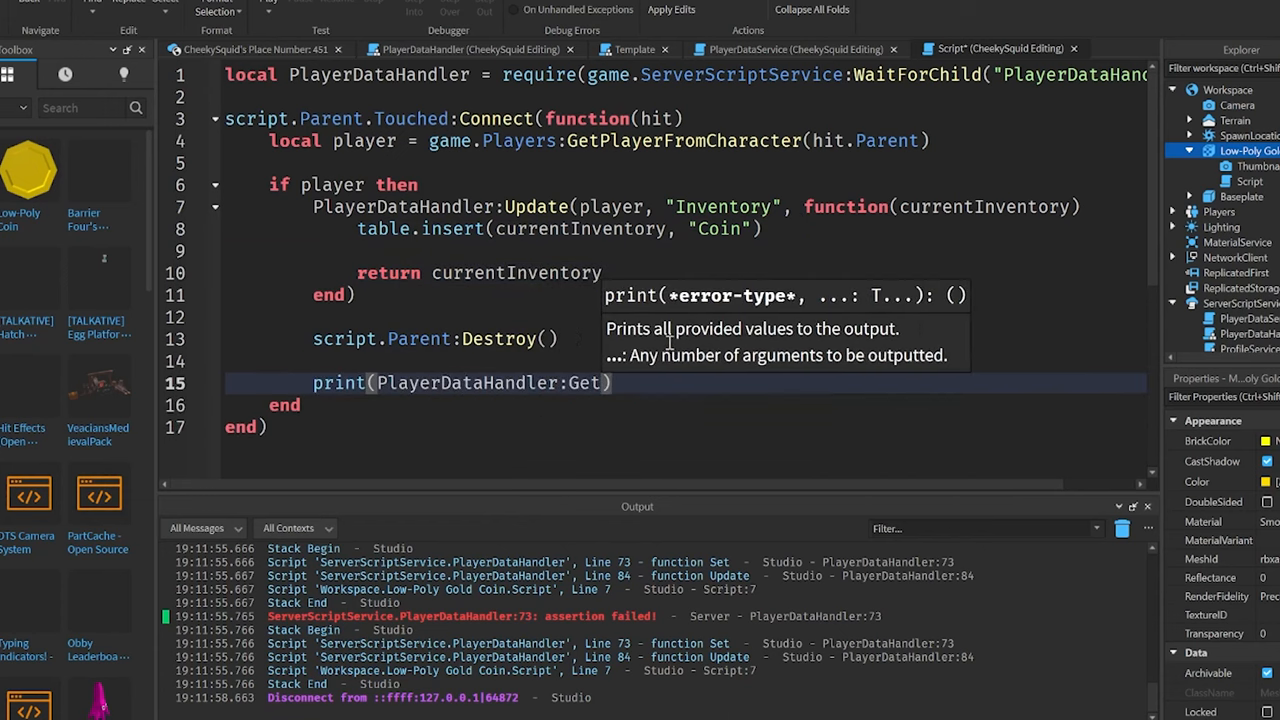
{"action": "type", "text": "player, \""}
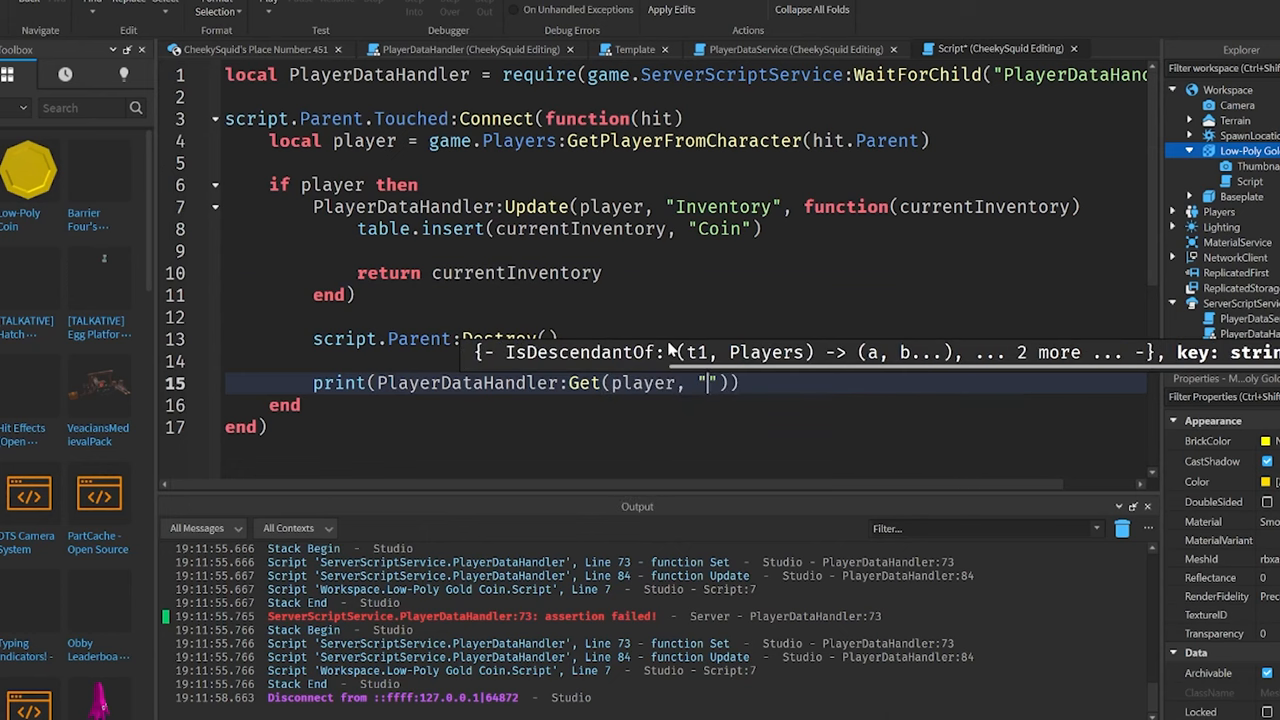
{"action": "type", "text": "Inventory"}
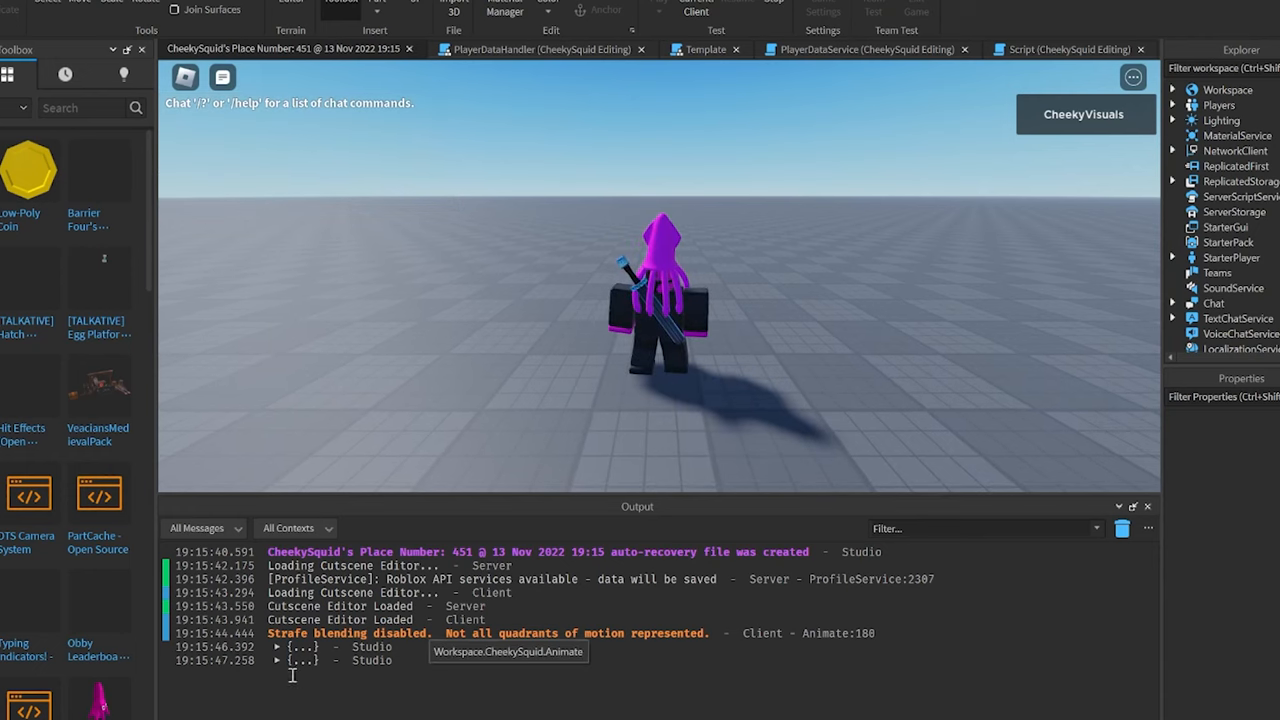
Step: Expand the printed Inventory table in Output to see the two "Coin" entries
{"action": "left_click", "coordinate": [277, 660]}
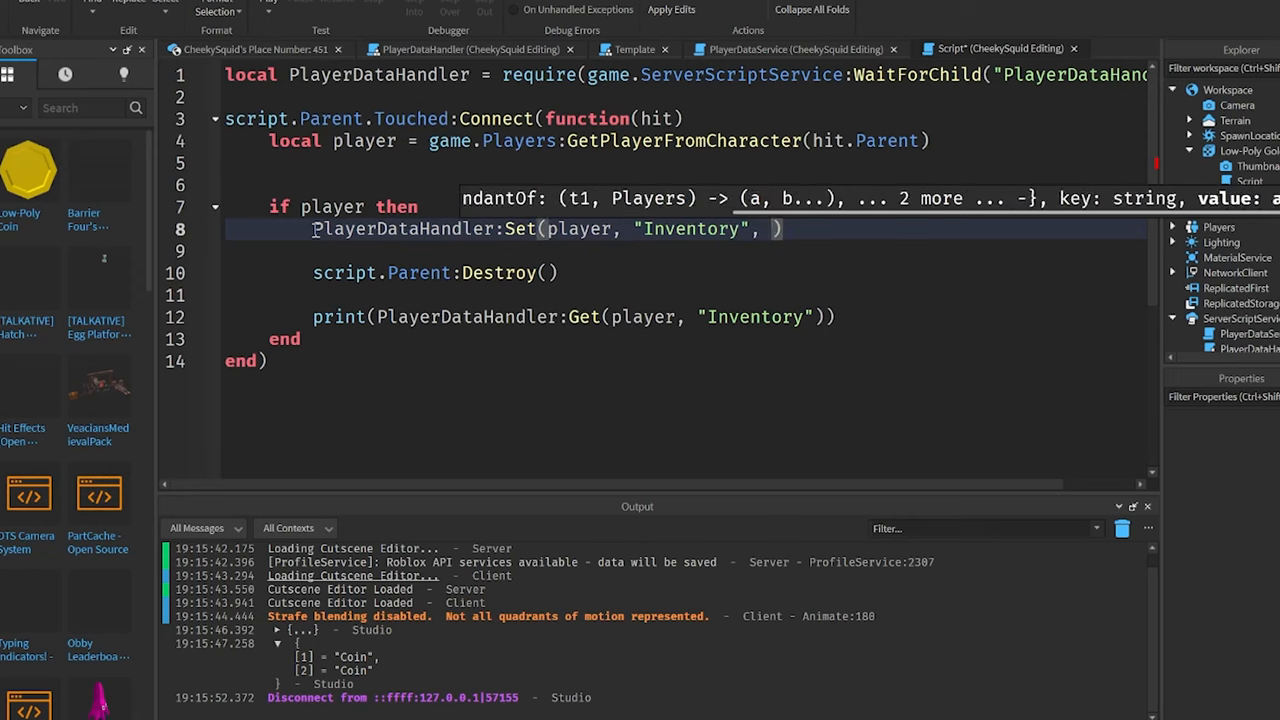
Step: Set Inventory to the table {"A sword", "A shield", "A bow"} in the Set call
{"action": "type", "text": "{}"}
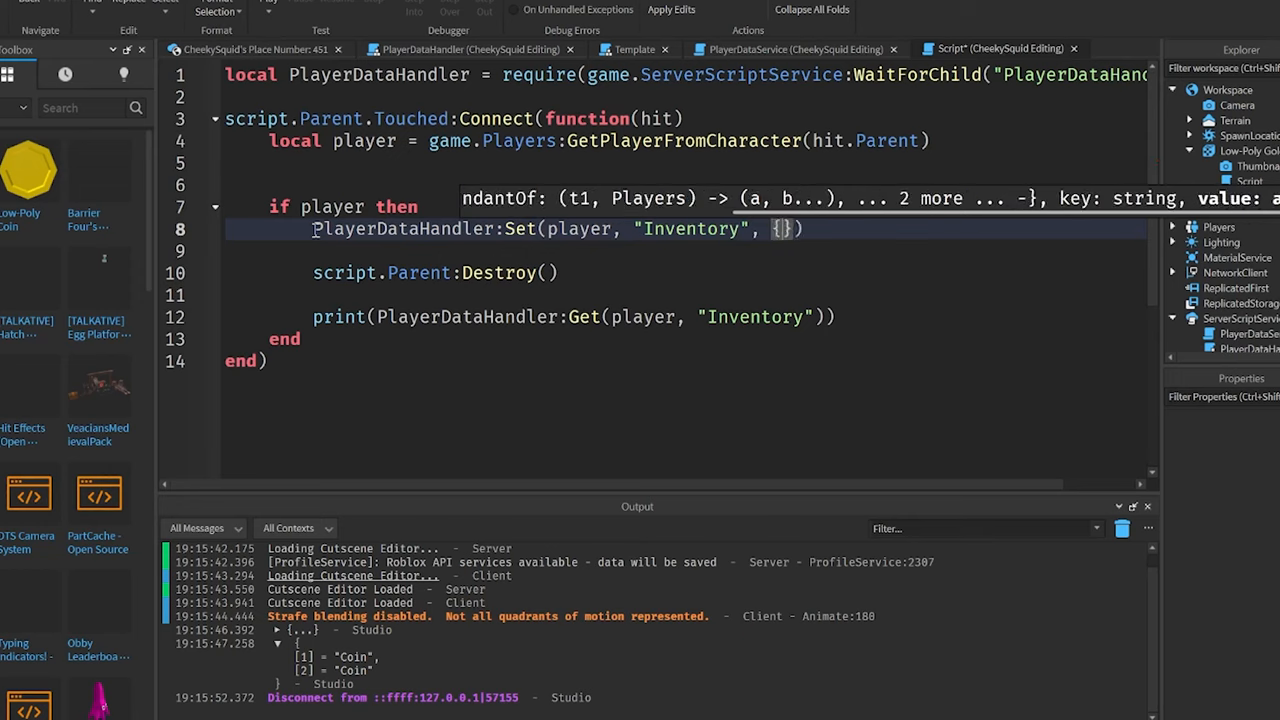
{"action": "type", "text": "\"A sword\""}
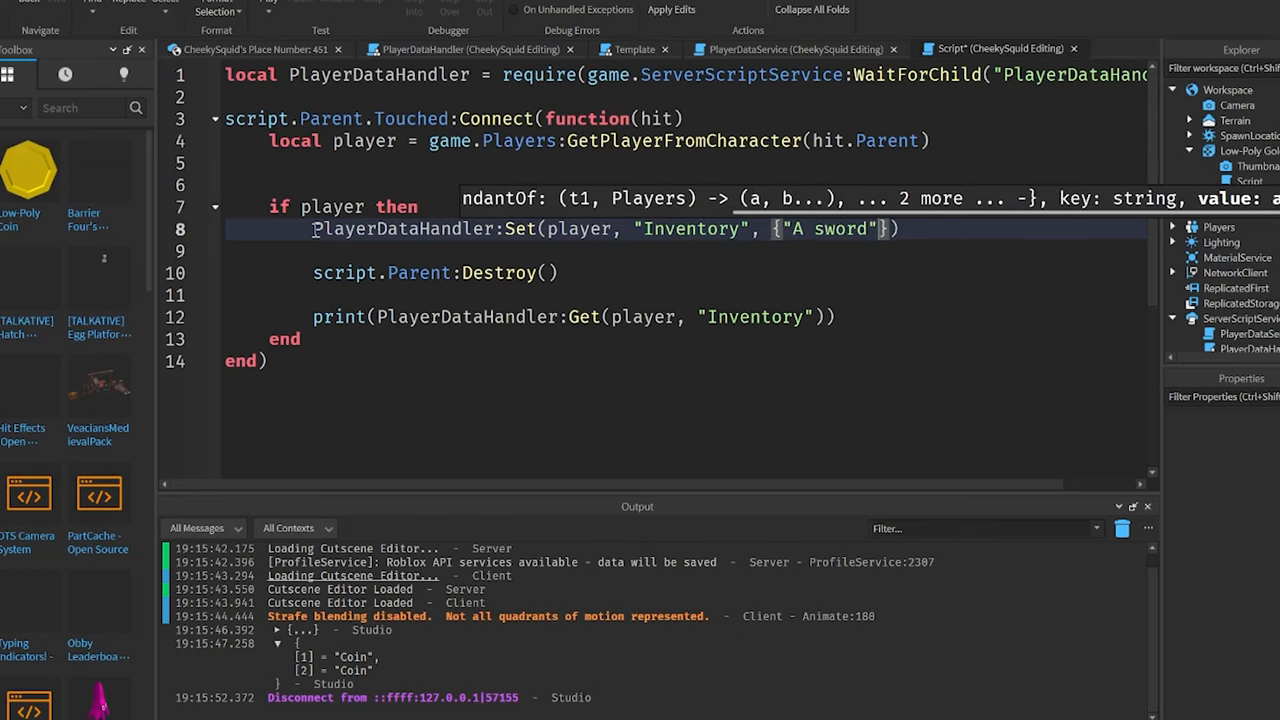
{"action": "type", "text": ", \"A shield\""}
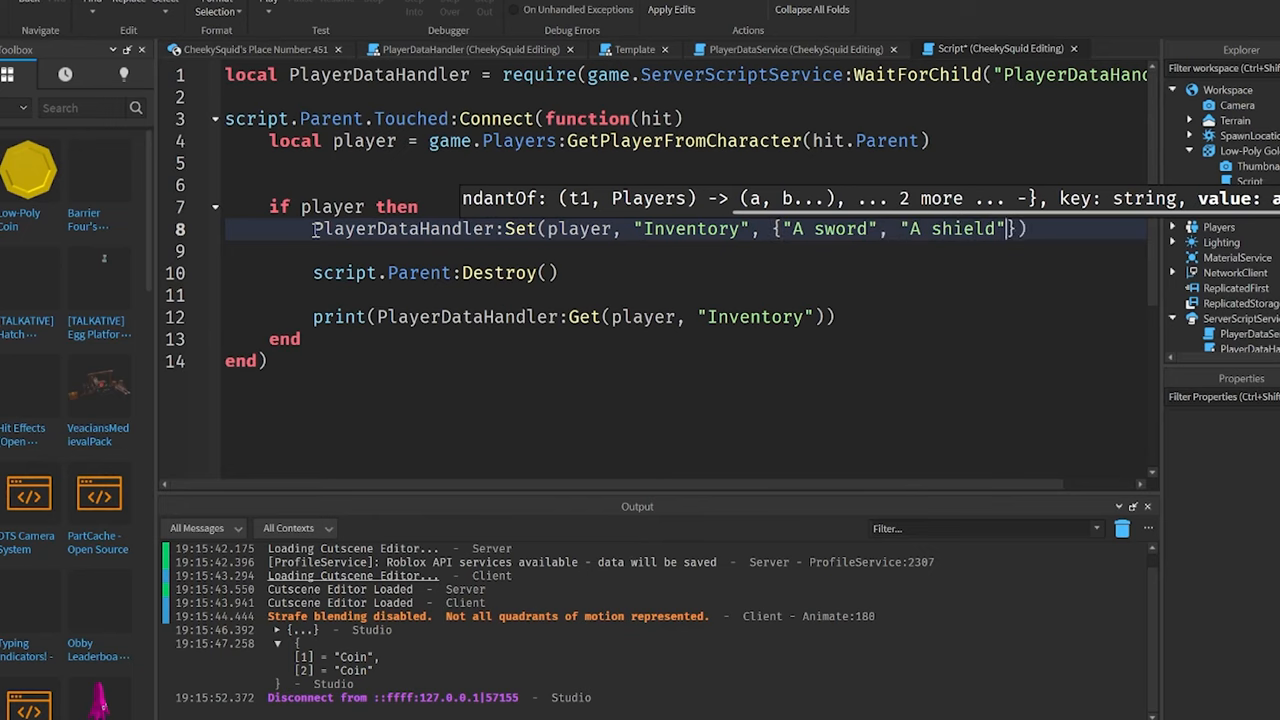
{"action": "type", "text": ", \"A bow\""}
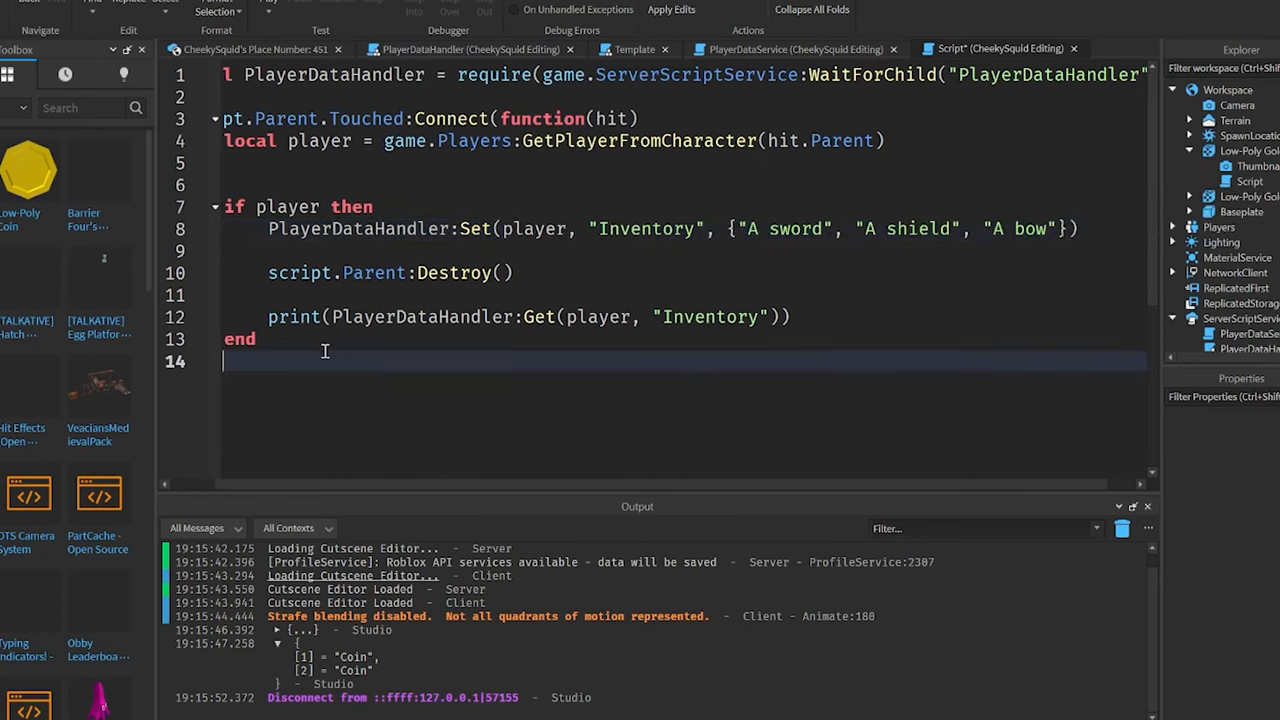
Step: Play-test so Inventory prints A sword, A shield, A bow, then scroll through the PlayerDataHandler module
{"action": "left_click", "coordinate": [255, 48]}
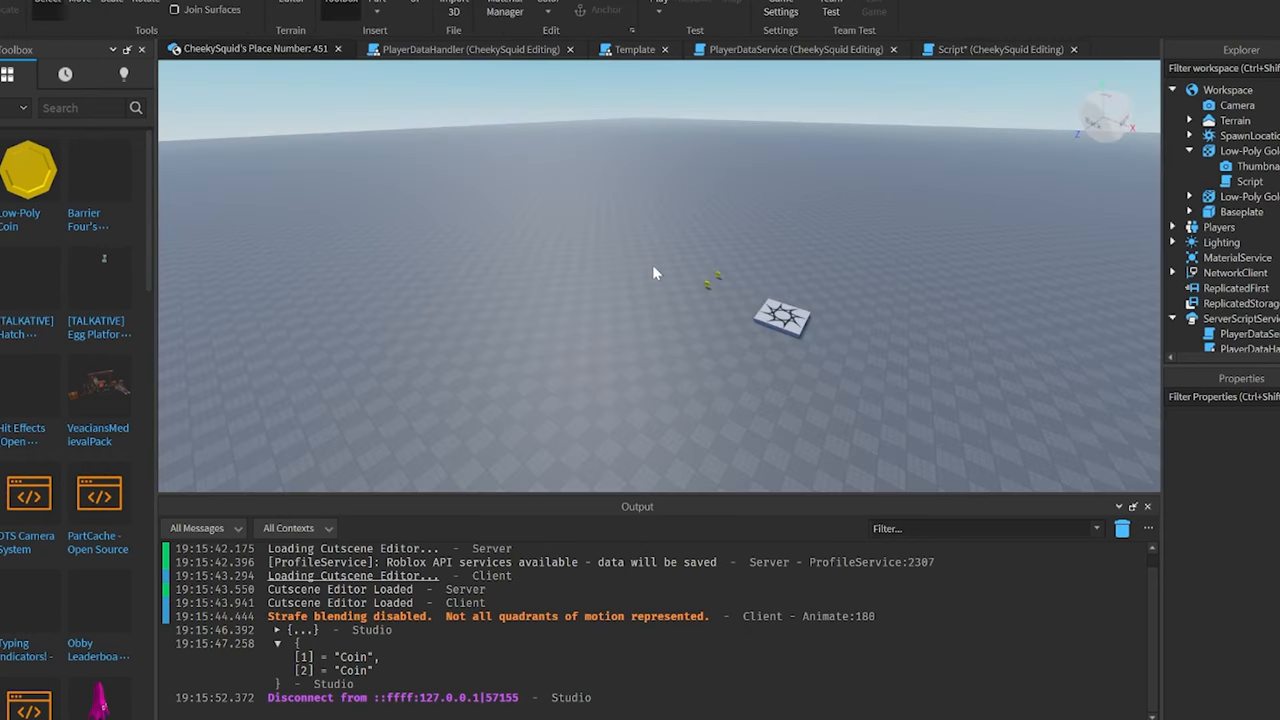
{"action": "mouse_move", "coordinate": [533, 447]}
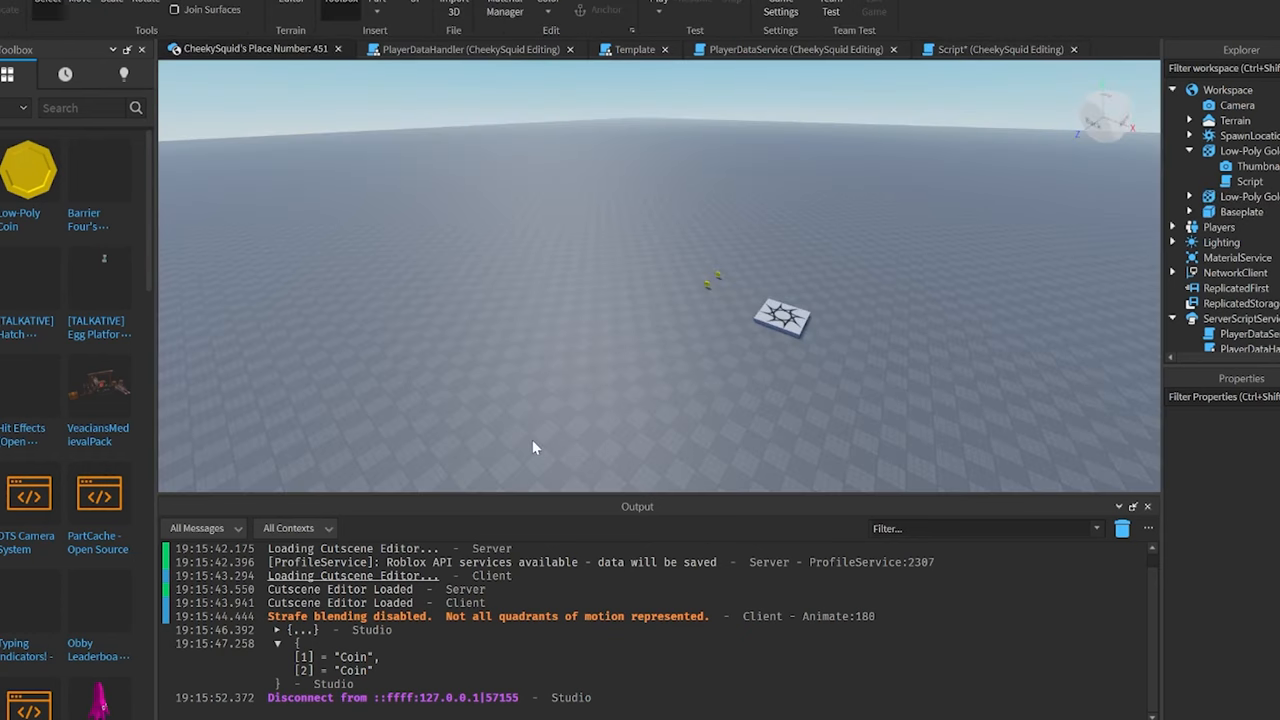
{"action": "mouse_move", "coordinate": [989, 250]}
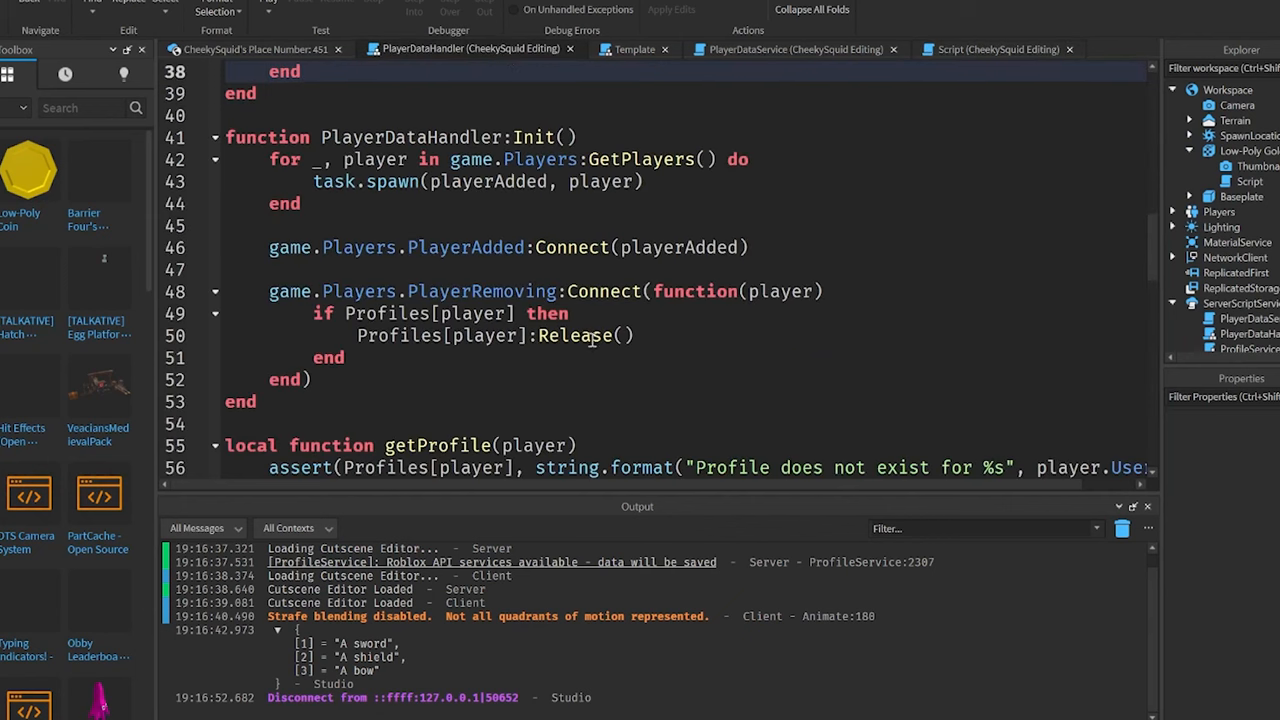
{"action": "scroll", "scroll_direction": "down", "scroll_amount": 3}
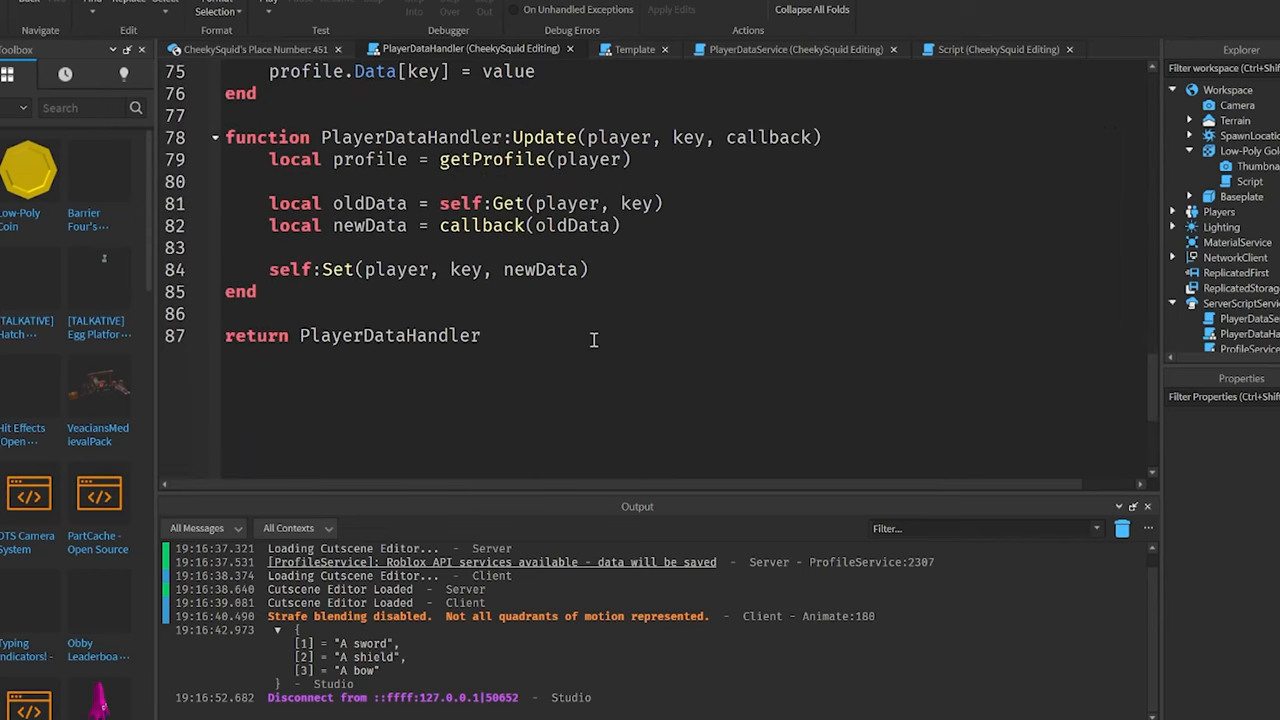